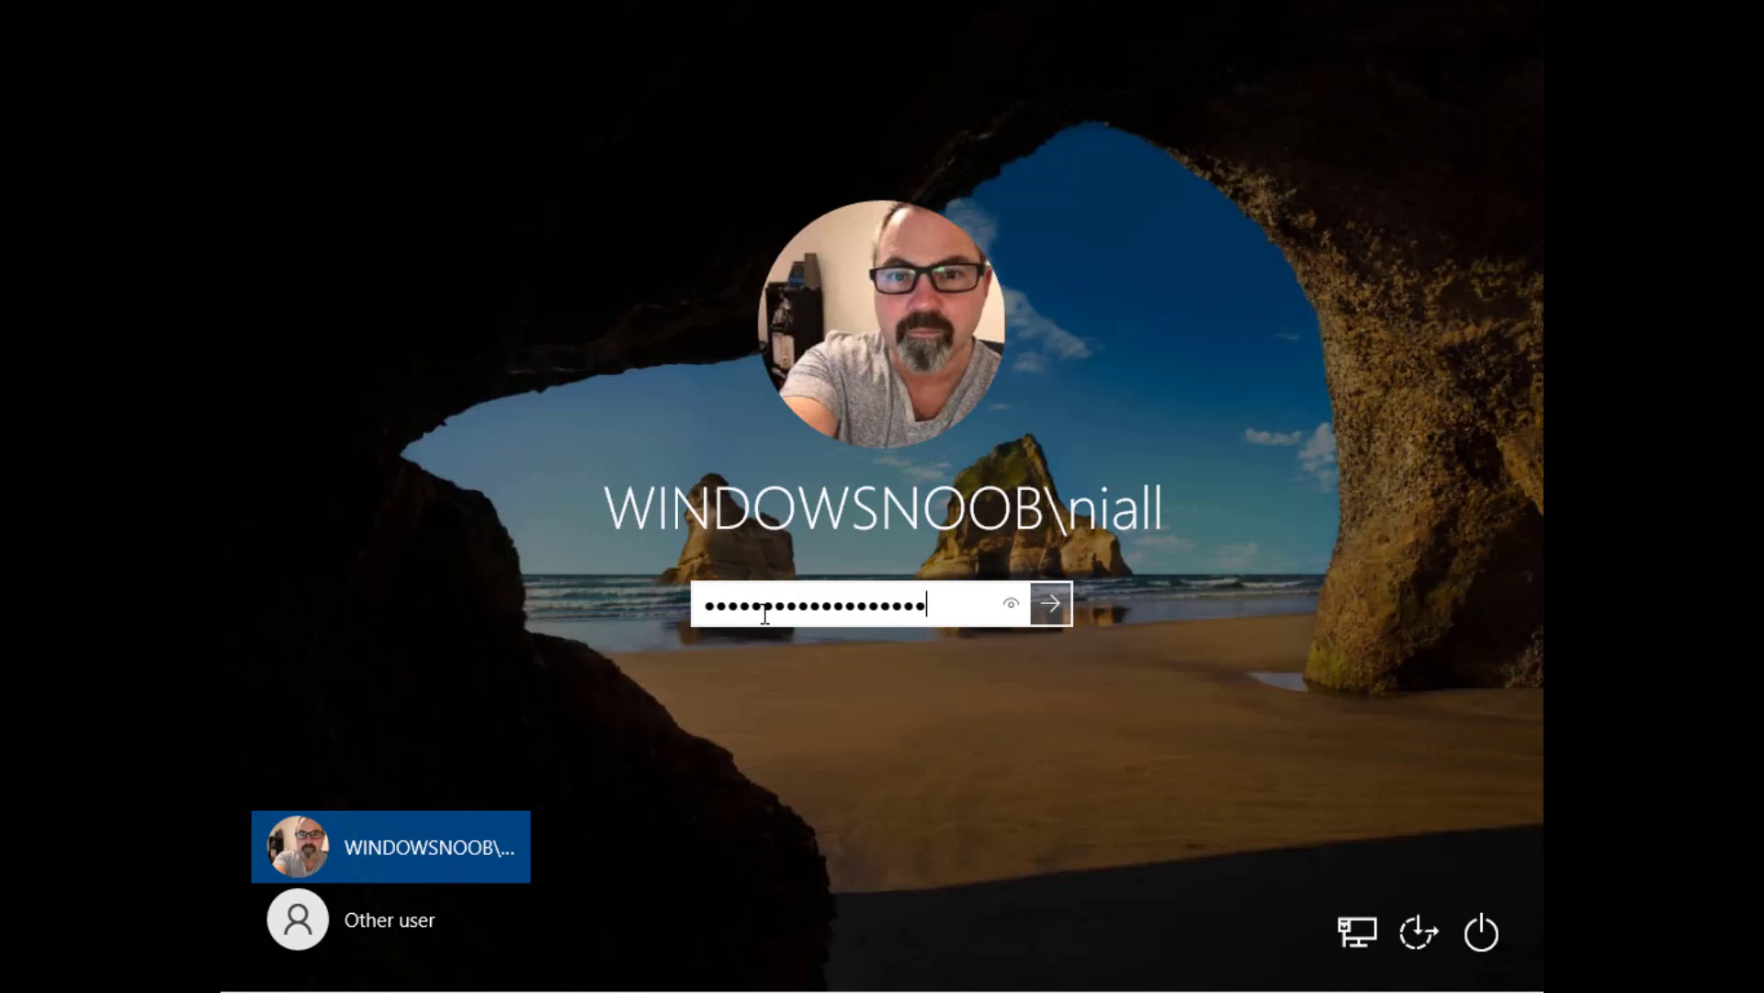
# Sign in at the lock screen and view the 'may 8th 2022' file inside the 'testing testing 123' folder
pyautogui.click(1051, 603)
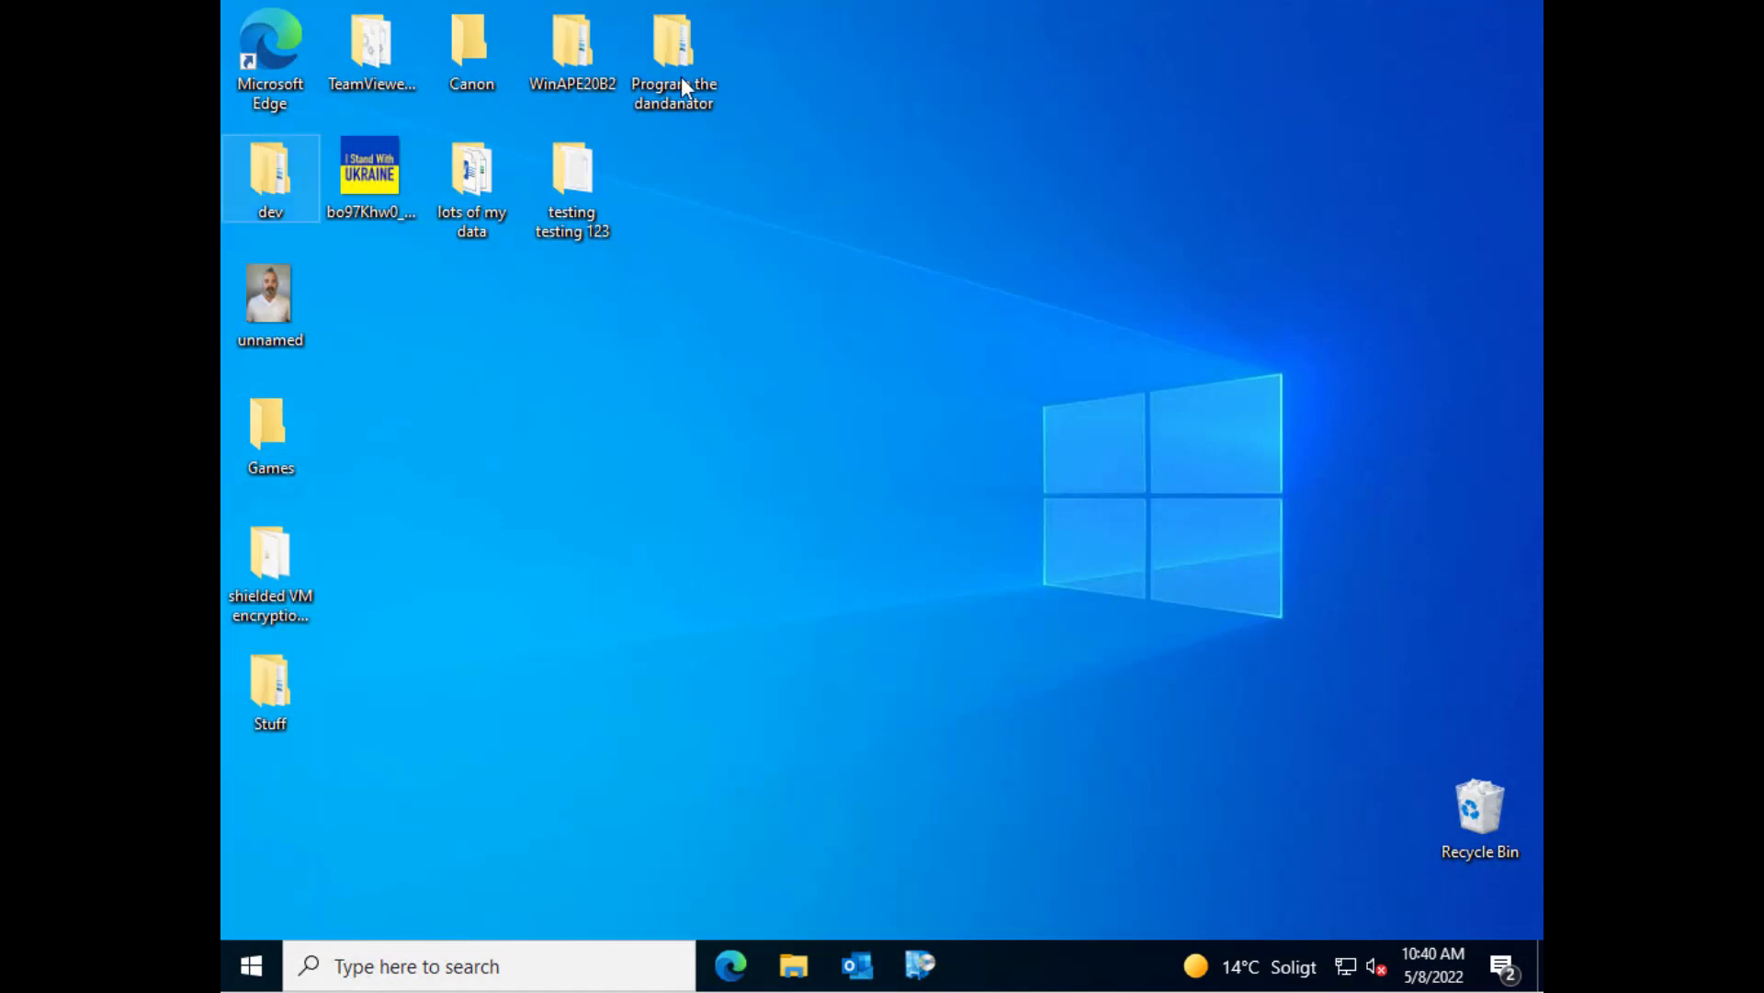
pyautogui.click(572, 180)
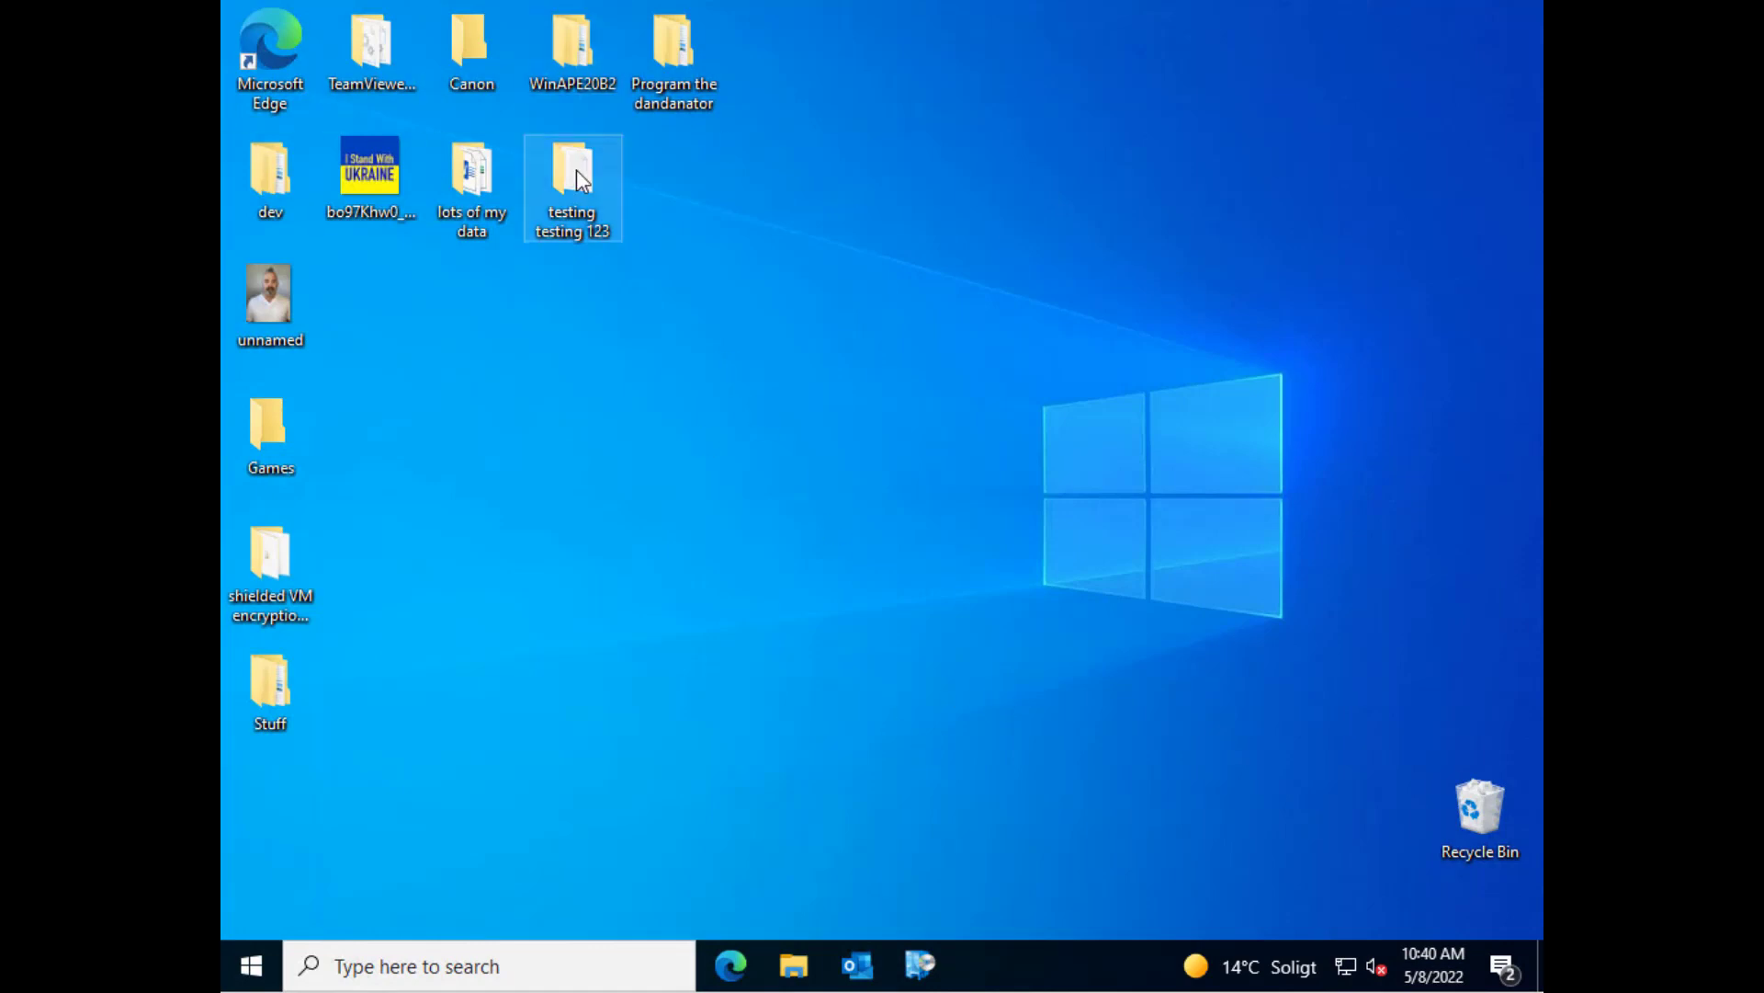
pyautogui.doubleClick(572, 180)
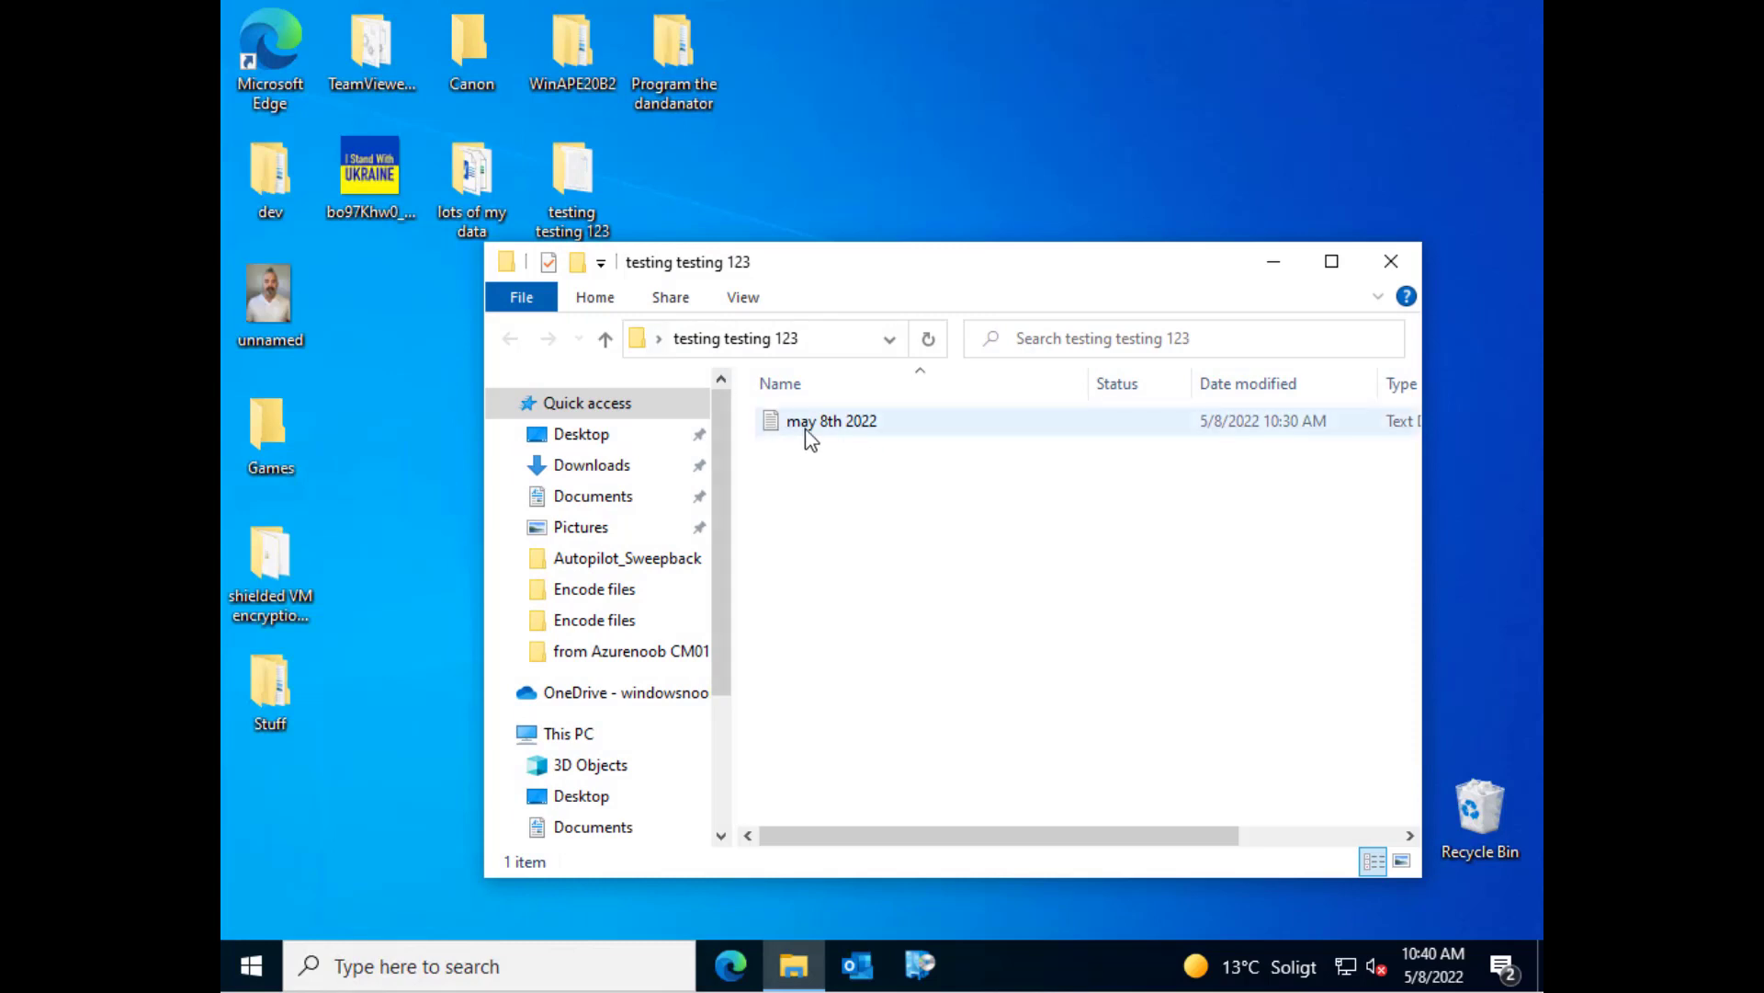
pyautogui.click(831, 419)
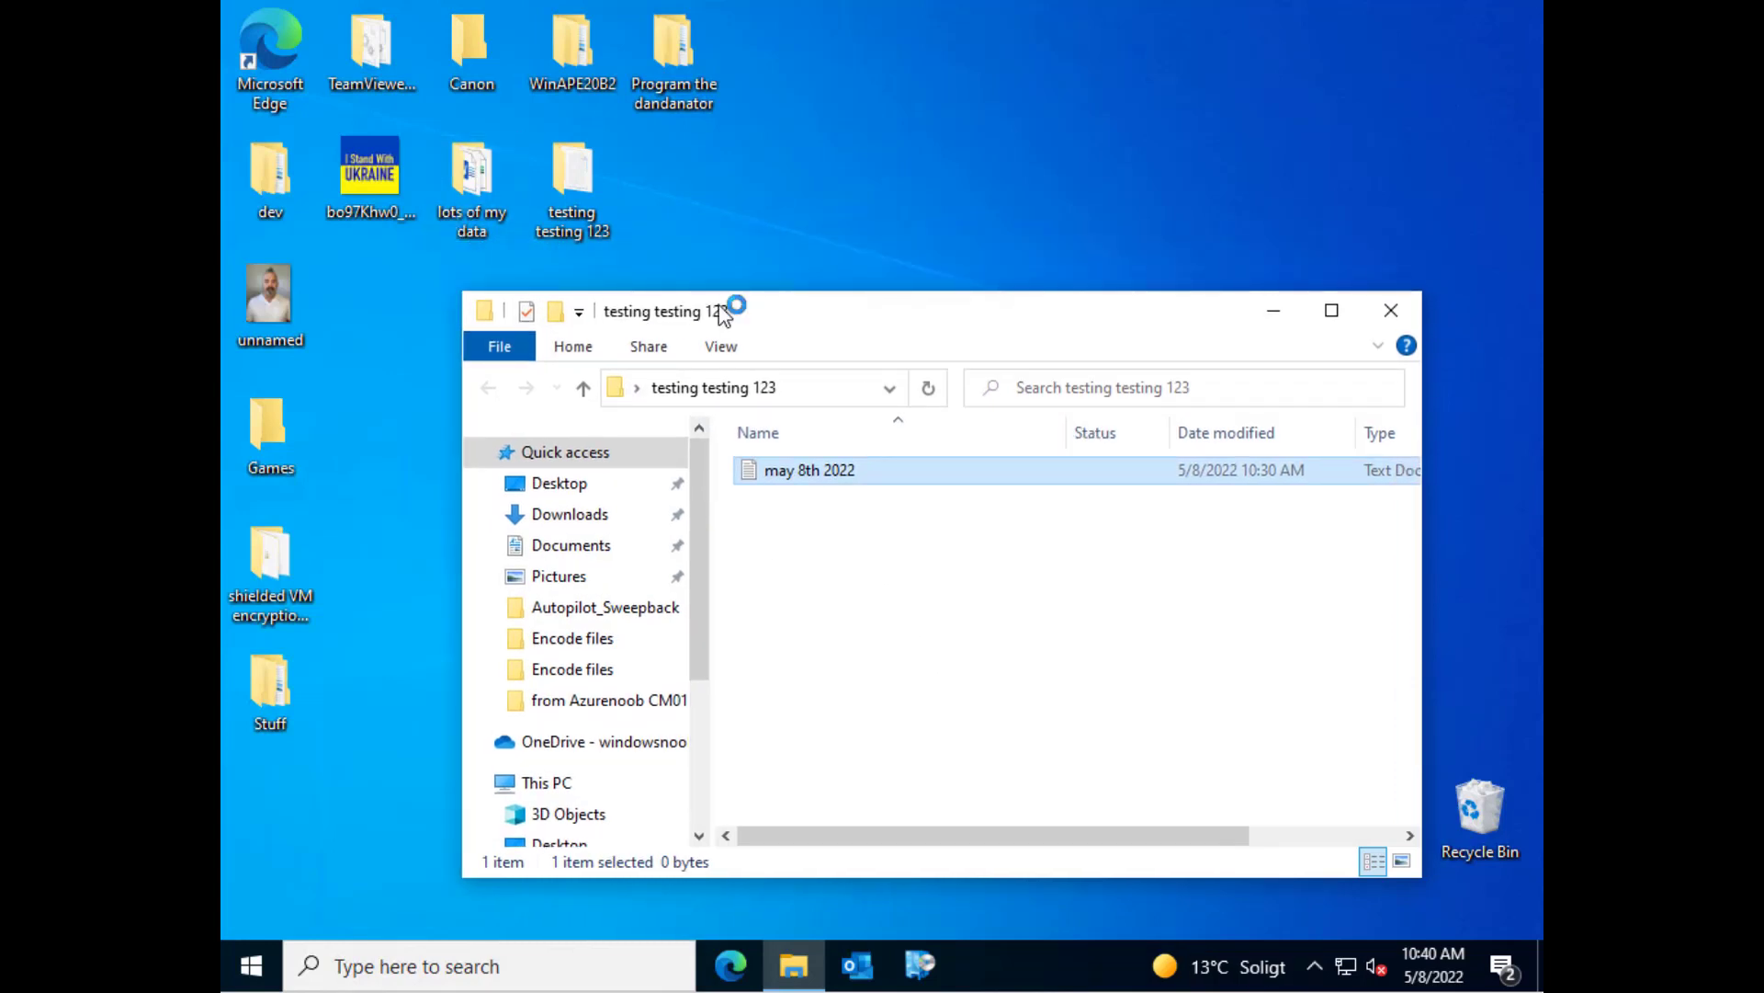
pyautogui.click(252, 965)
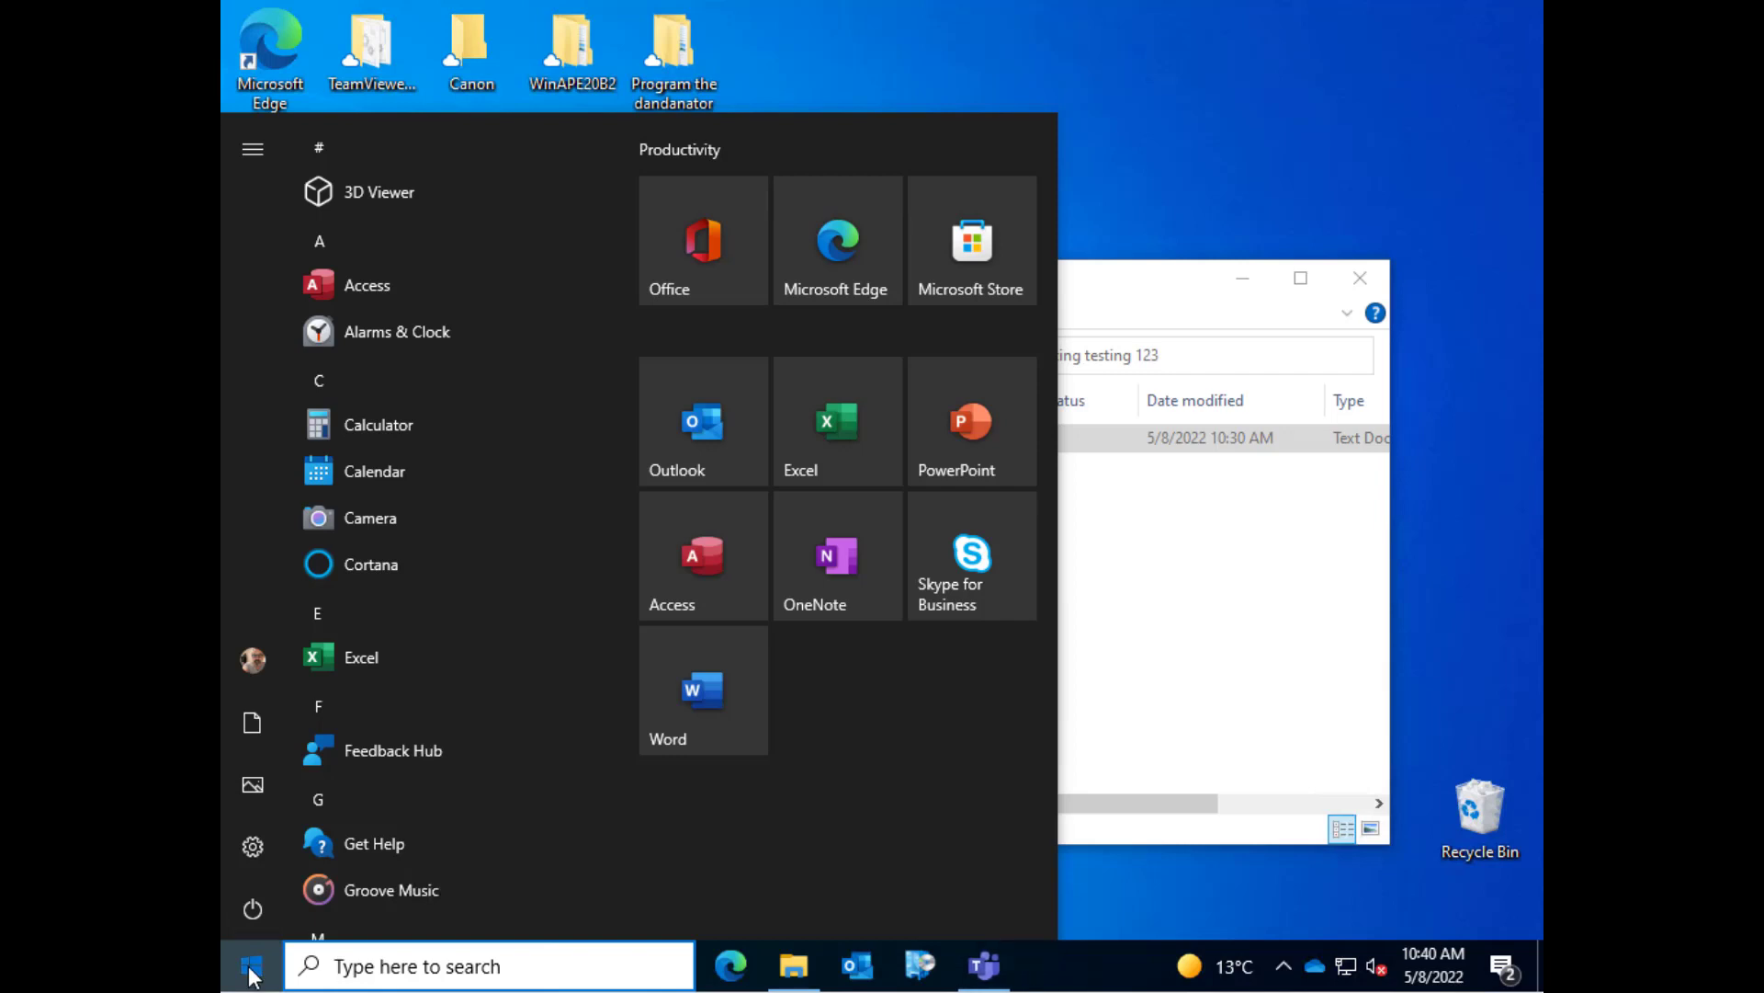
# Launch Software Center and retry the failed 'Migrate to the cloud - MigrateToTheCloud' application
pyautogui.click(250, 965)
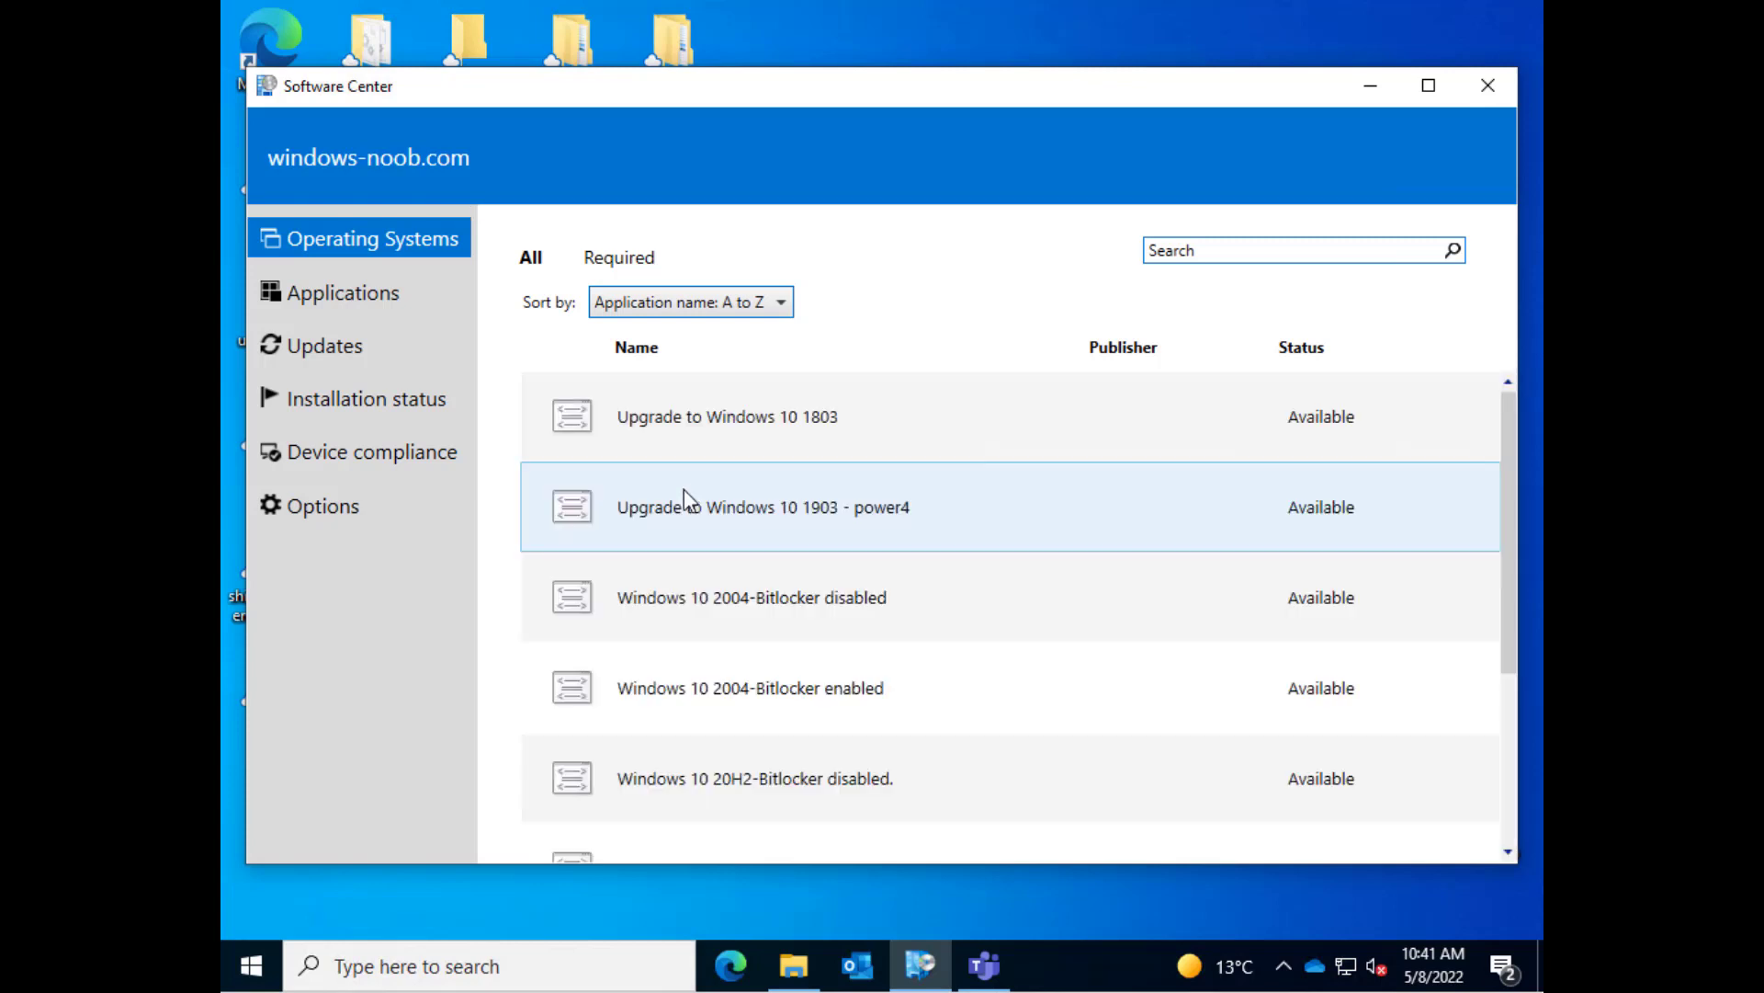
pyautogui.click(981, 965)
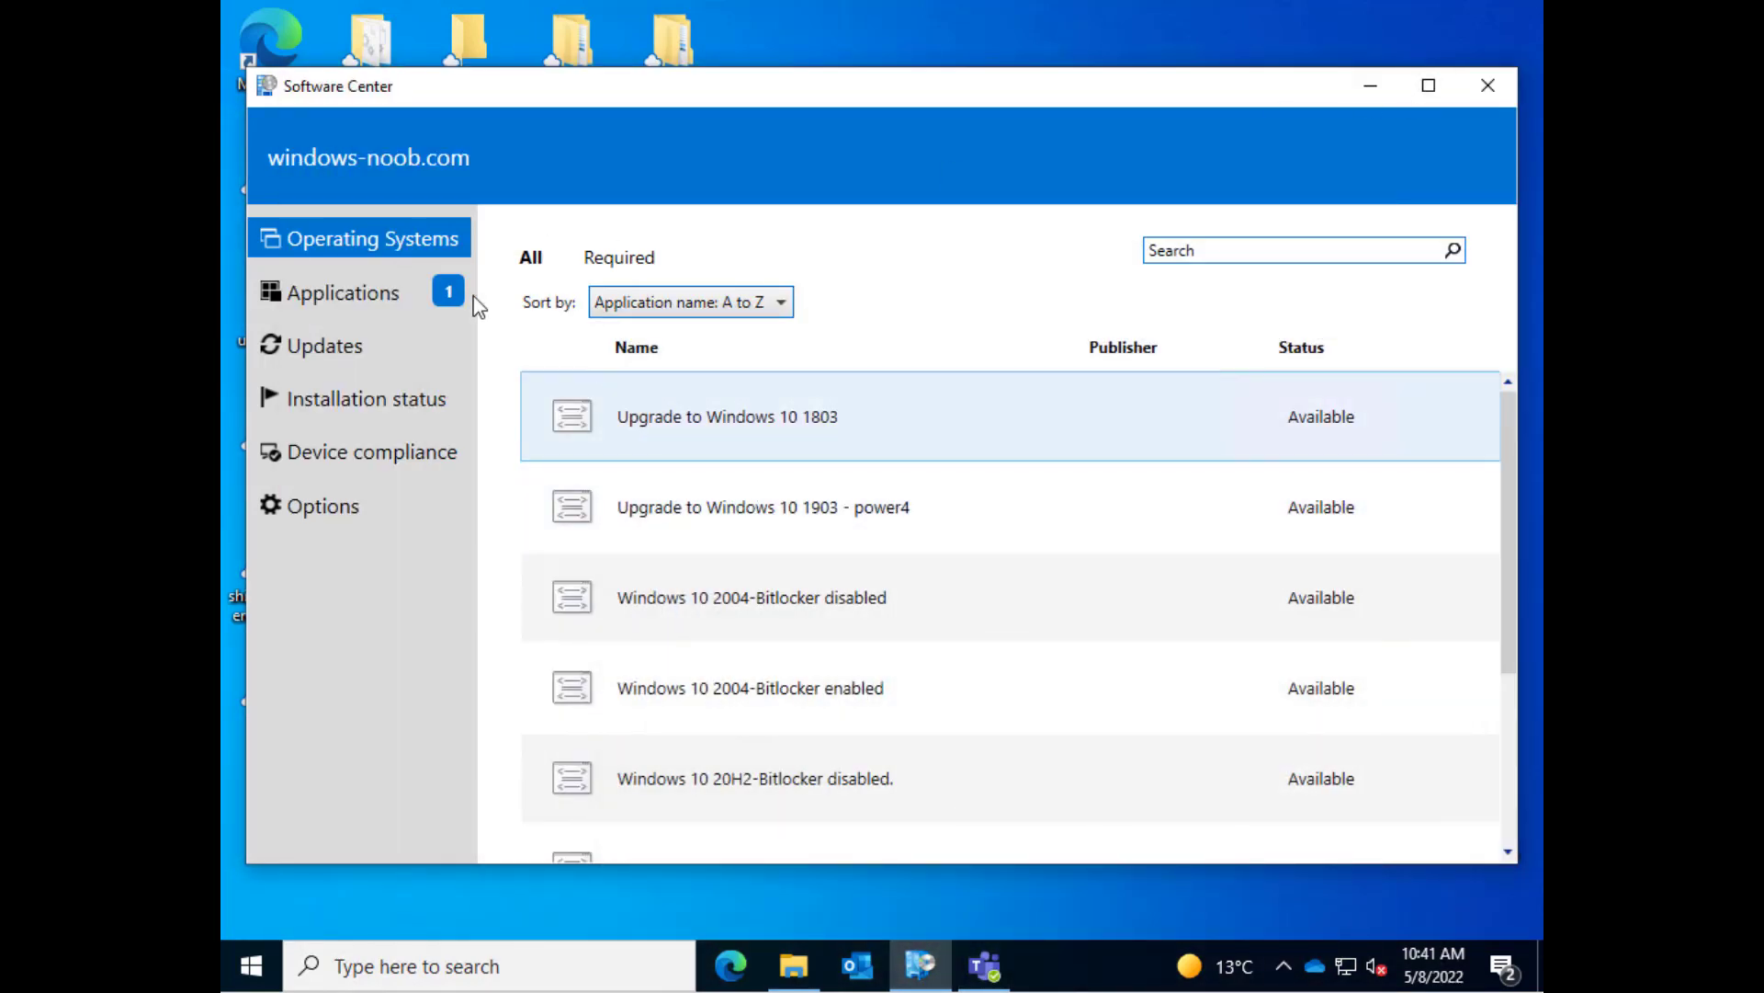
pyautogui.click(344, 293)
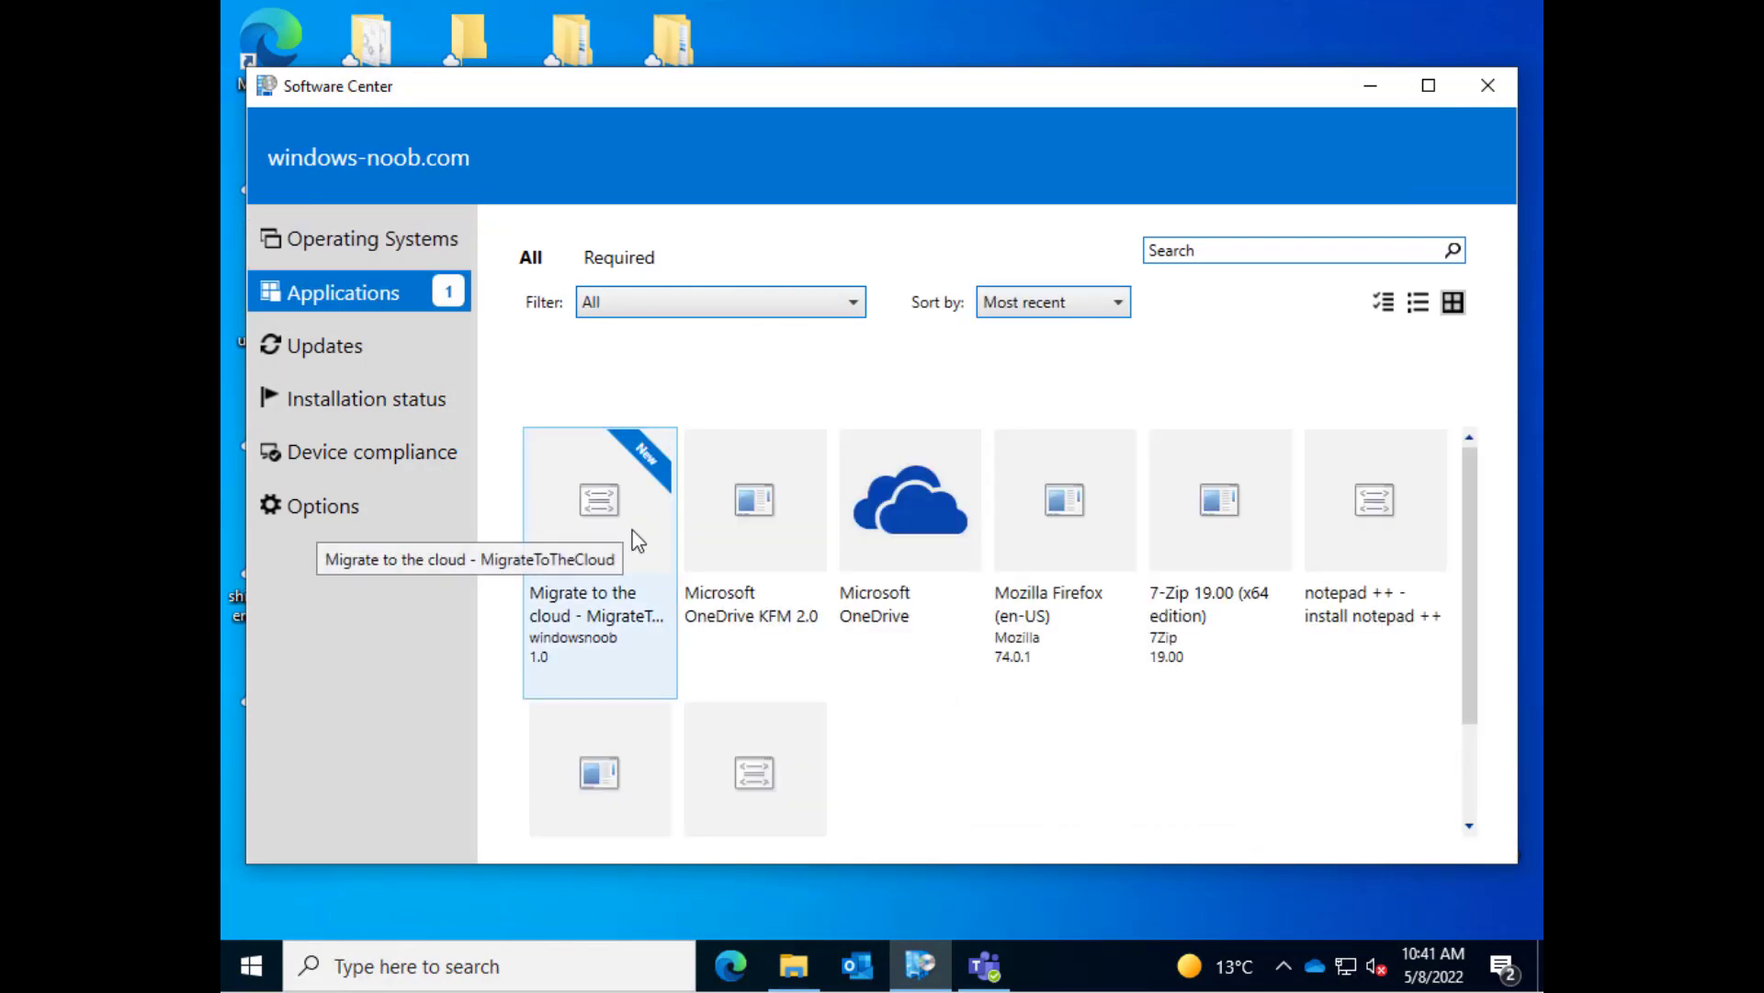
pyautogui.click(597, 500)
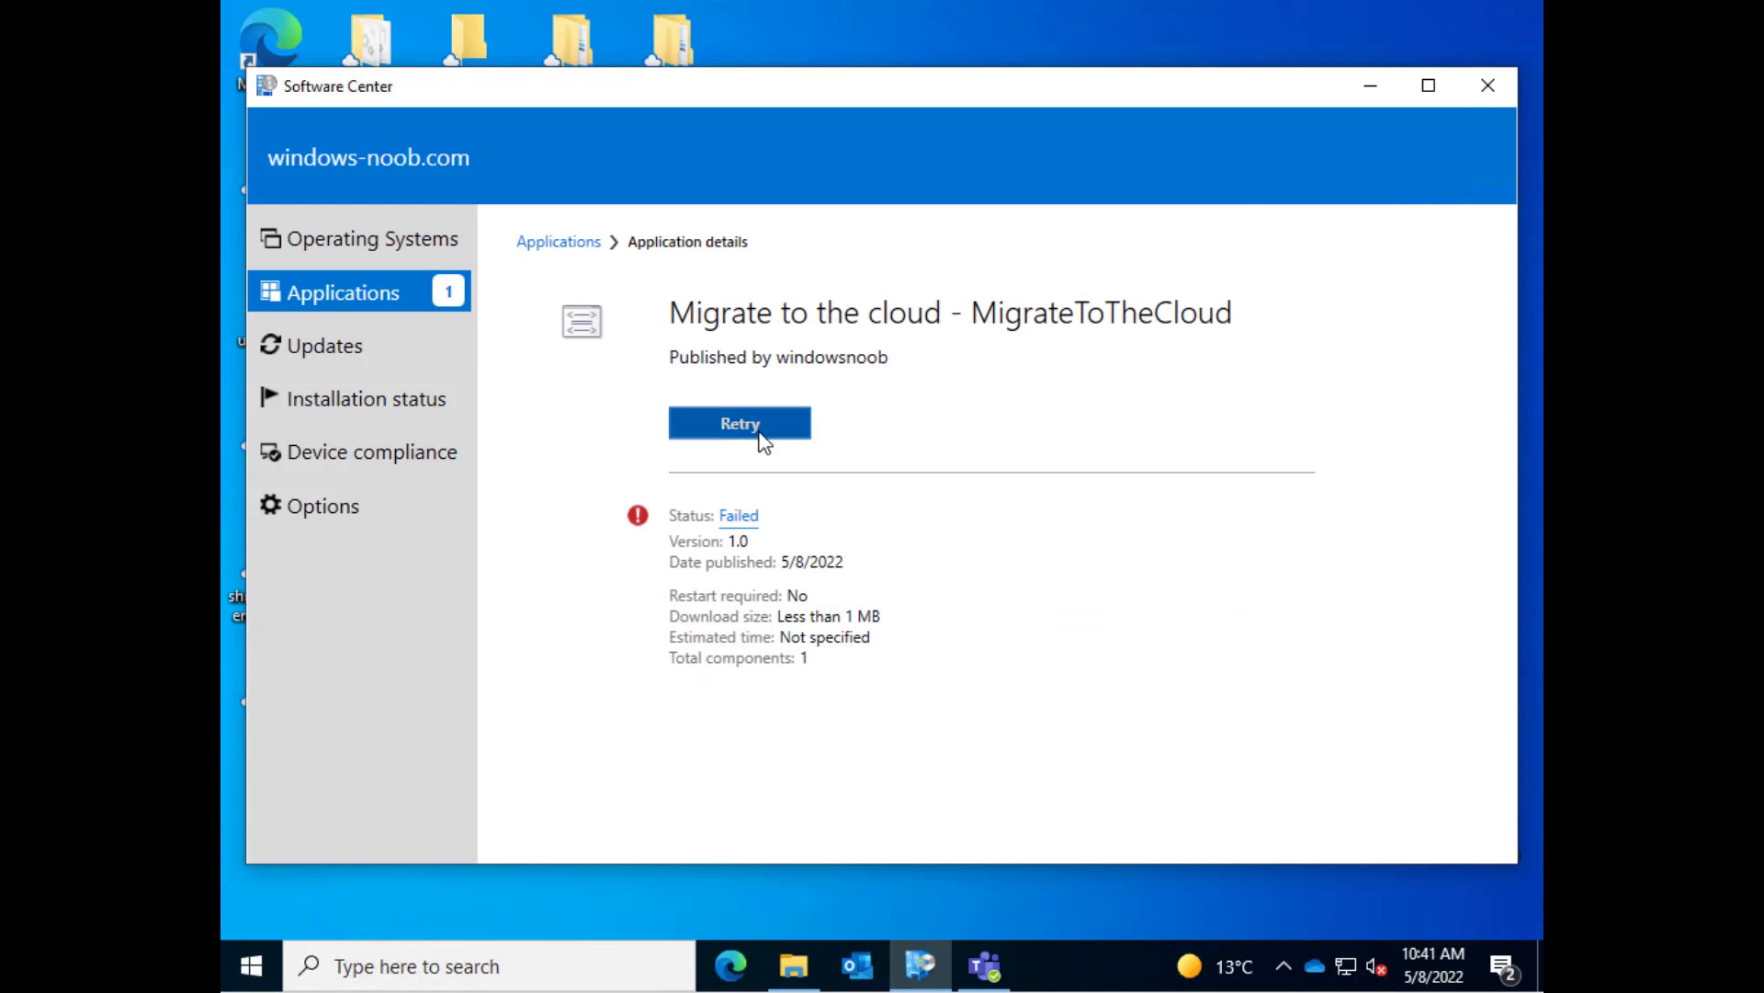
pyautogui.click(739, 422)
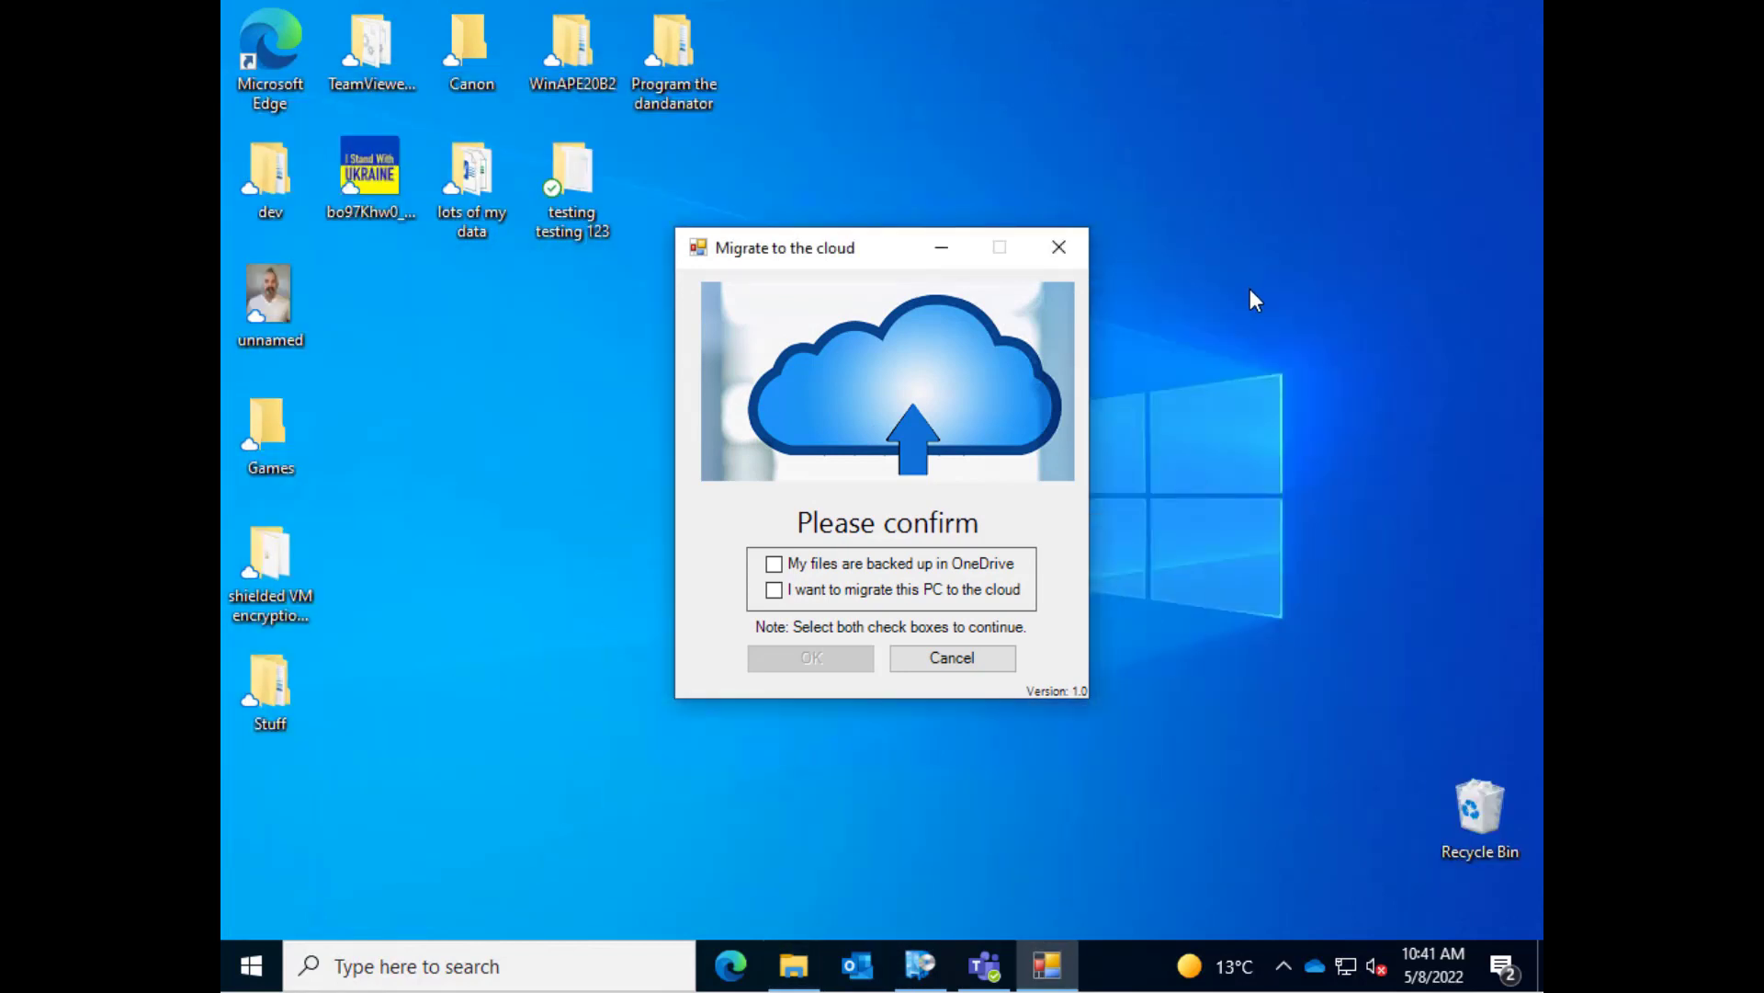
pyautogui.moveTo(965, 274)
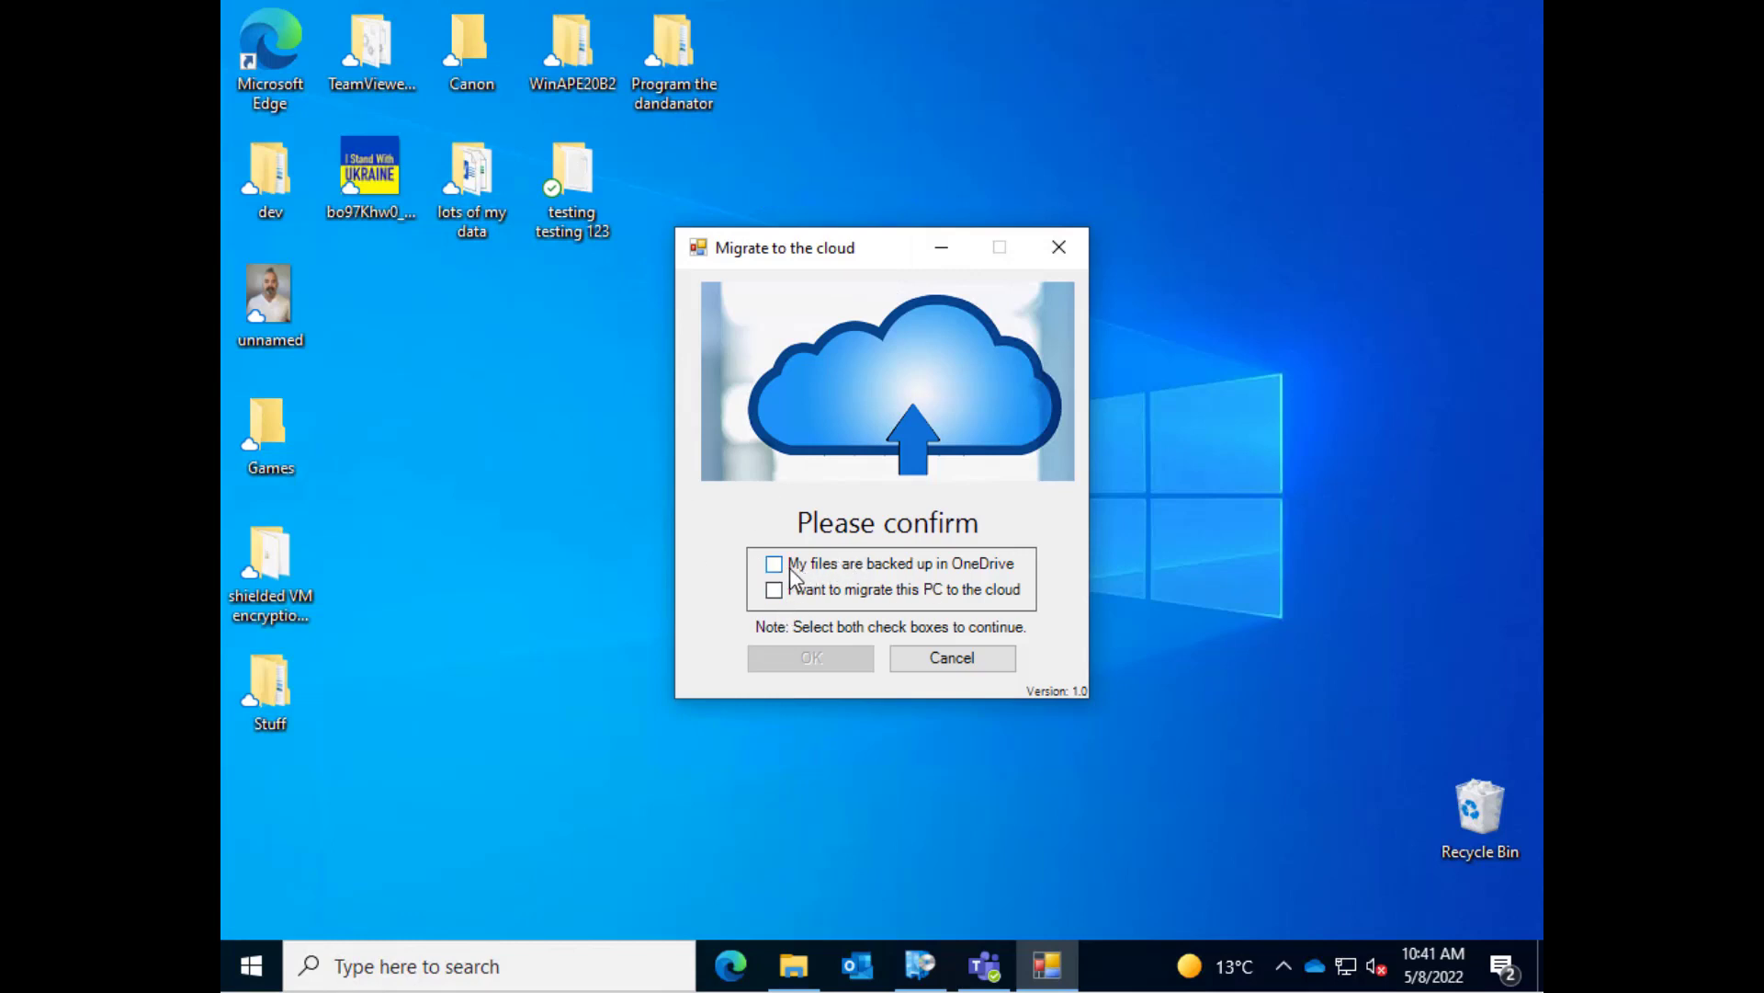
pyautogui.moveTo(964, 575)
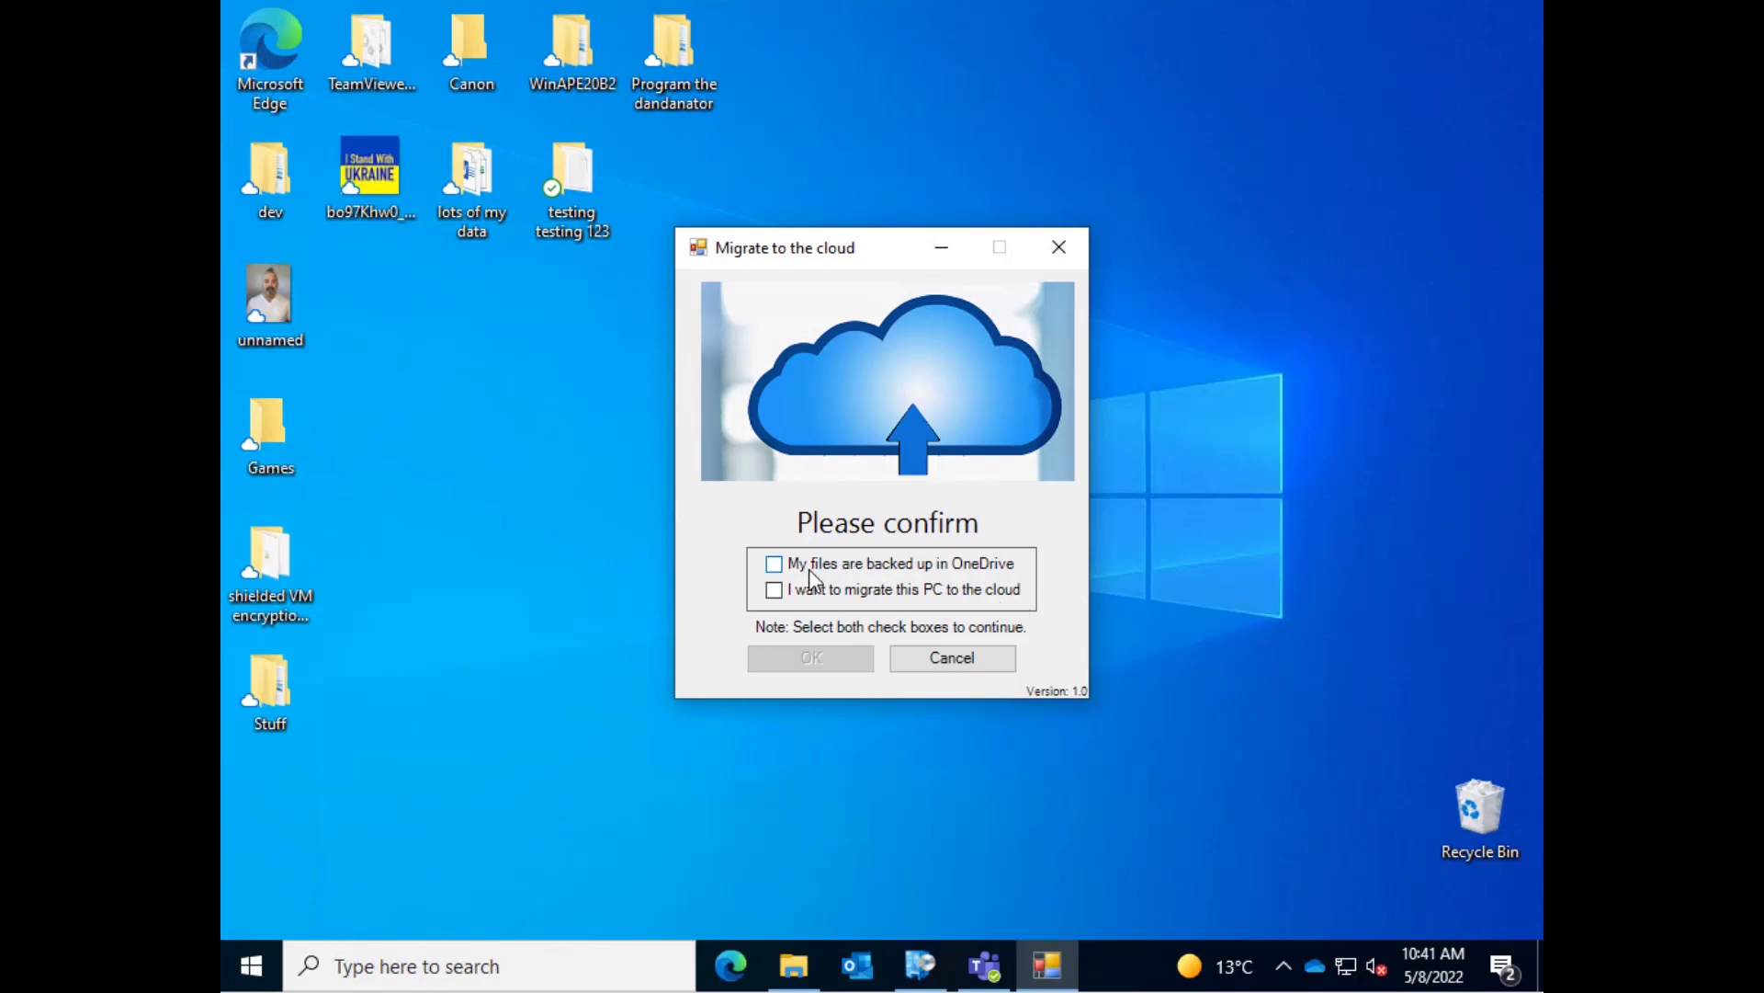
# Tick both confirmation boxes in 'Please confirm' and accept them with OK
pyautogui.click(774, 588)
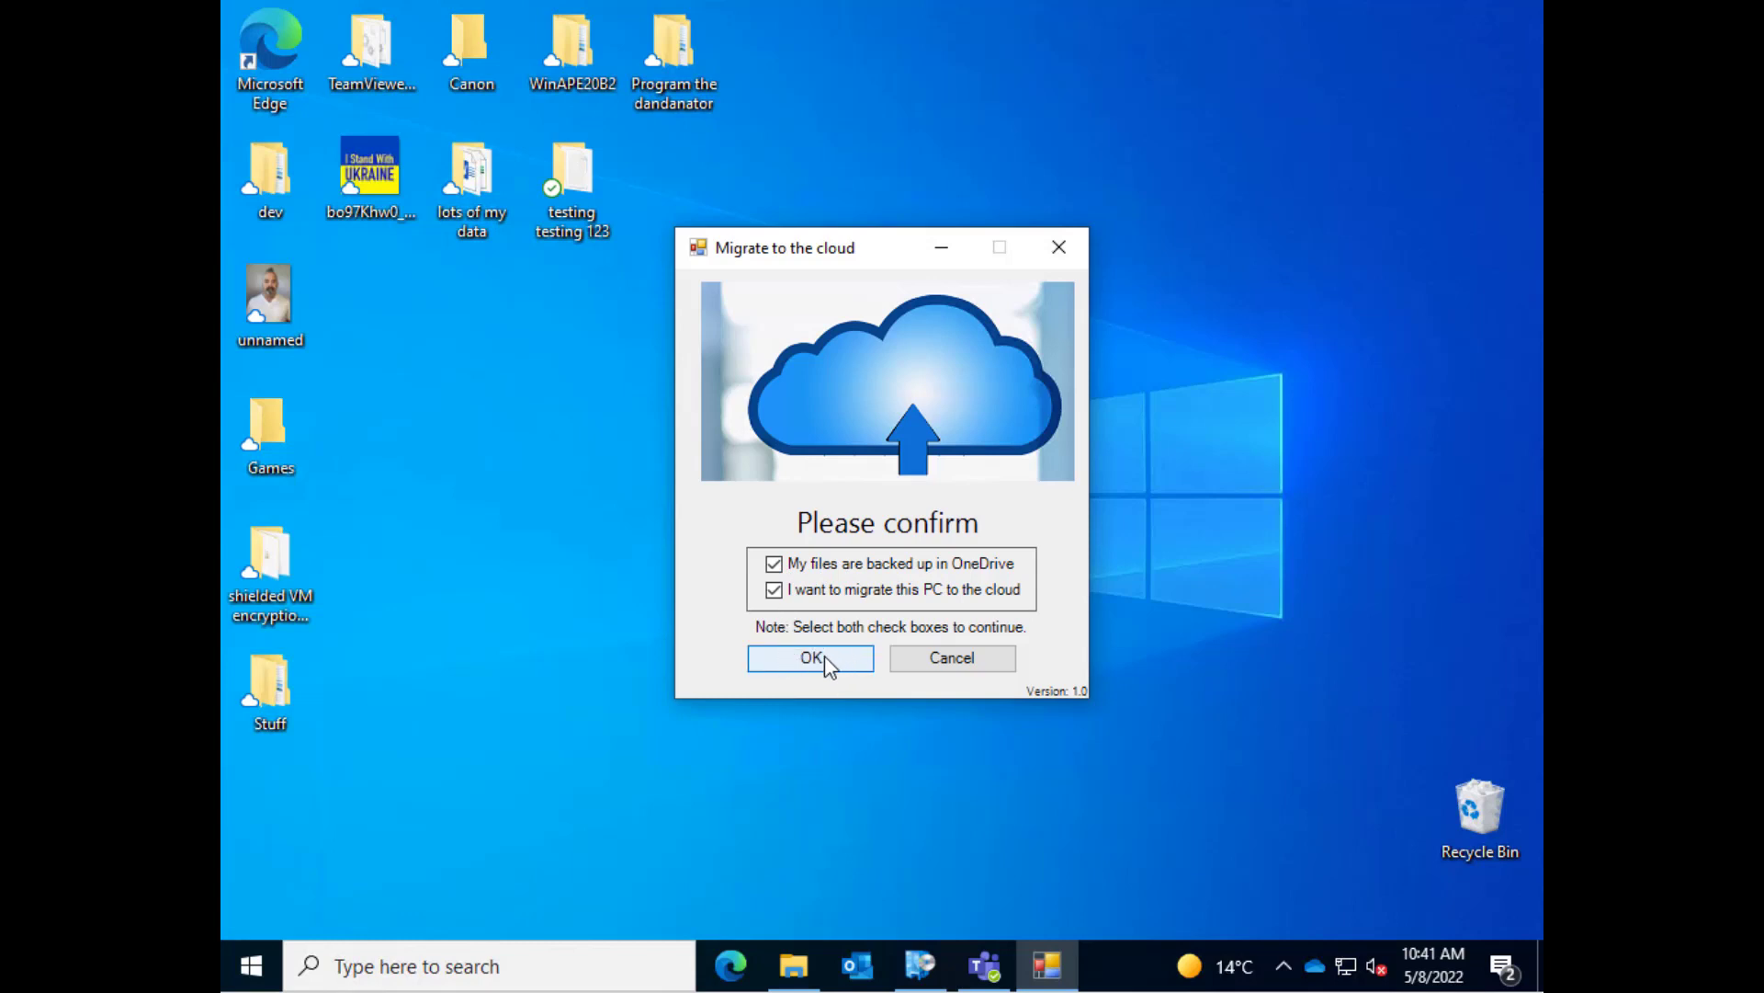
pyautogui.click(809, 658)
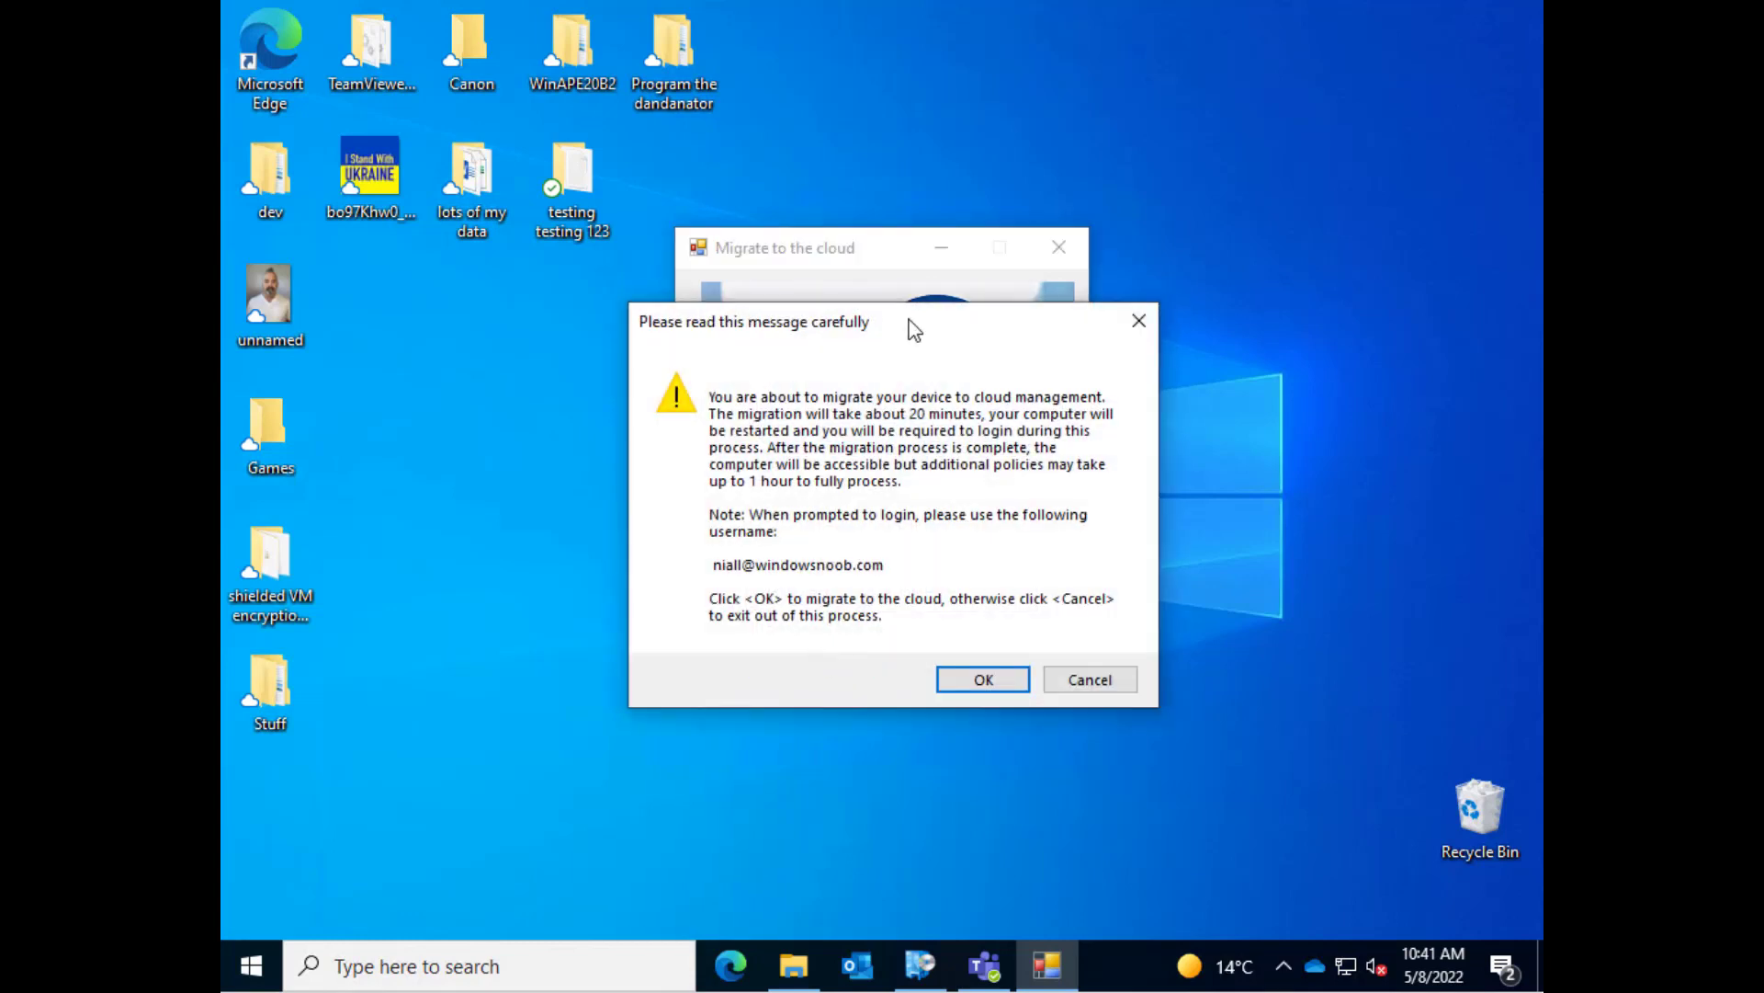
pyautogui.moveTo(752, 319); pyautogui.dragTo(865, 385)
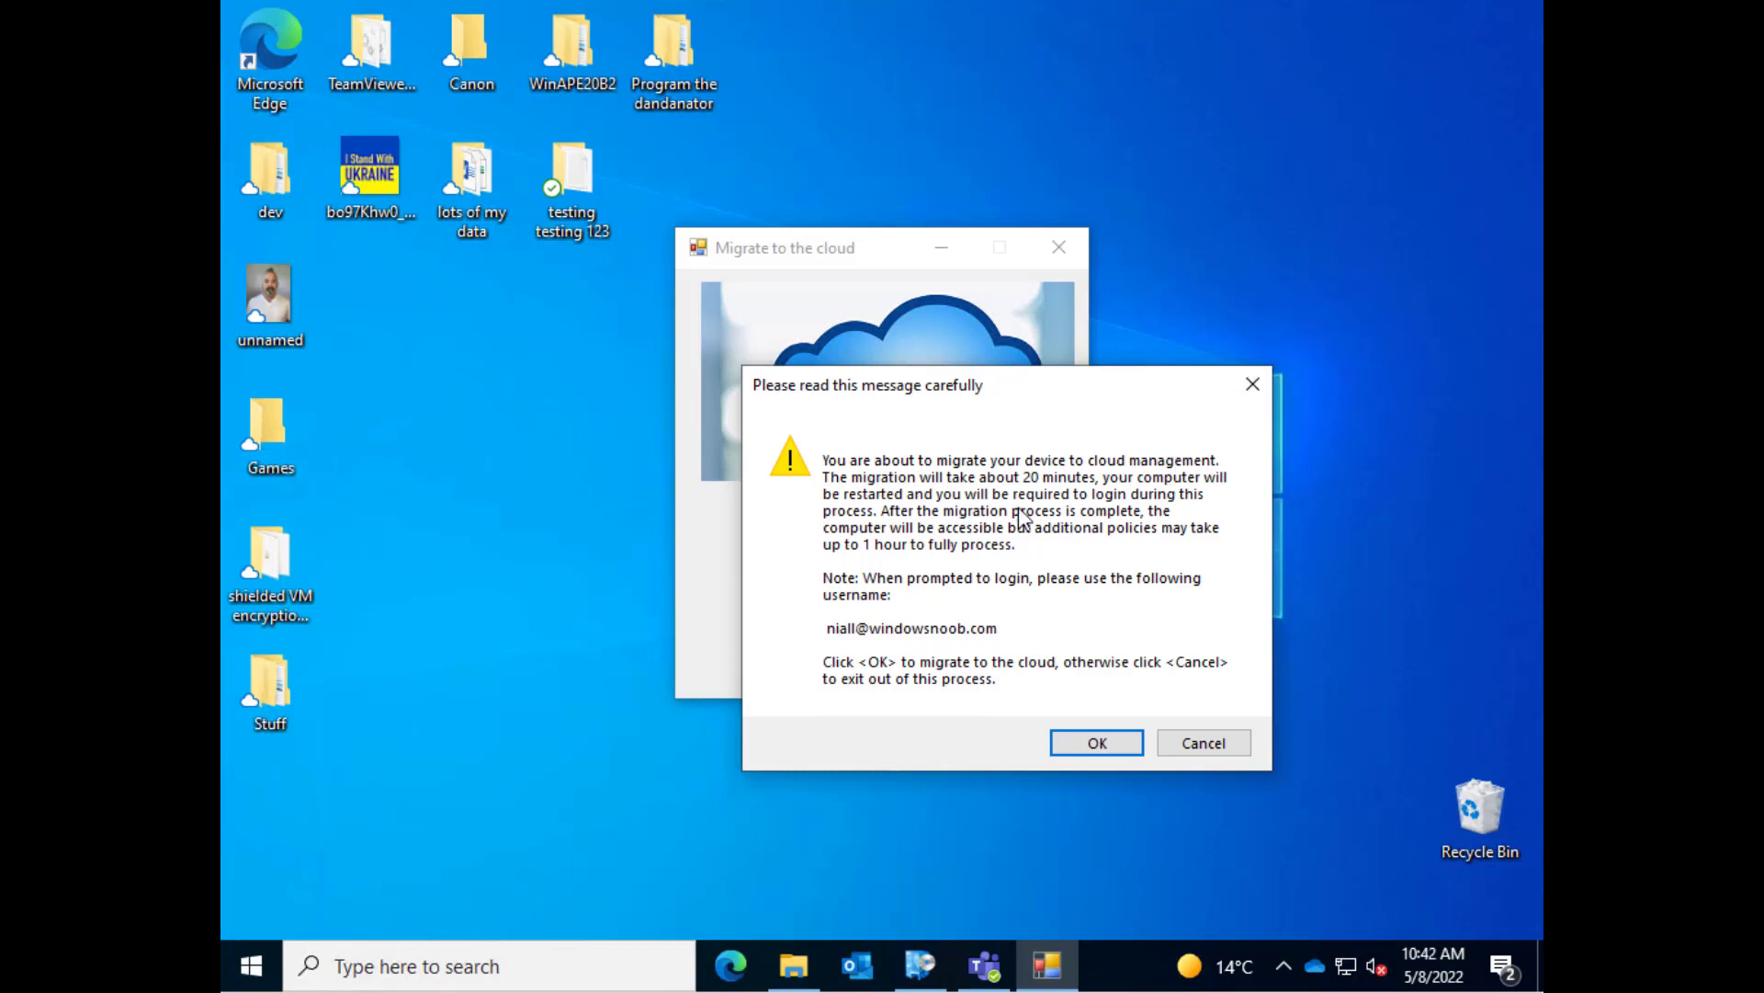
pyautogui.moveTo(961, 563)
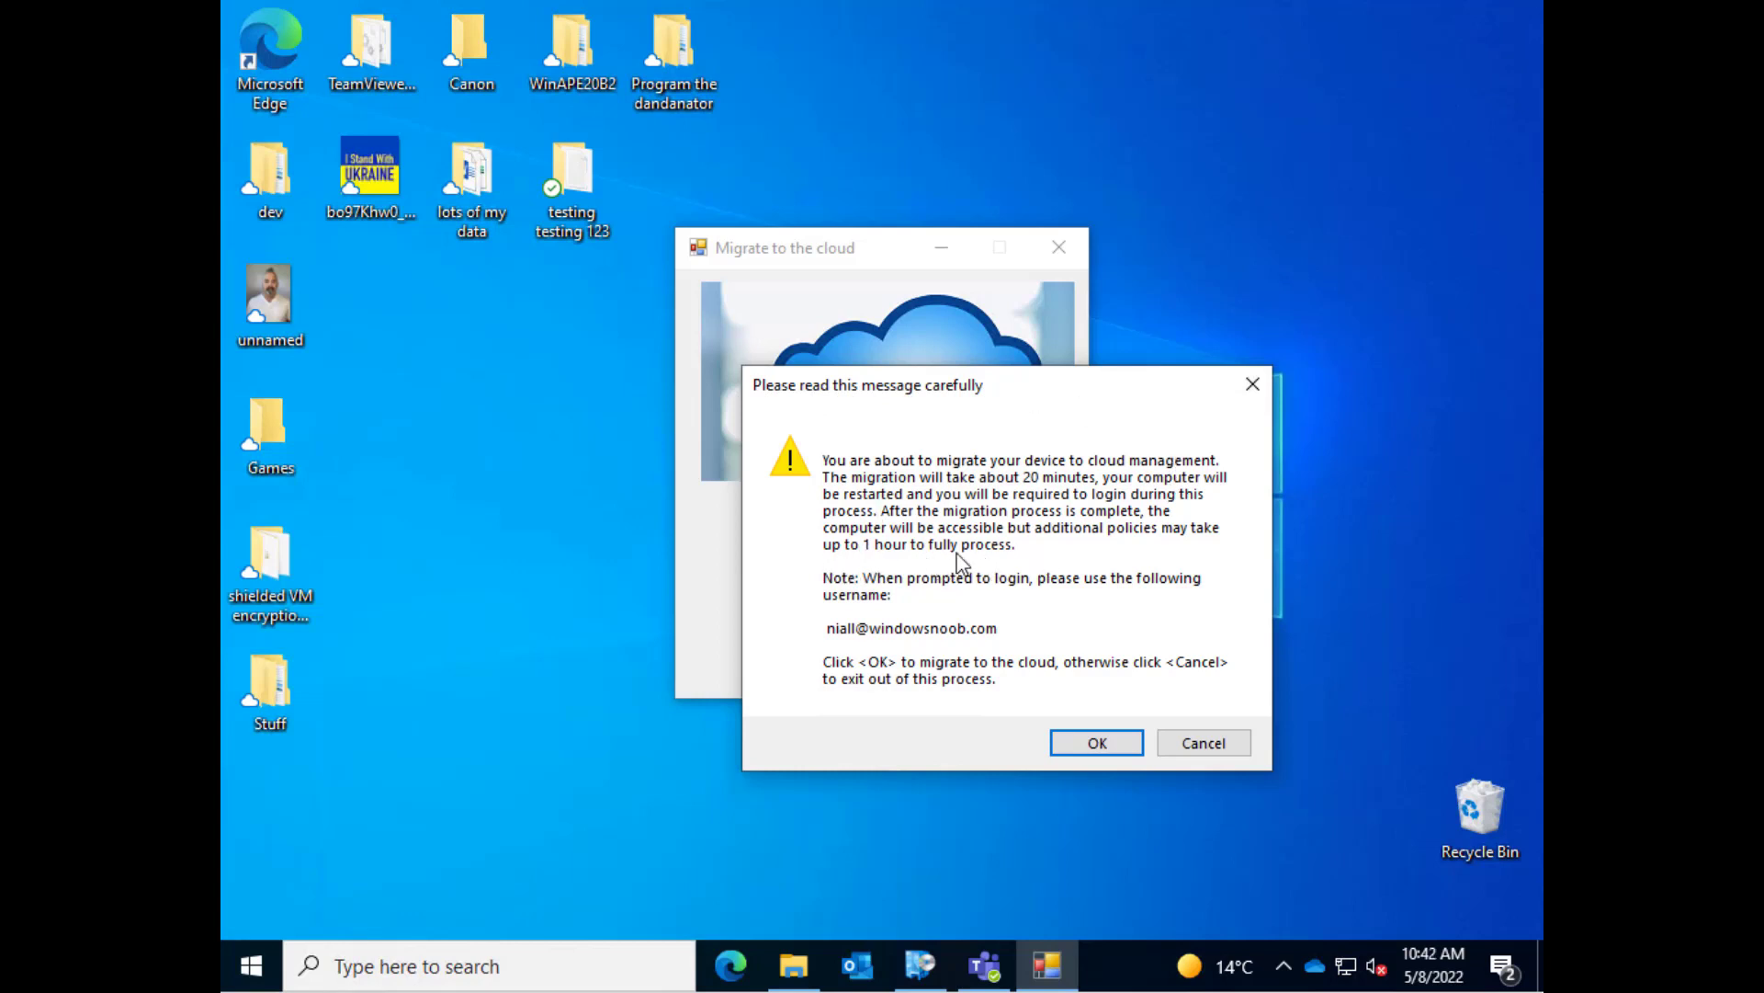
pyautogui.moveTo(1044, 552)
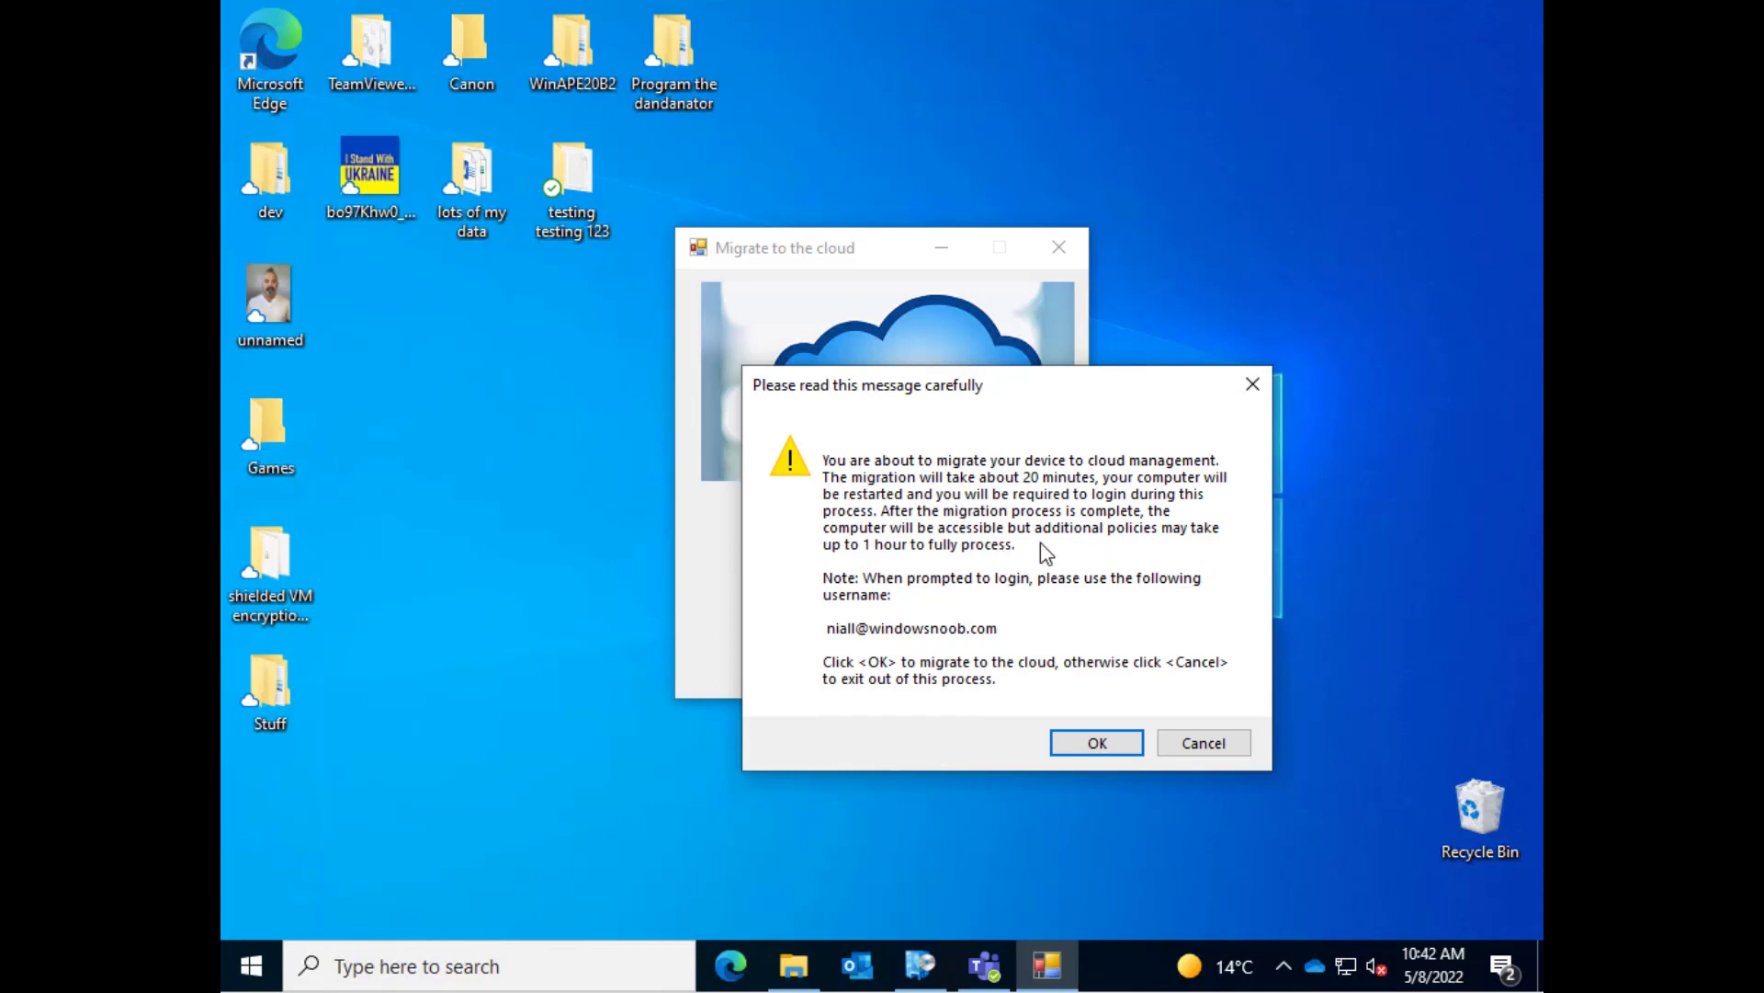
pyautogui.moveTo(1129, 493)
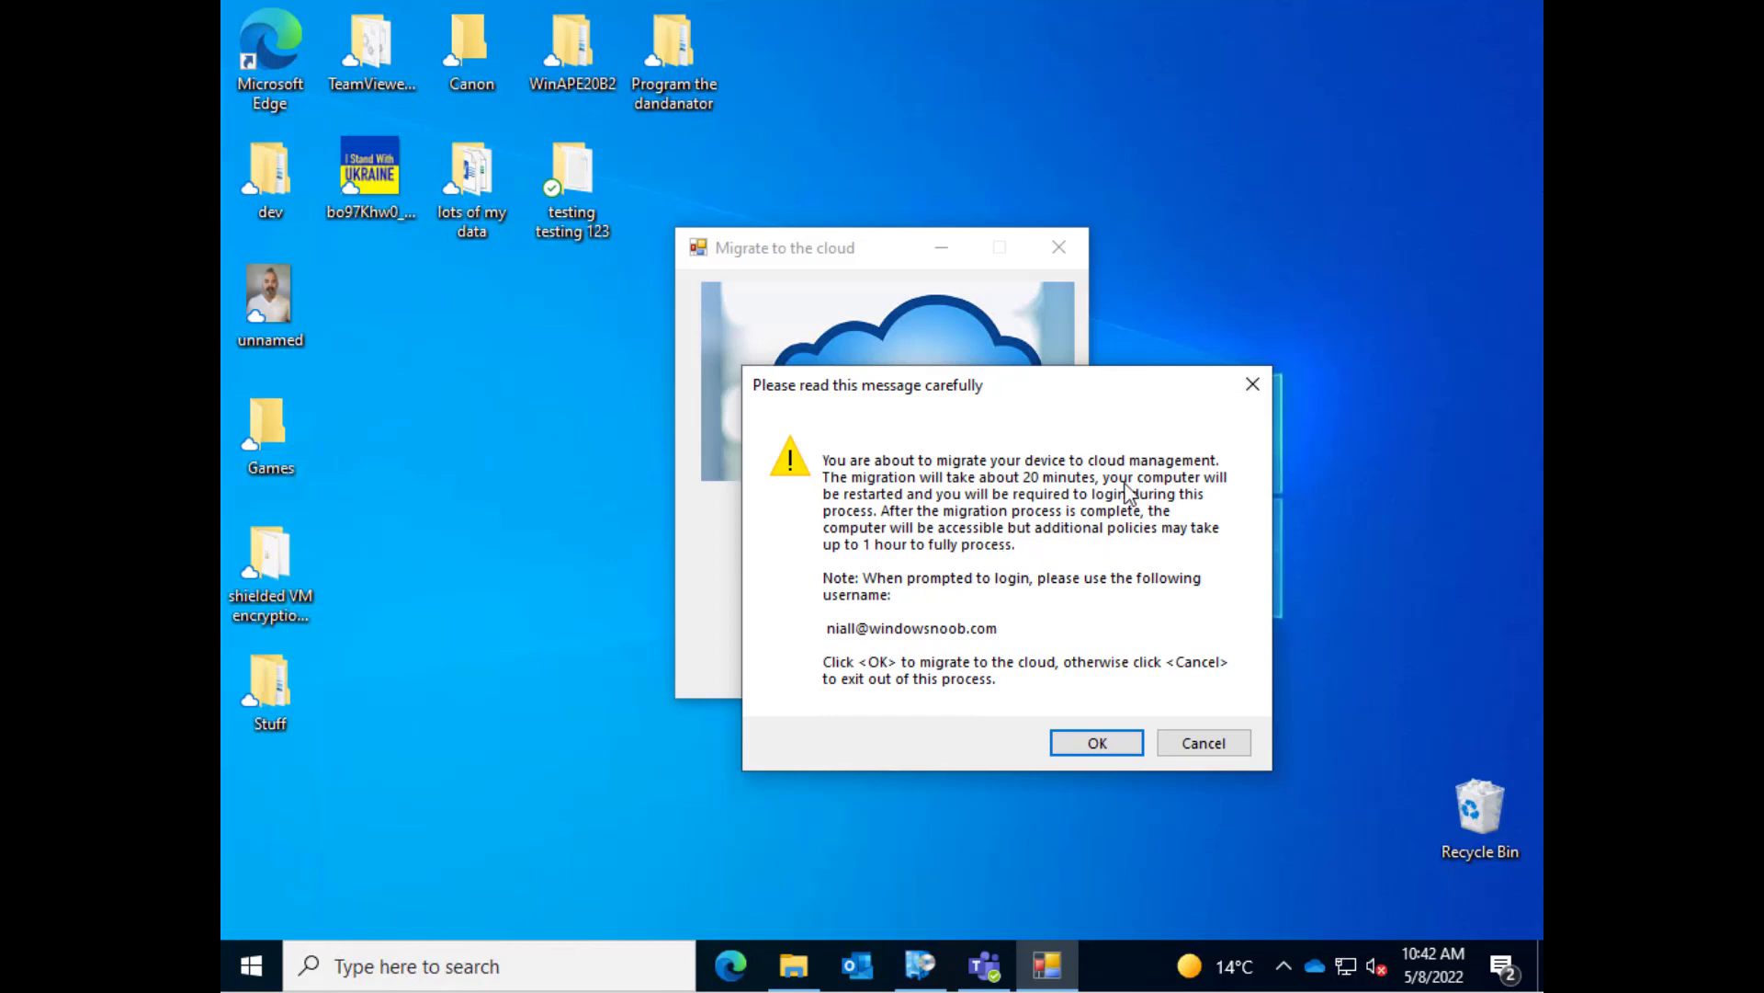
pyautogui.moveTo(961, 594)
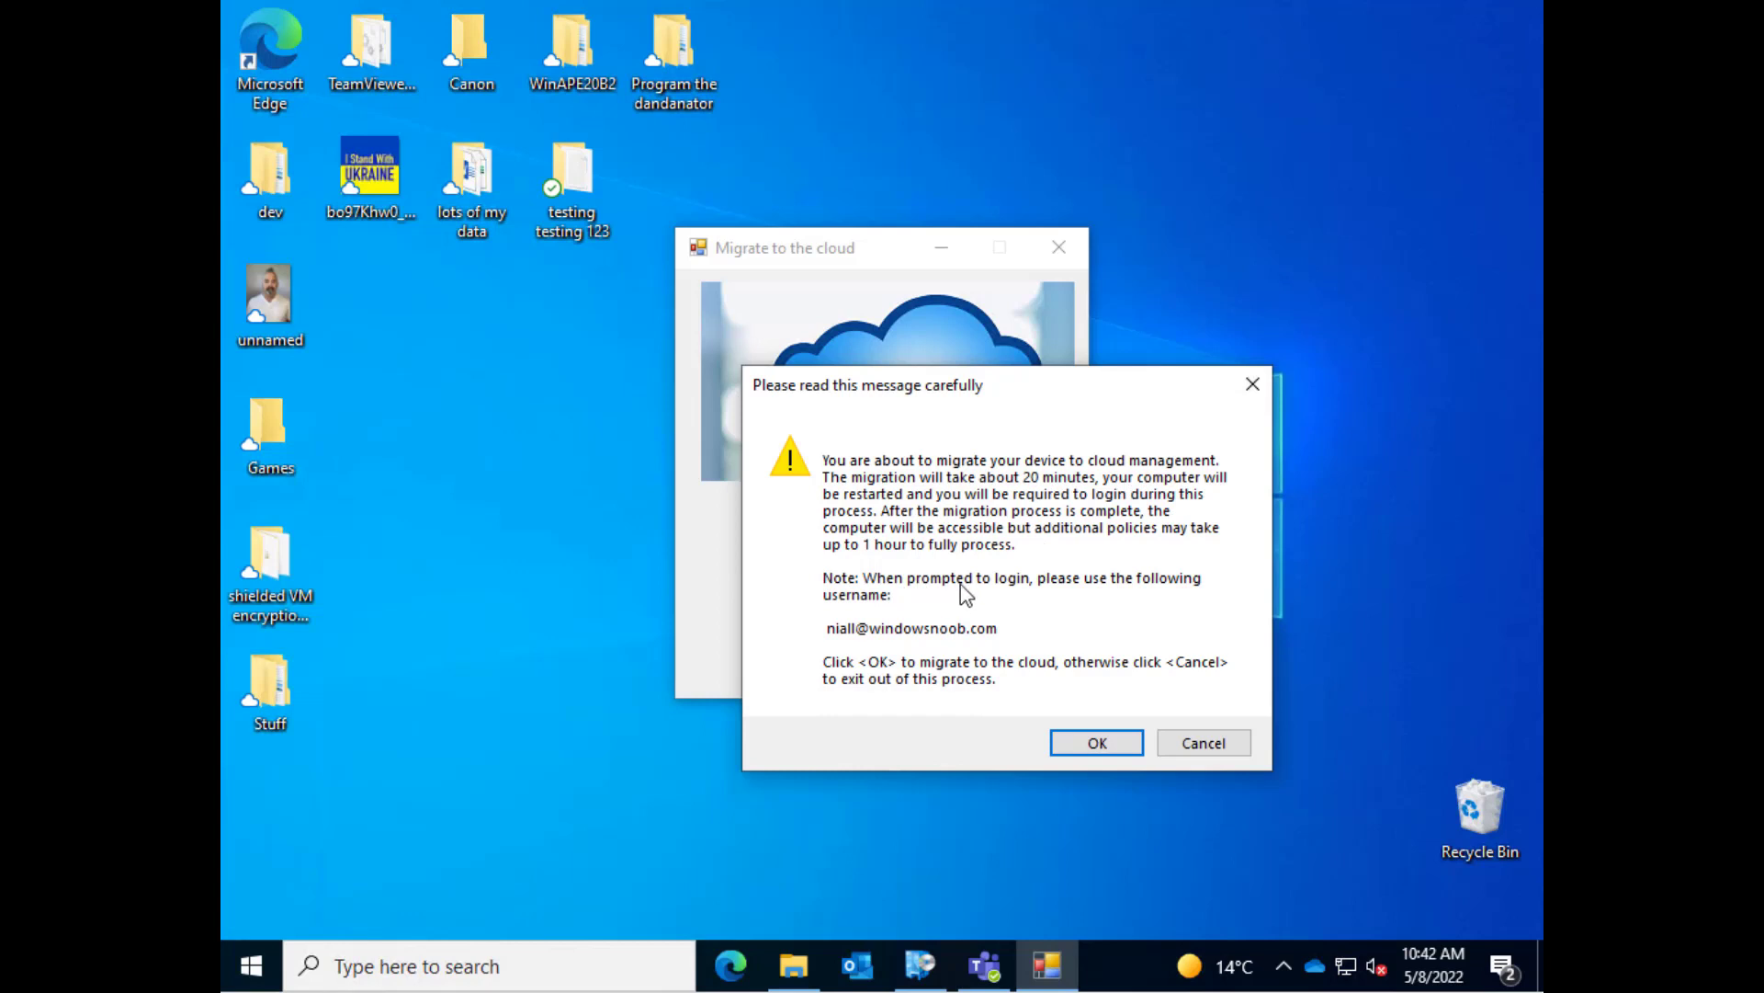
pyautogui.moveTo(860, 608)
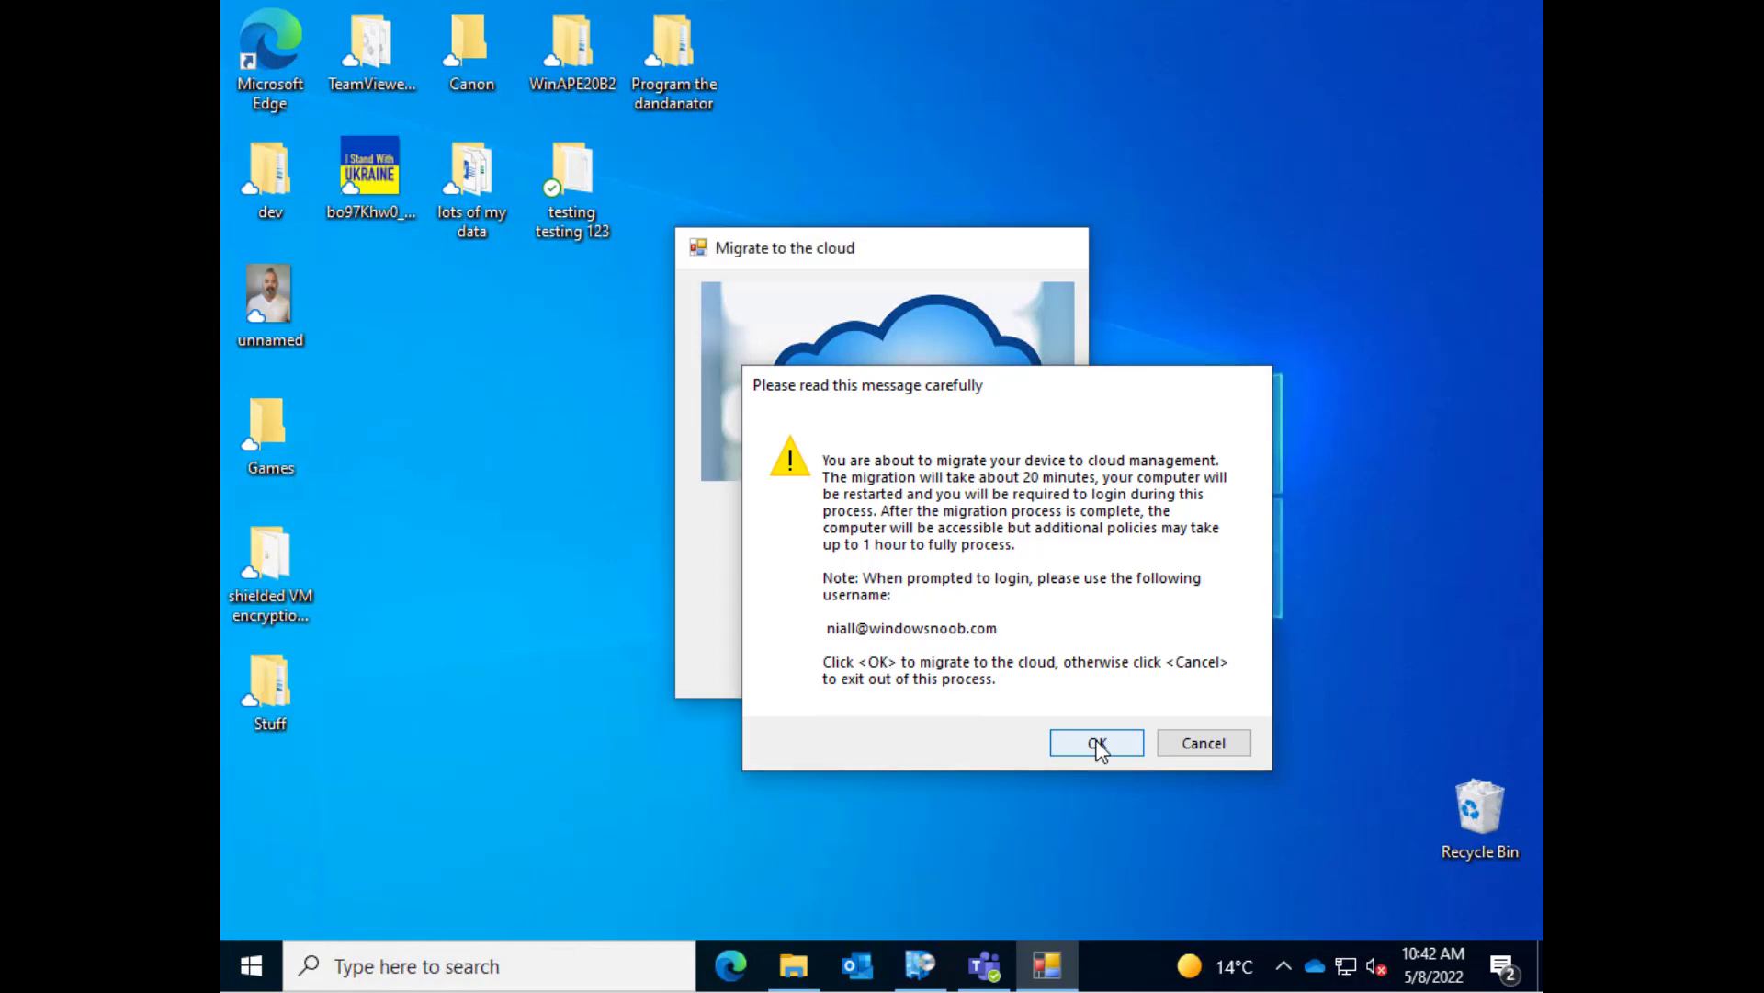
pyautogui.click(1095, 743)
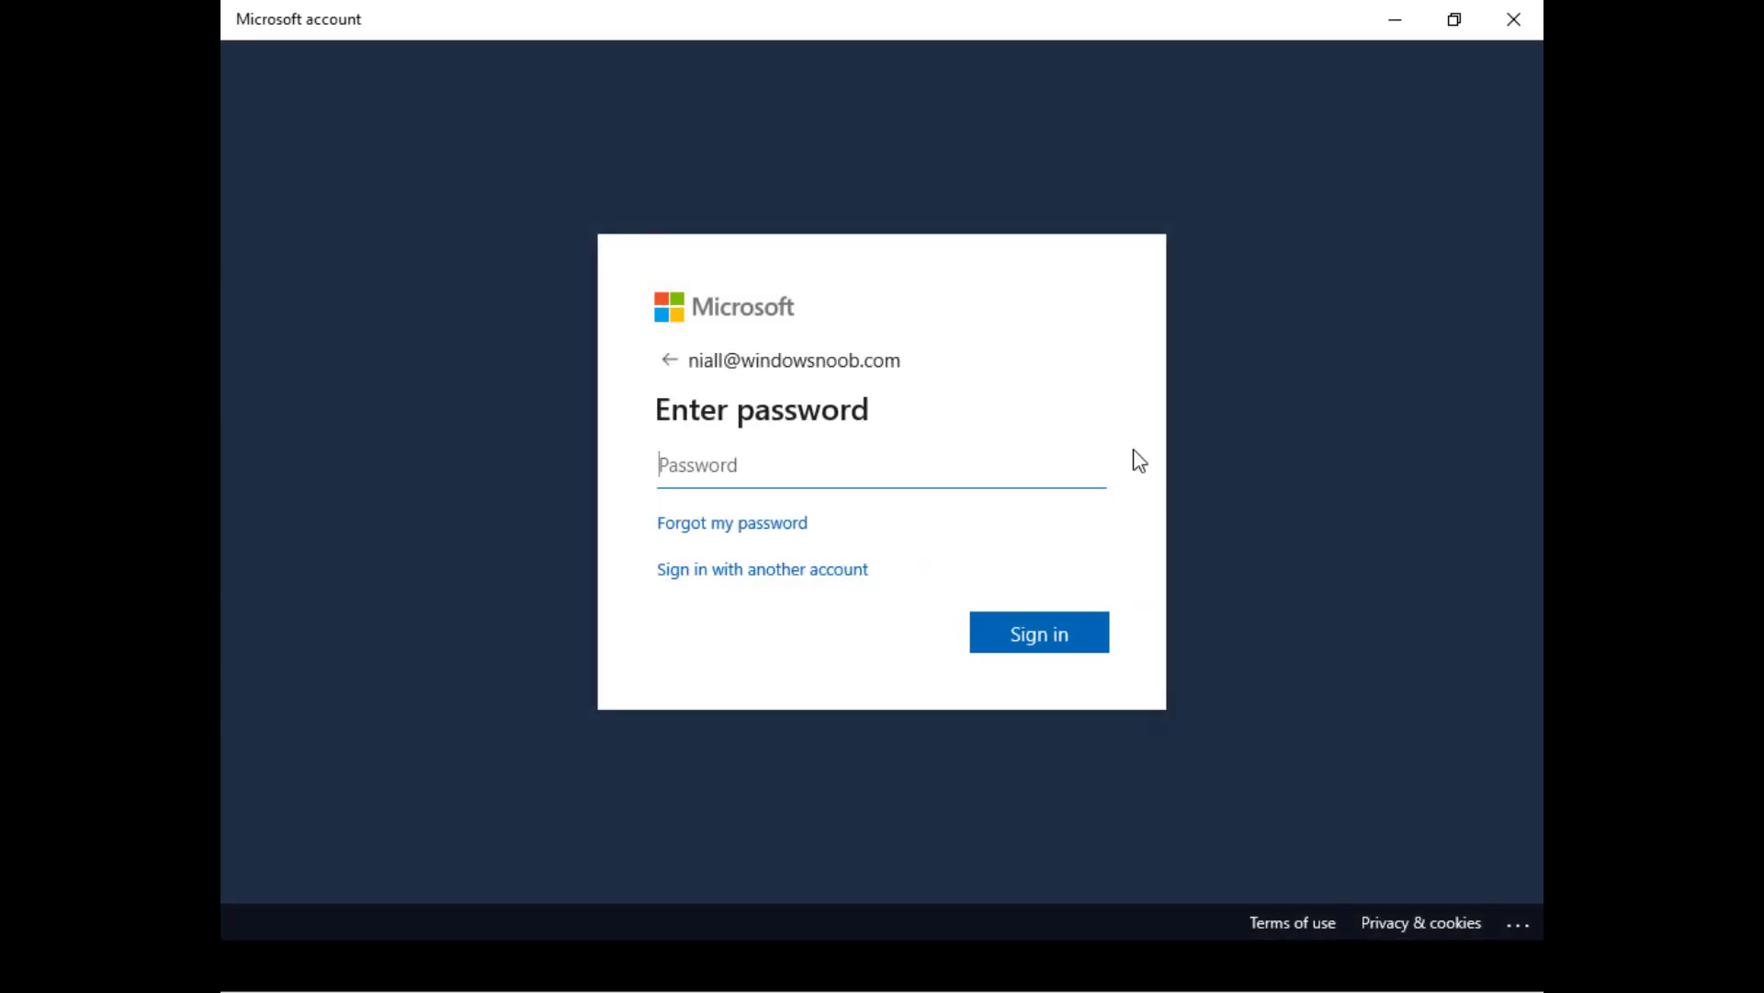
# Enter the work account password, sign in and approve the Authenticator request
pyautogui.write('•')
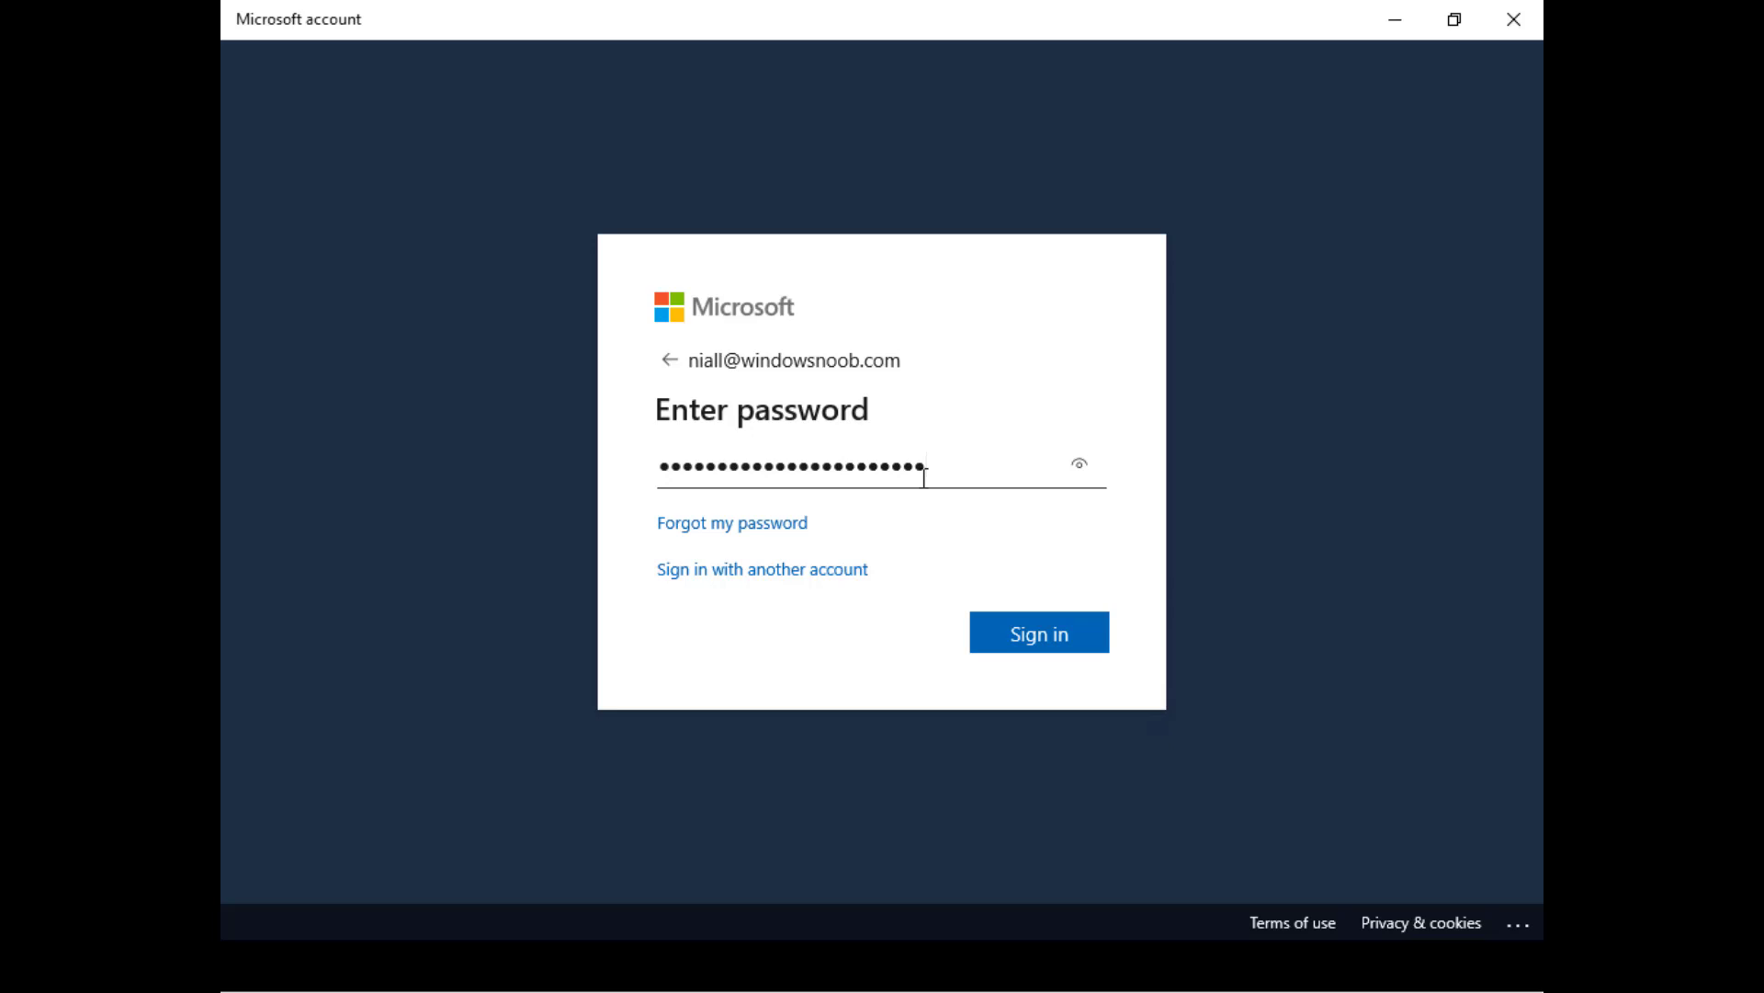
pyautogui.click(1037, 631)
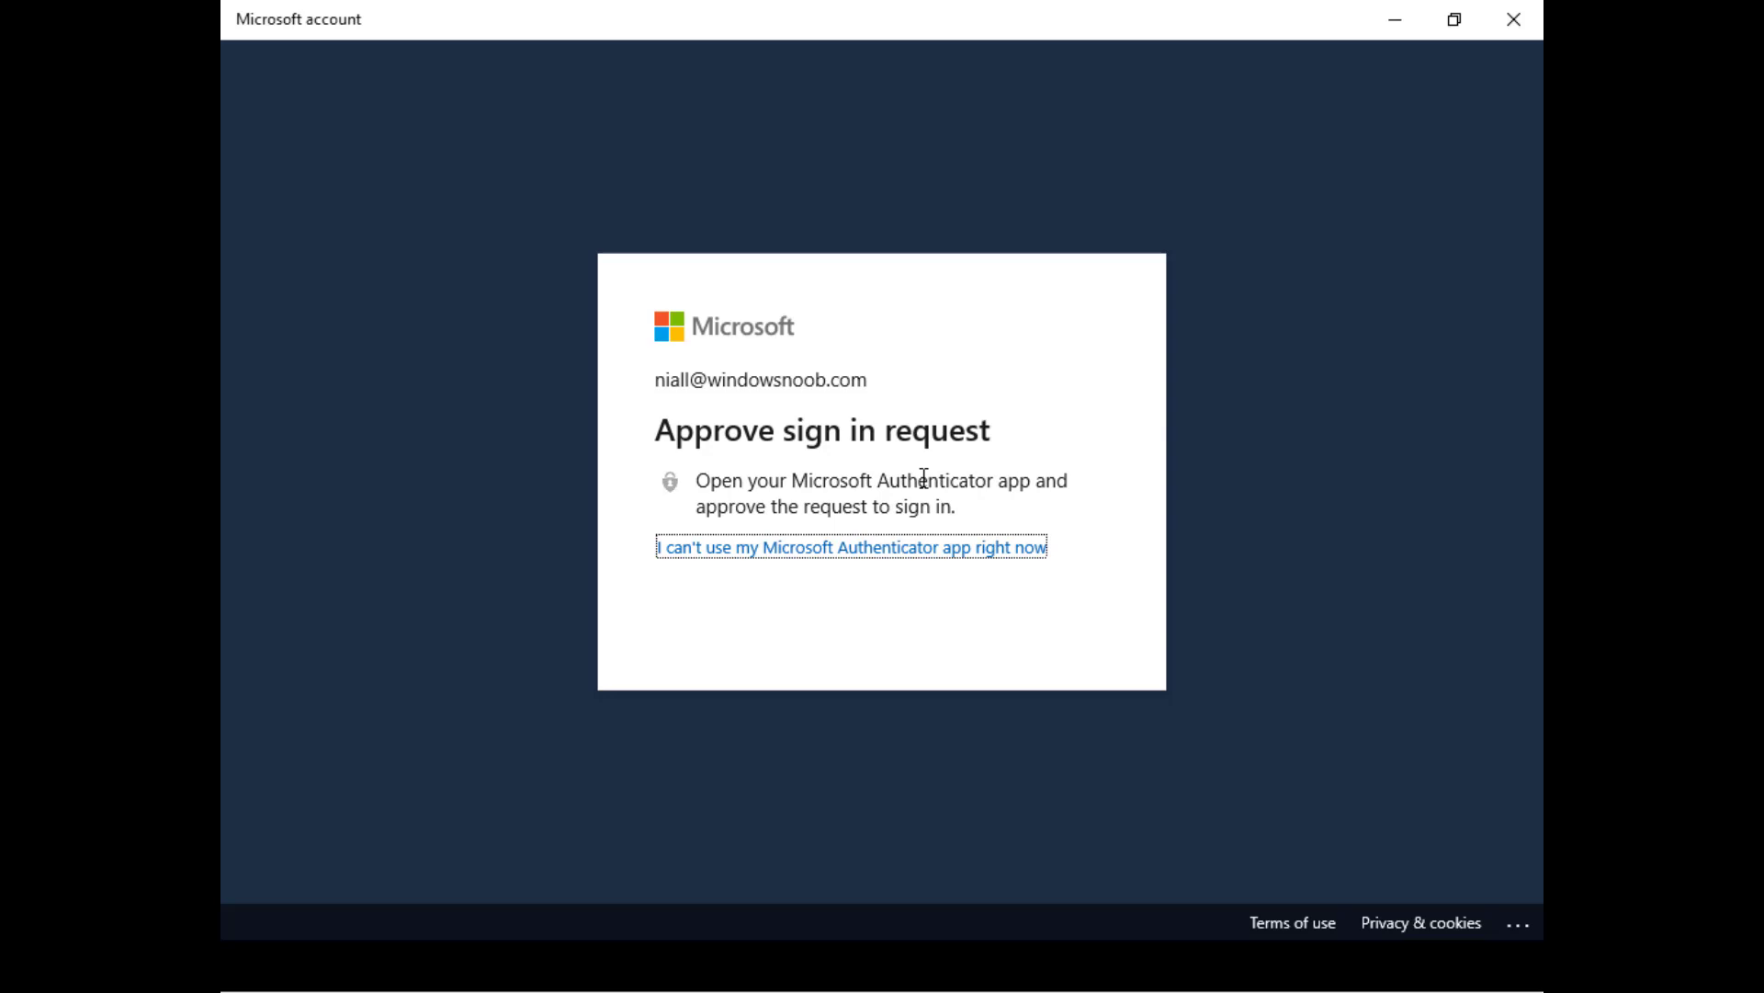
pyautogui.click(849, 548)
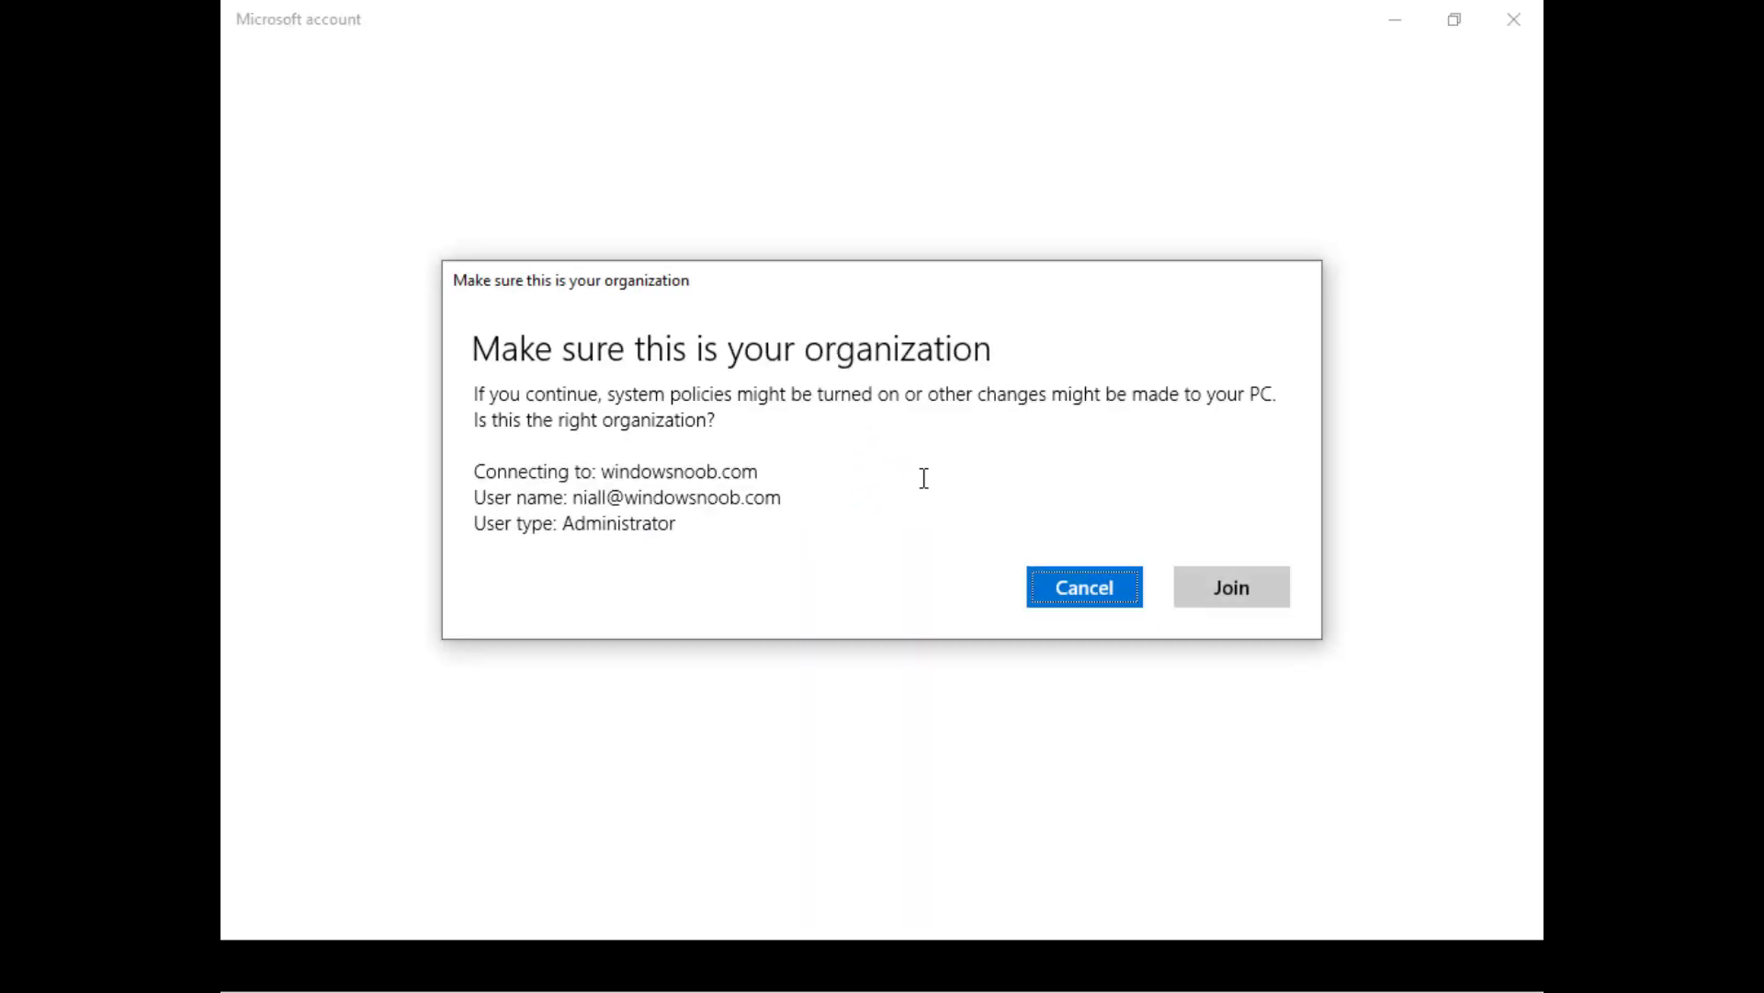
pyautogui.moveTo(803, 509)
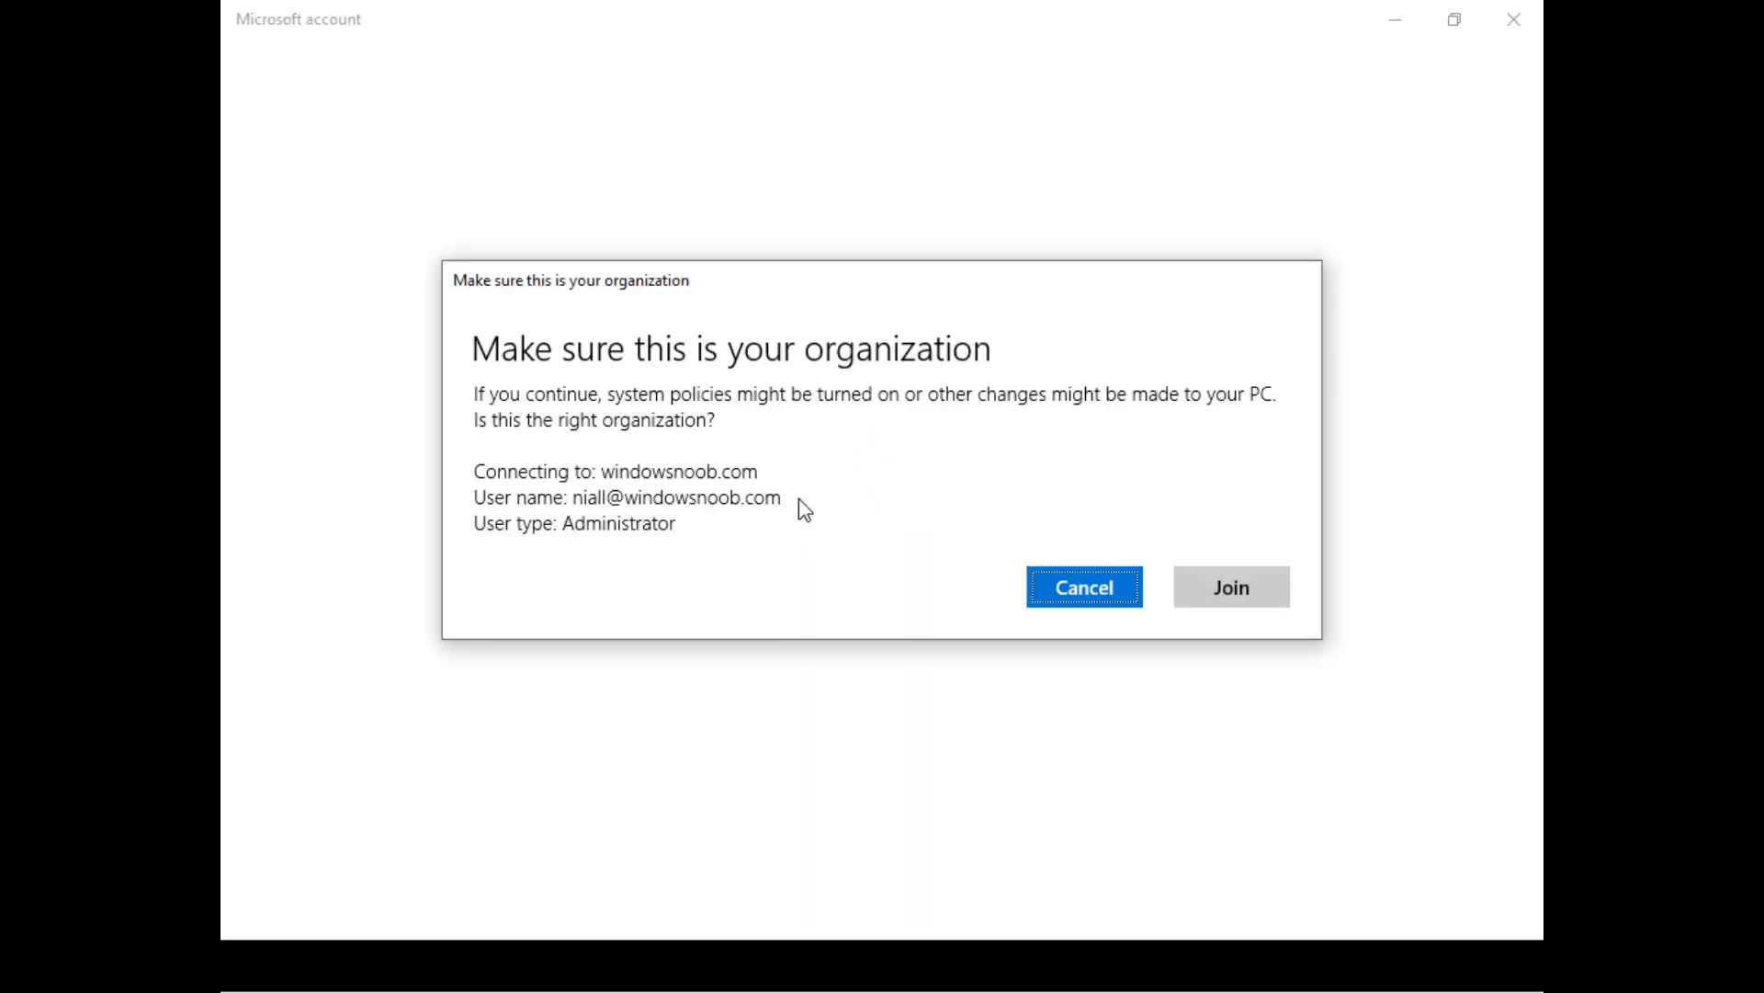
pyautogui.moveTo(822, 562)
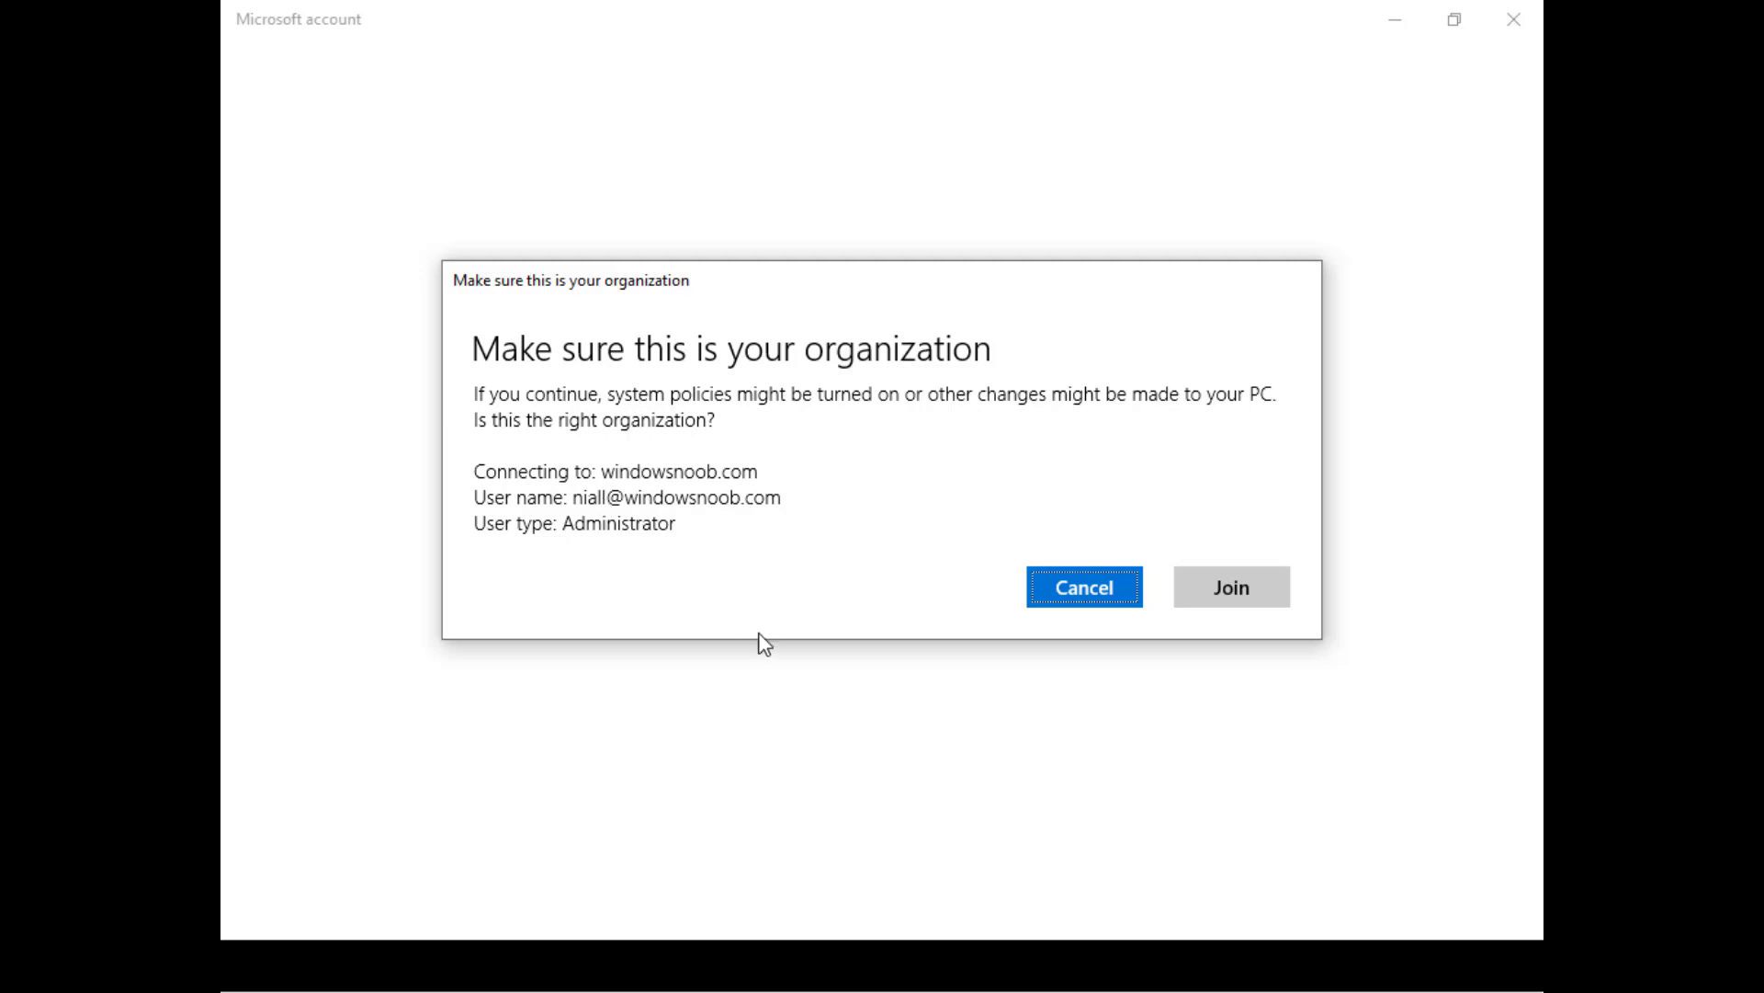
pyautogui.moveTo(1224, 483)
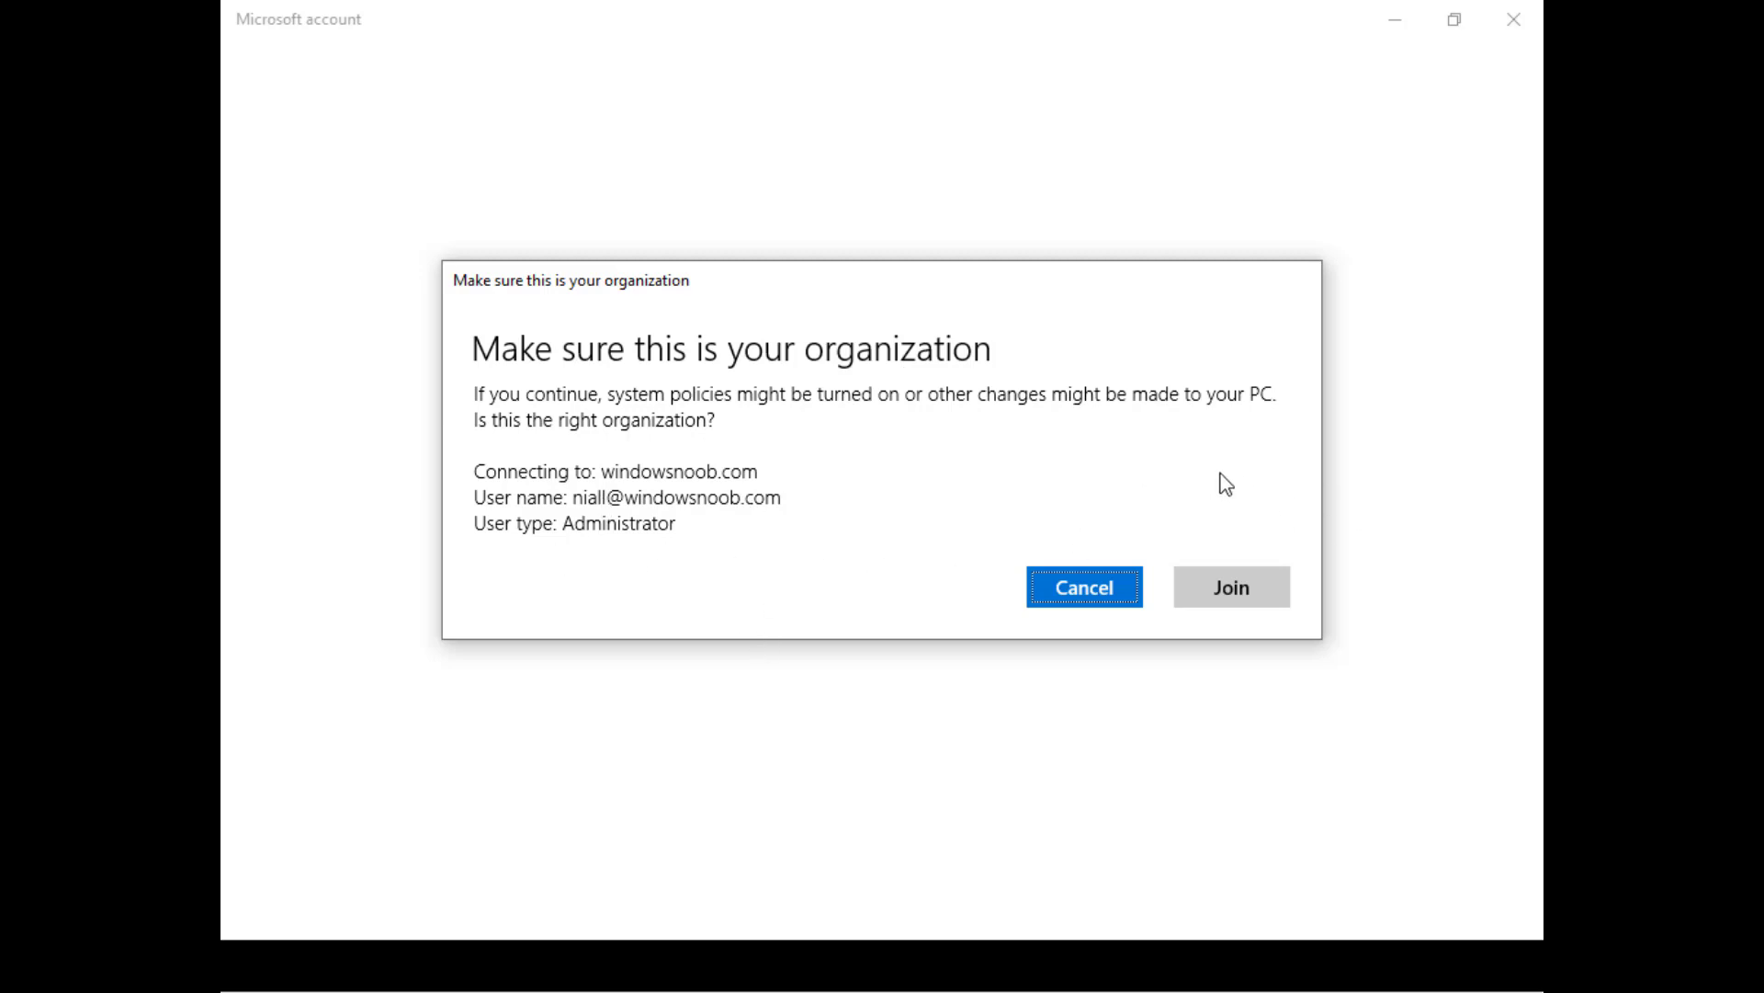
pyautogui.moveTo(1232, 586)
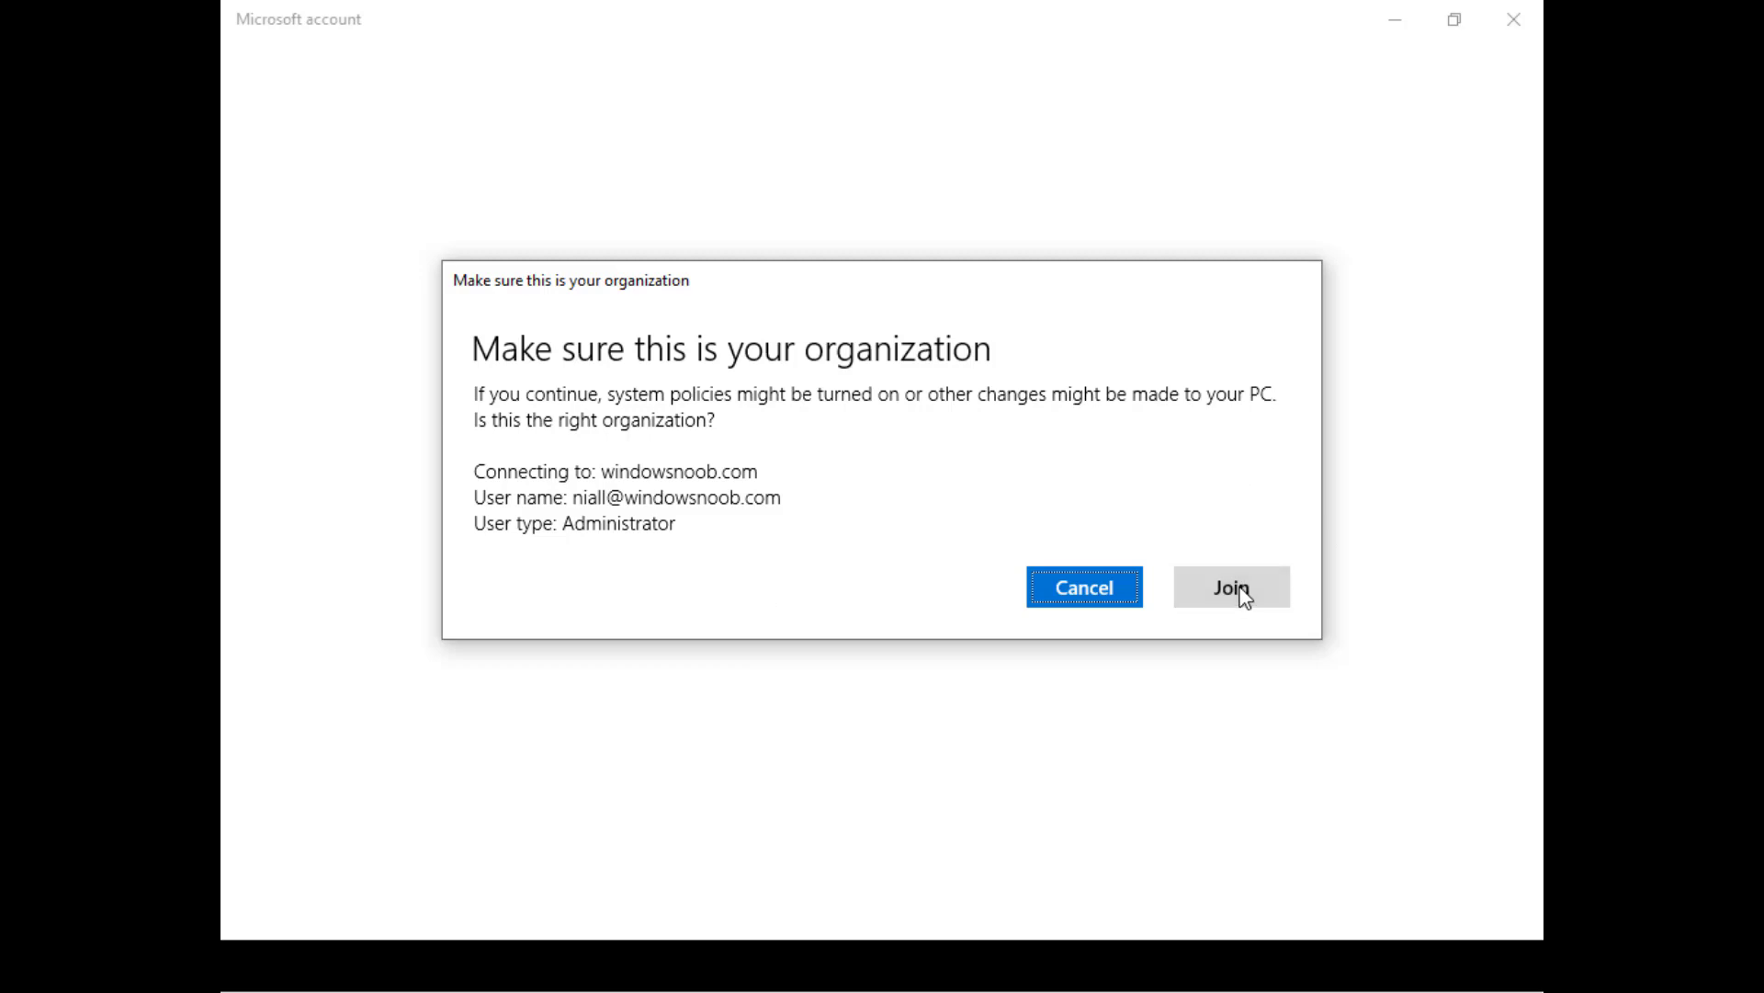
# Join this PC to the windowsnoob.com organization from the confirmation dialog
pyautogui.click(1230, 587)
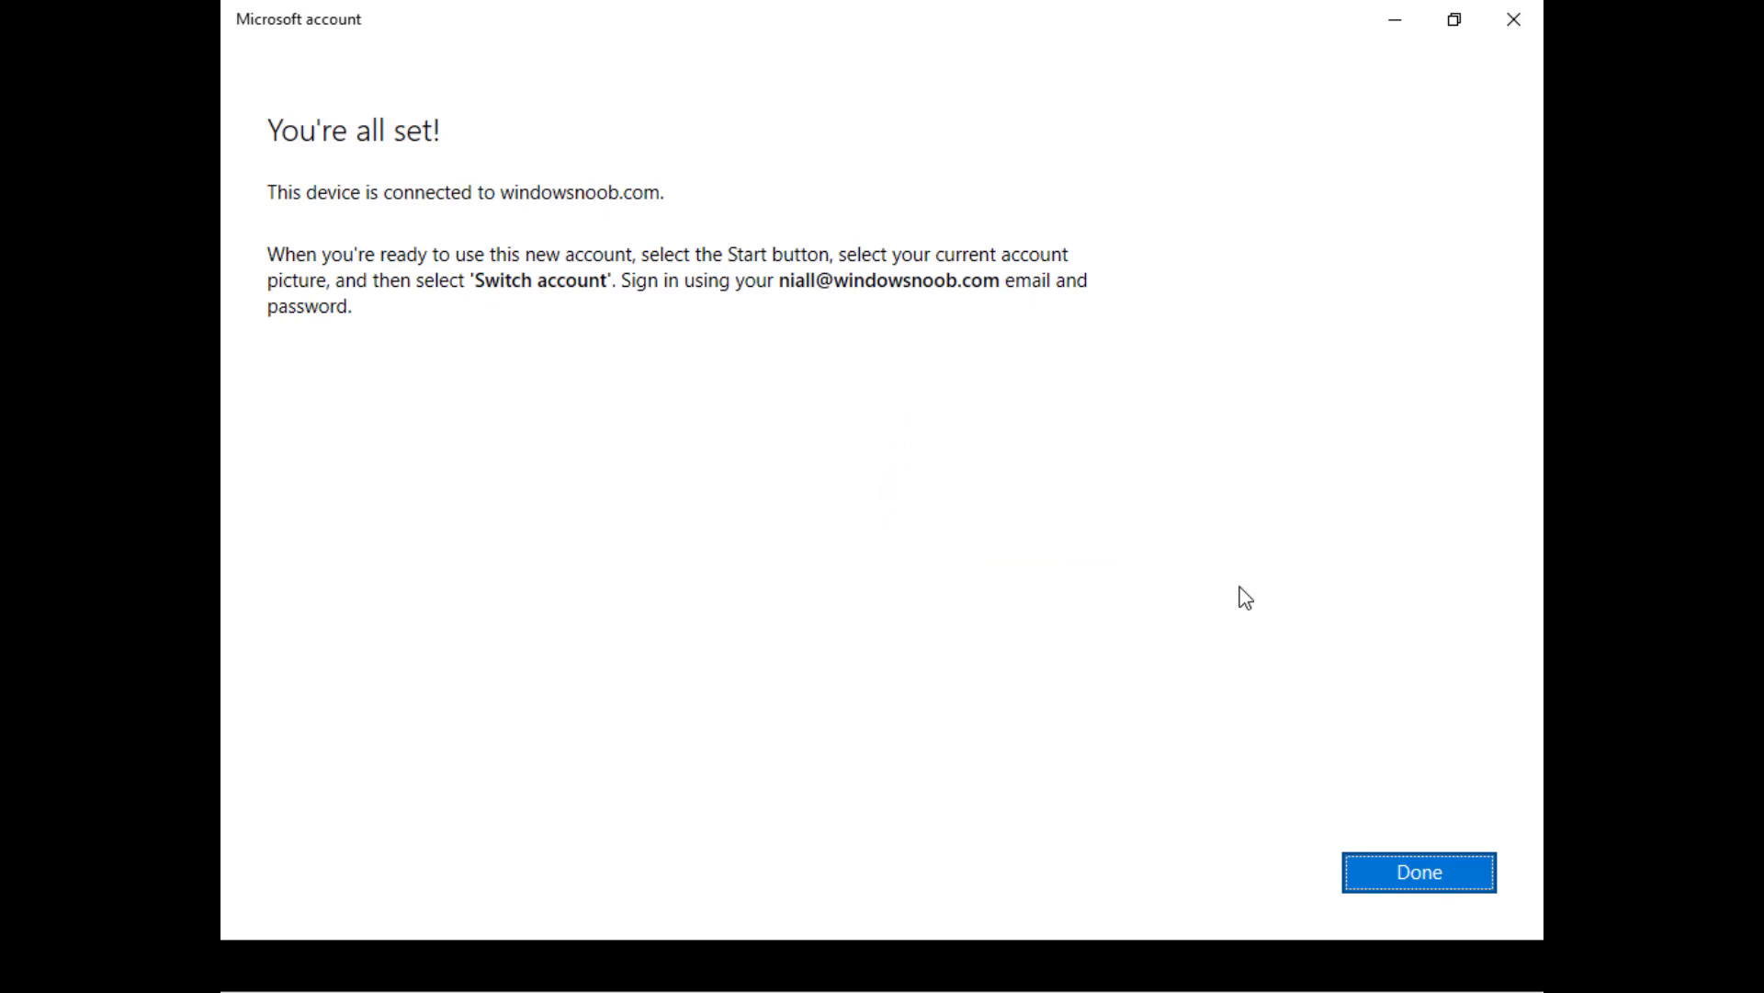
# Finish the 'You're all set!' page with Done, closing the Microsoft account window
pyautogui.click(1419, 871)
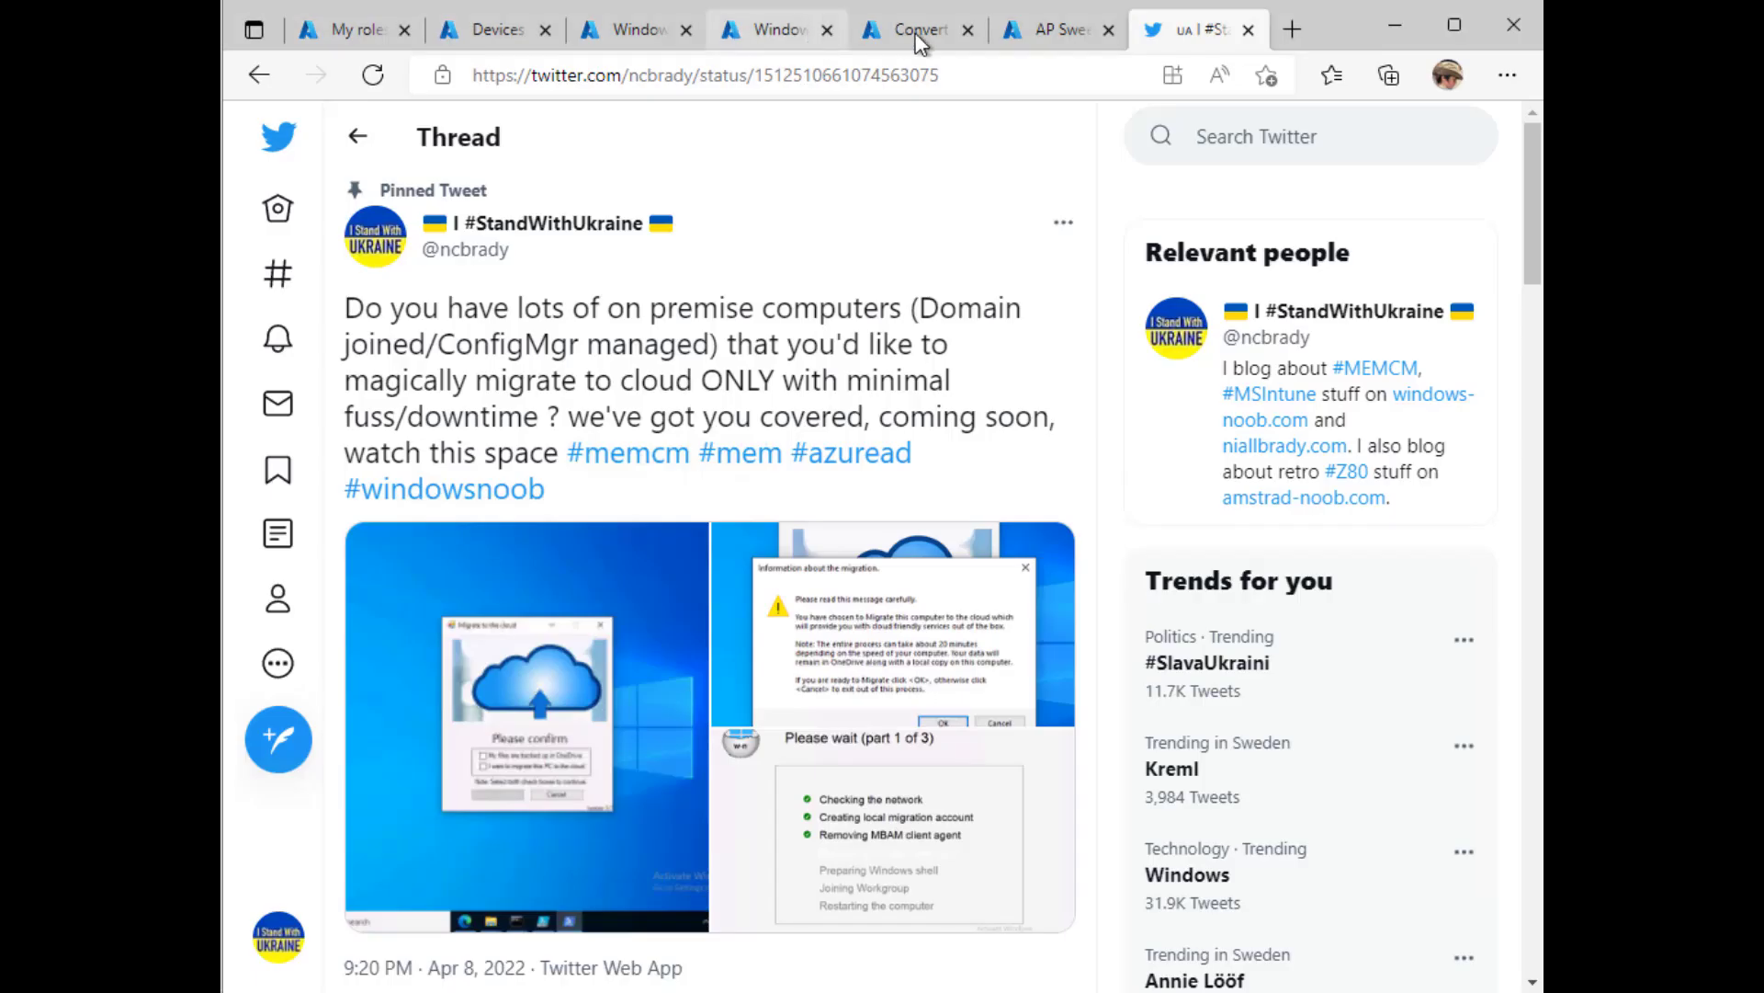
# Refresh the group Members list to see MININT-R8EBCE9, then view the Windows Autopilot devices list
pyautogui.click(914, 28)
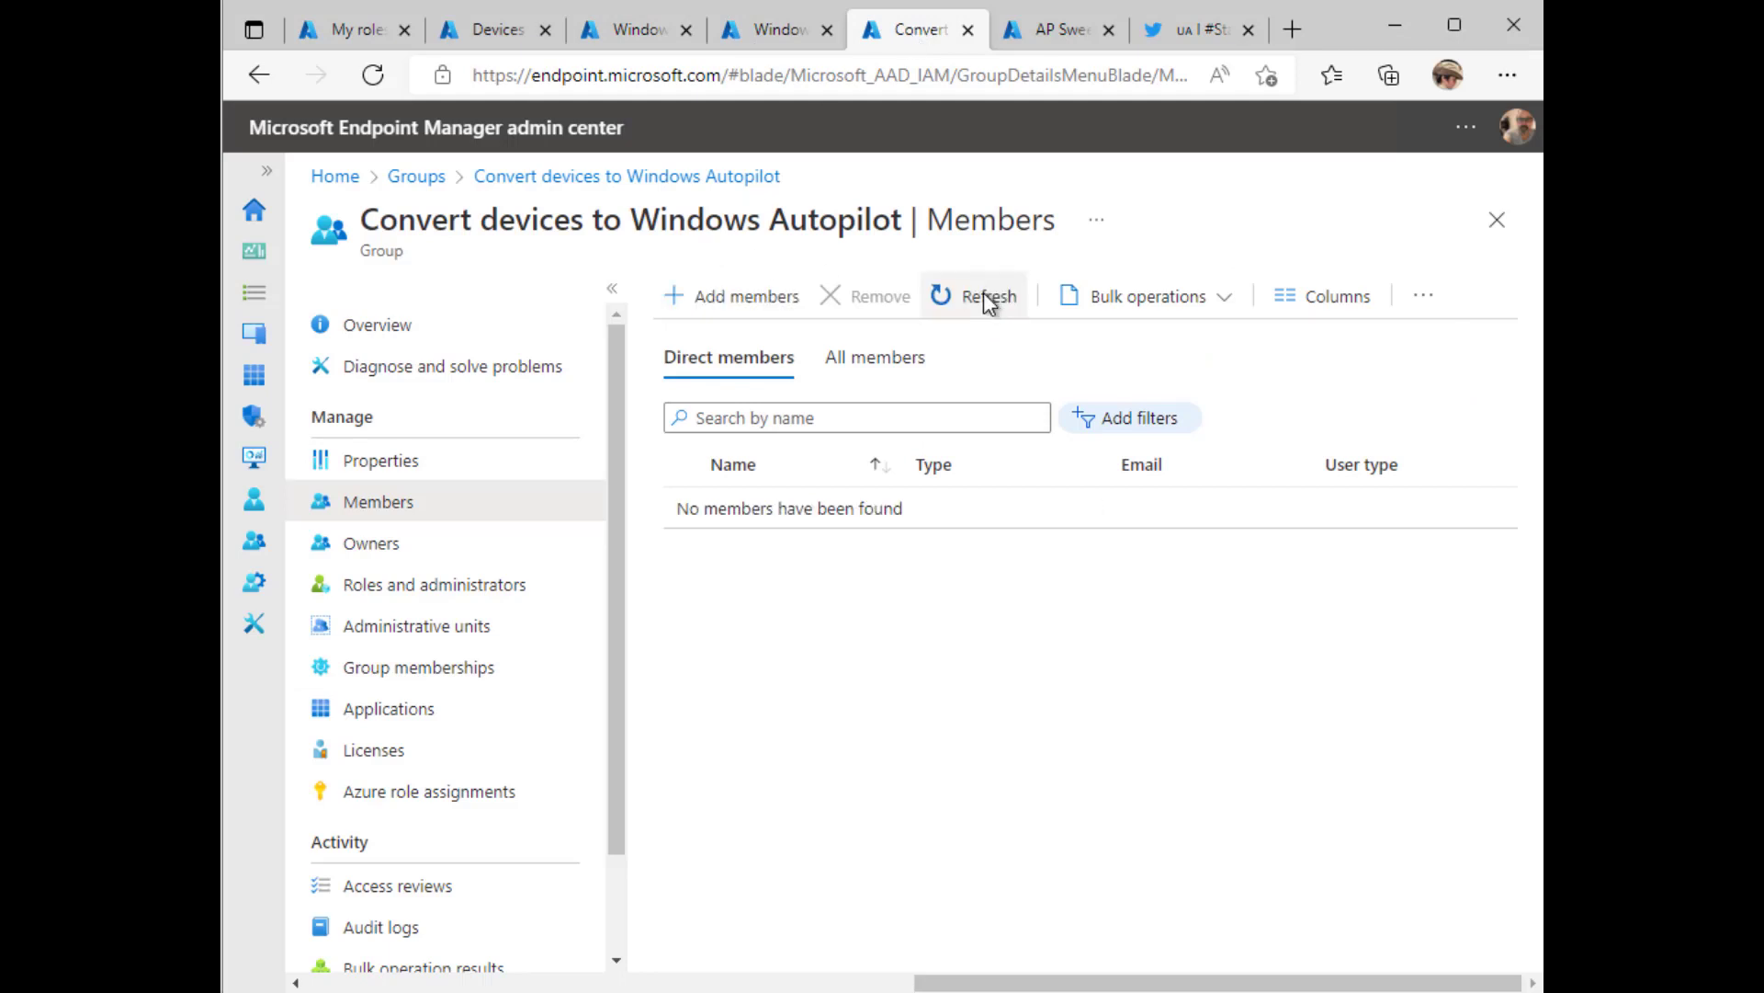
pyautogui.moveTo(989, 307)
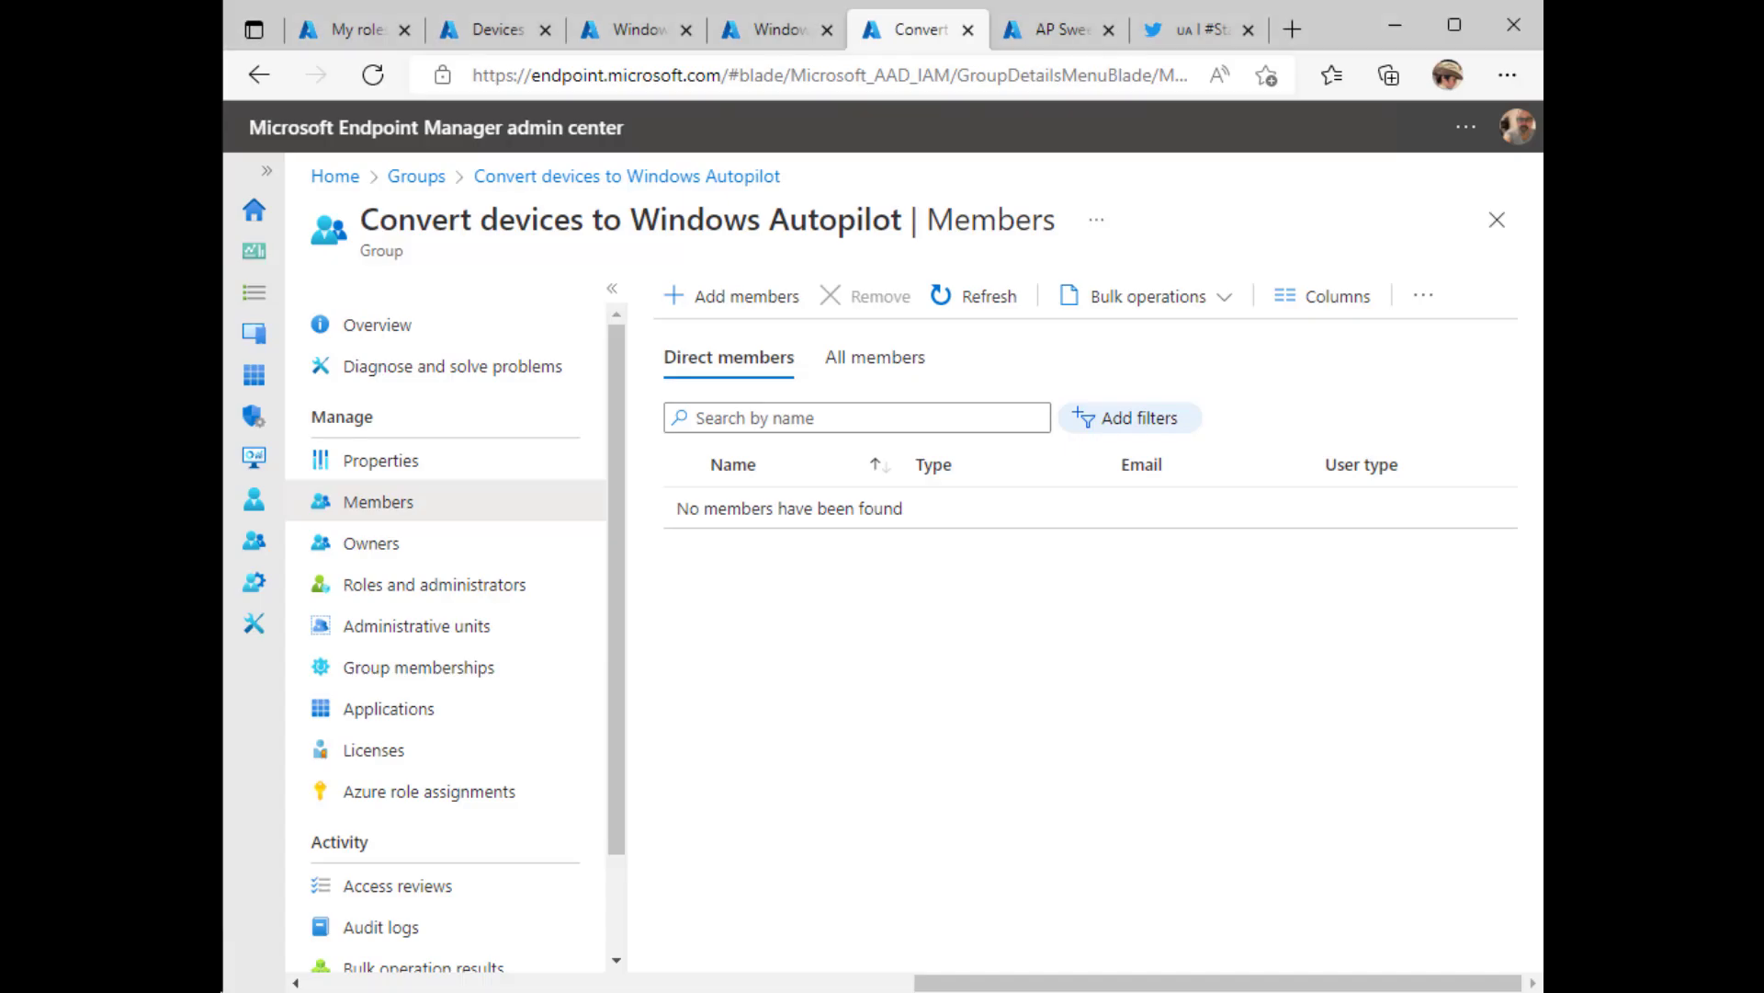
pyautogui.click(974, 294)
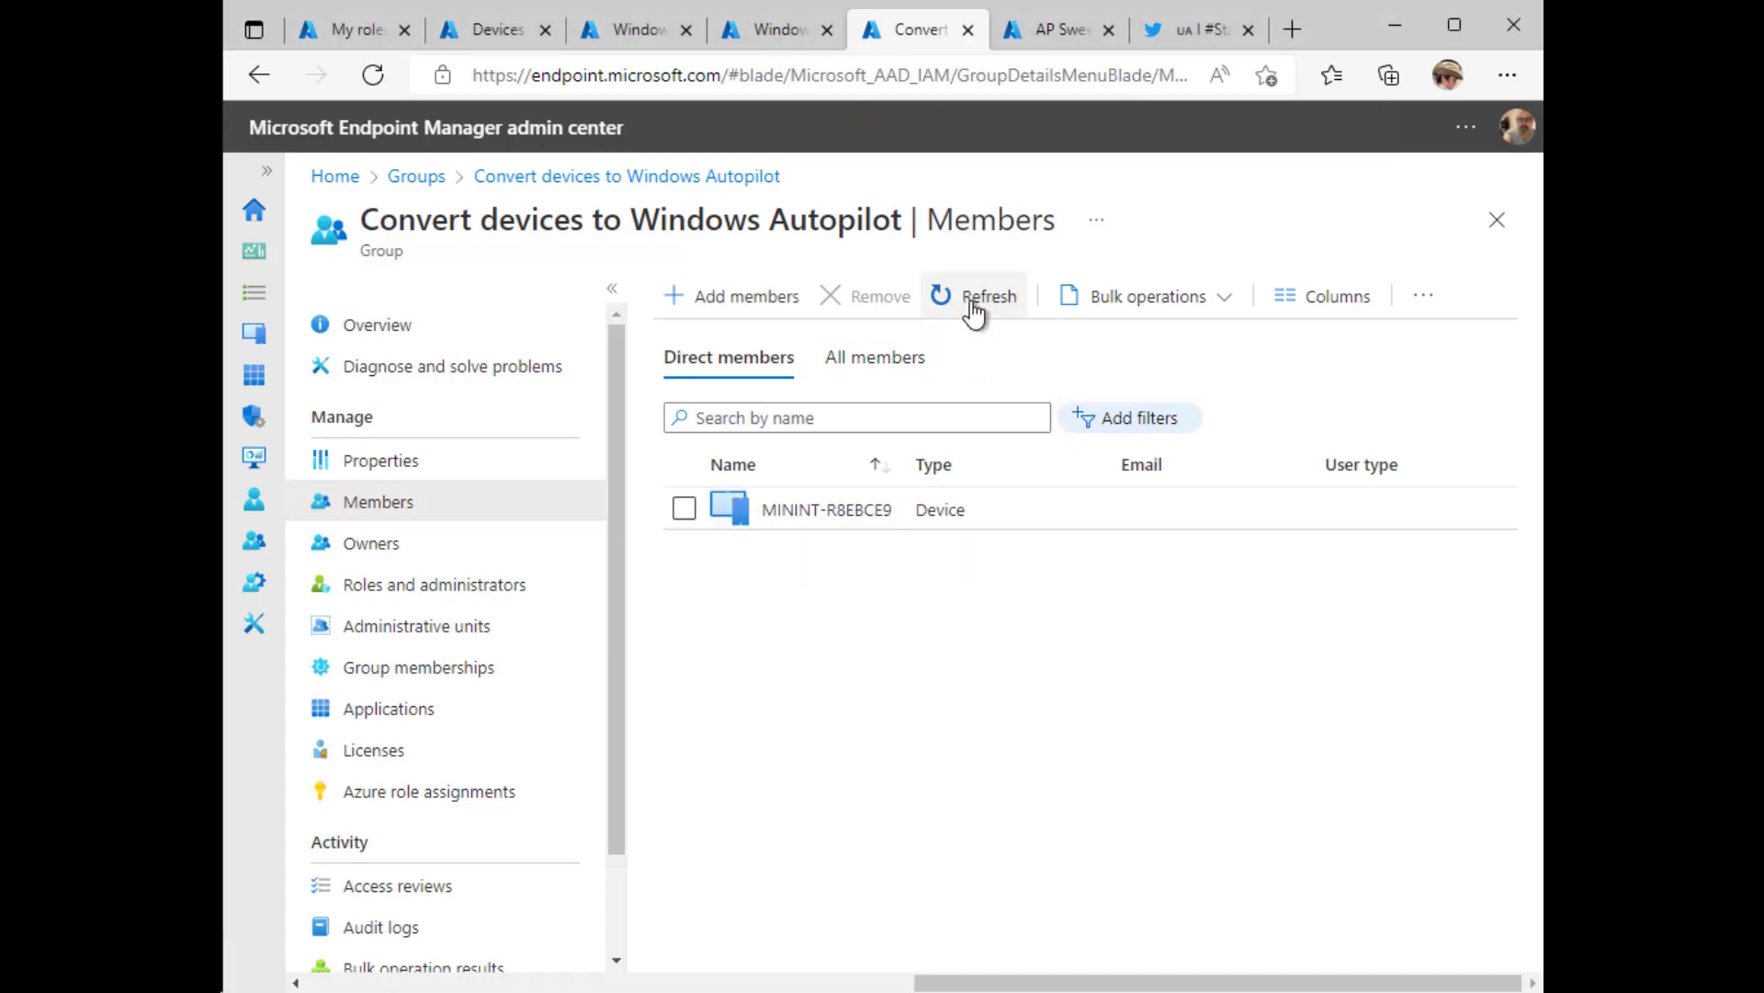
pyautogui.click(773, 27)
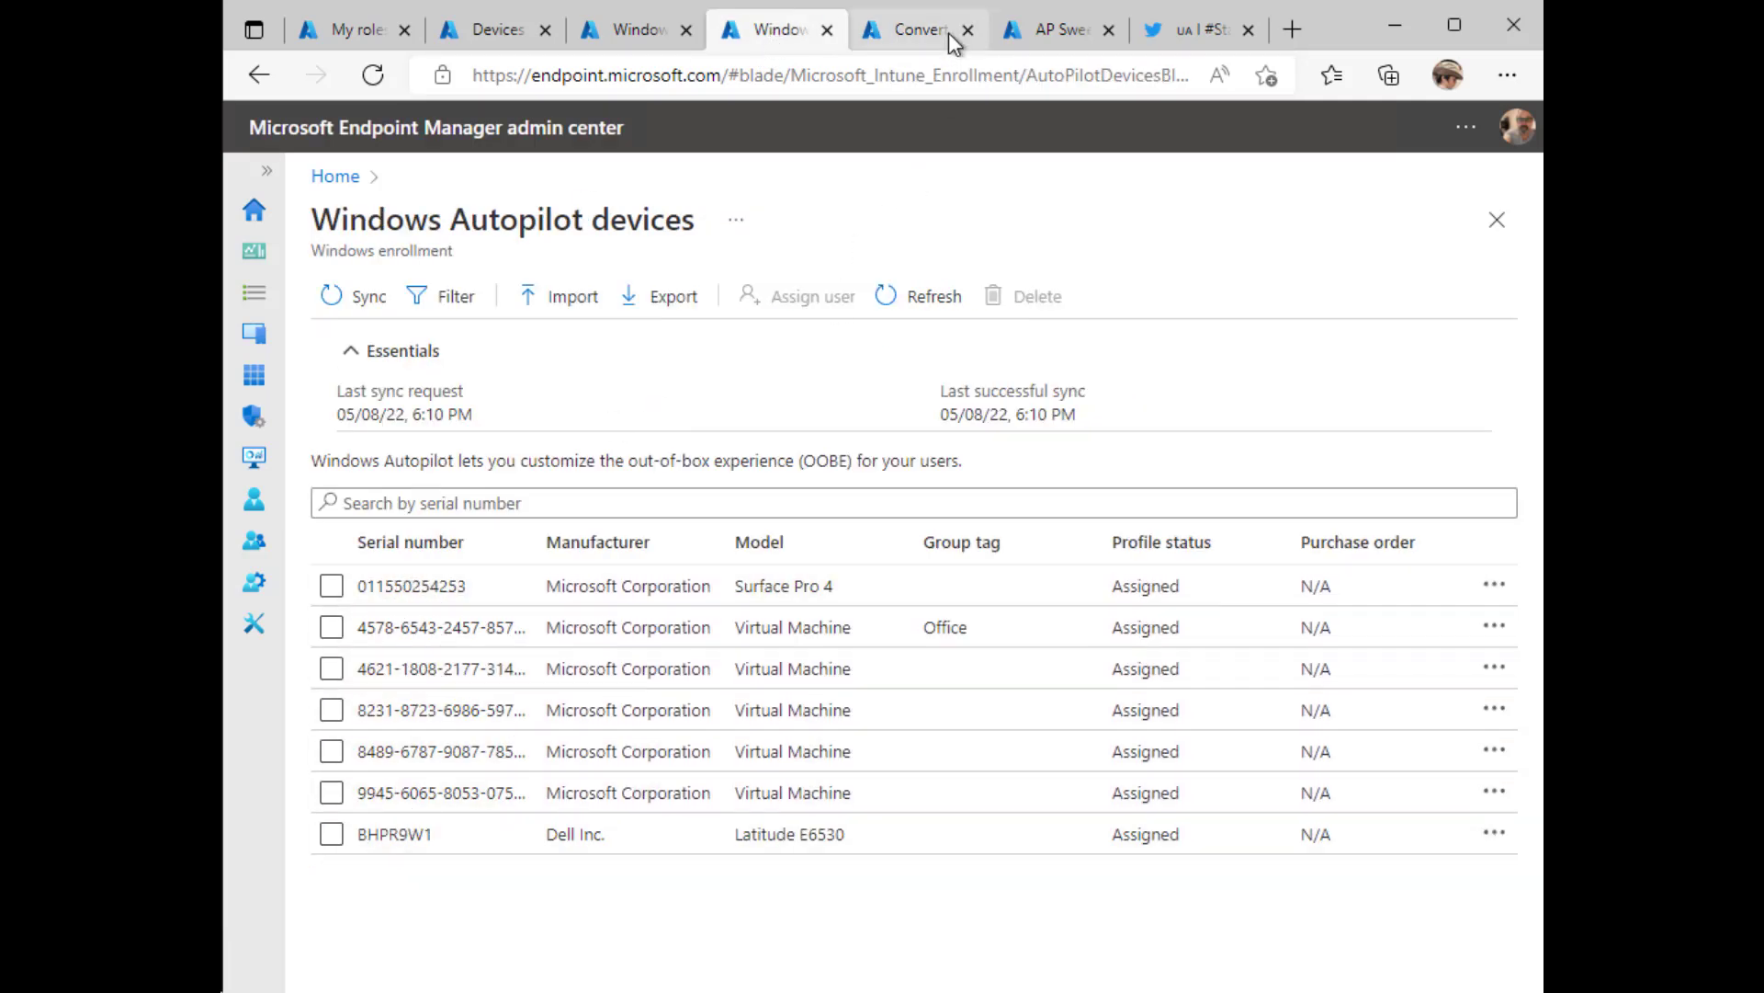
pyautogui.click(917, 27)
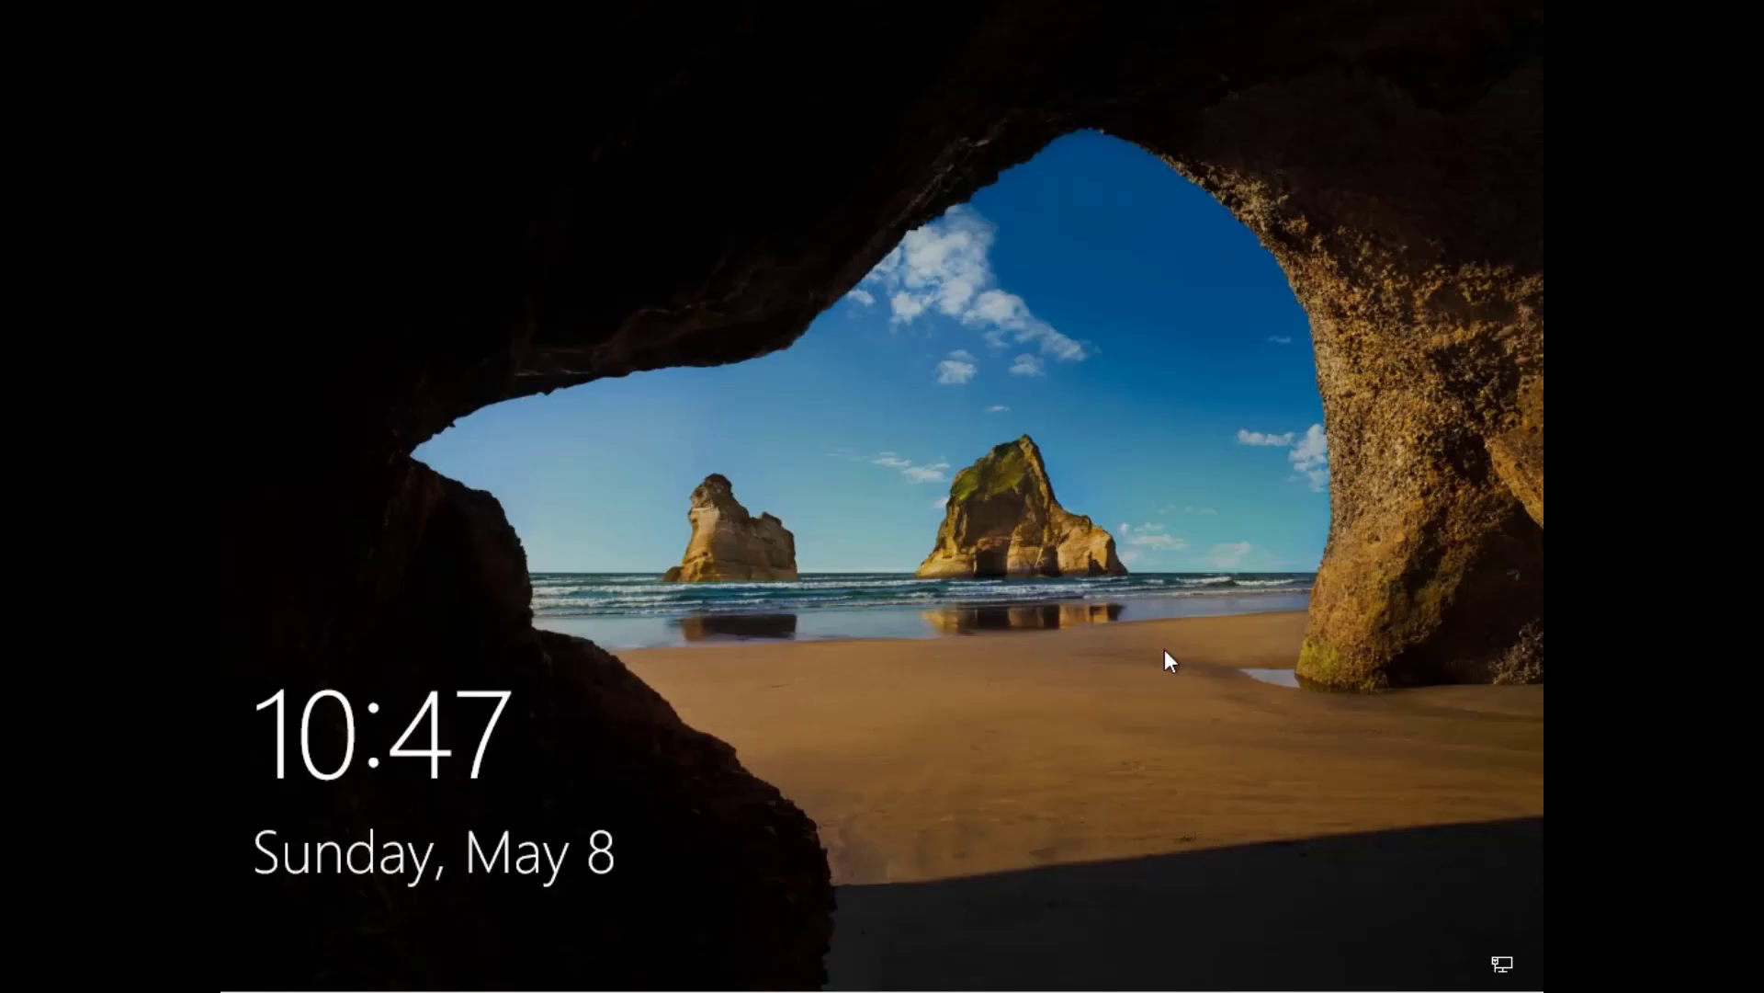
pyautogui.moveTo(711, 456)
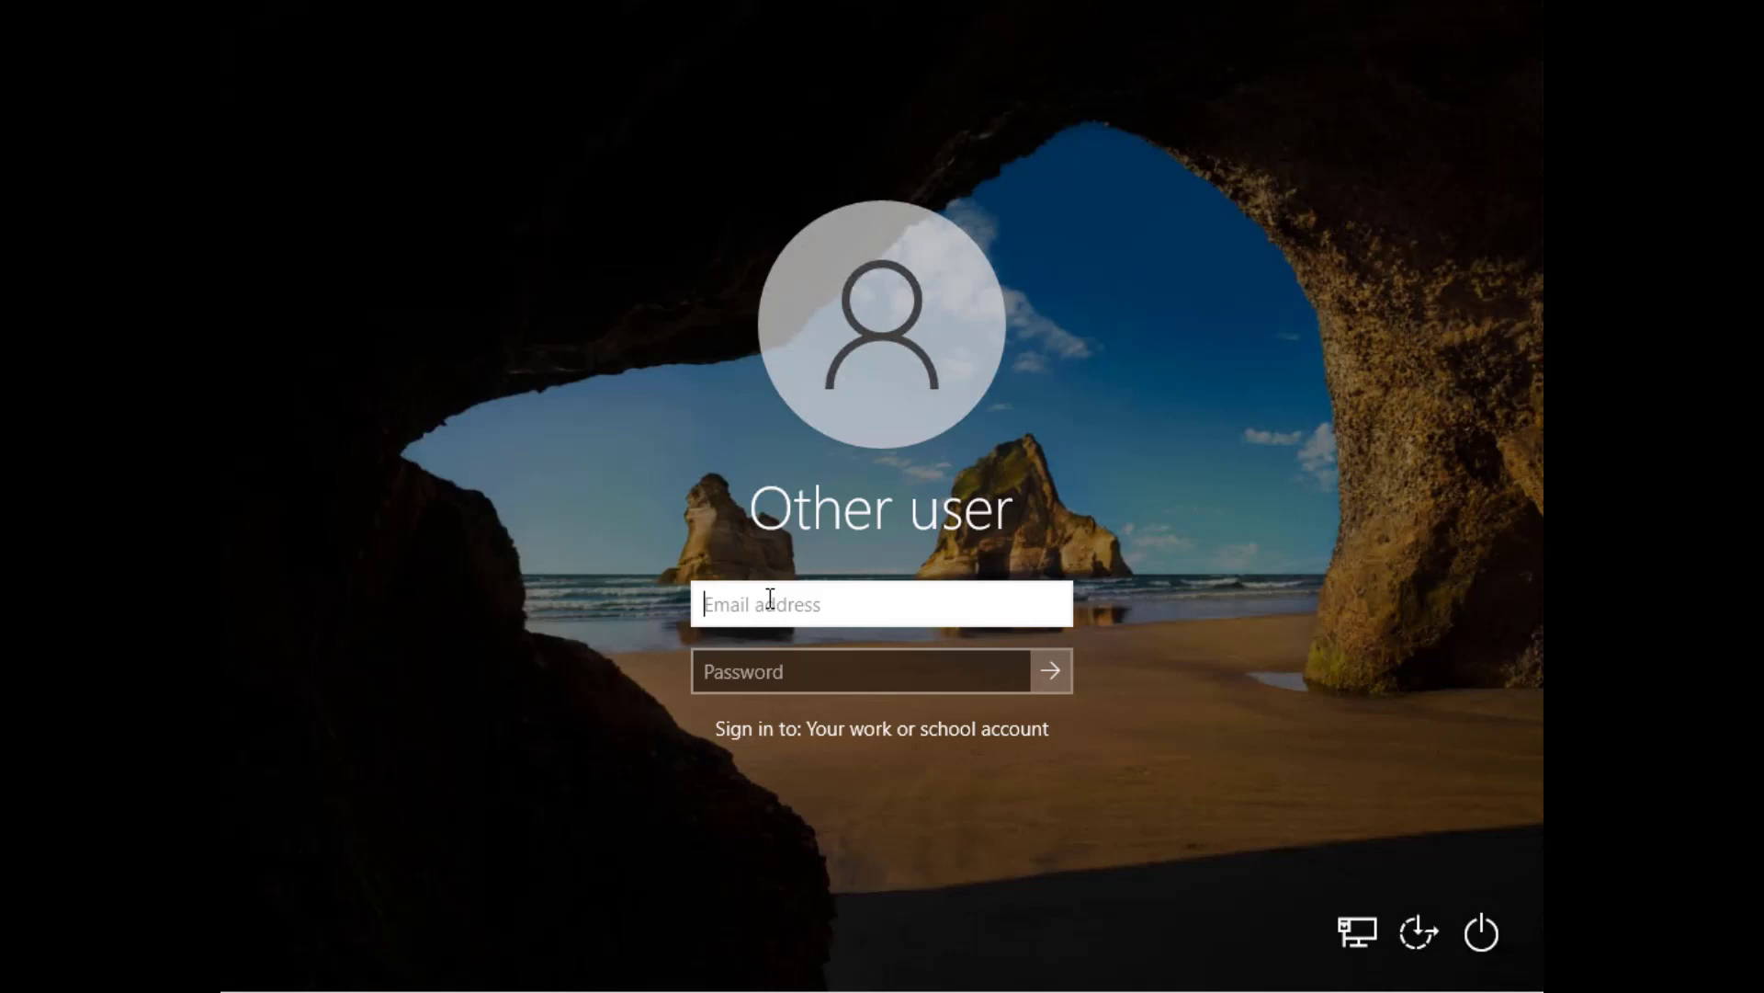
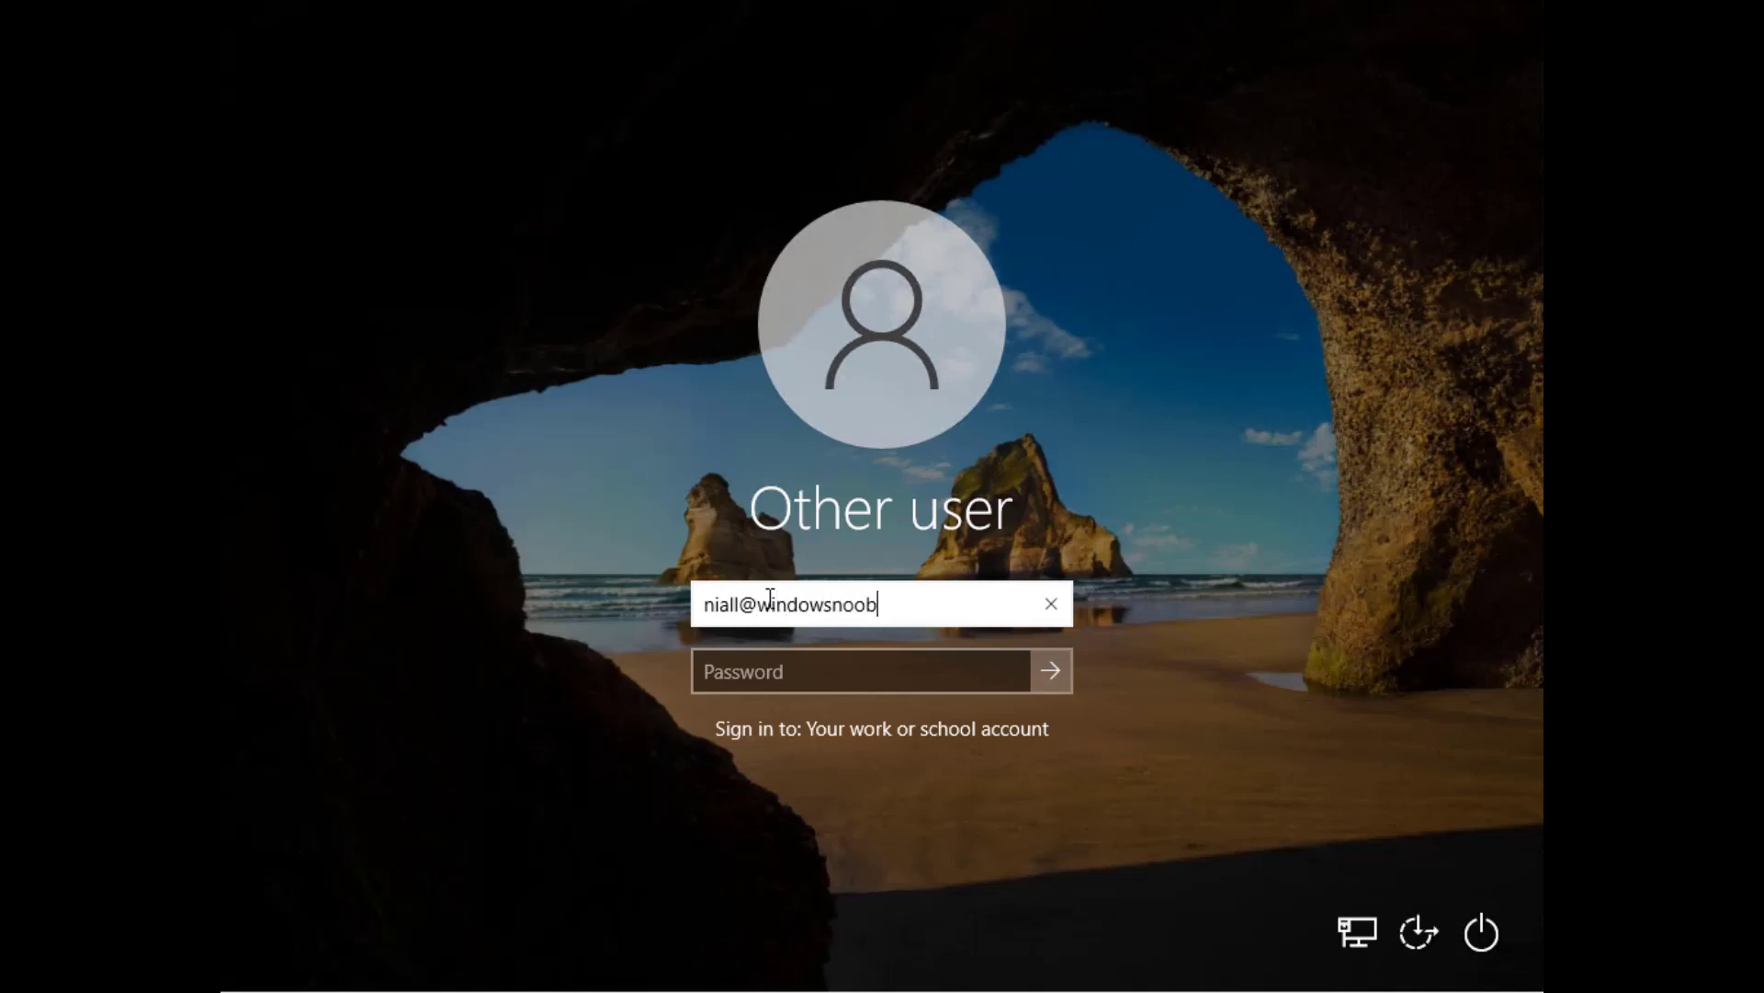
pyautogui.write('•••')
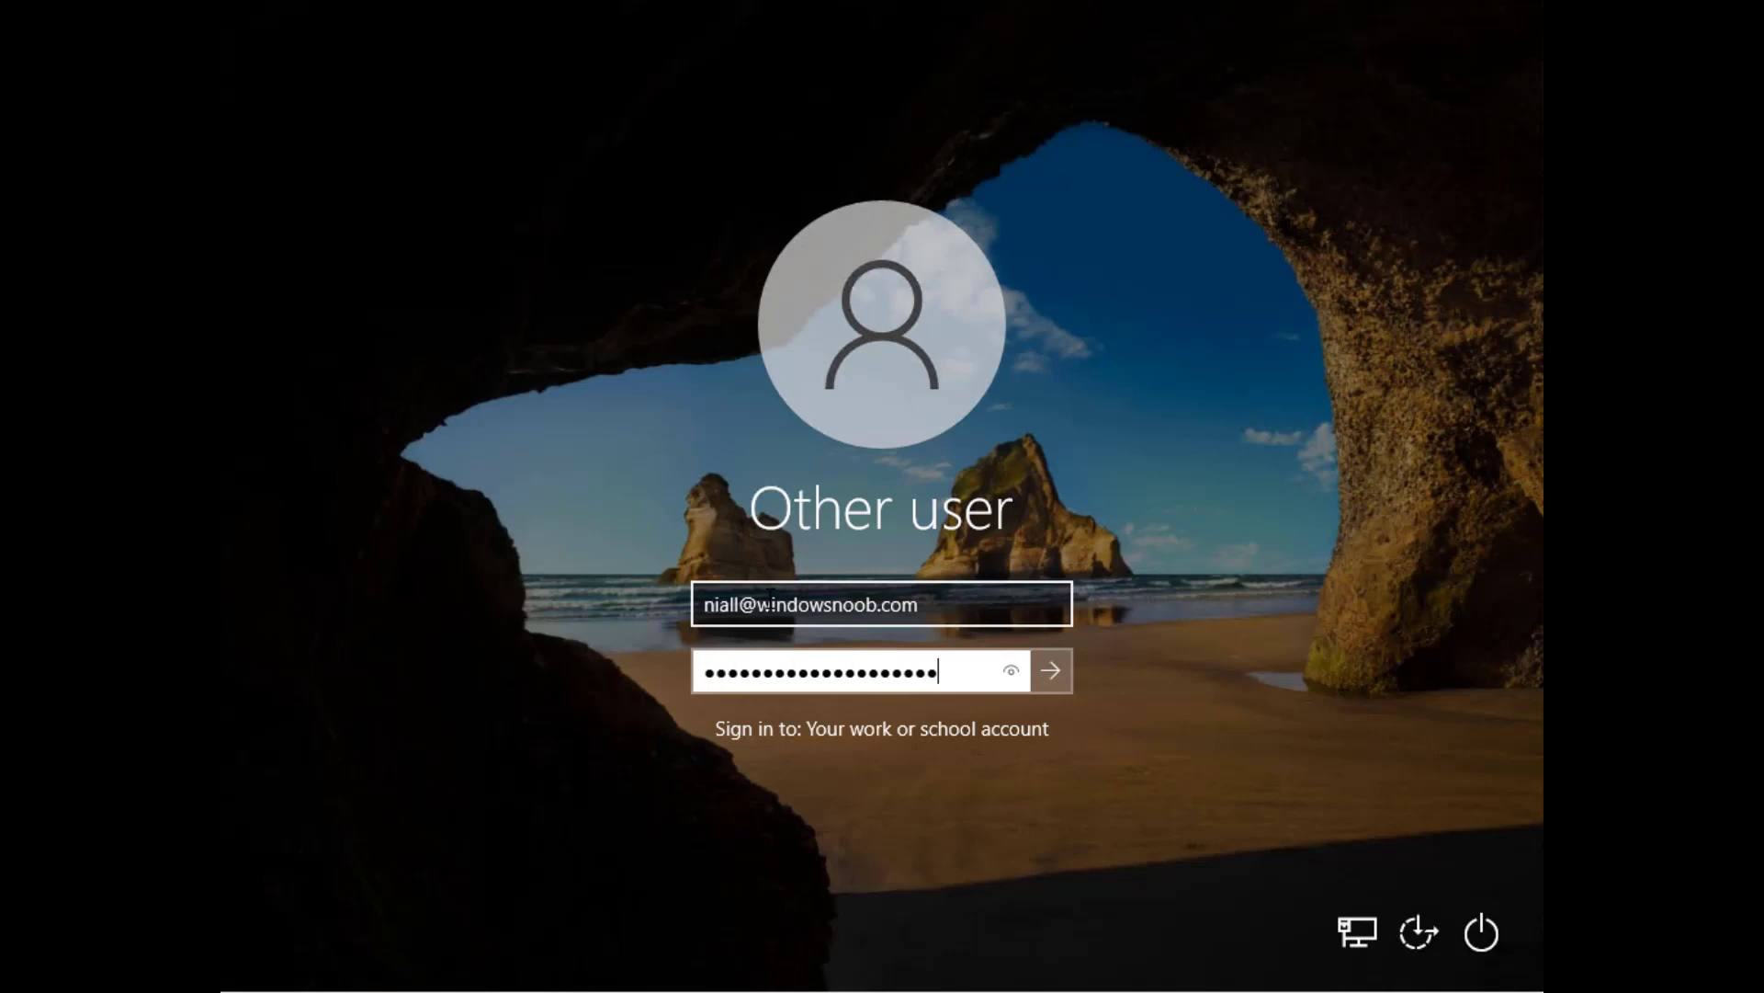
pyautogui.click(1048, 669)
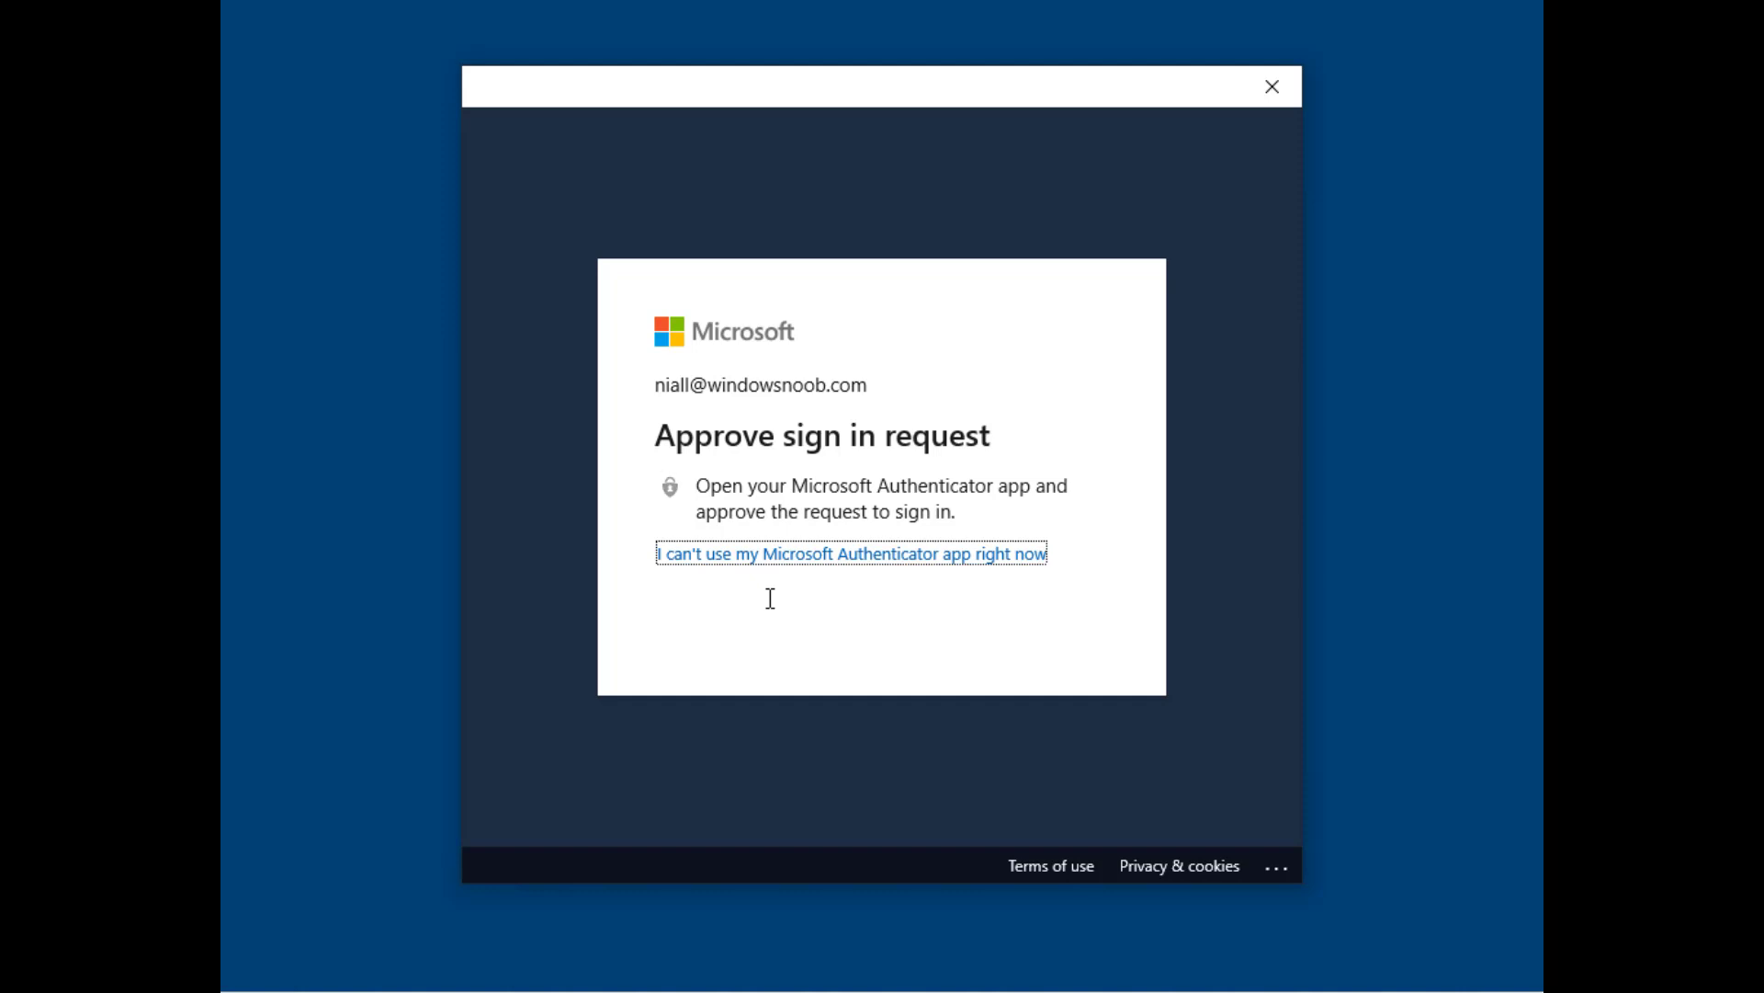
# Approve the Authenticator request and expand the Account setup details during work device setup
pyautogui.click(849, 553)
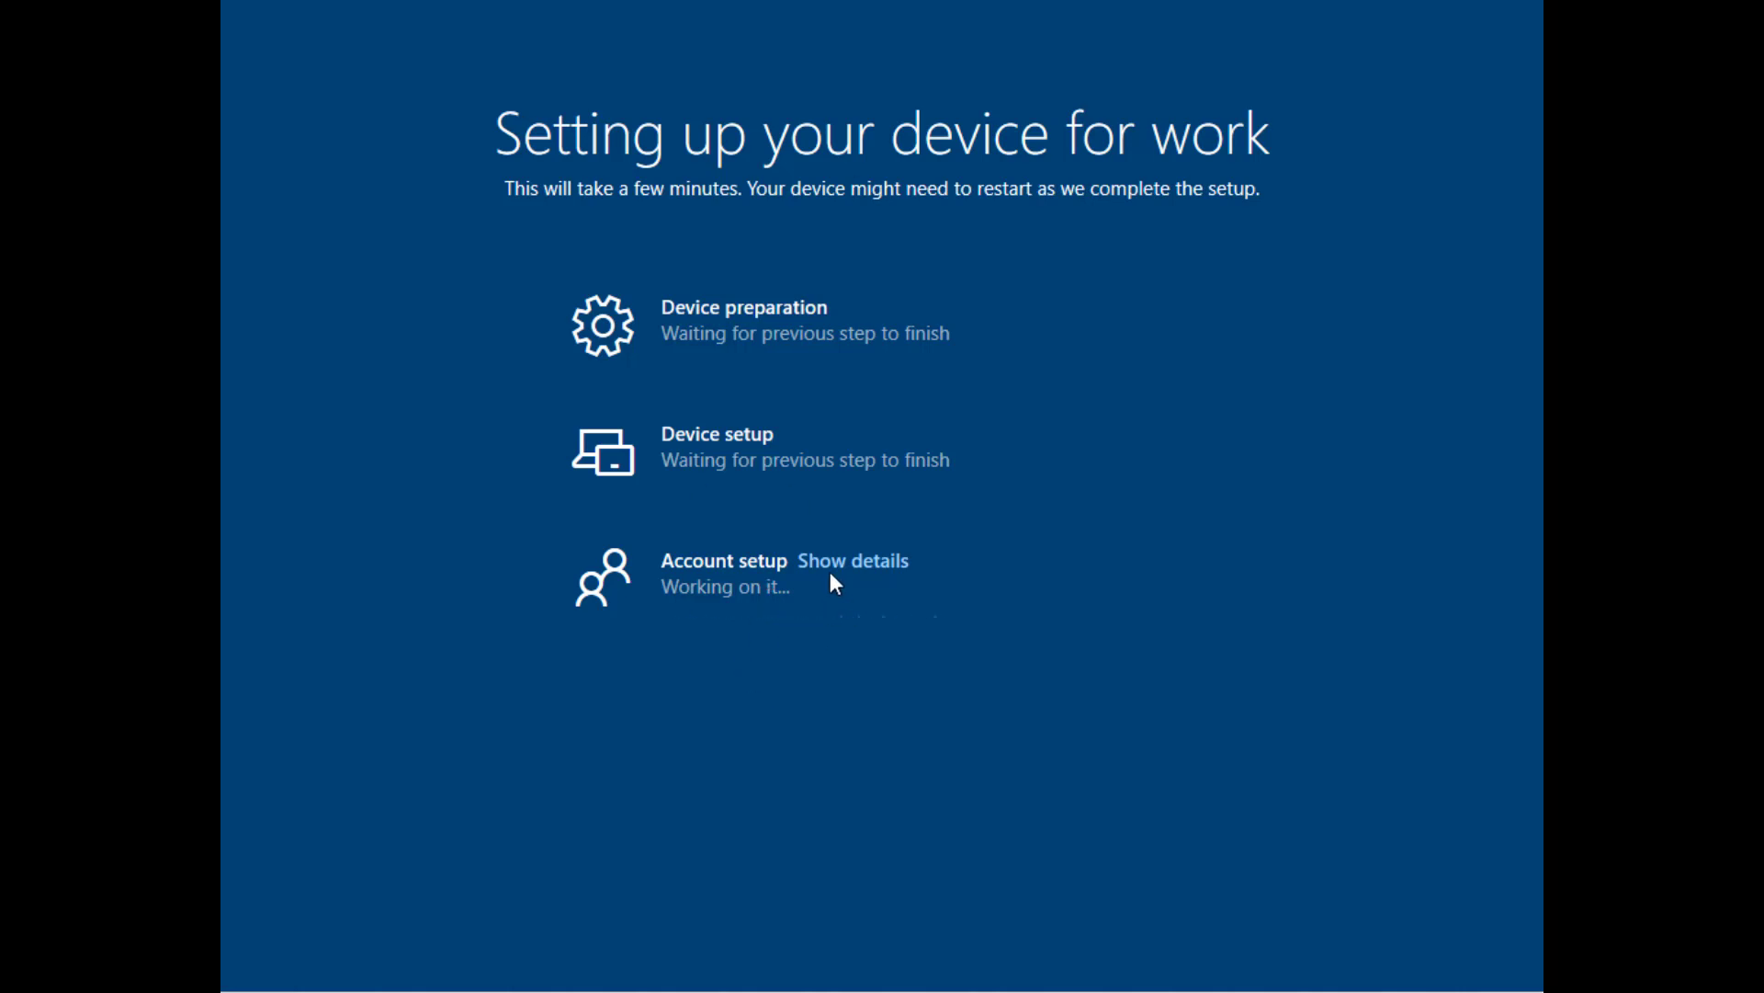
pyautogui.click(851, 561)
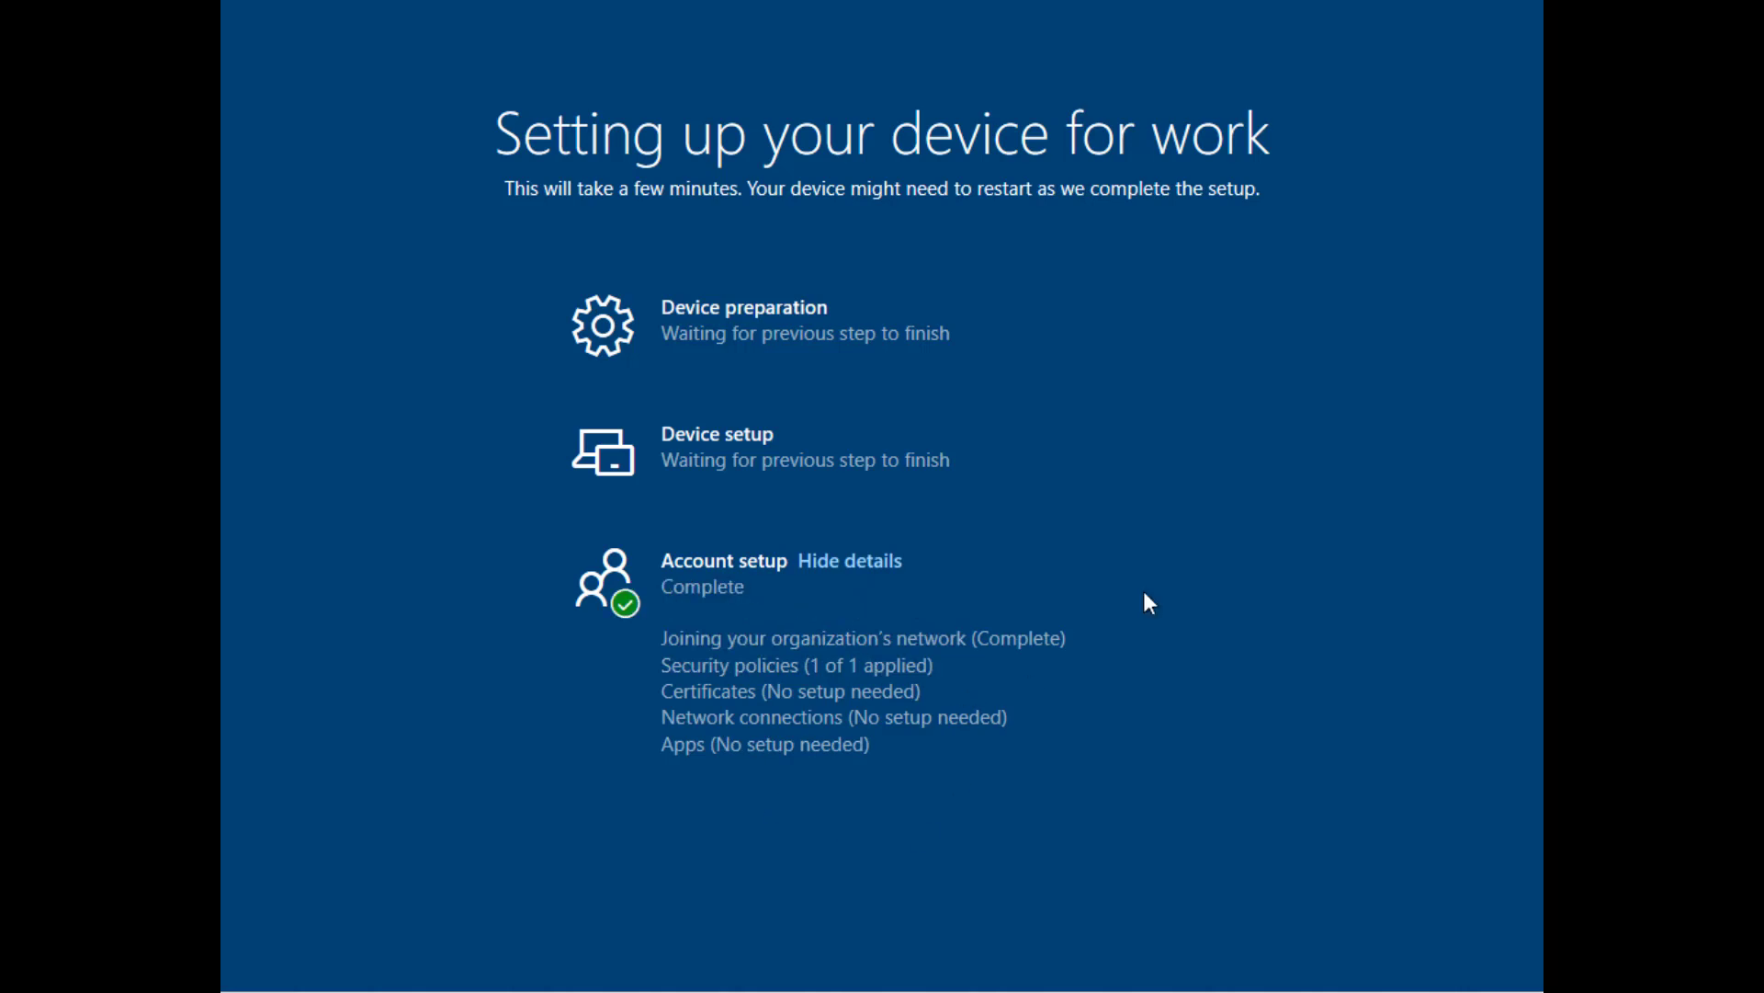
pyautogui.moveTo(1151, 594)
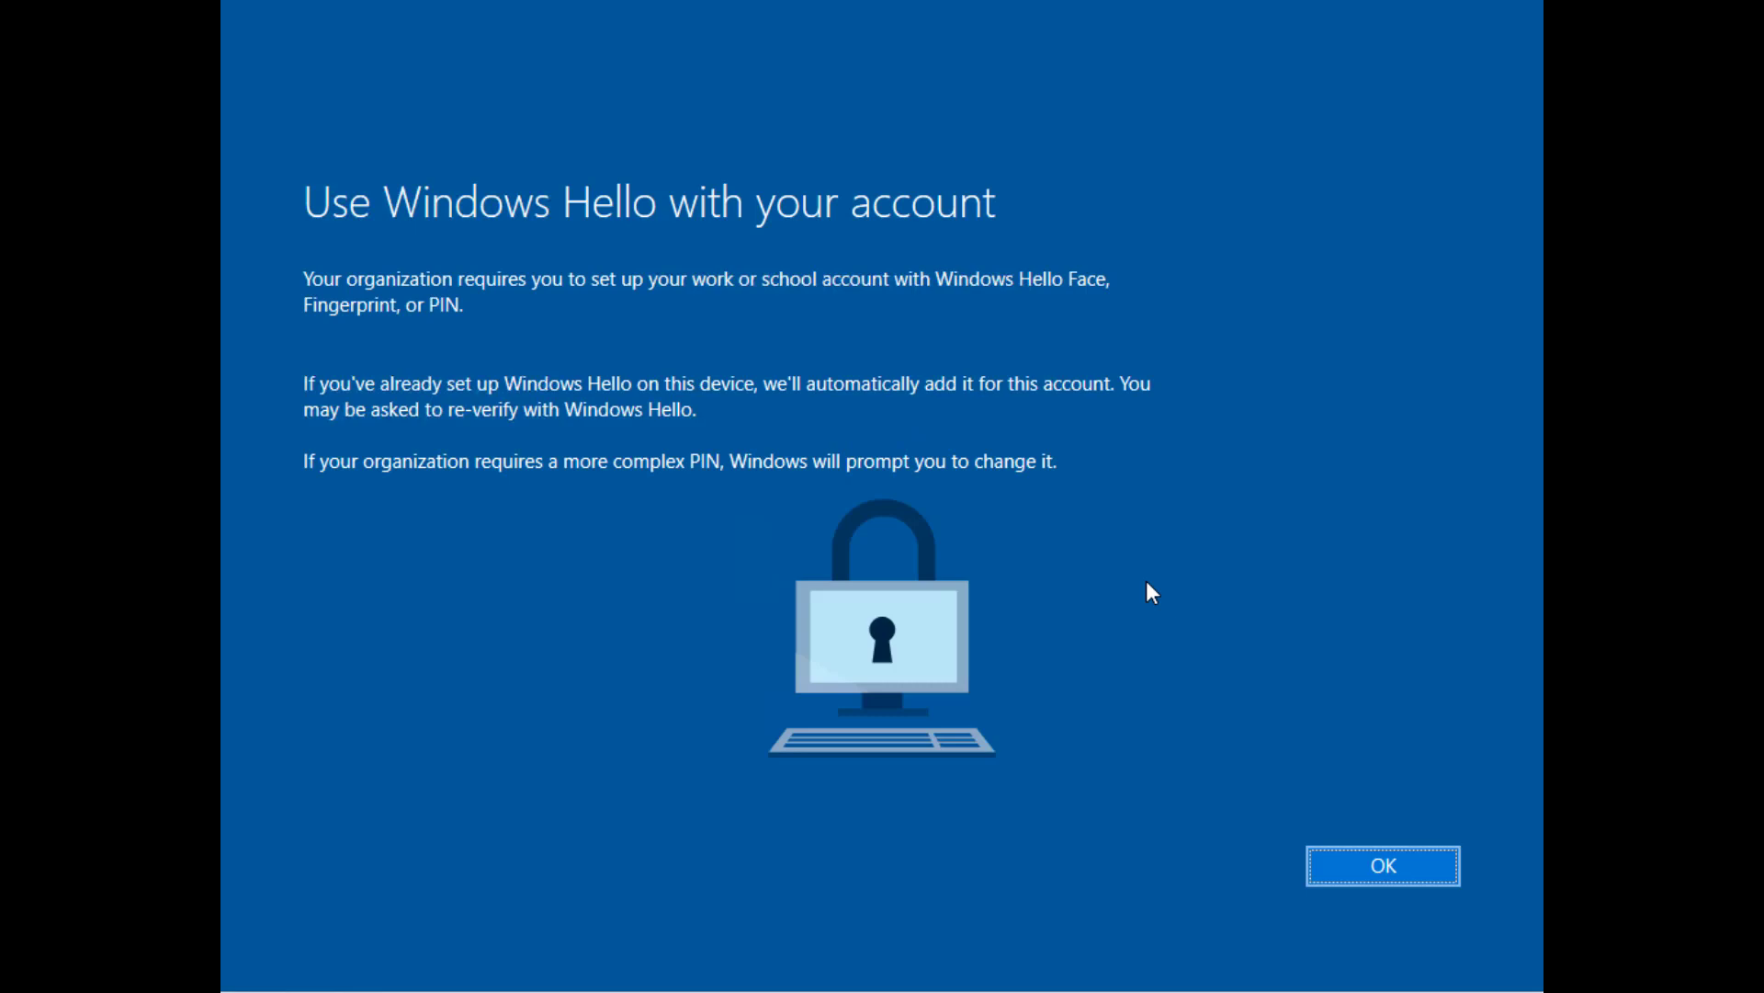
pyautogui.moveTo(900, 825)
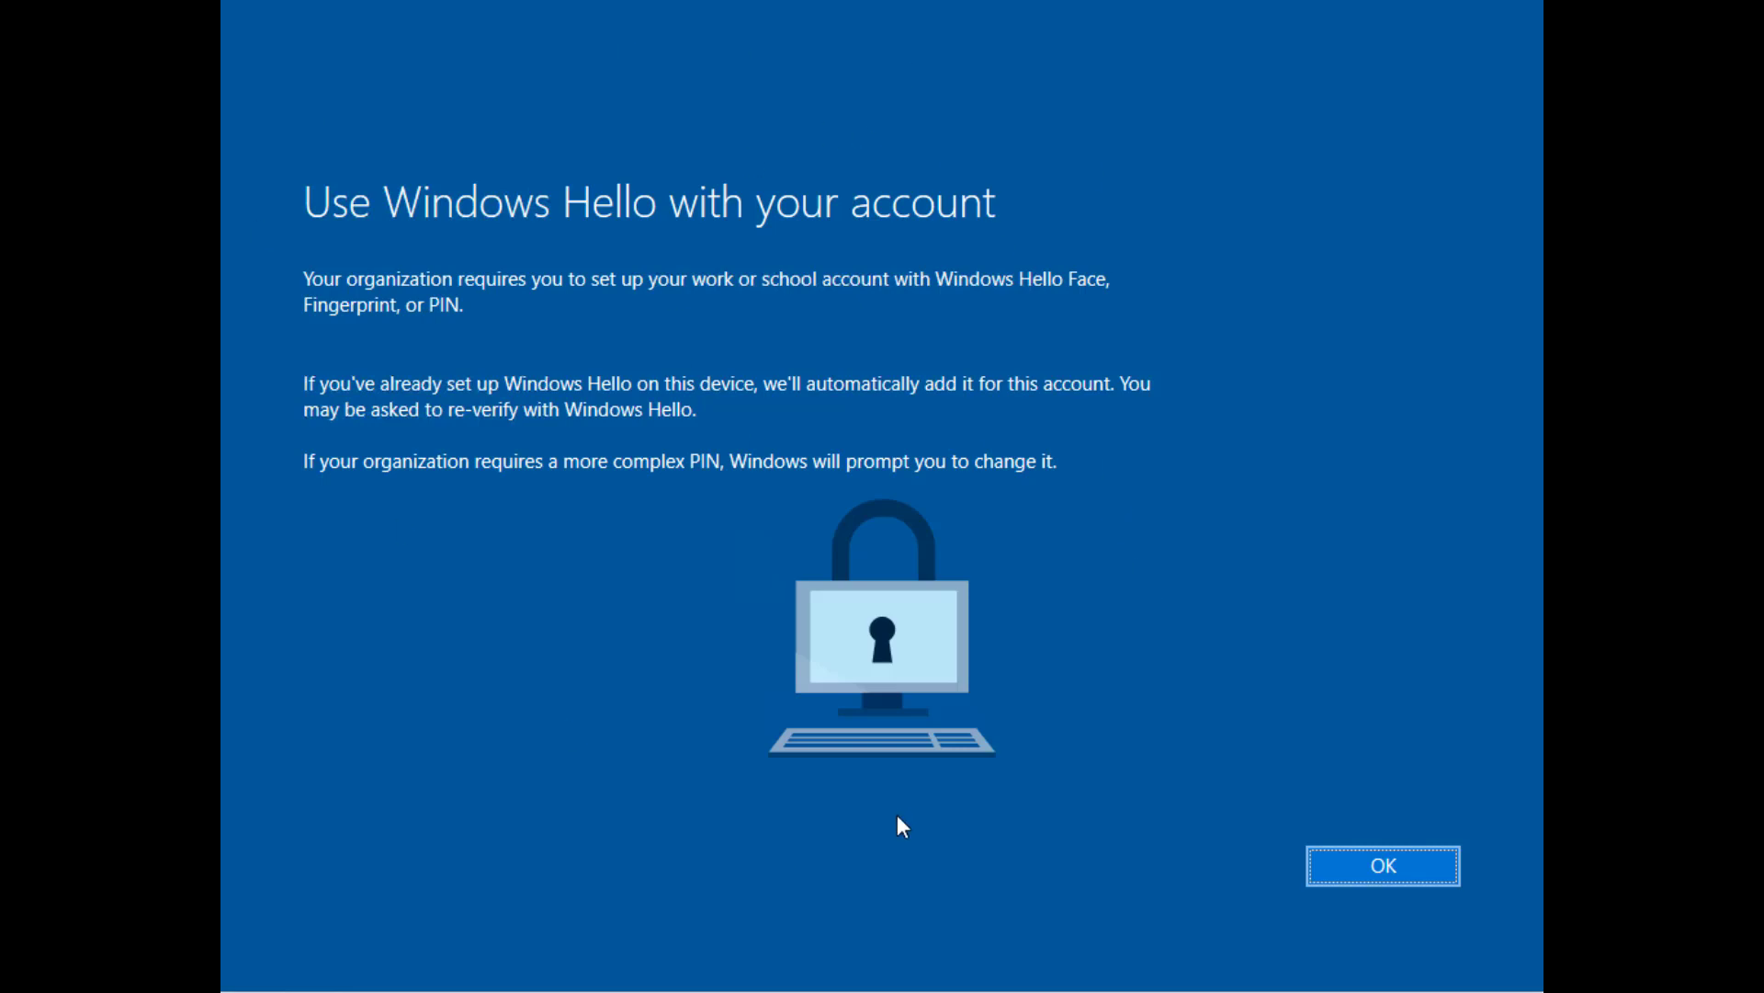
pyautogui.moveTo(1054, 811)
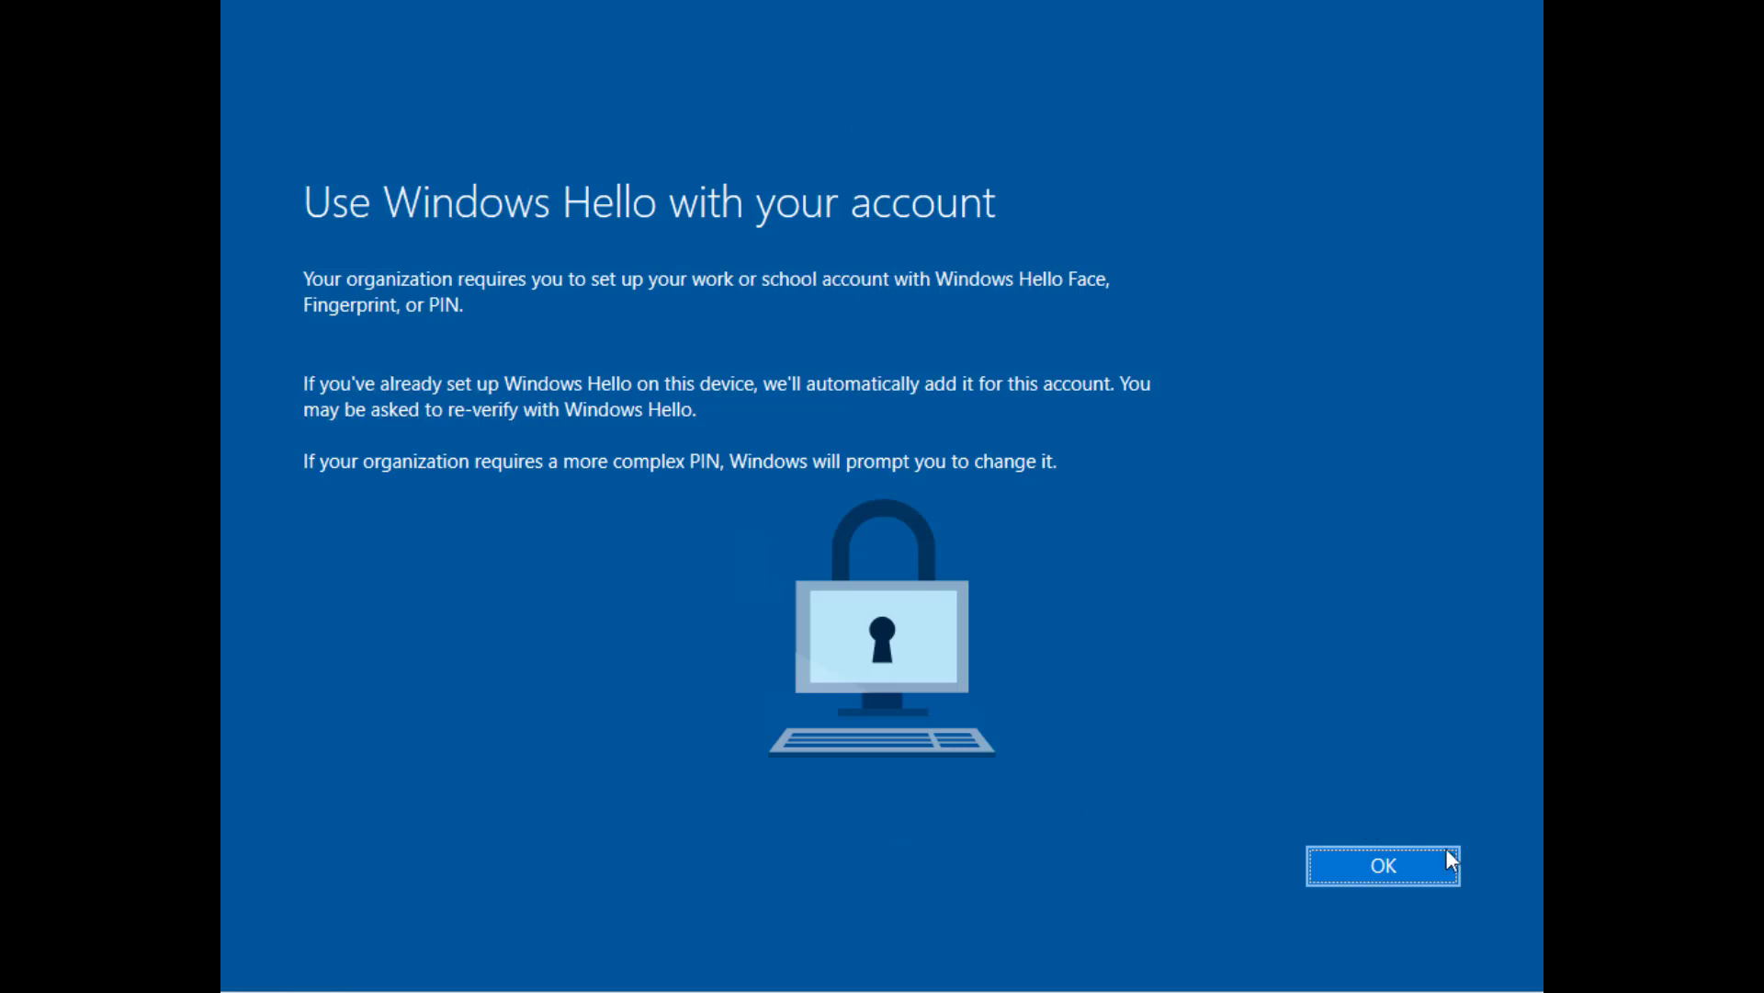
pyautogui.click(1382, 864)
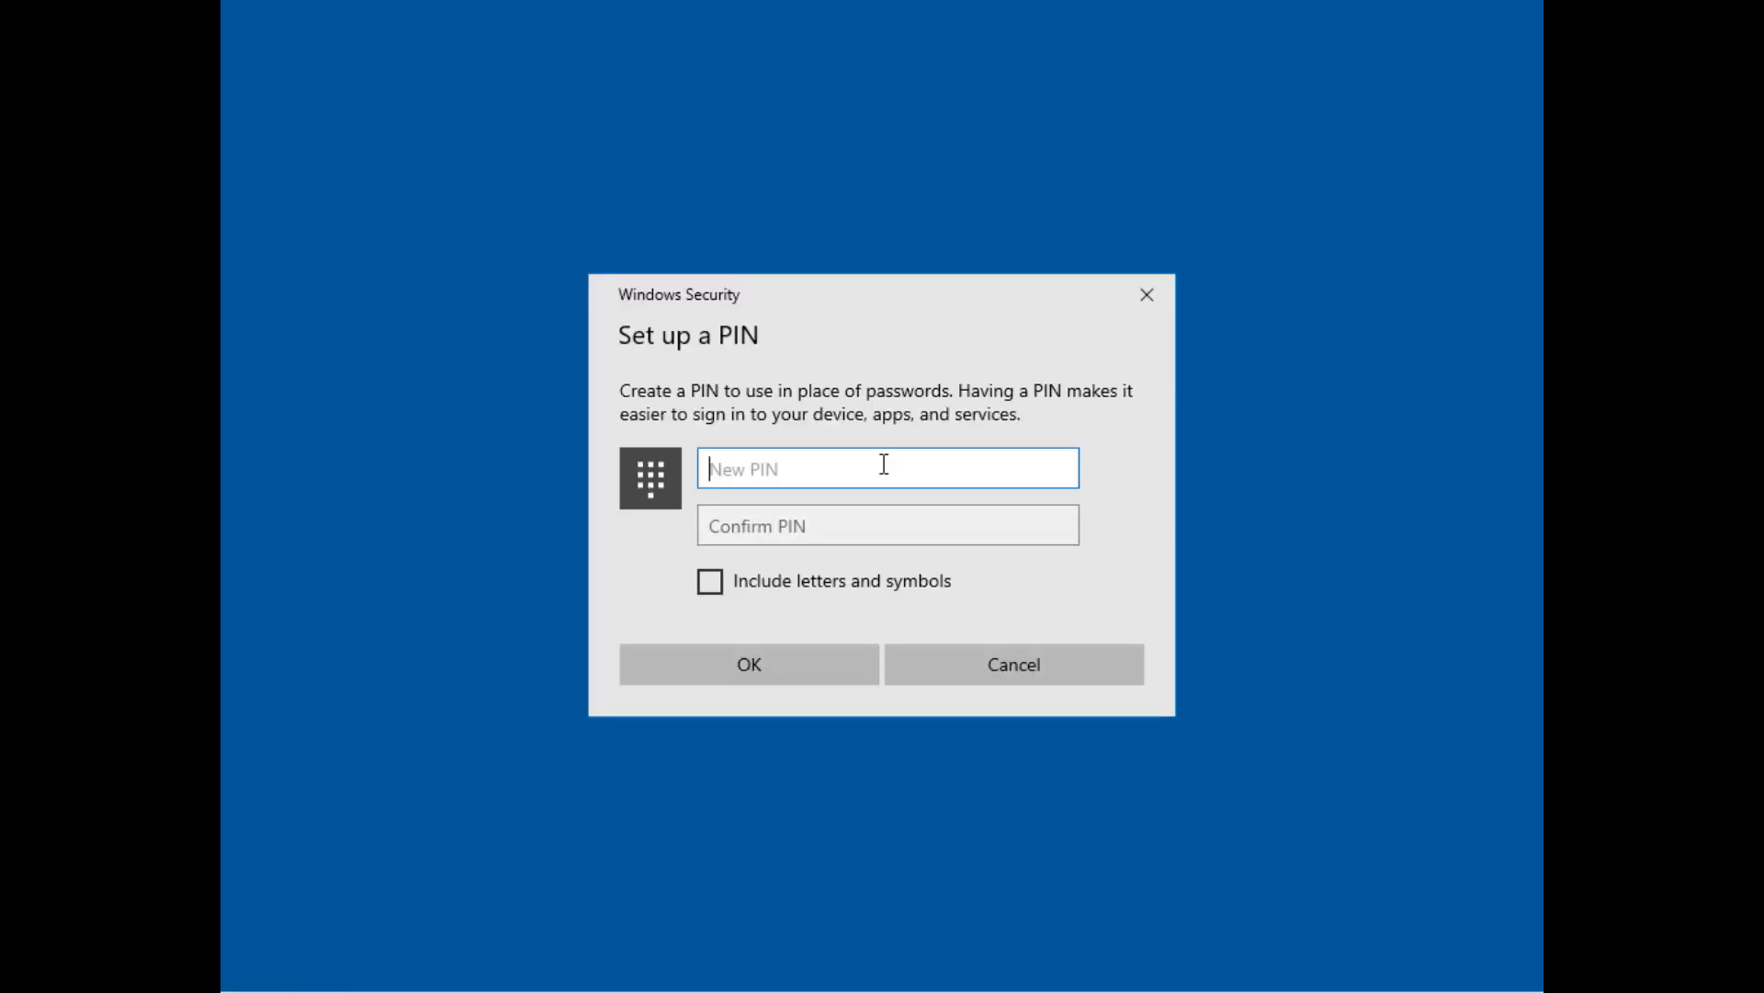
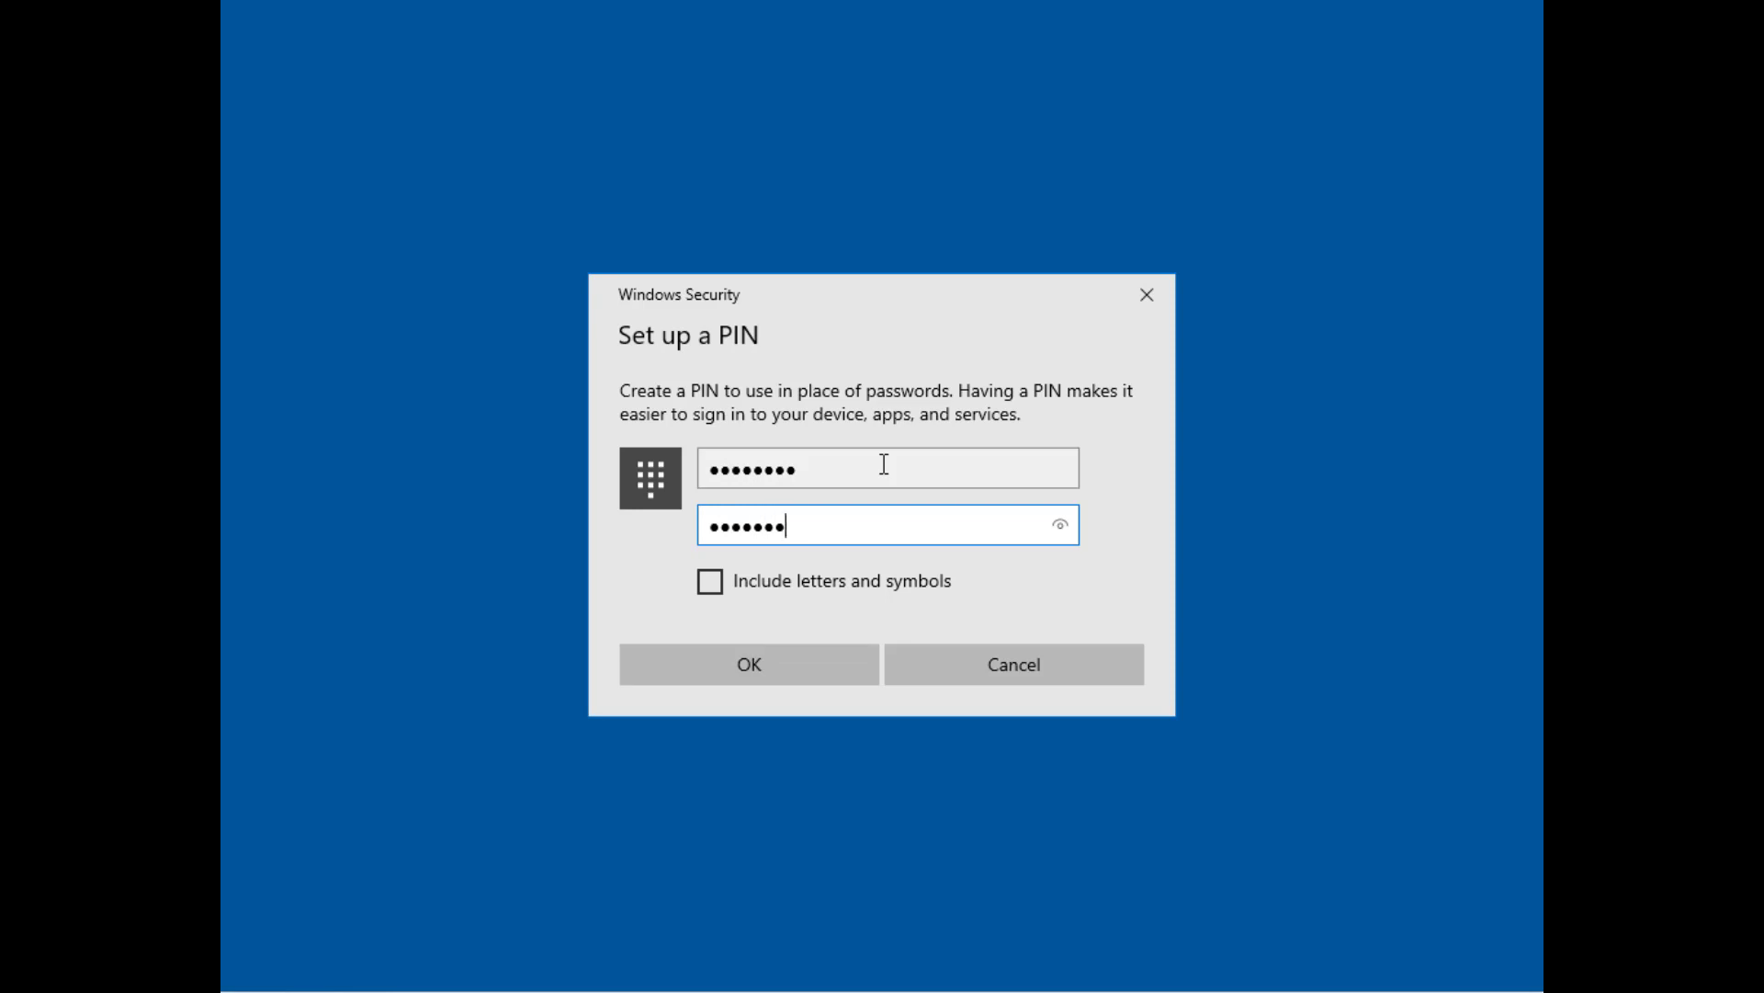
pyautogui.write('•')
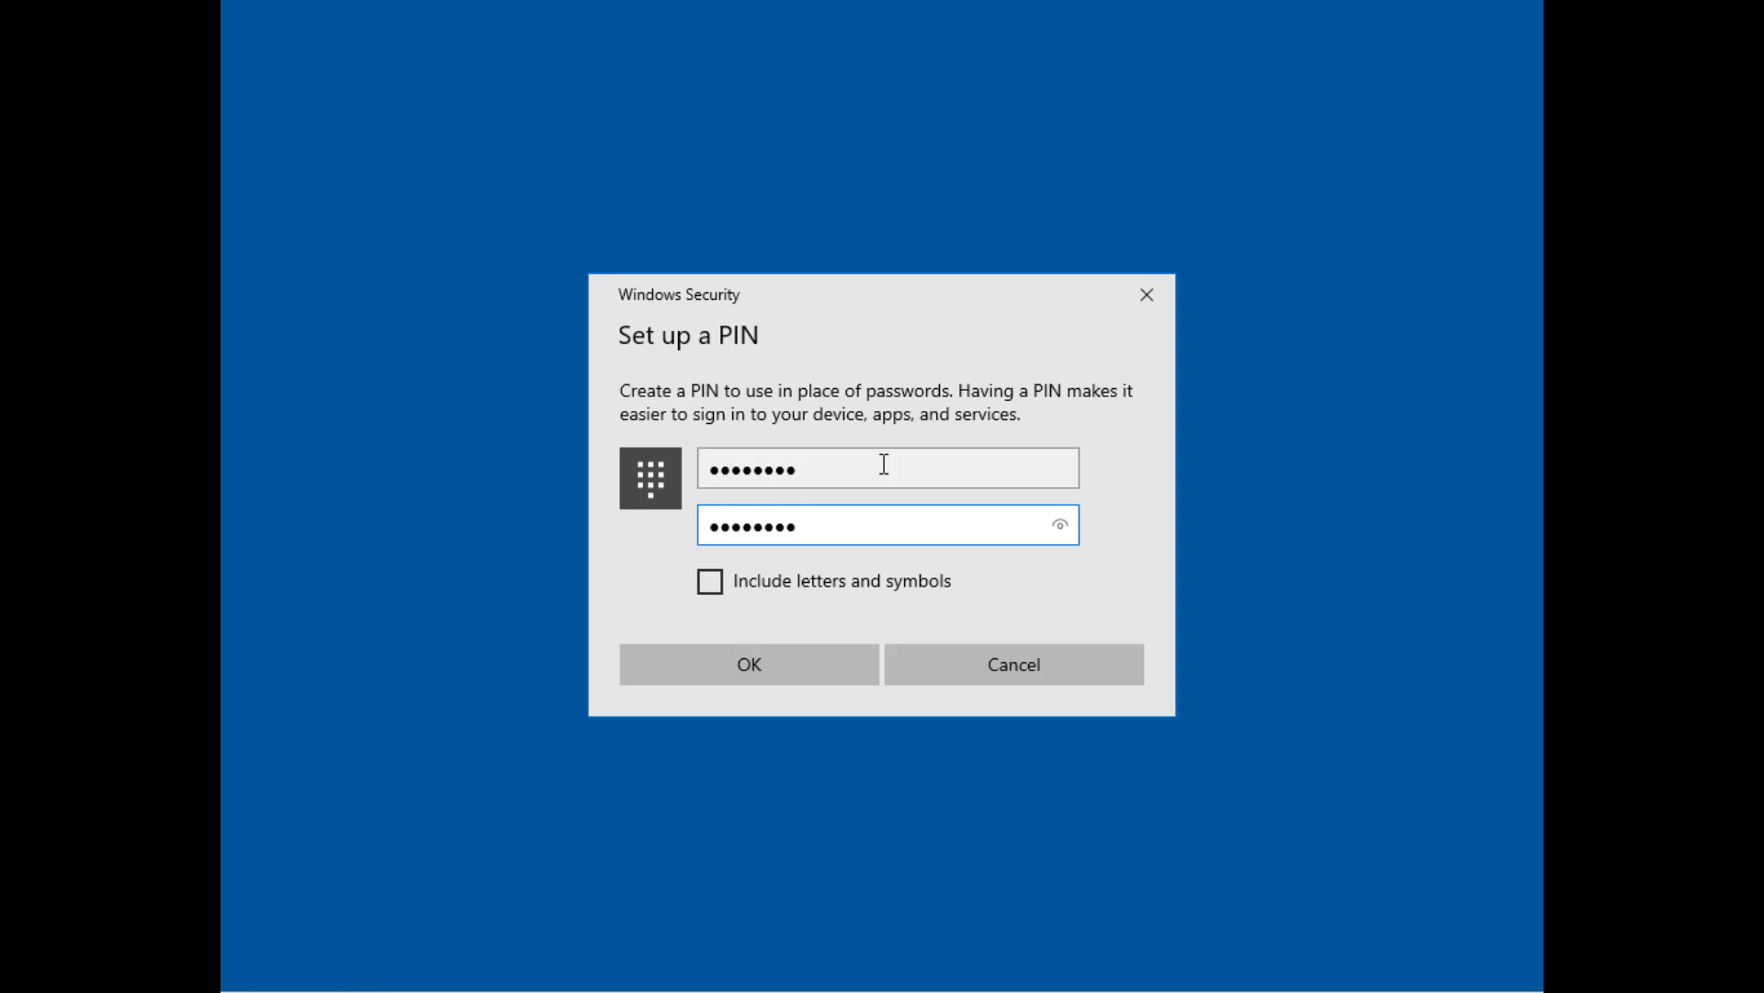
pyautogui.click(748, 663)
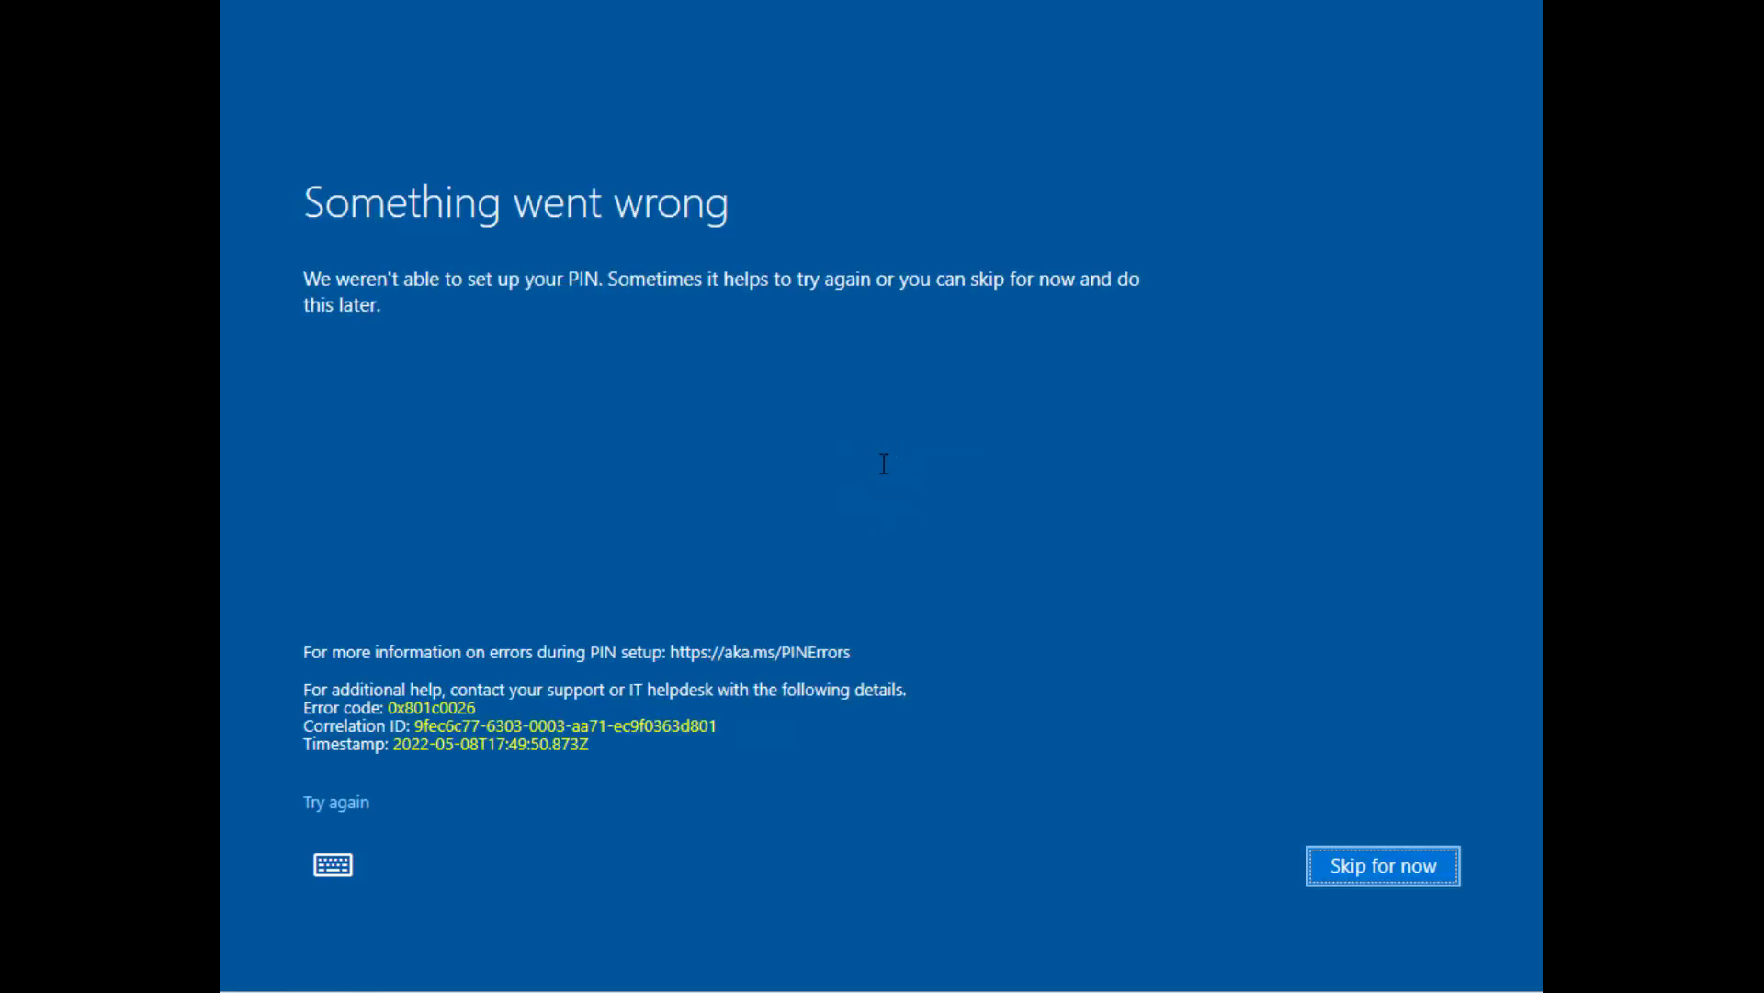
pyautogui.moveTo(689, 665)
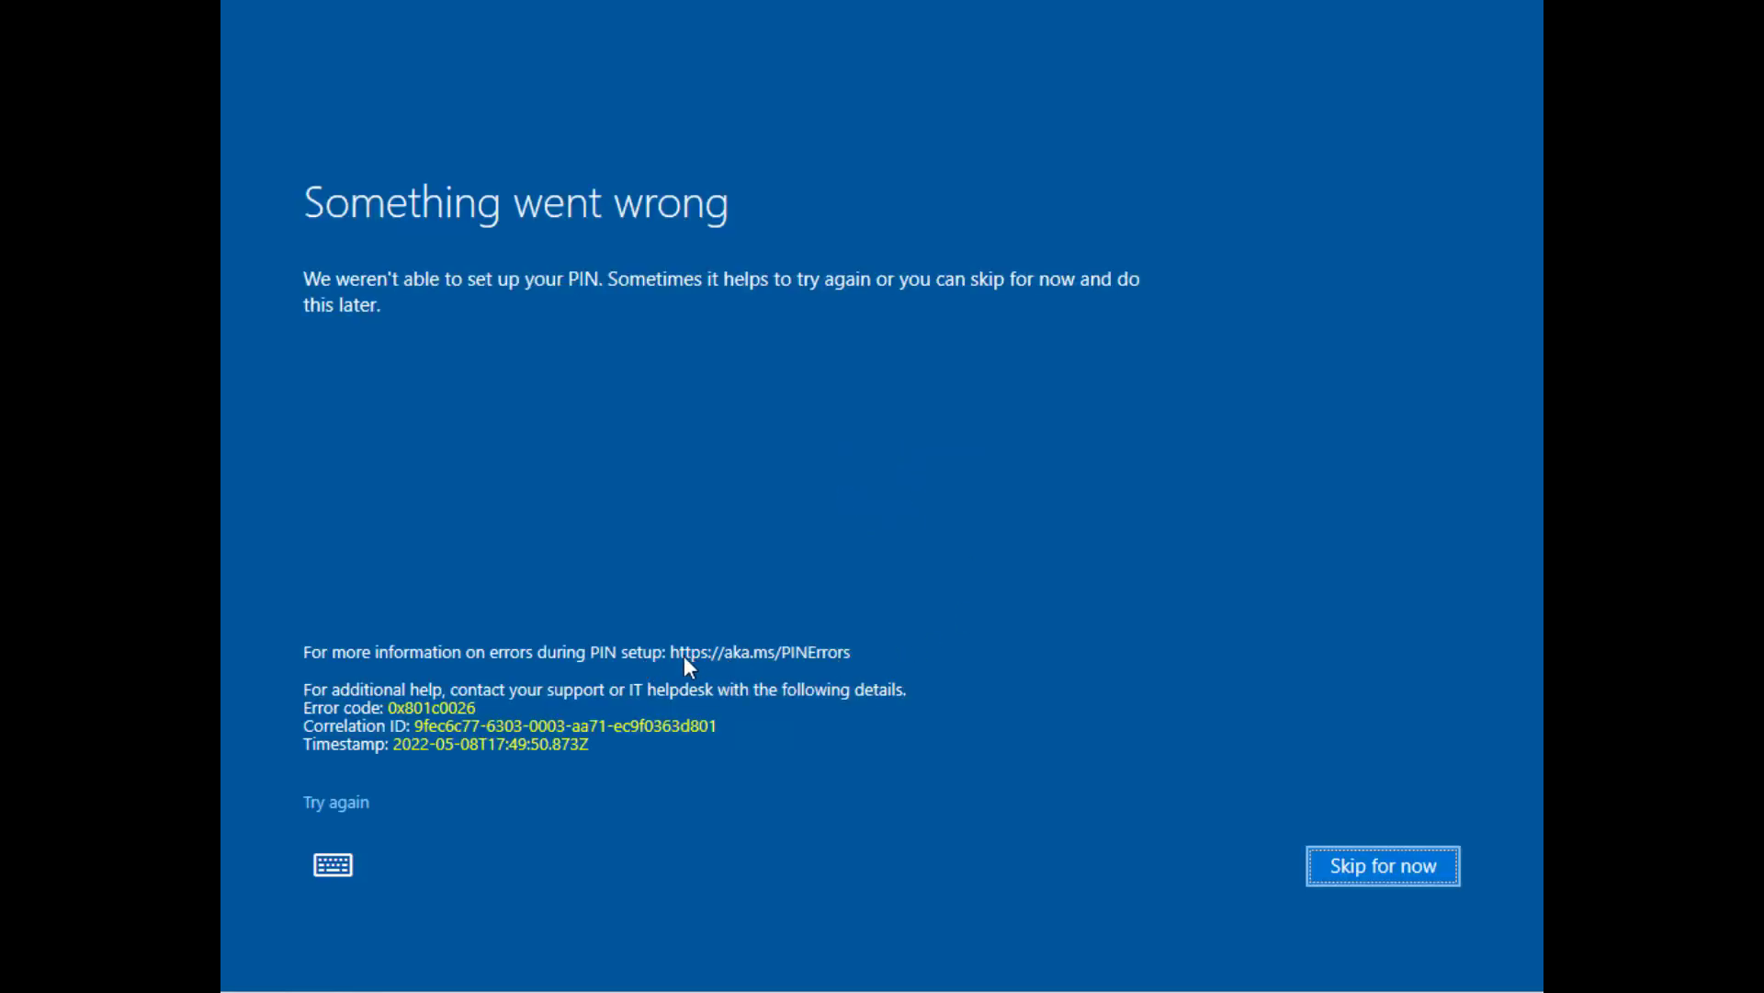
pyautogui.moveTo(820, 664)
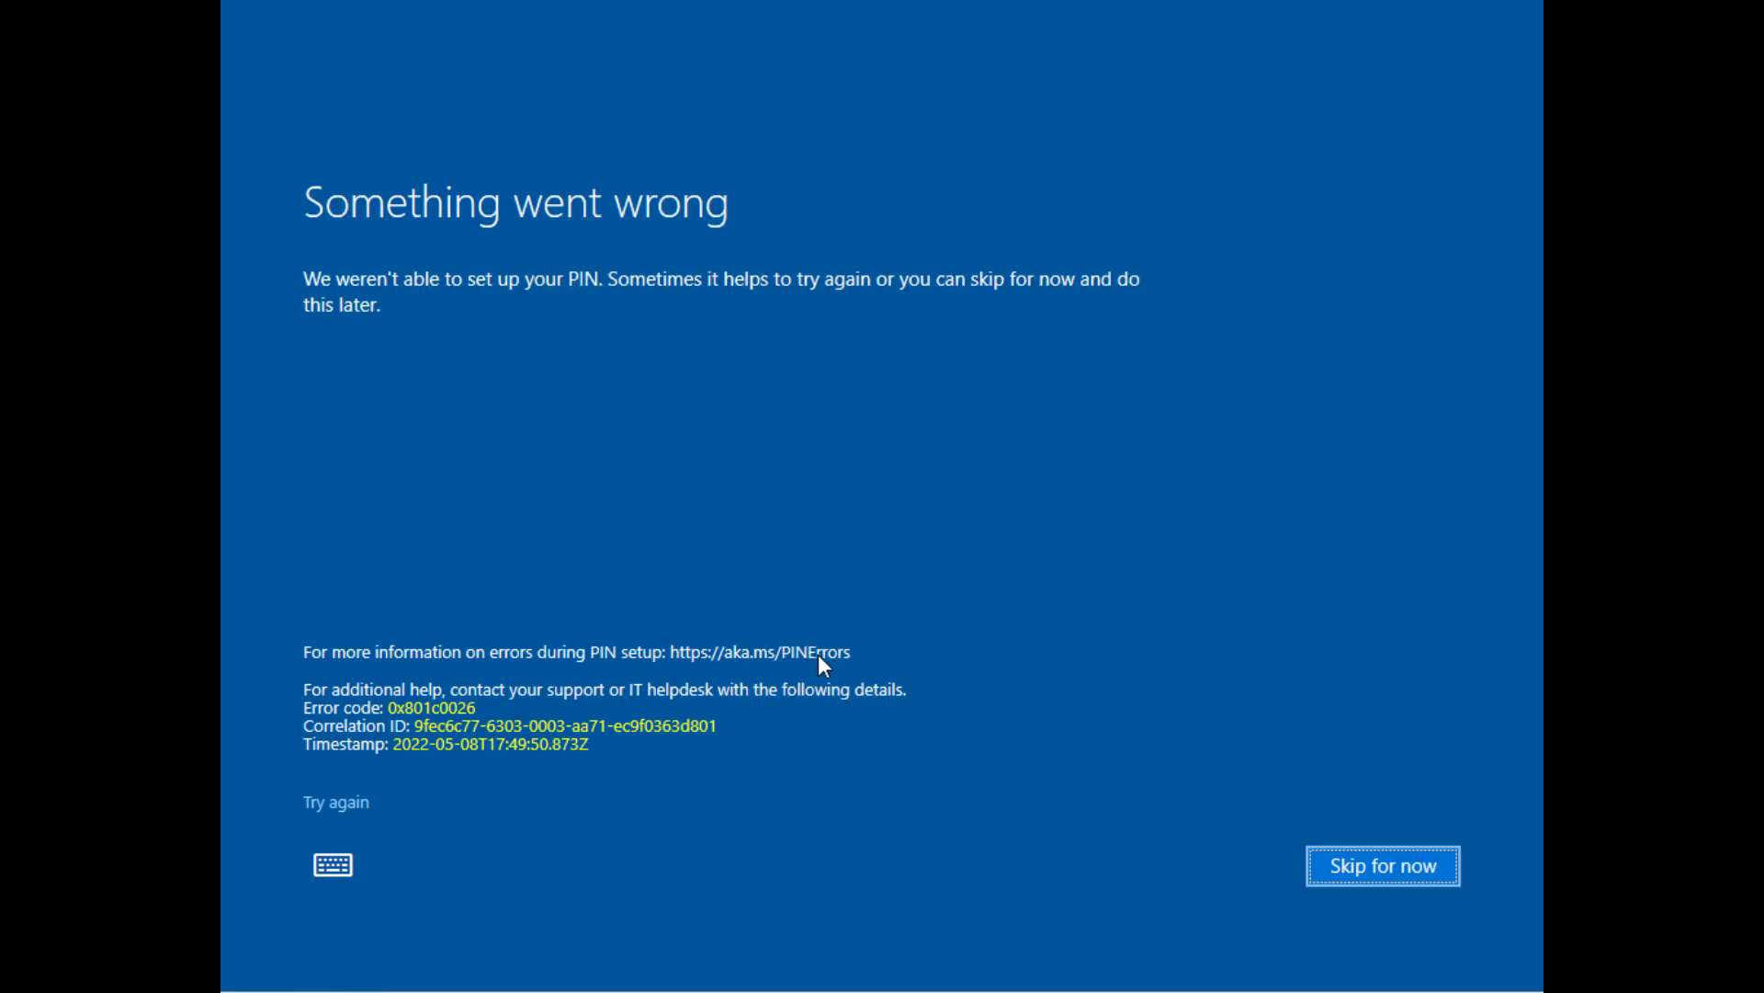
pyautogui.moveTo(425, 717)
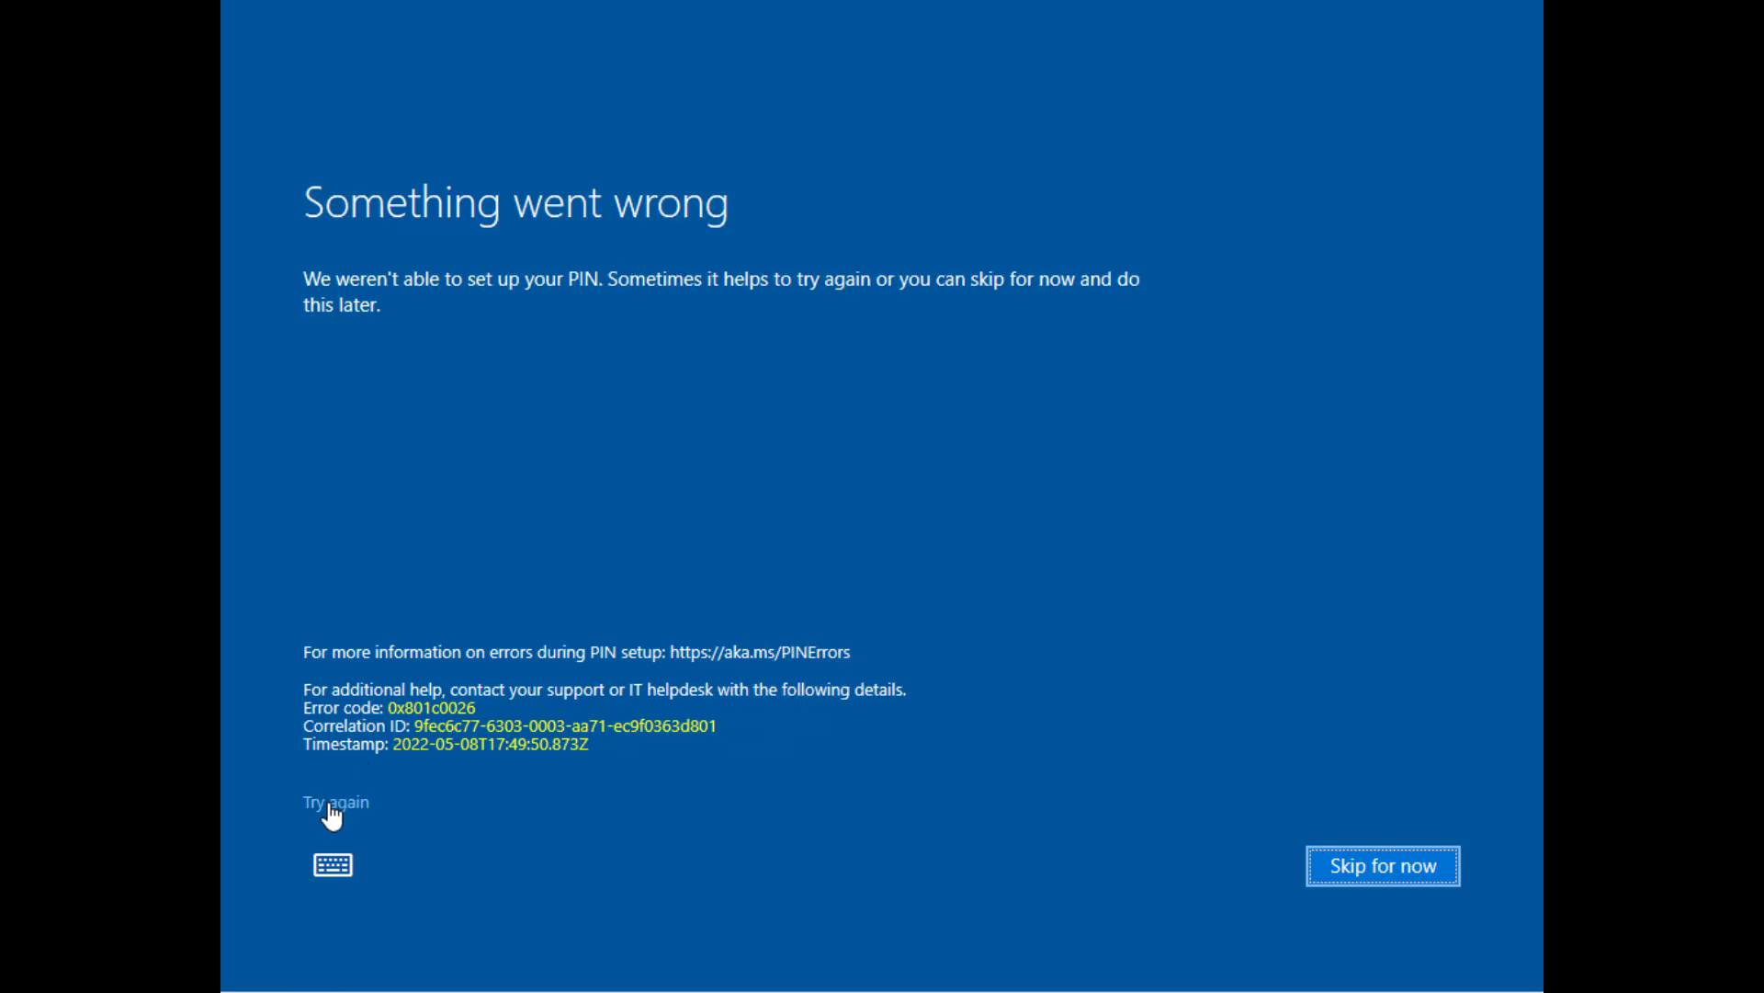
pyautogui.click(332, 804)
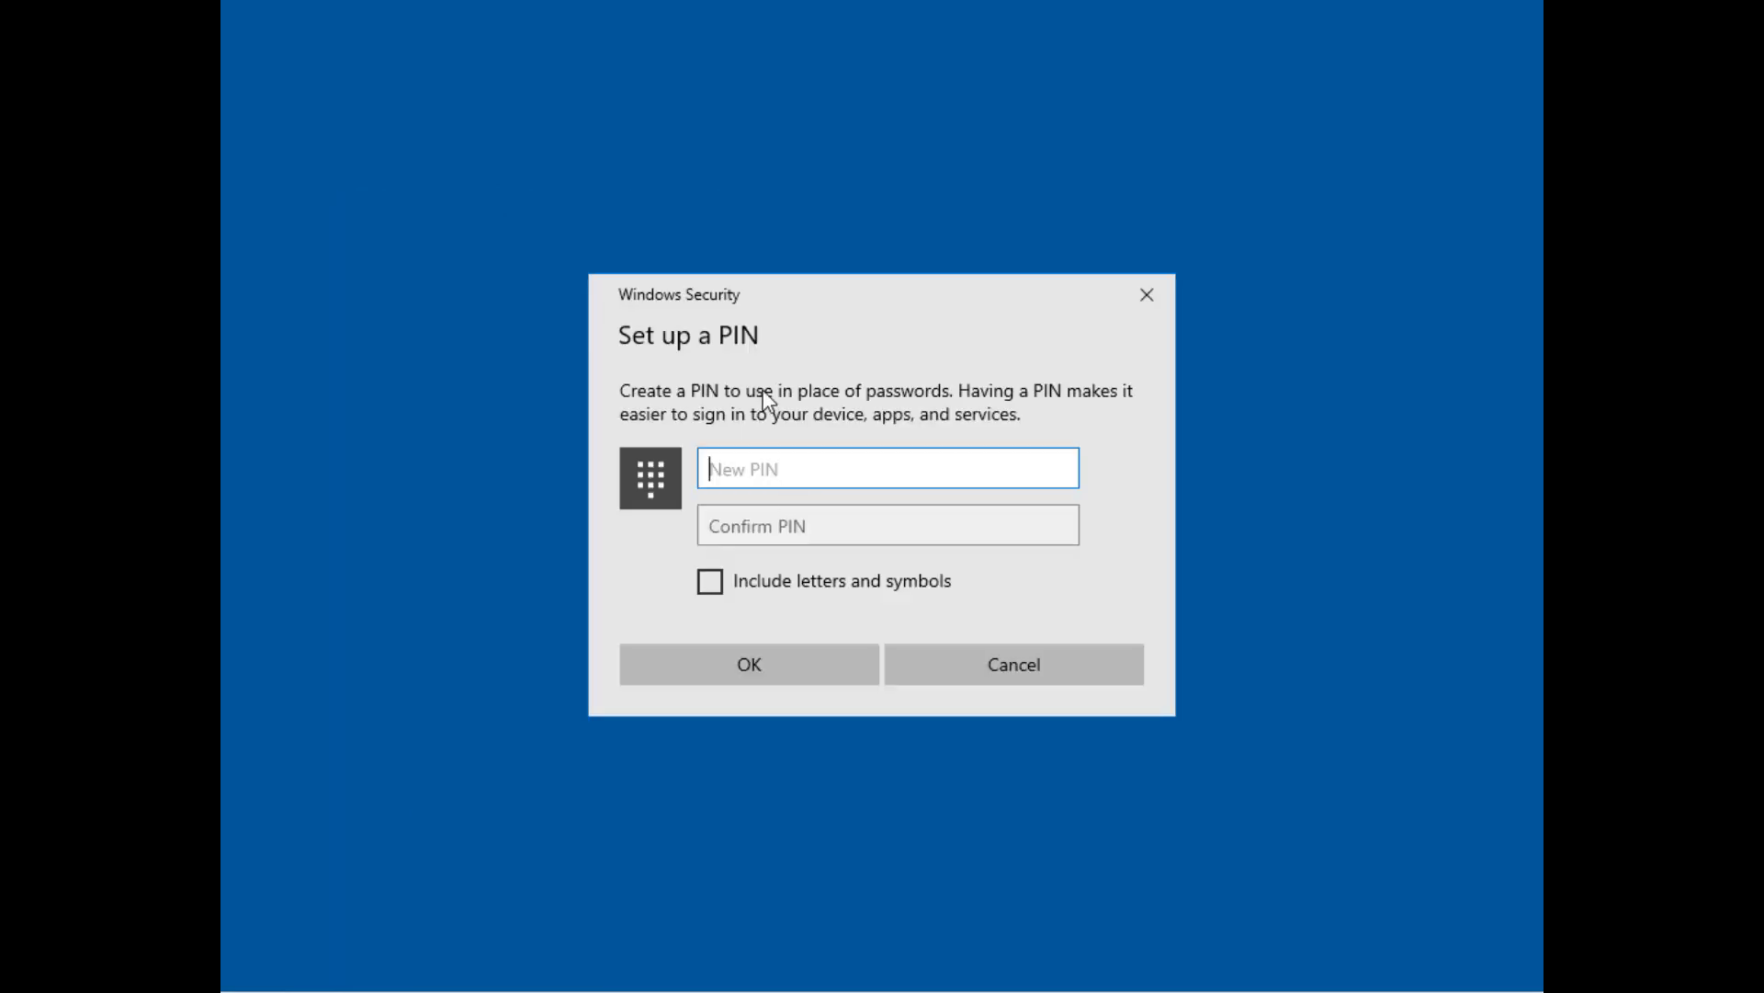
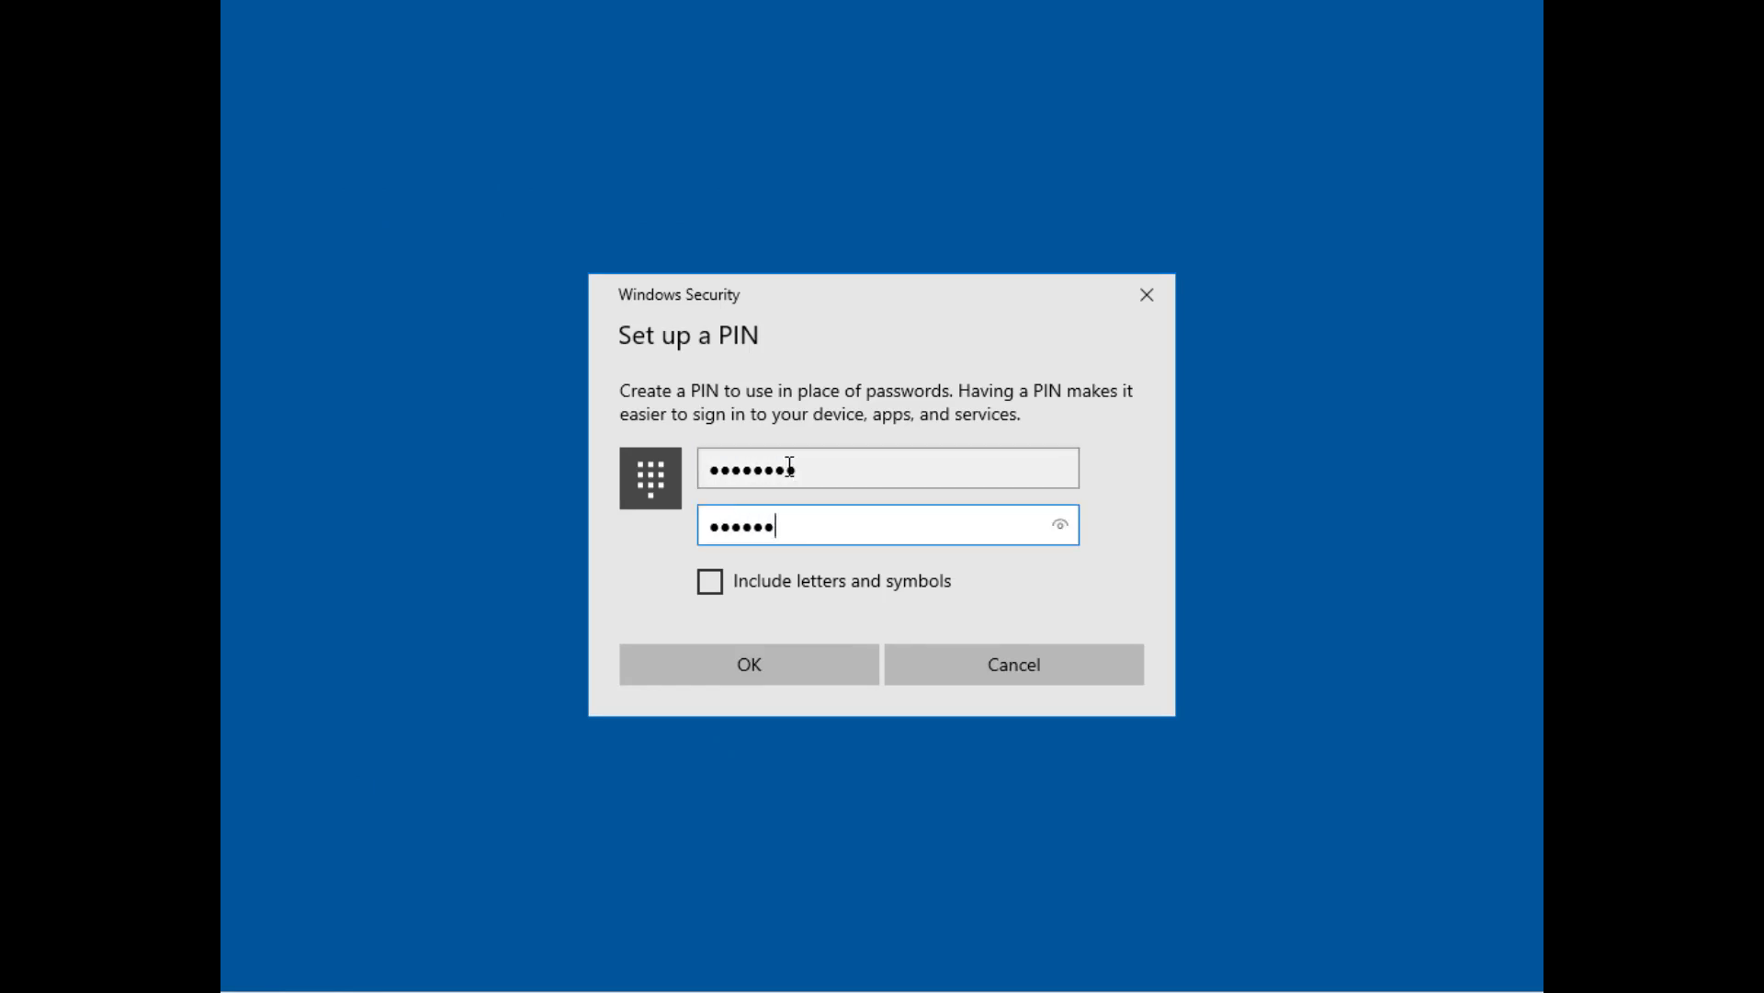
pyautogui.click(748, 663)
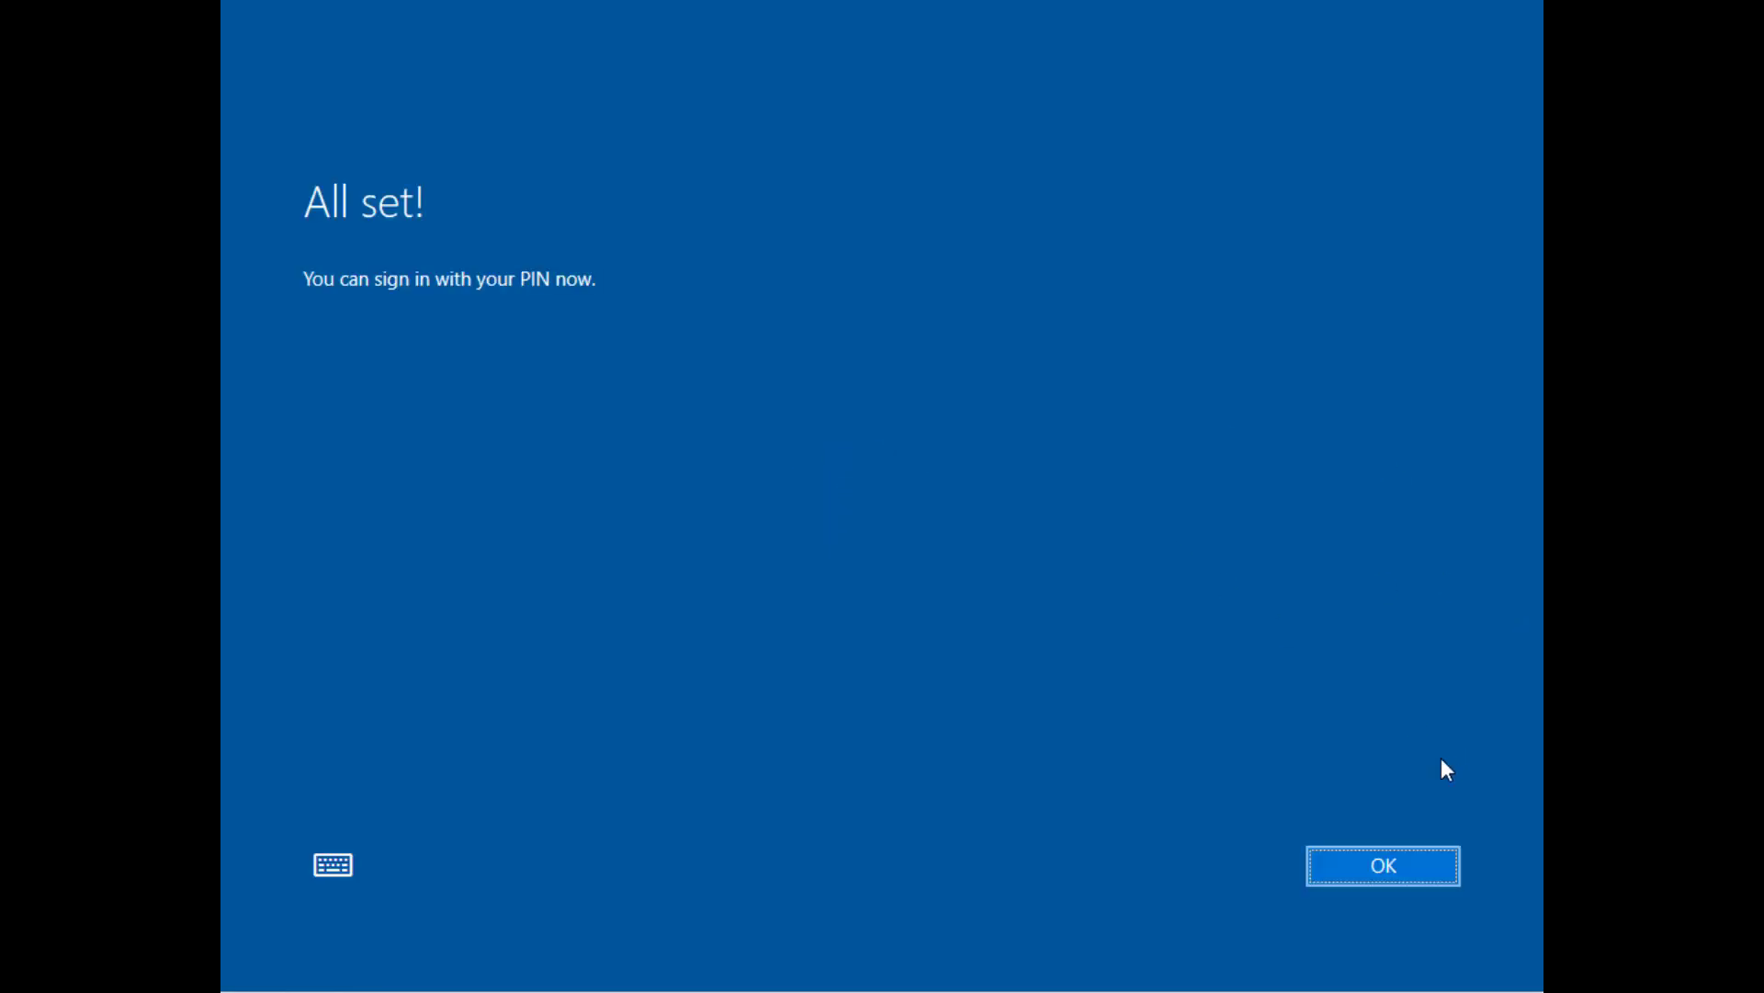
pyautogui.click(1382, 866)
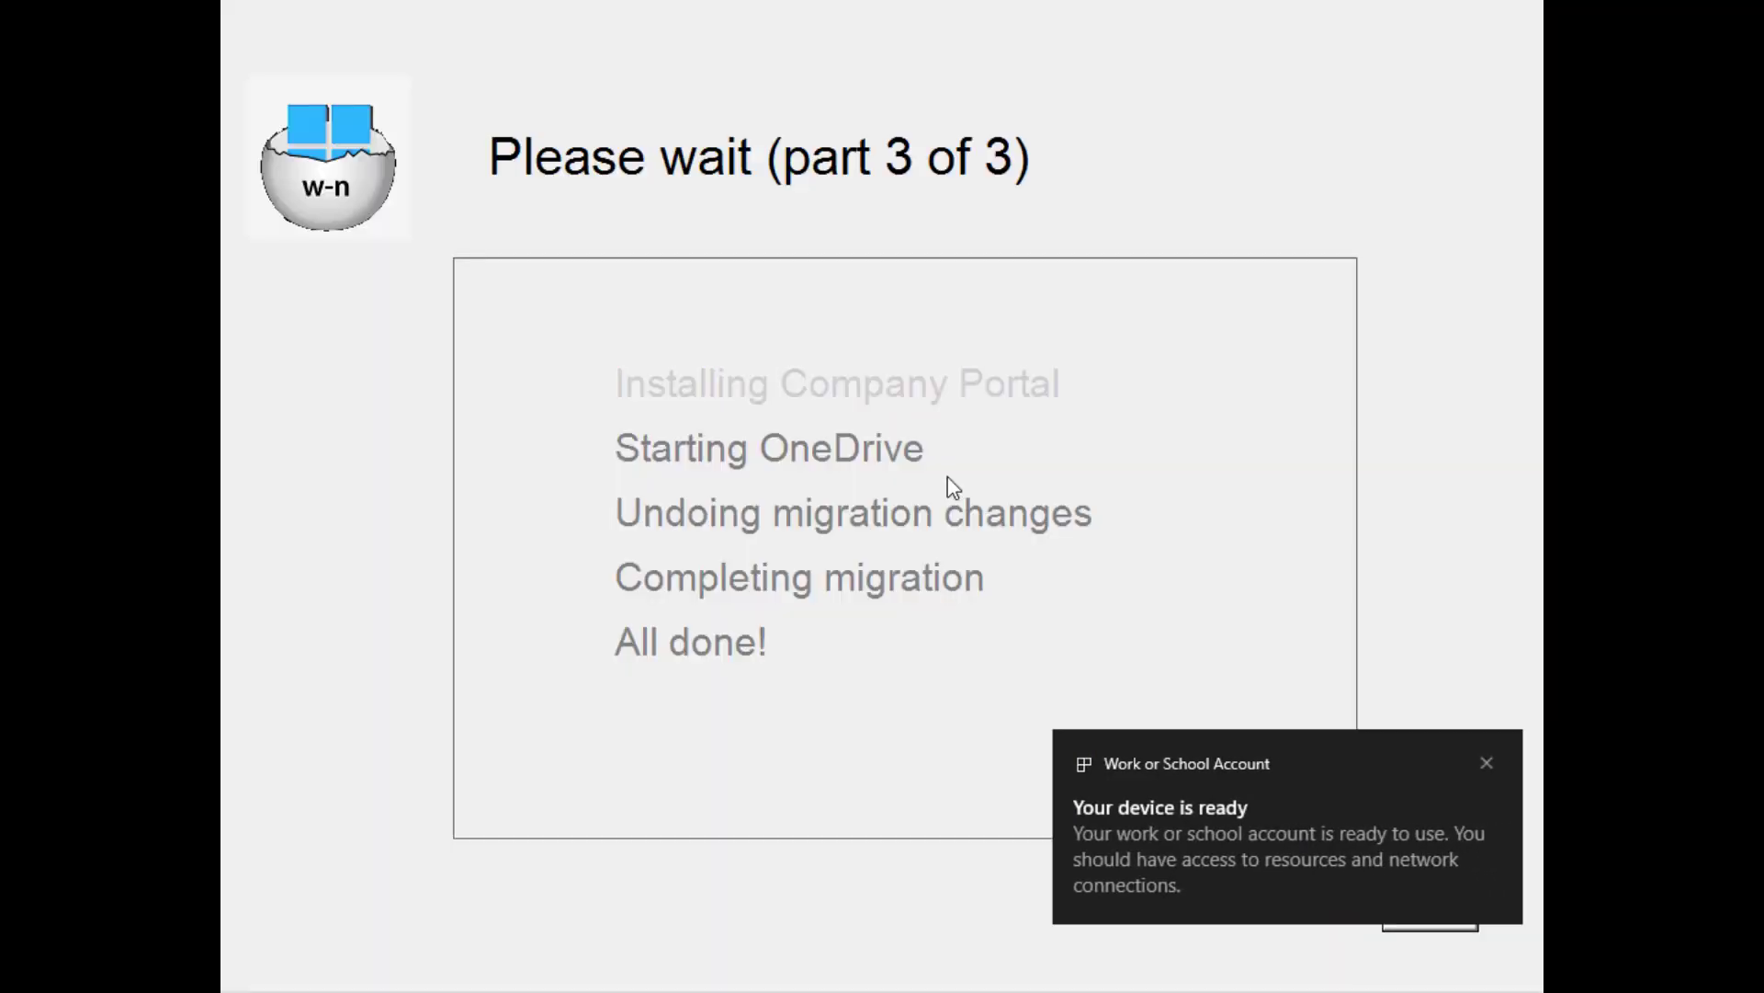
pyautogui.moveTo(1279, 106)
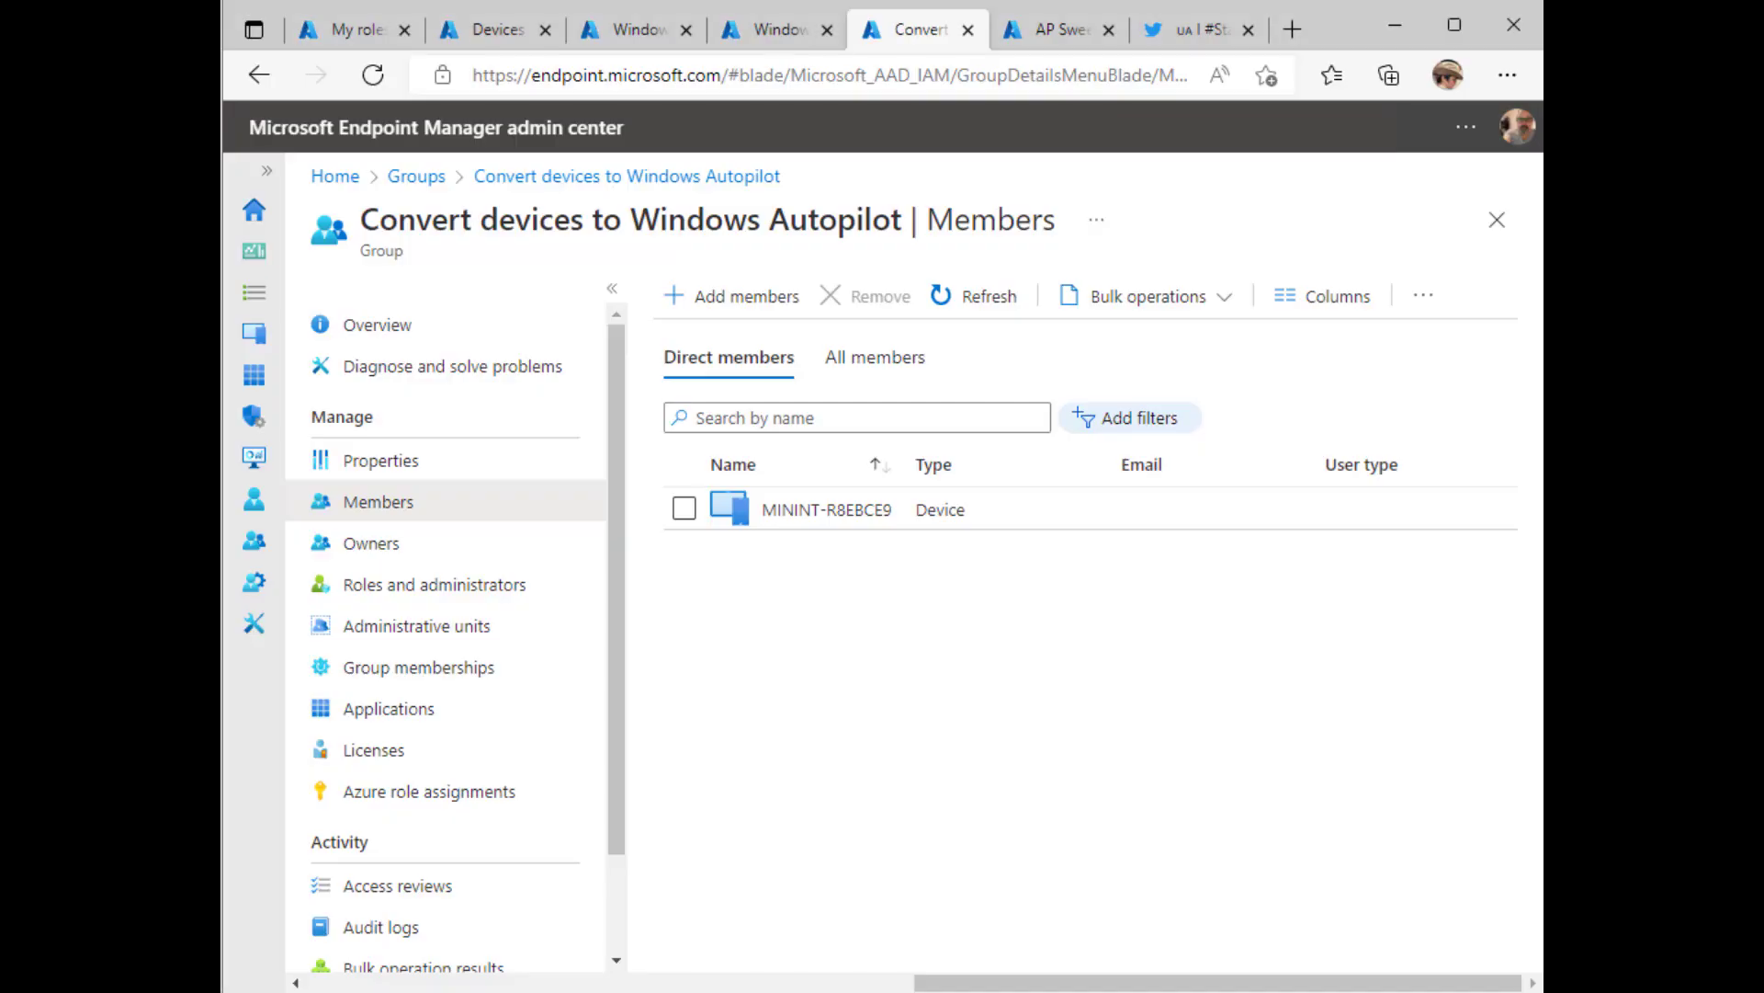
# Reload the AP Sweepback Completed group's Members list, which still shows no members
pyautogui.click(1055, 27)
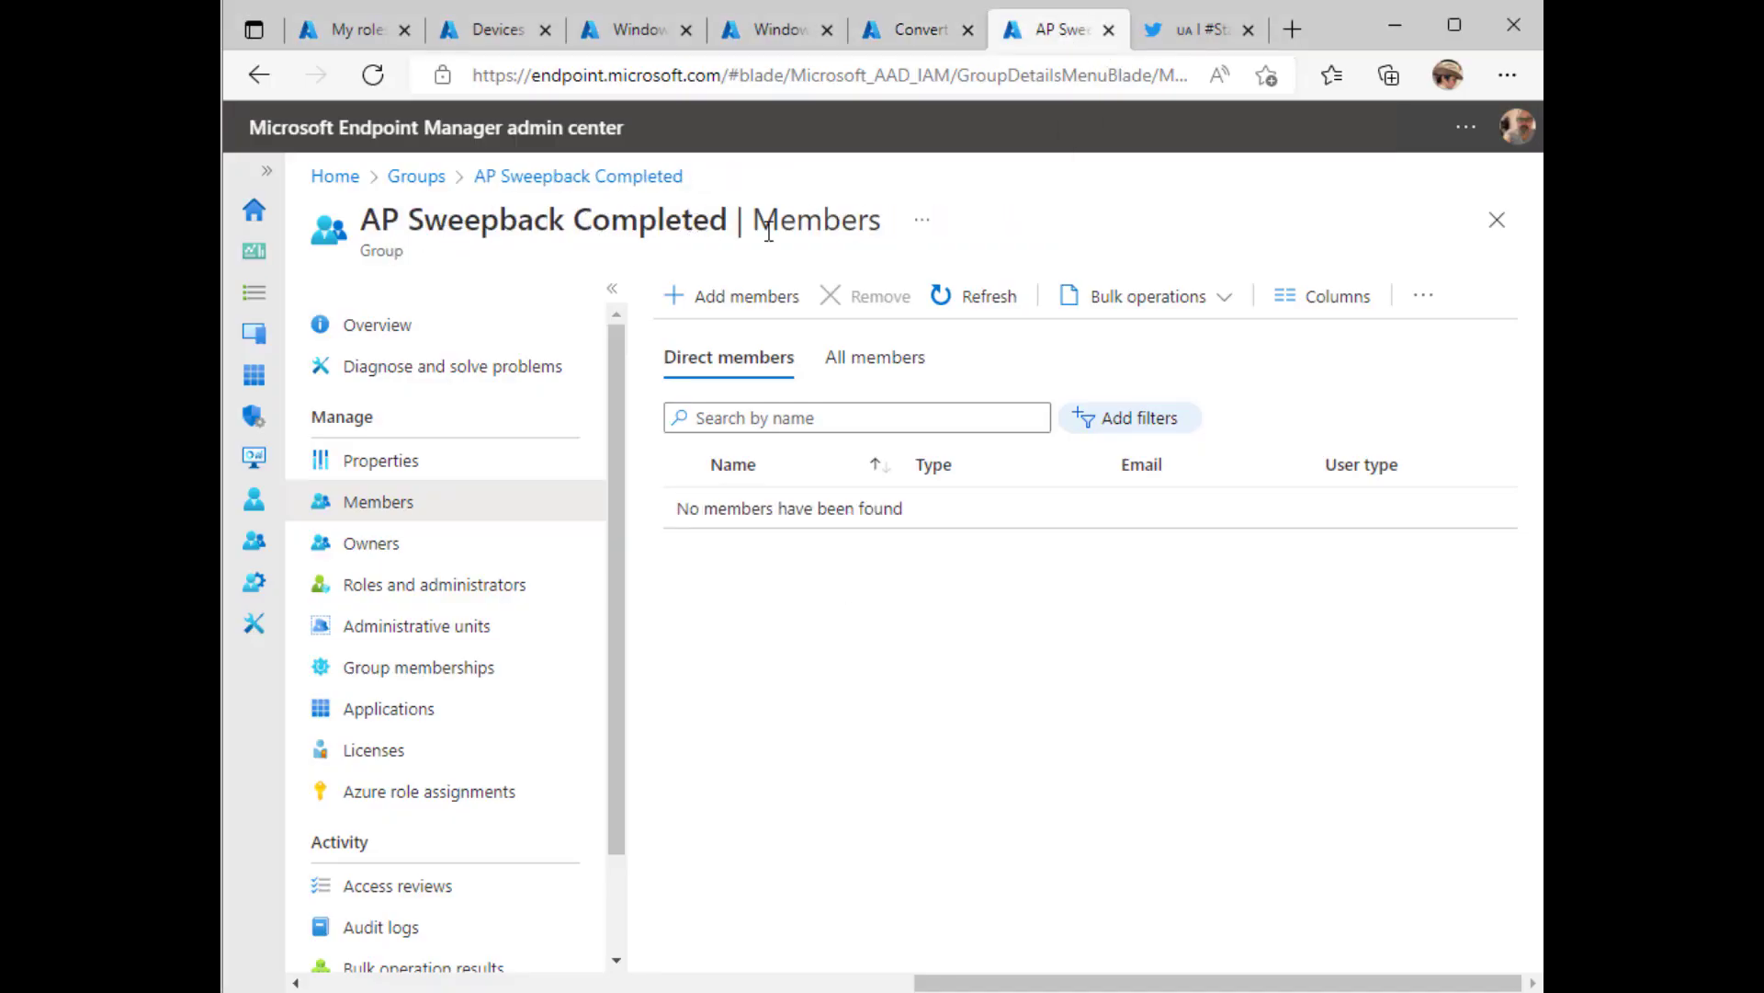
pyautogui.moveTo(985, 294)
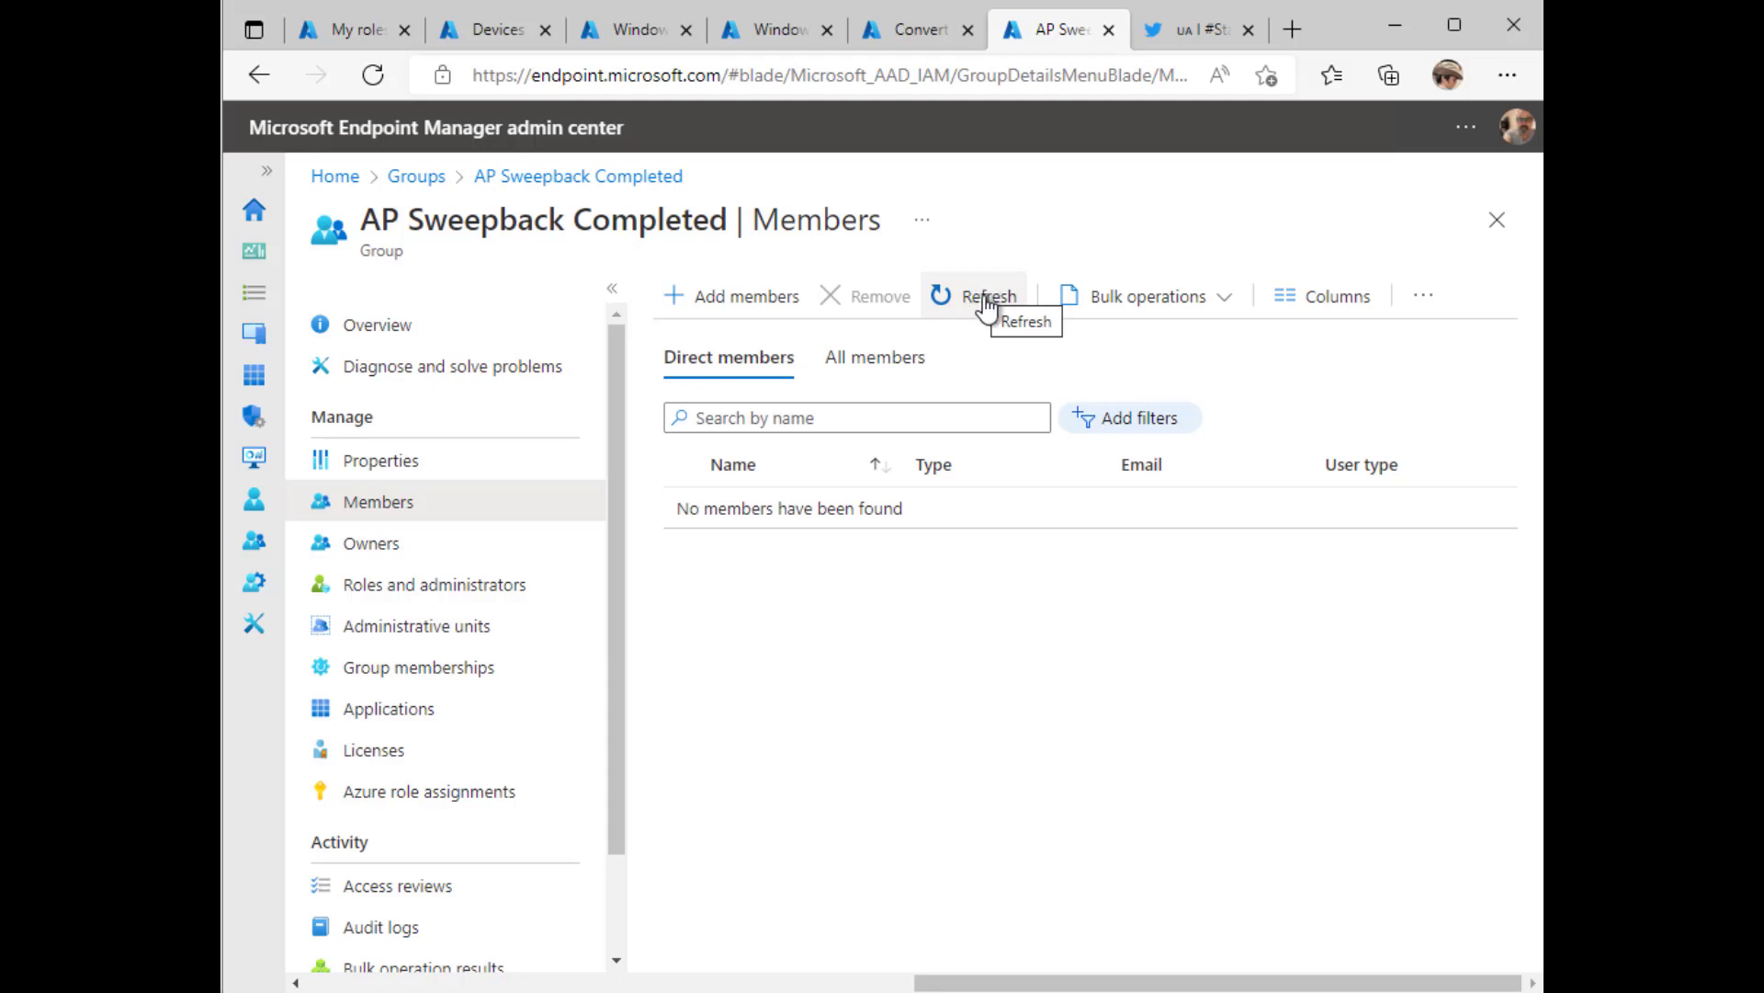
pyautogui.moveTo(746, 451)
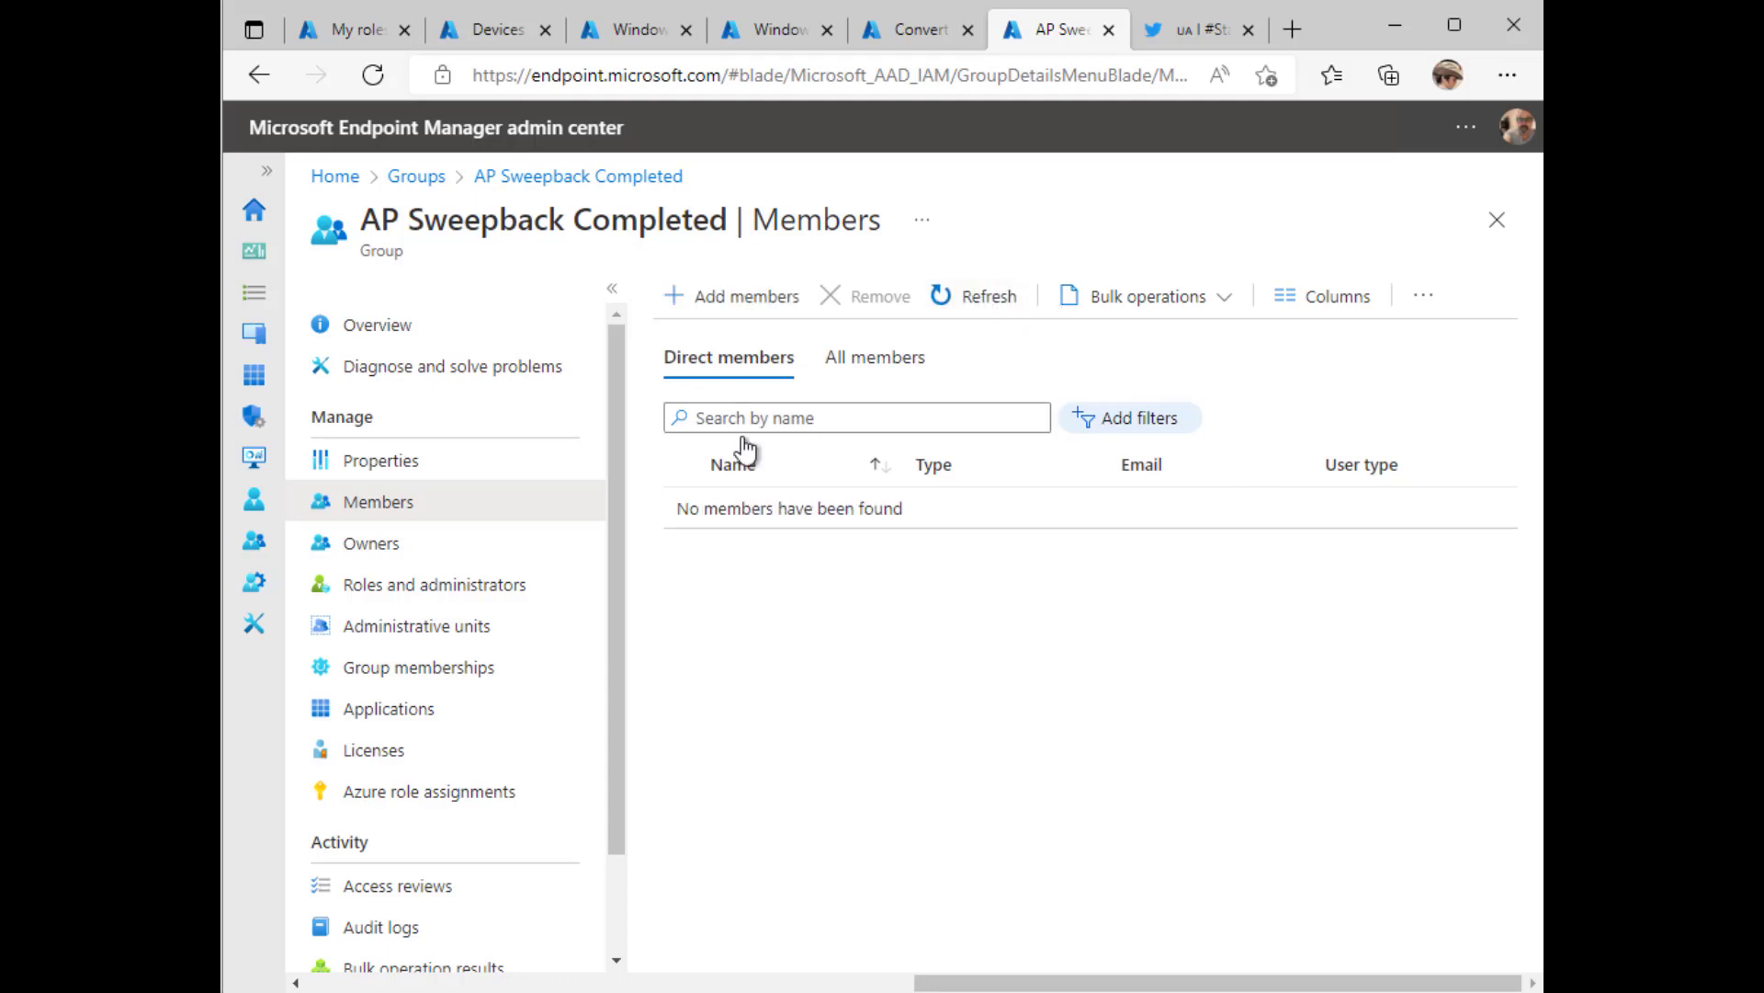
pyautogui.moveTo(1040, 355)
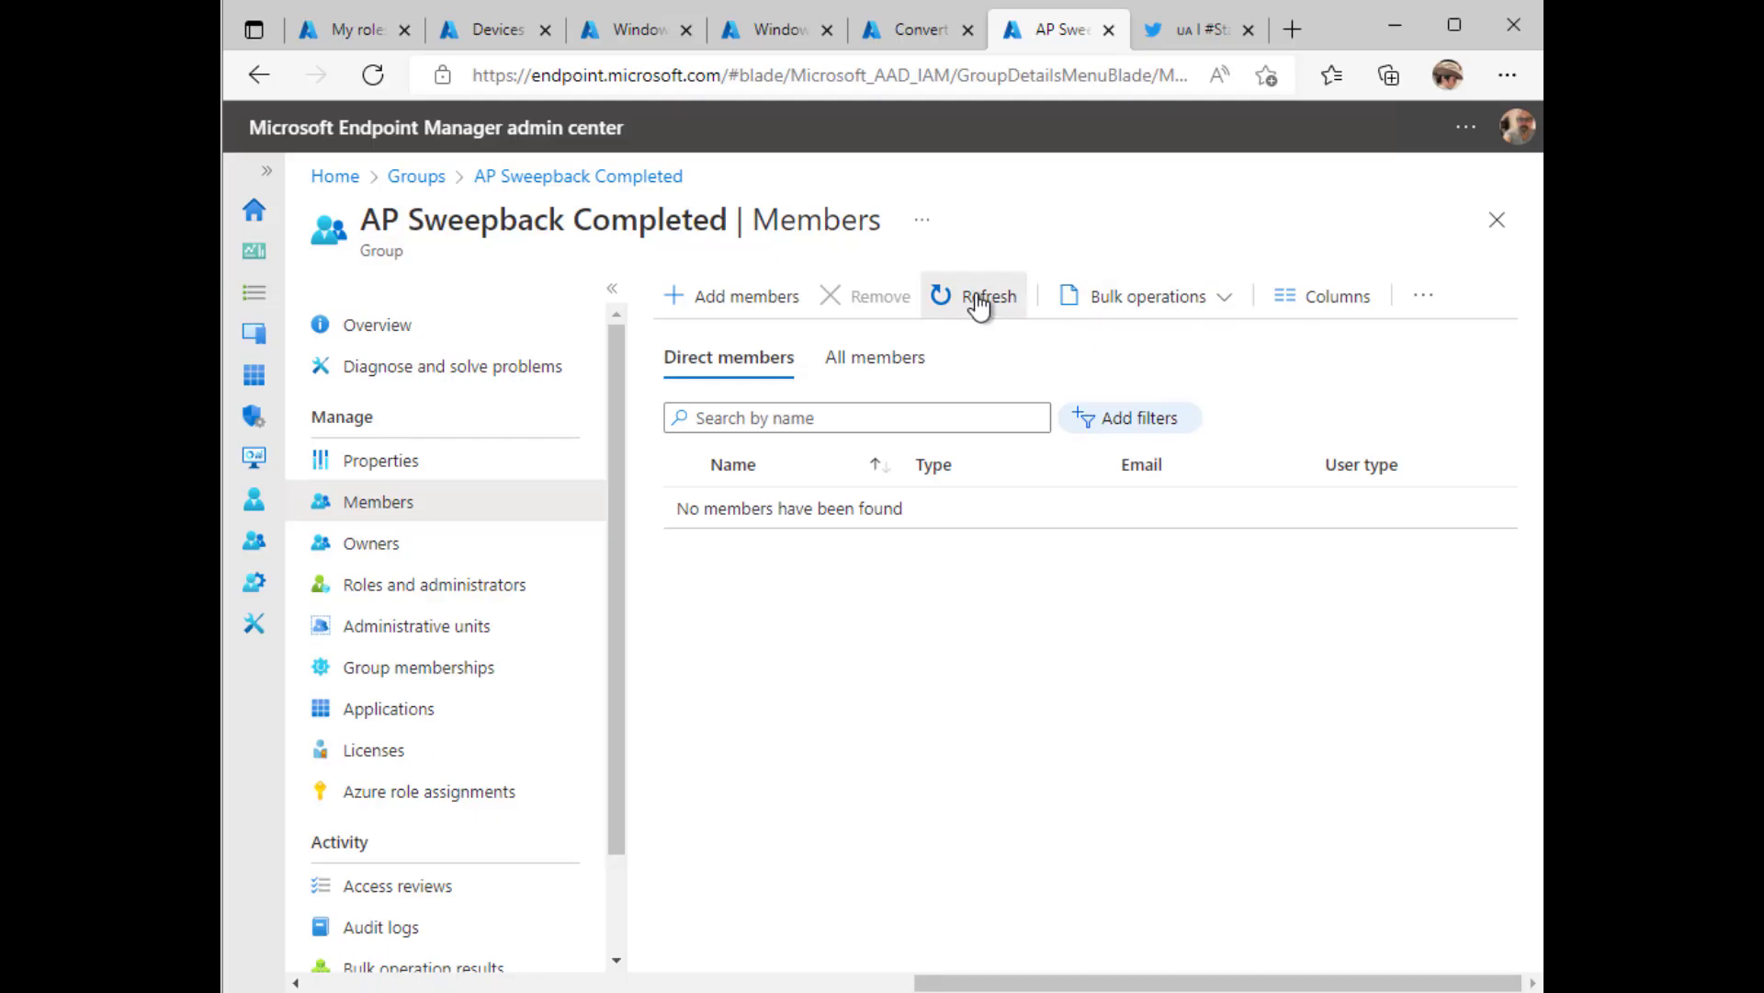
pyautogui.click(974, 294)
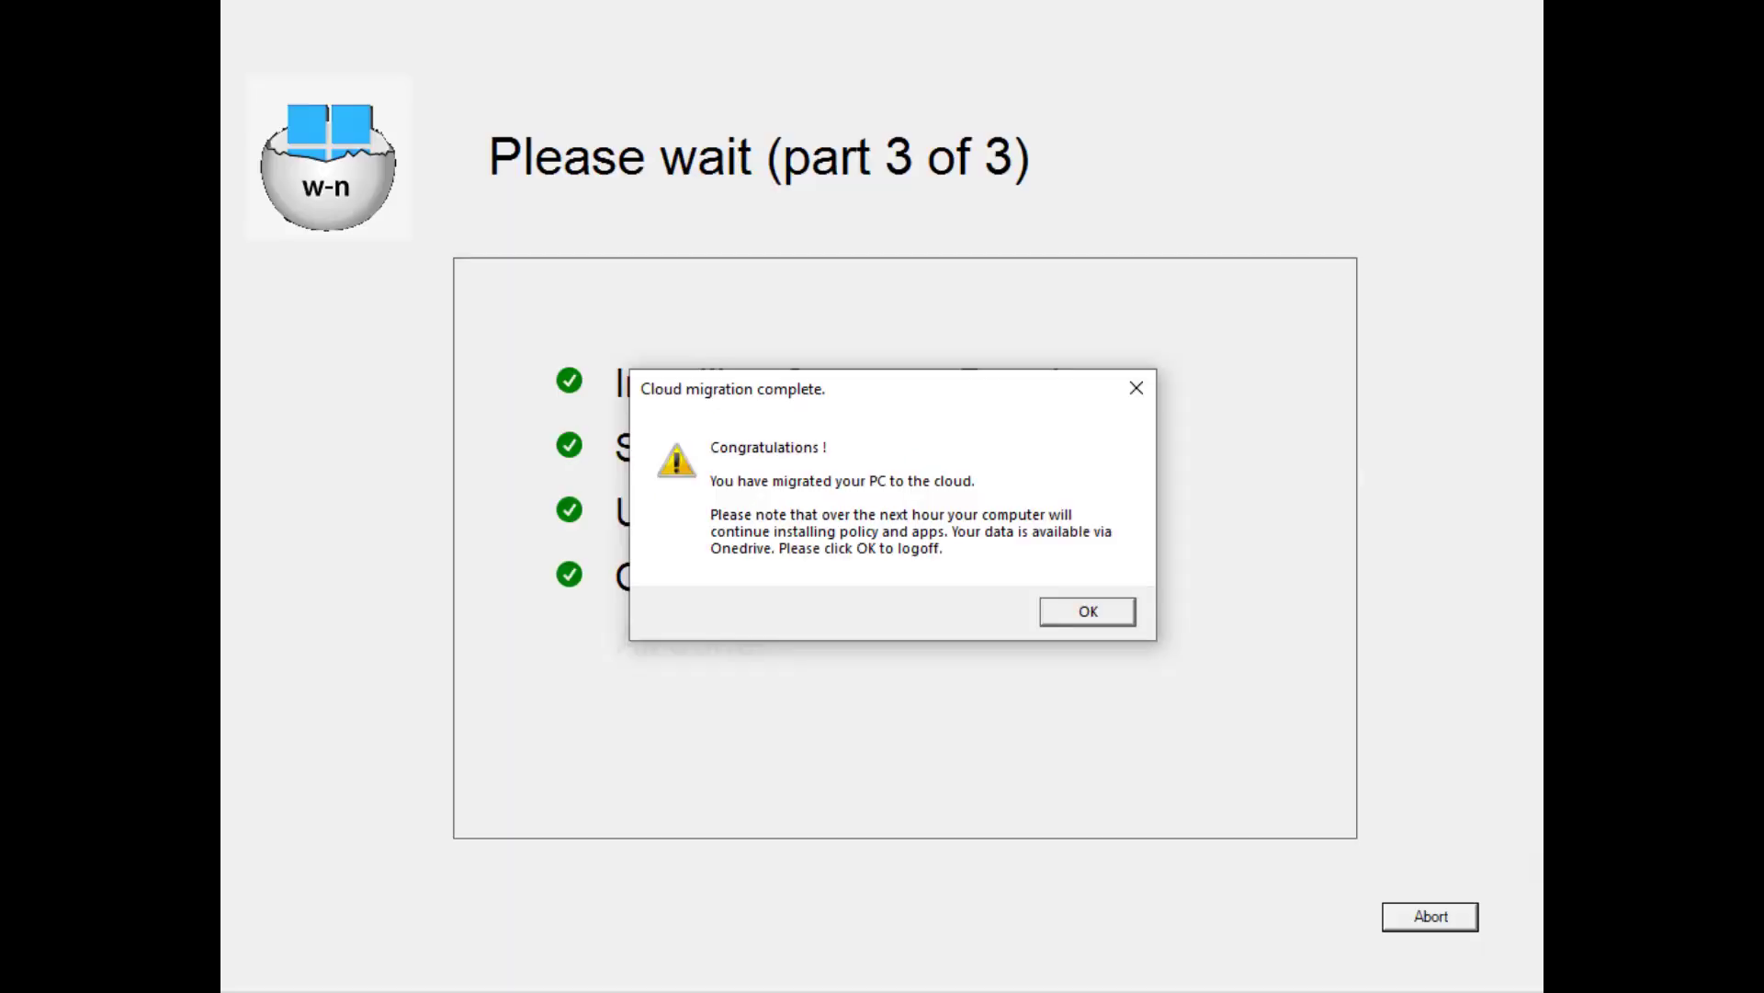
pyautogui.moveTo(1180, 223)
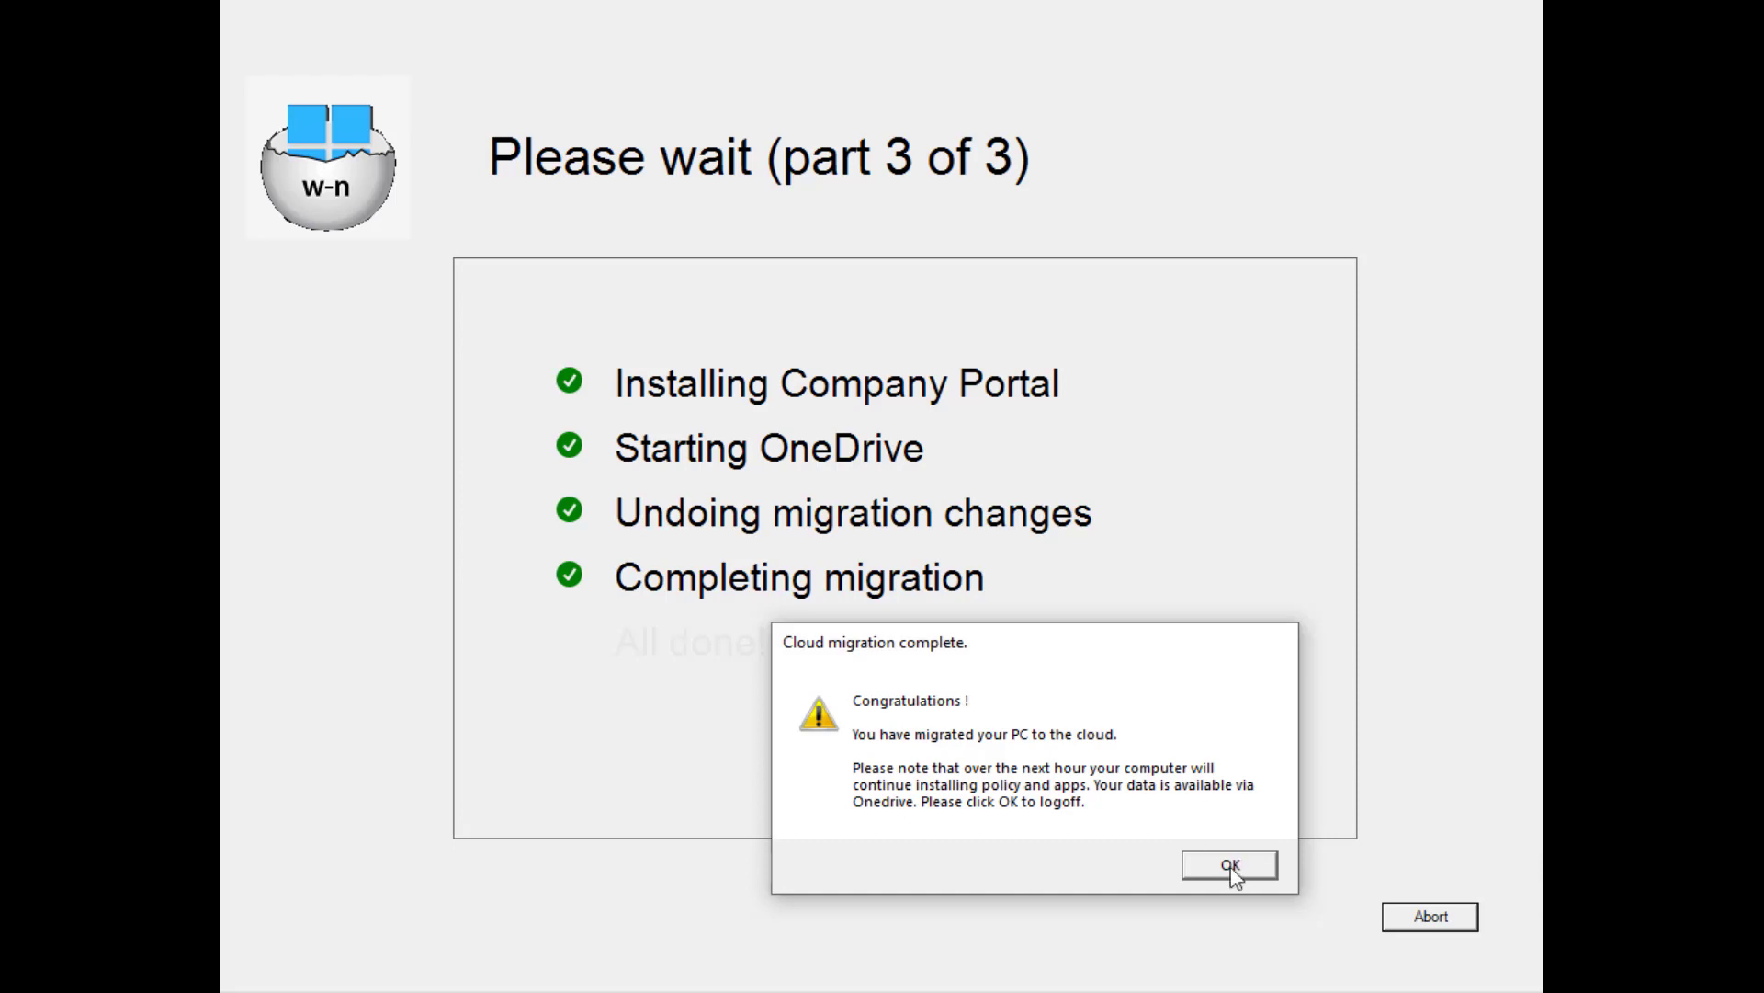
# Acknowledge the Cloud migration complete dialog to log off, then wake the lock screen to the PIN sign-in
pyautogui.click(1228, 864)
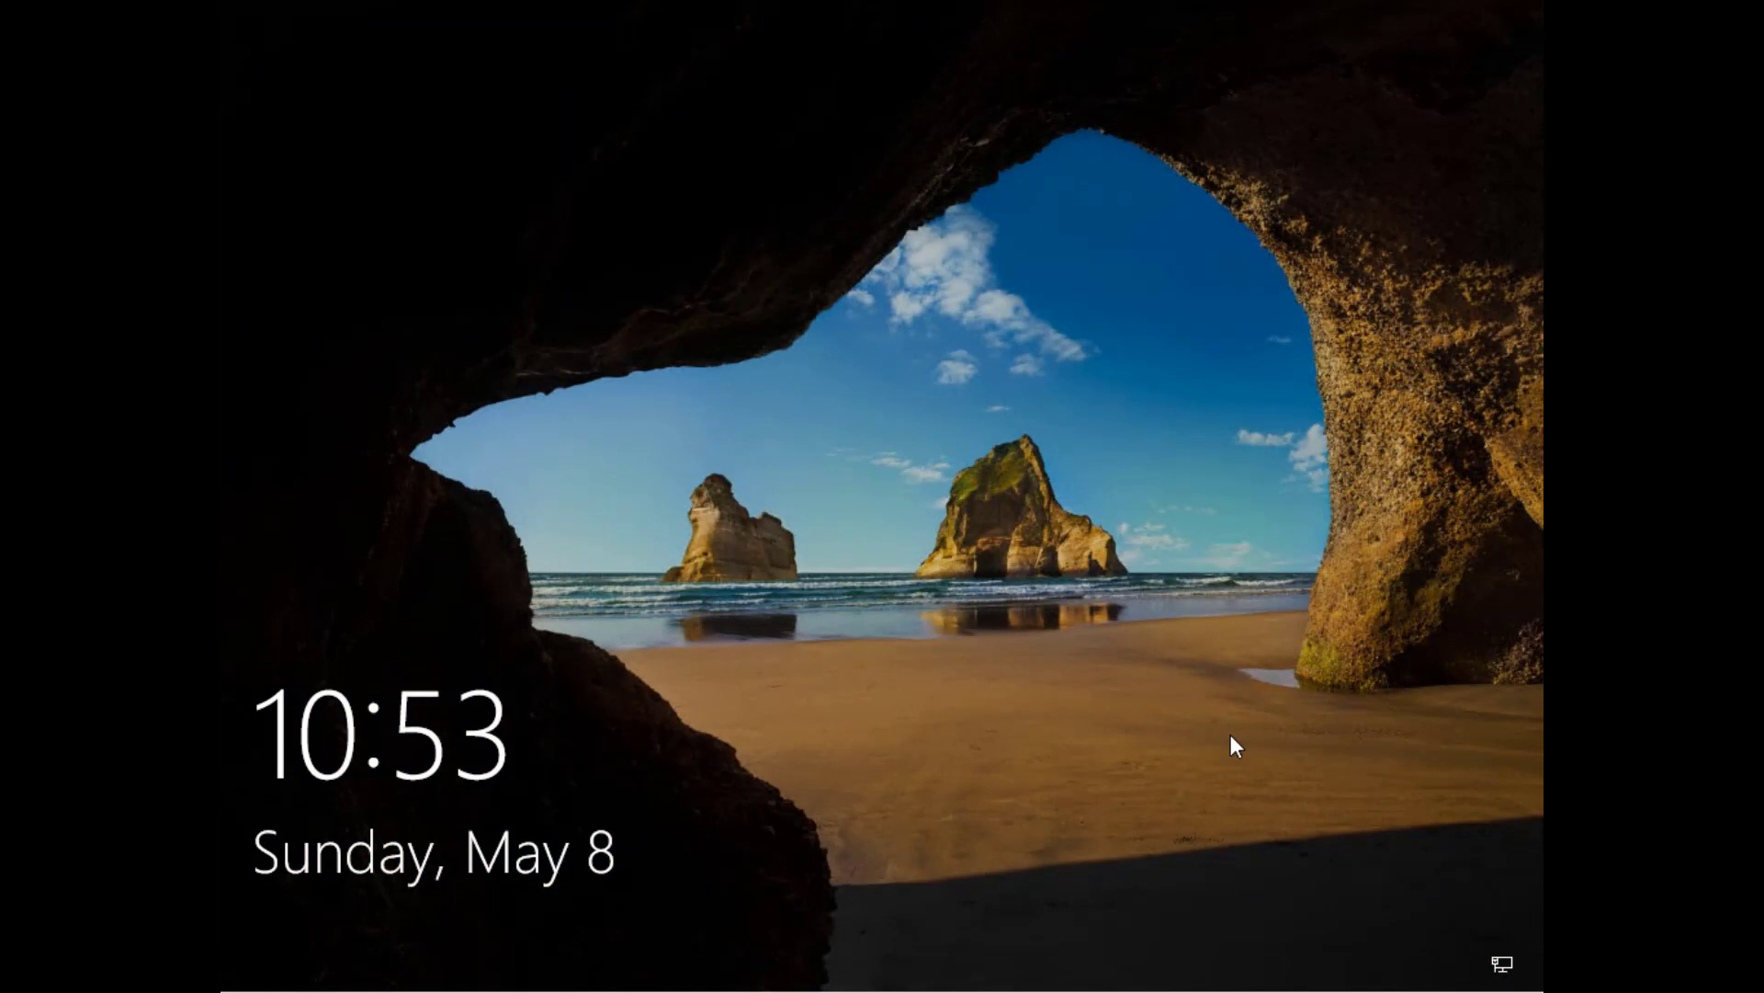
pyautogui.click(1232, 746)
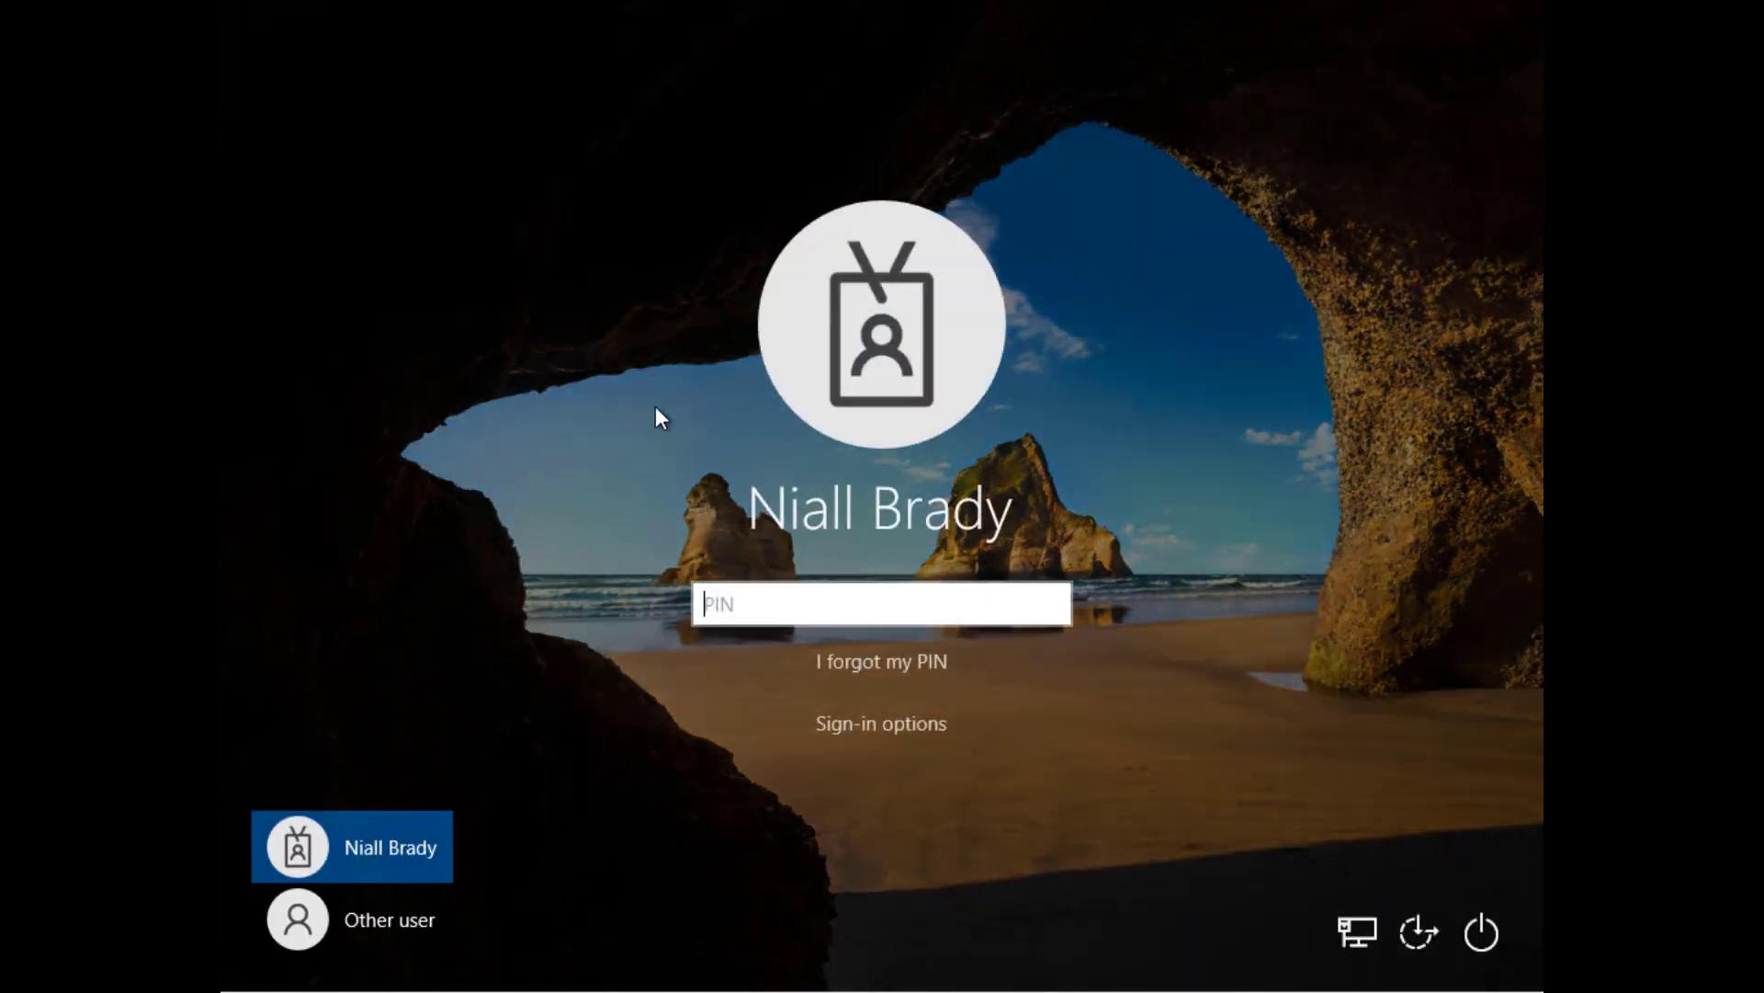
pyautogui.moveTo(970, 228)
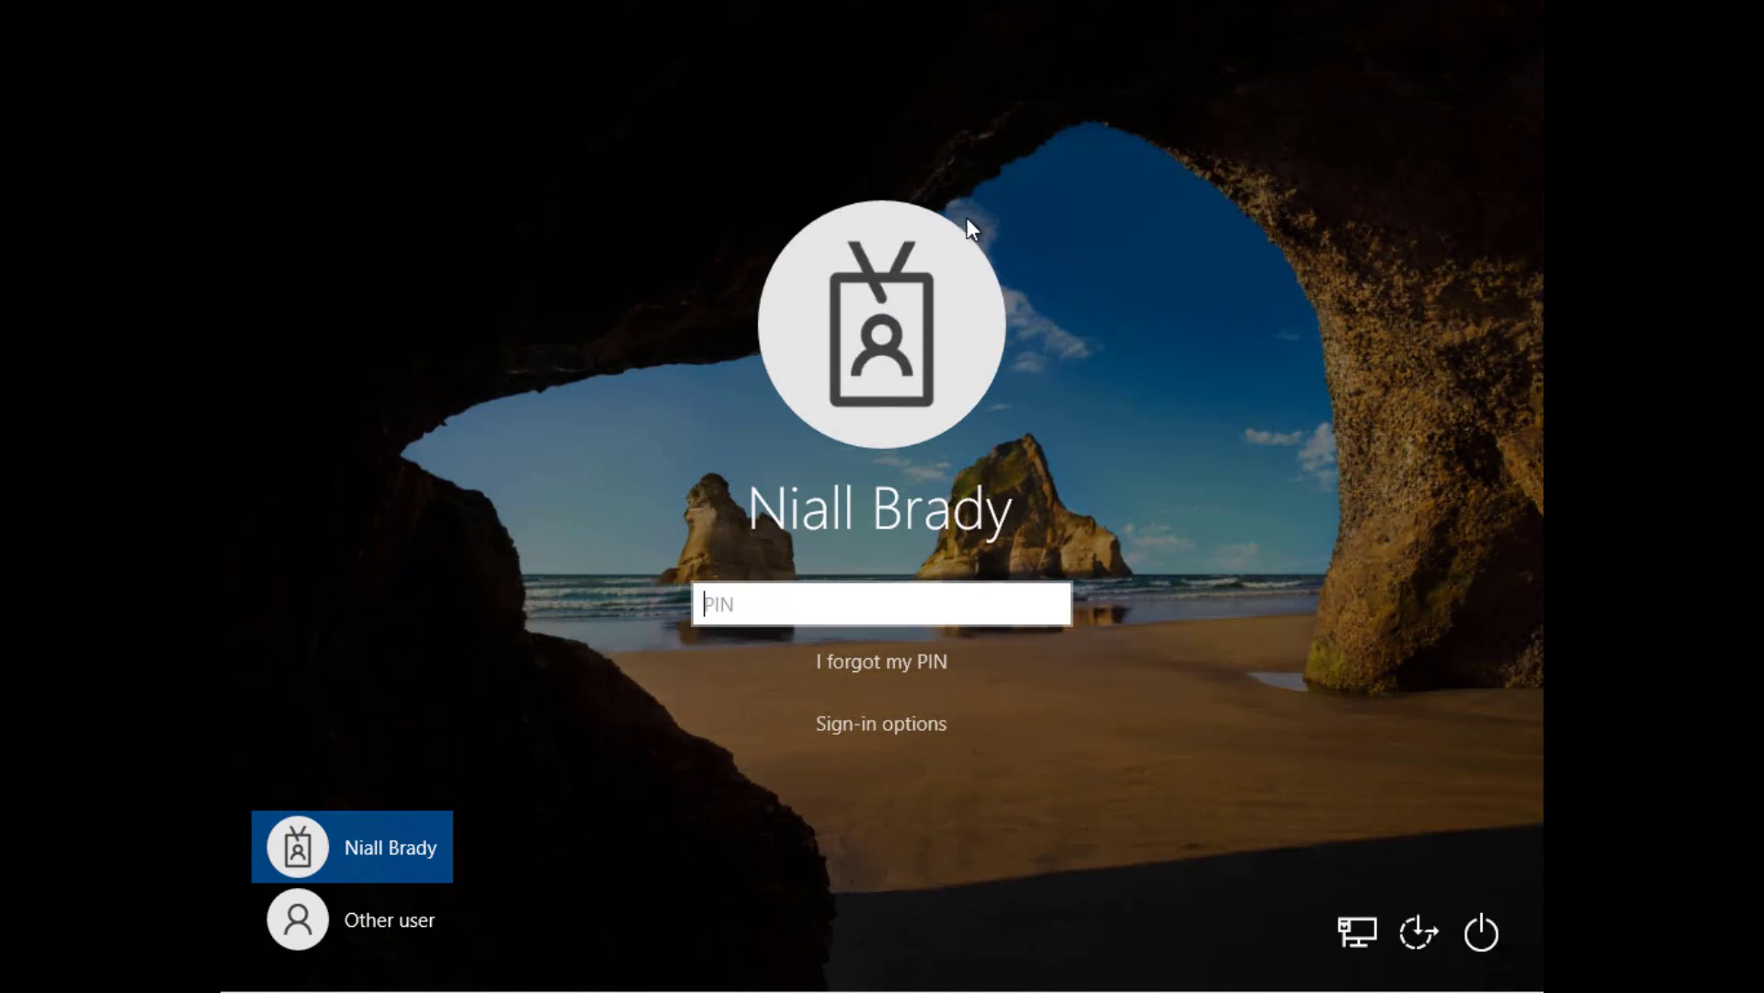
pyautogui.moveTo(1045, 819)
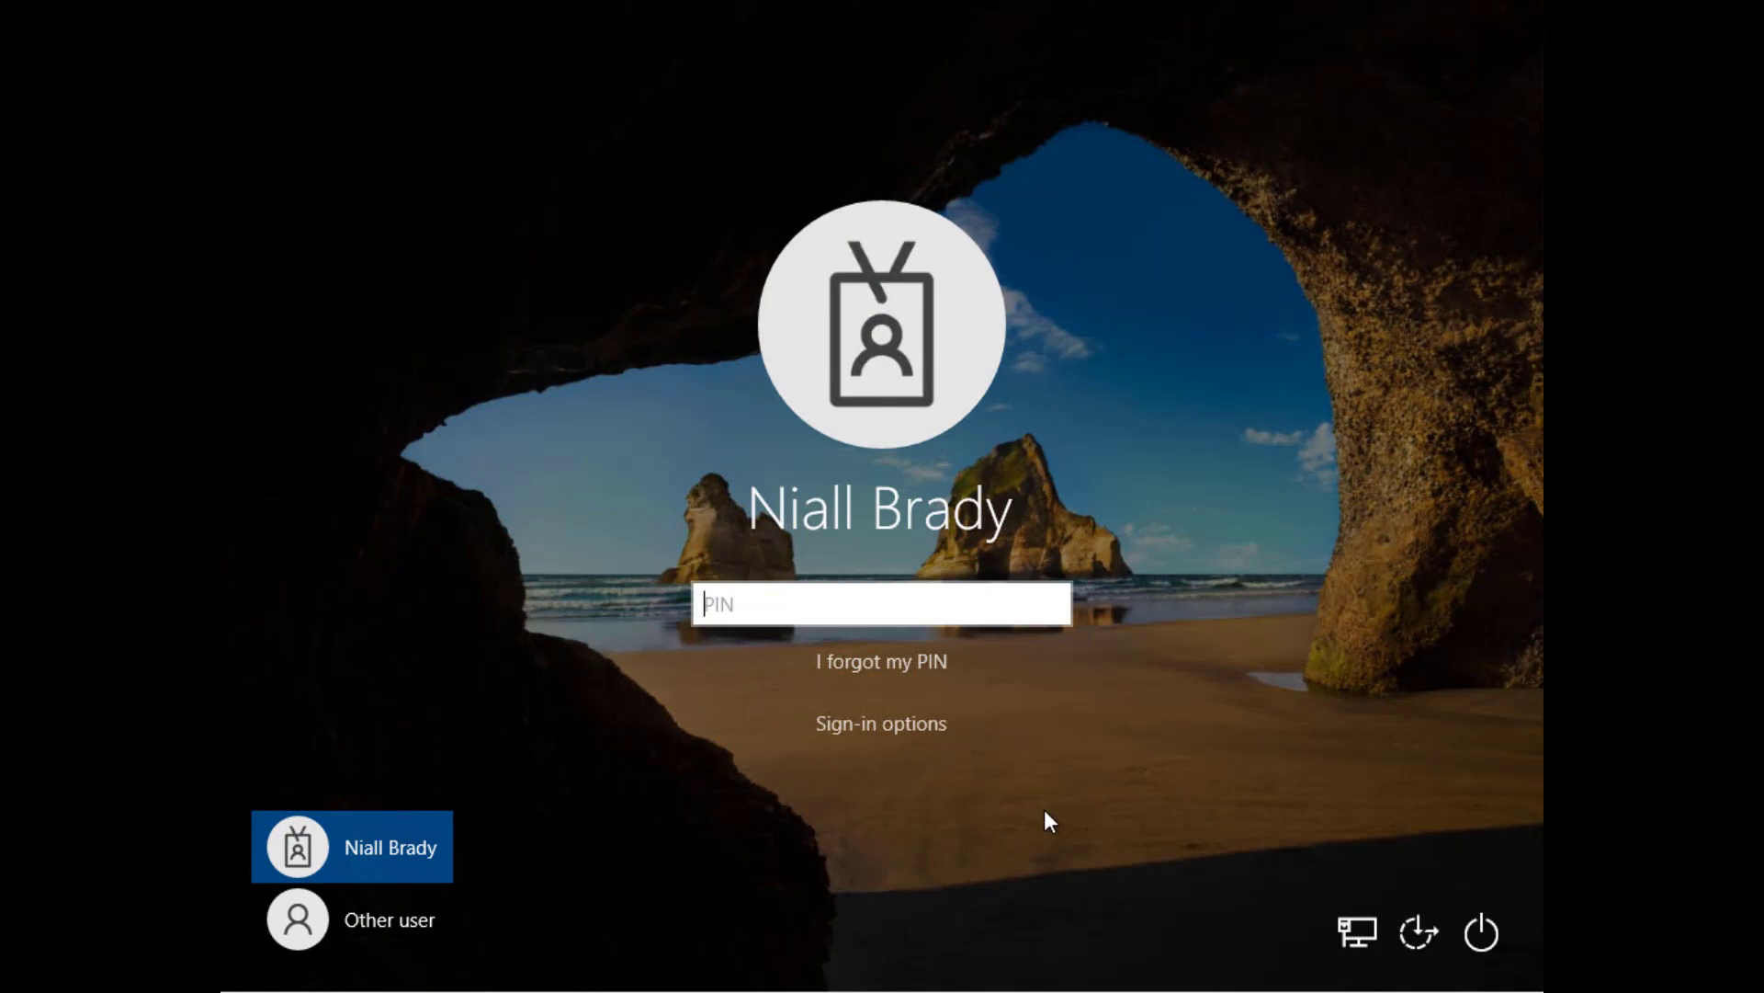
pyautogui.moveTo(1045, 519)
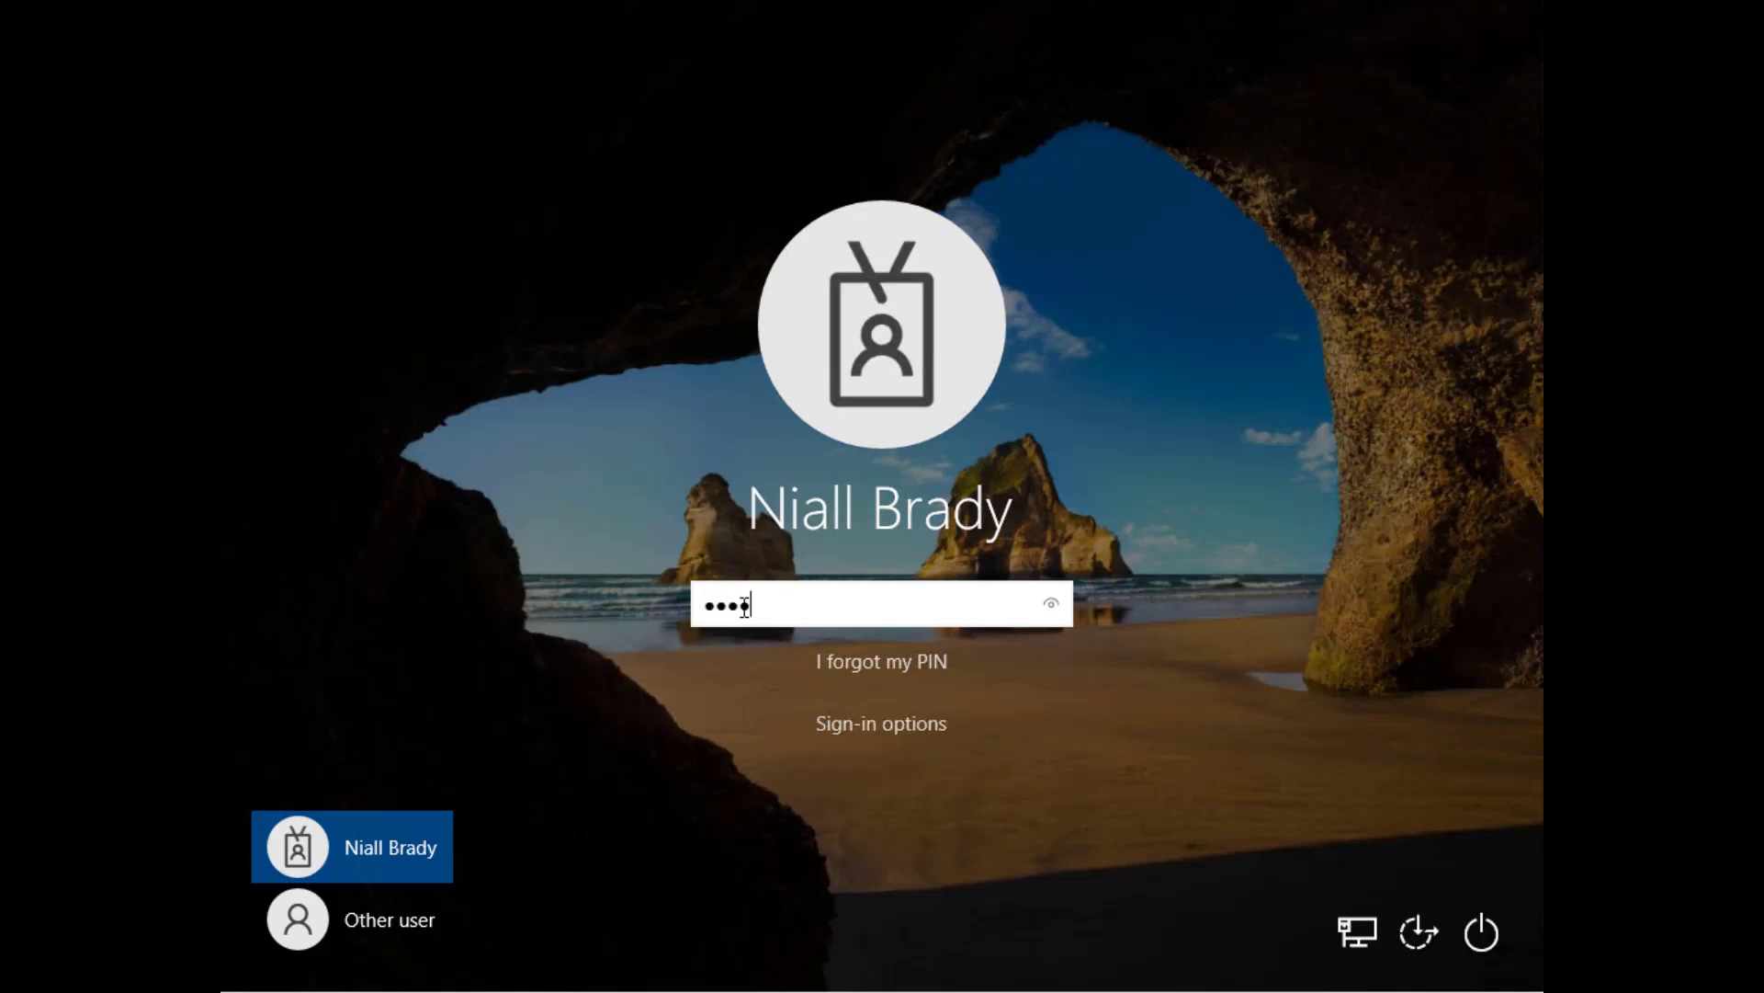
# Submit the work account's new PIN and land on the desktop with the Start button
pyautogui.press('Enter')
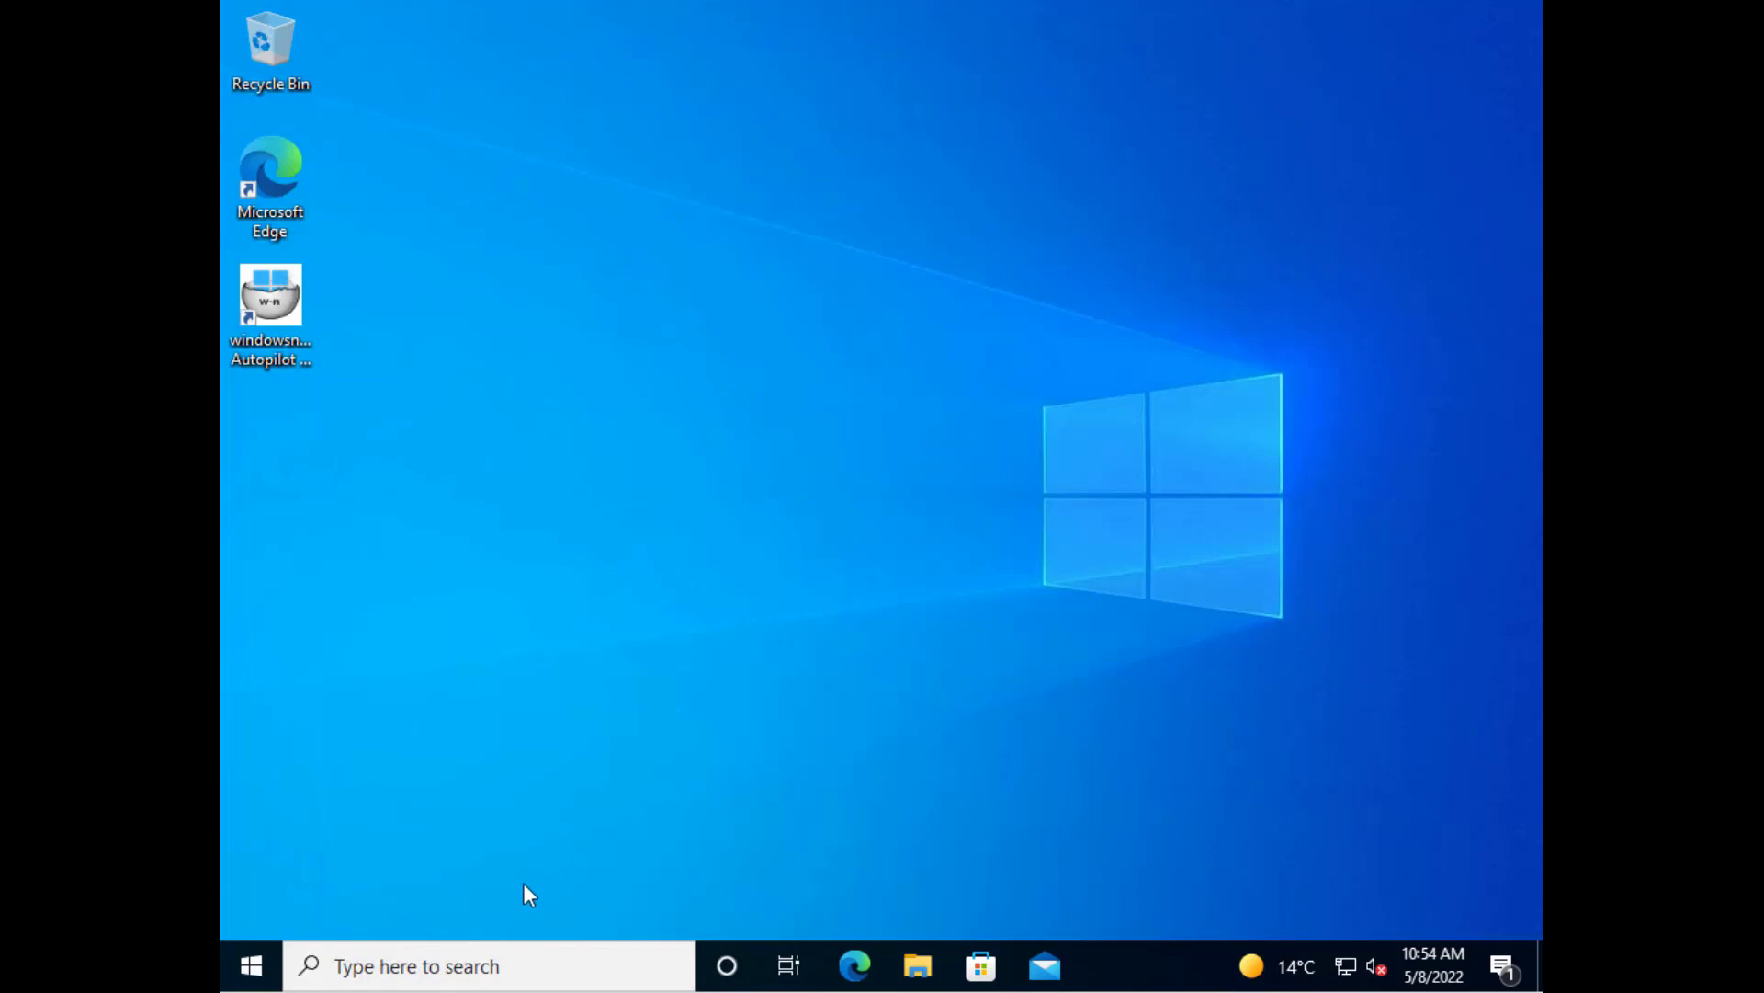
pyautogui.click(250, 965)
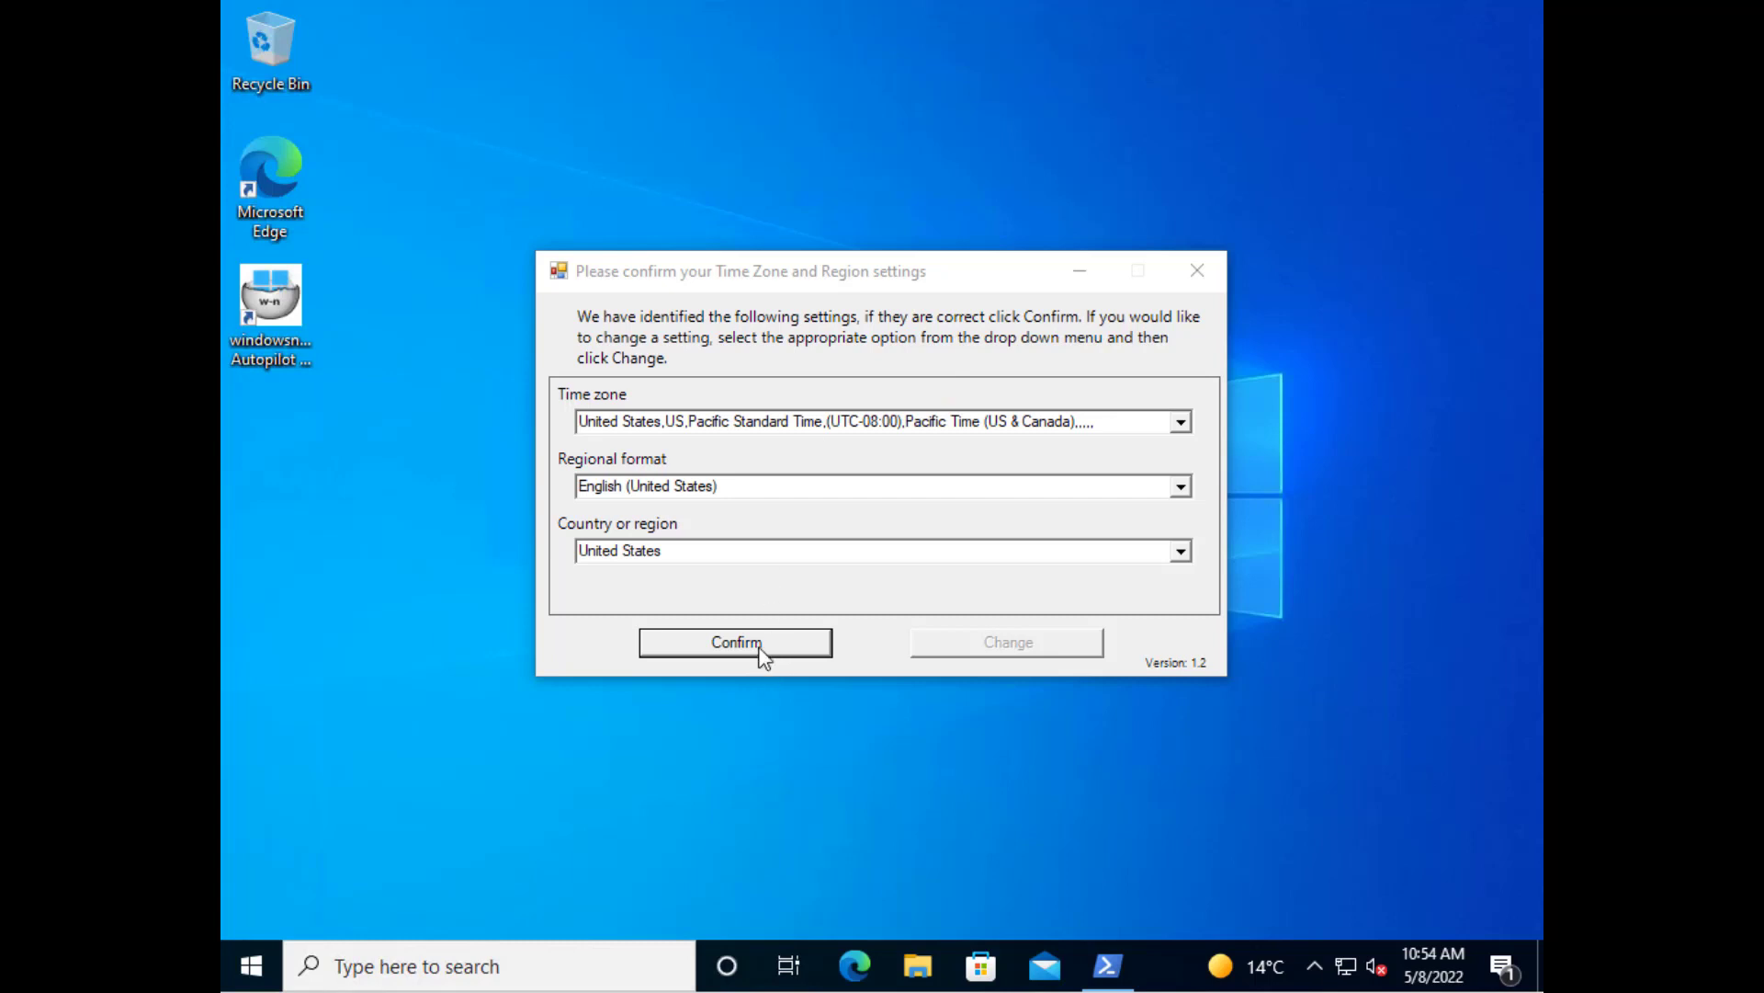
# Accept the detected time zone, review the Office 365 Suite and windowsnoob Start tile groups, then close Start
pyautogui.click(735, 641)
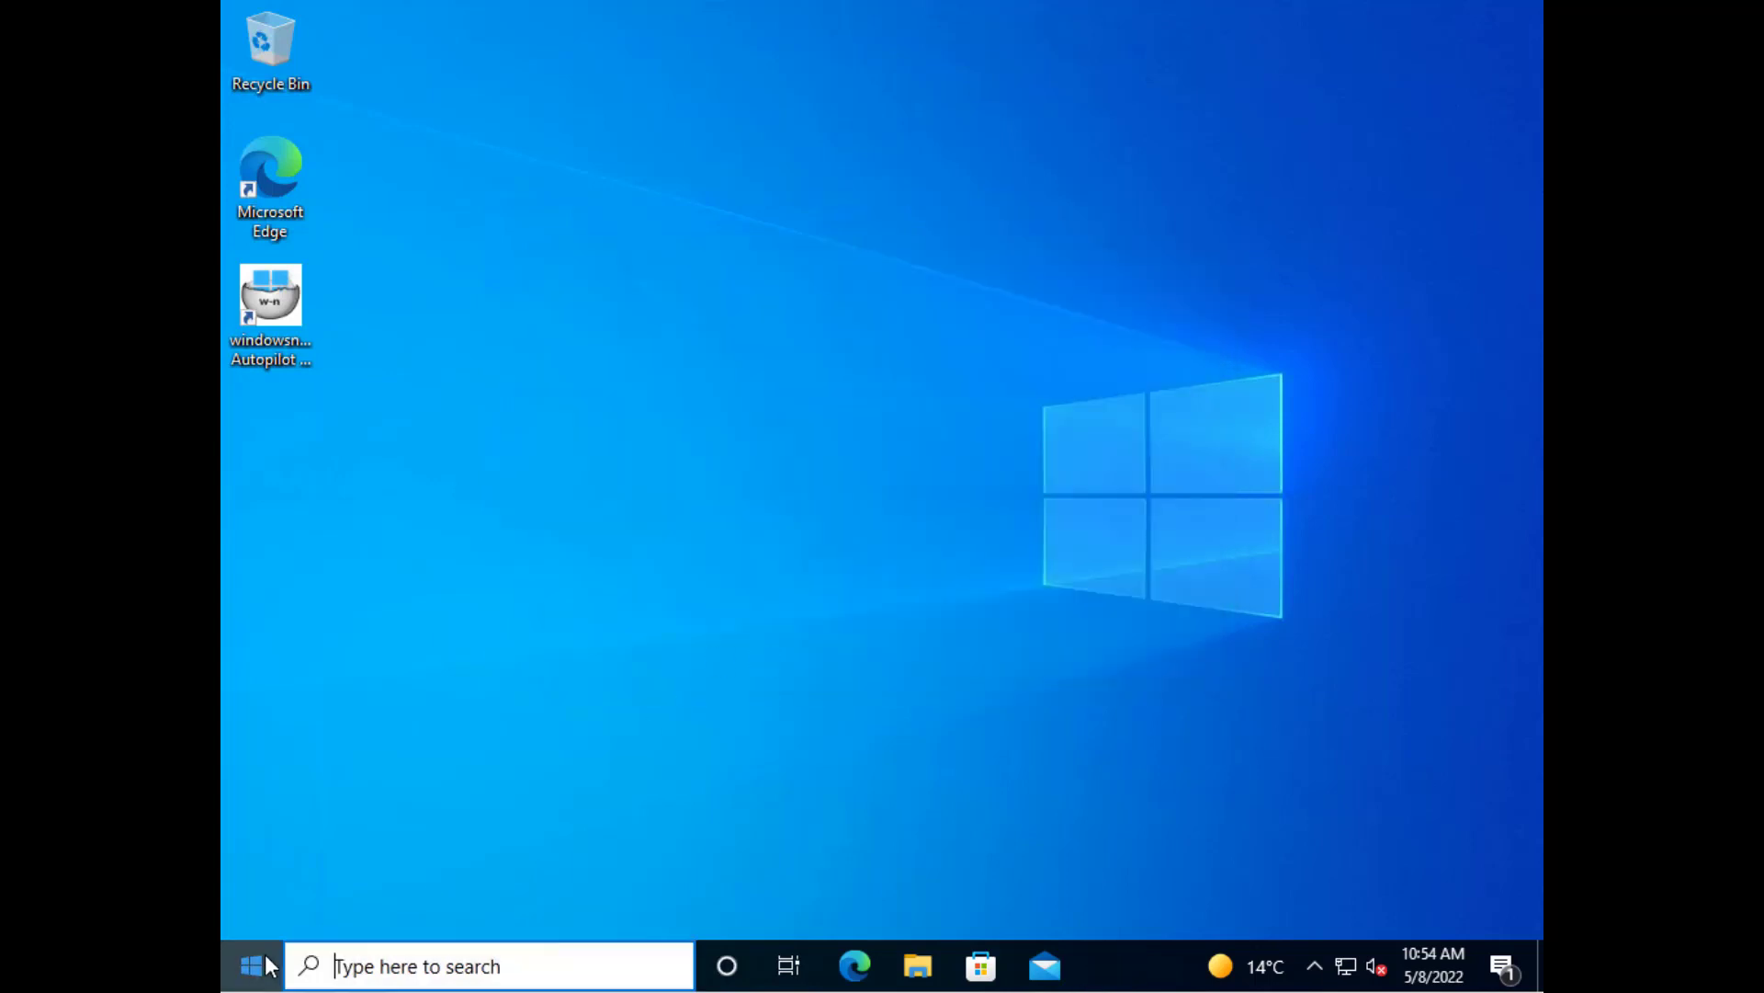
pyautogui.click(252, 965)
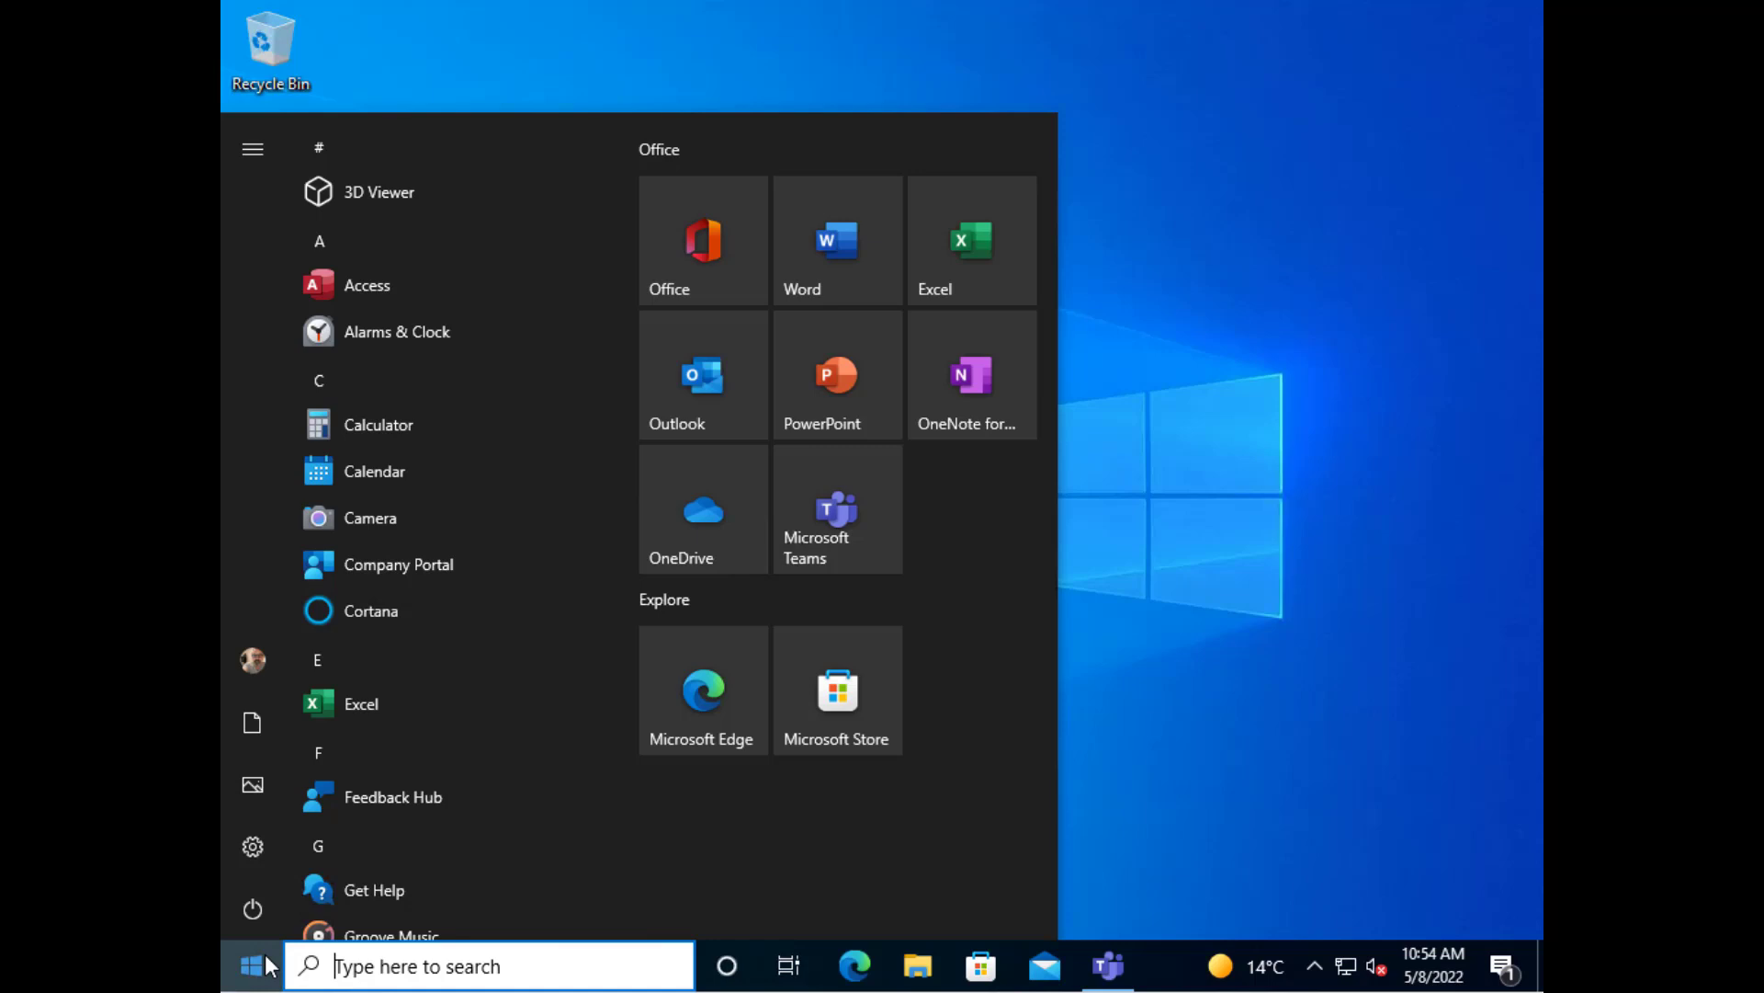
pyautogui.click(1107, 965)
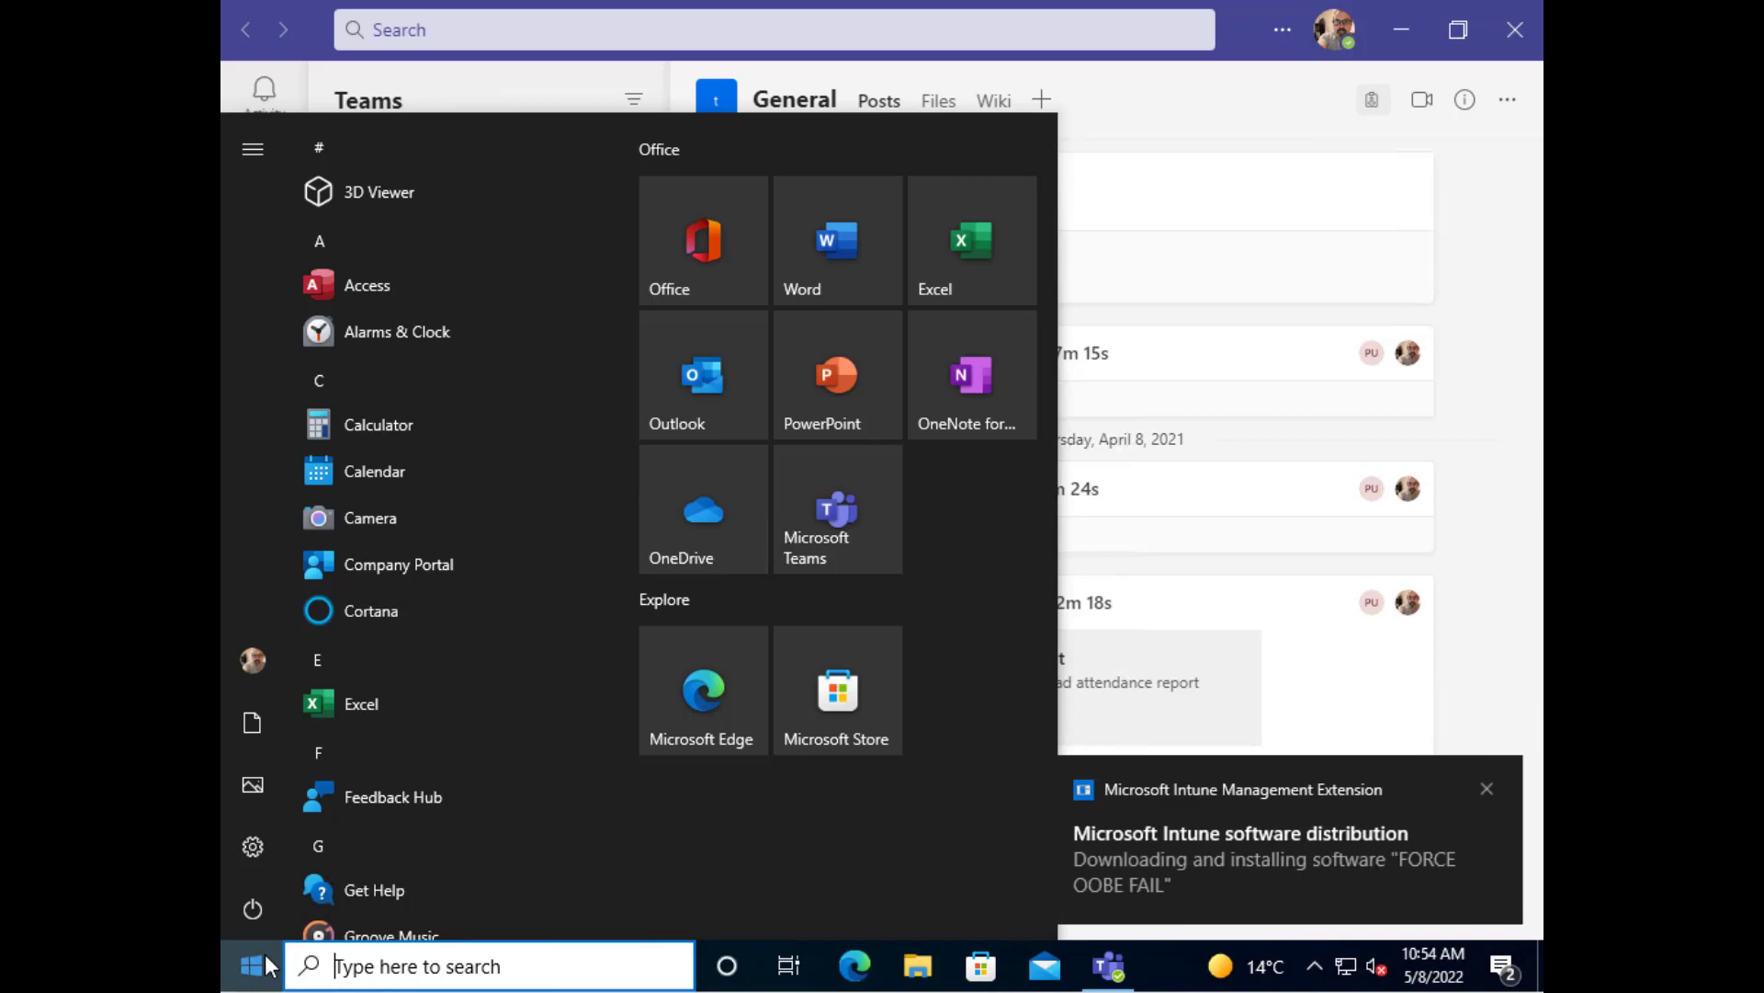
pyautogui.click(1485, 788)
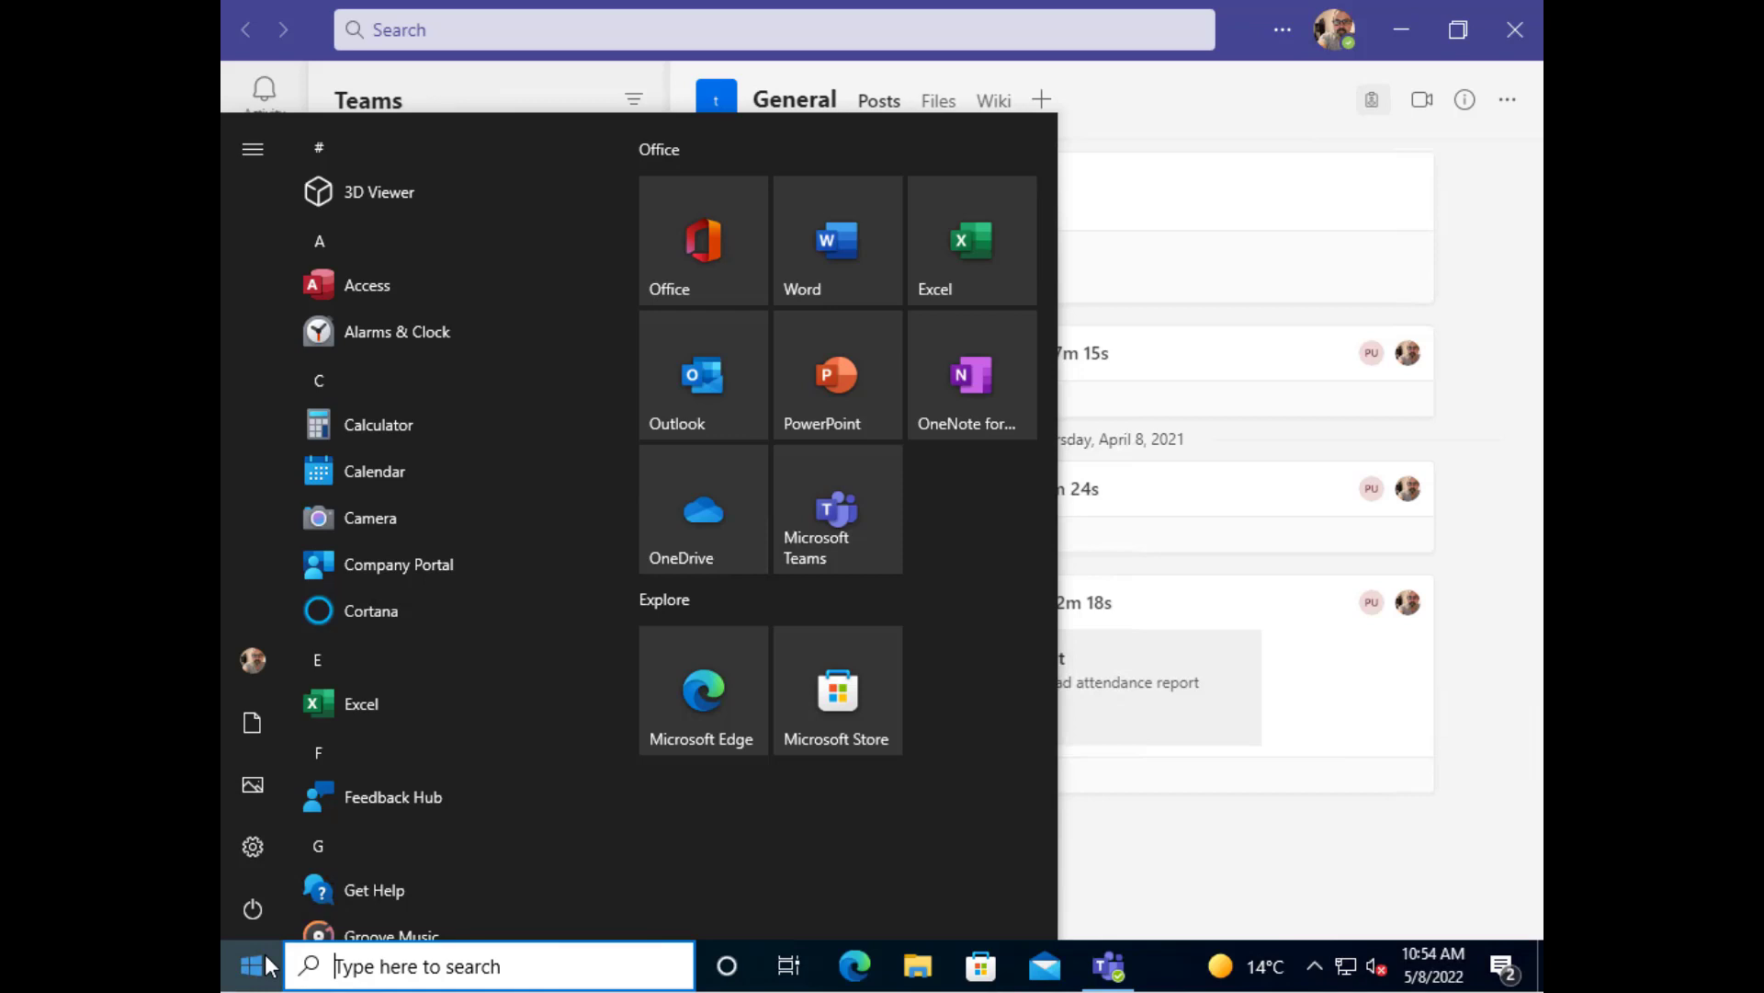
pyautogui.moveTo(397, 330)
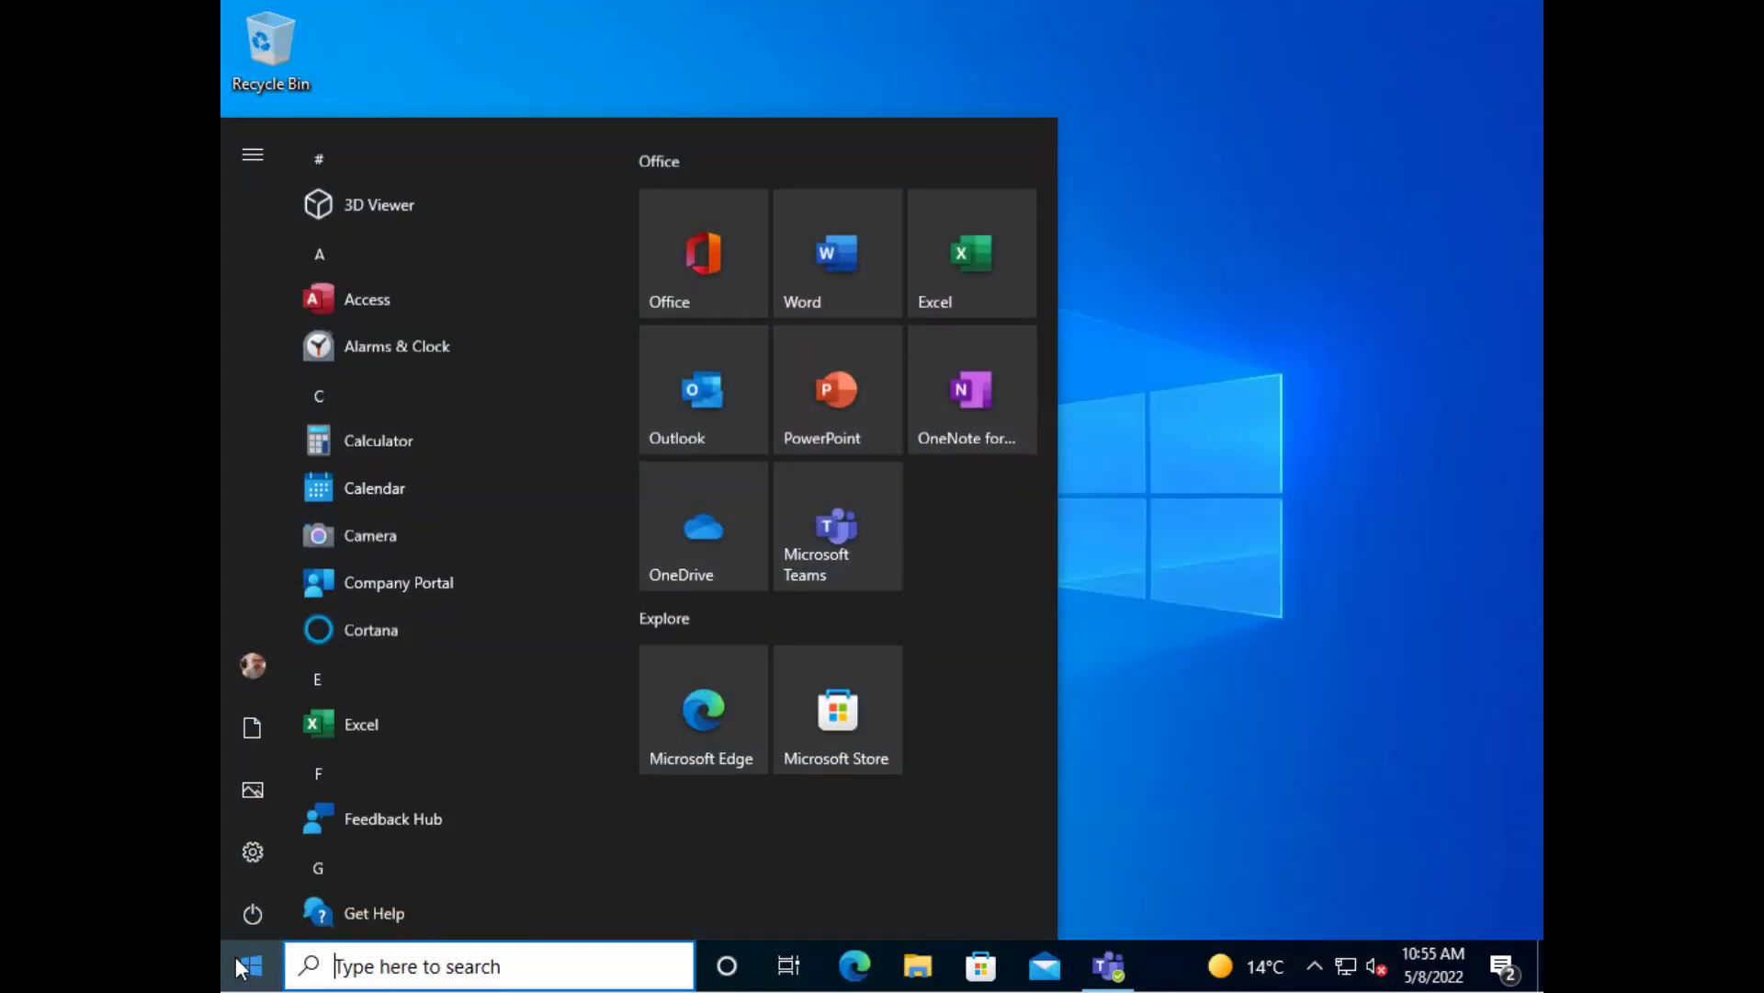
pyautogui.scroll(-3)
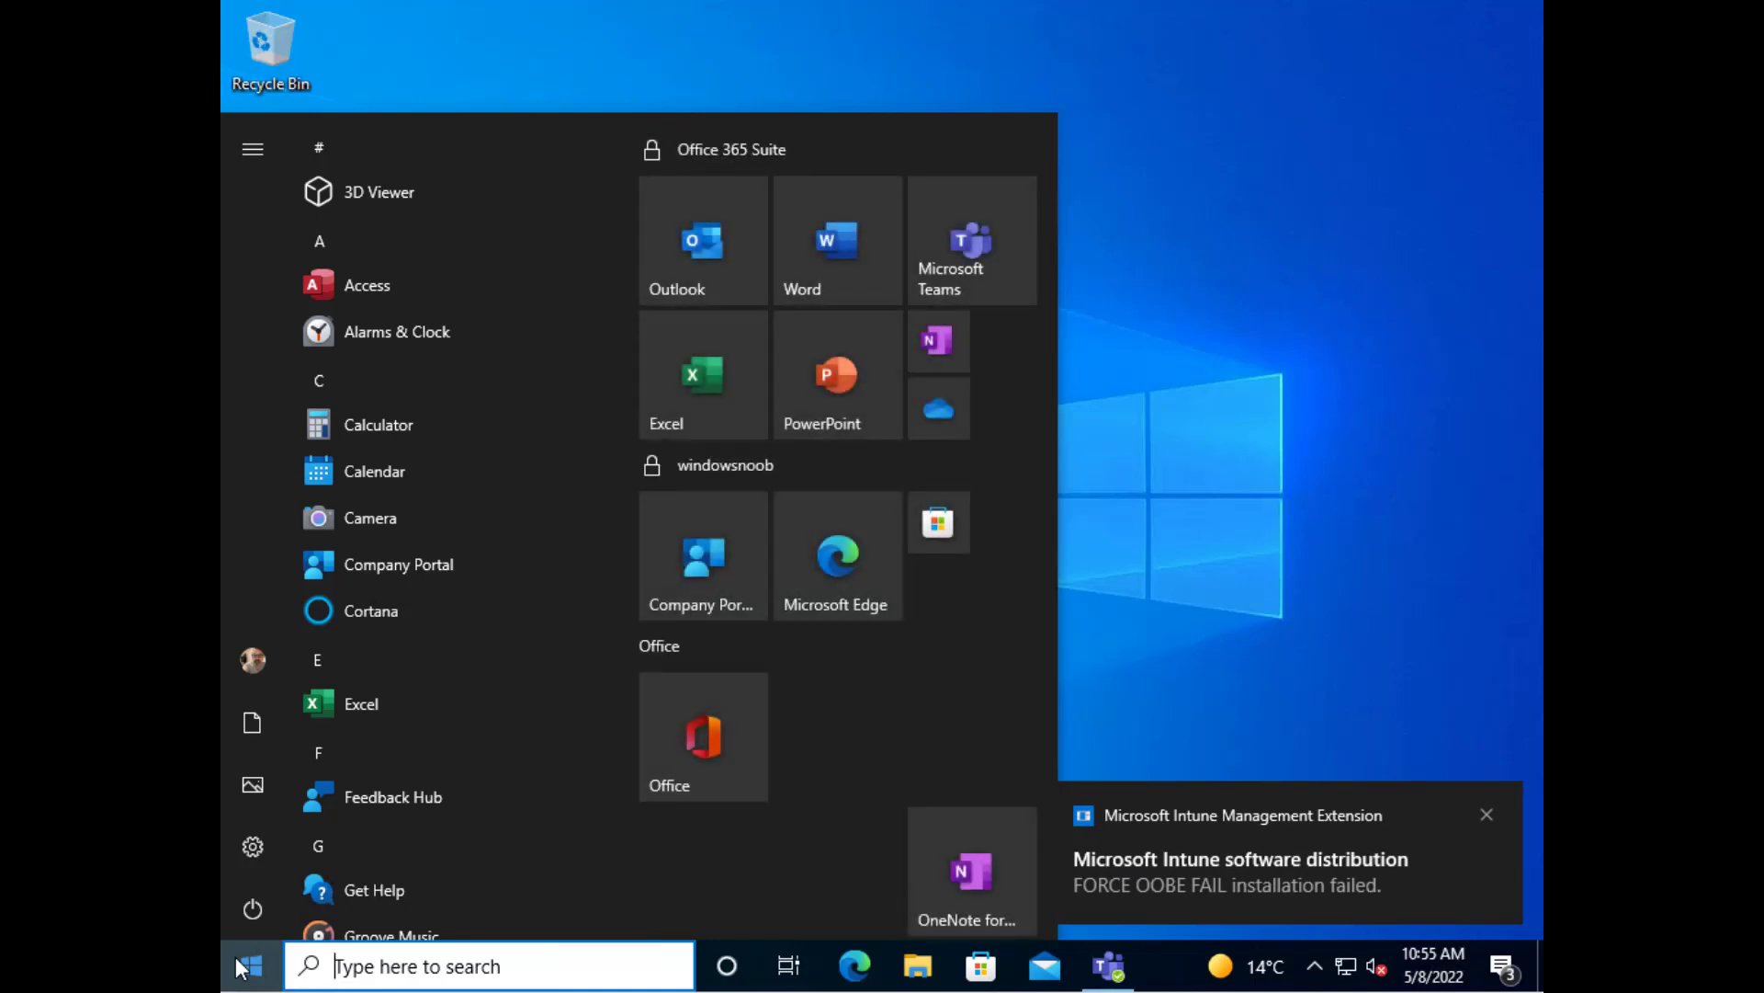
pyautogui.click(1487, 814)
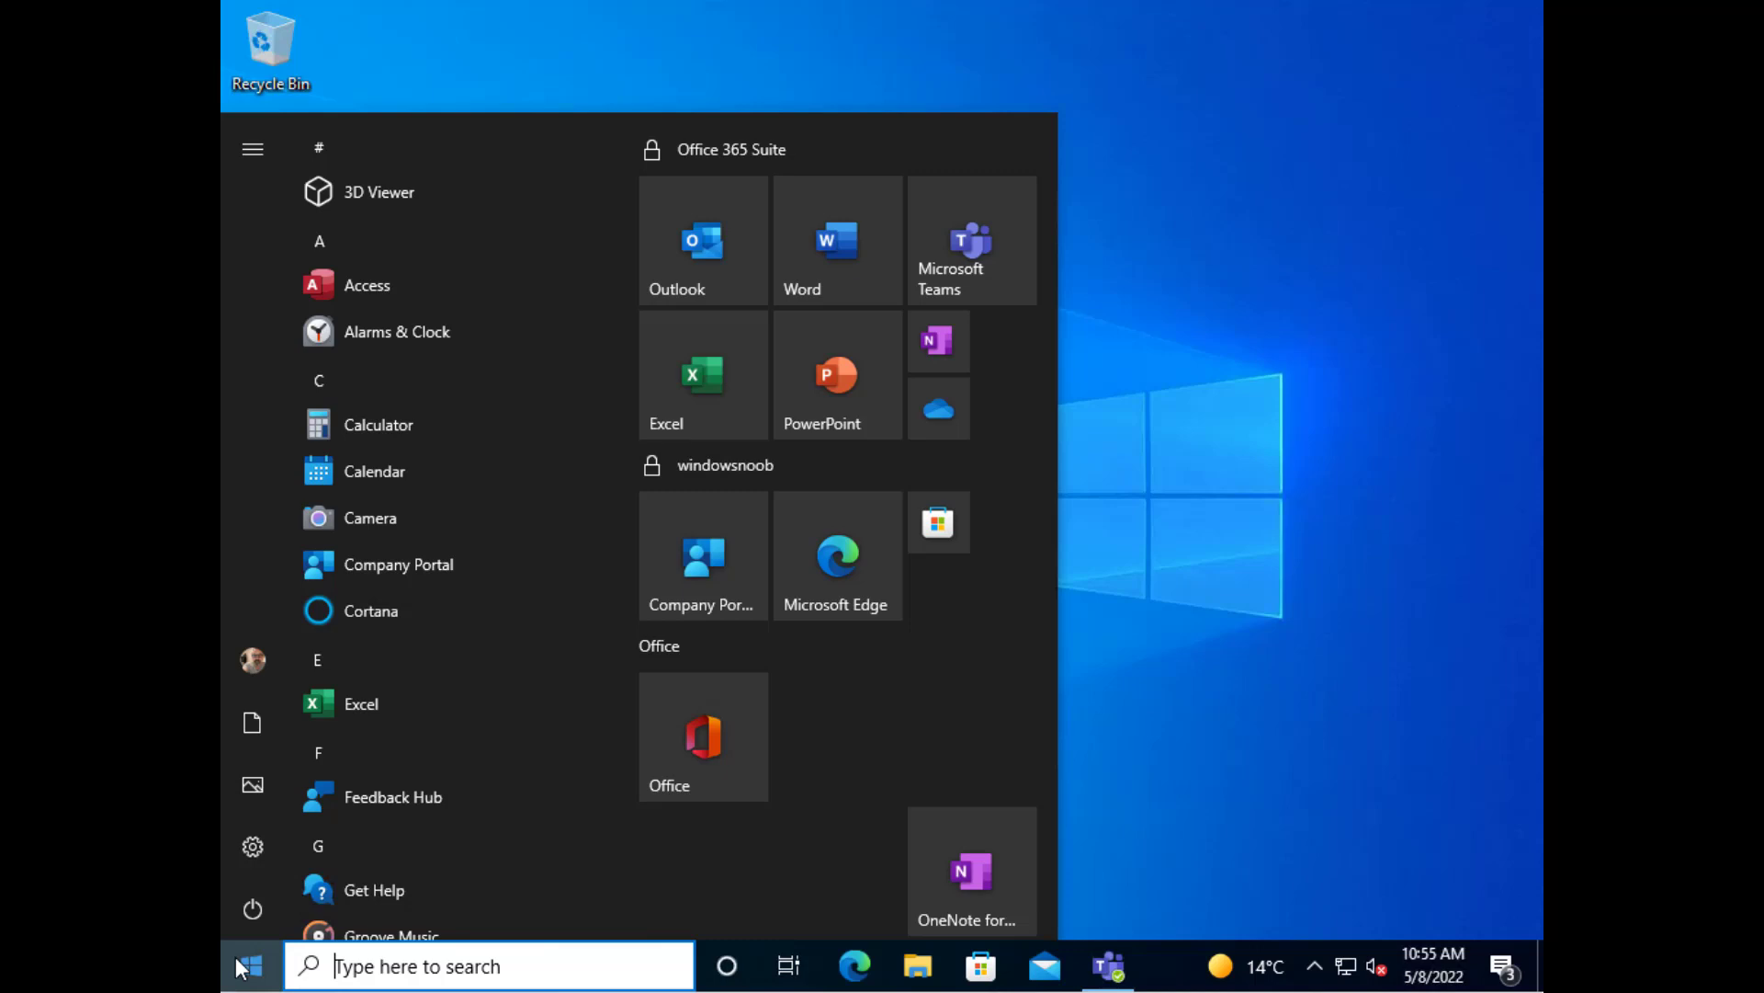
pyautogui.click(250, 965)
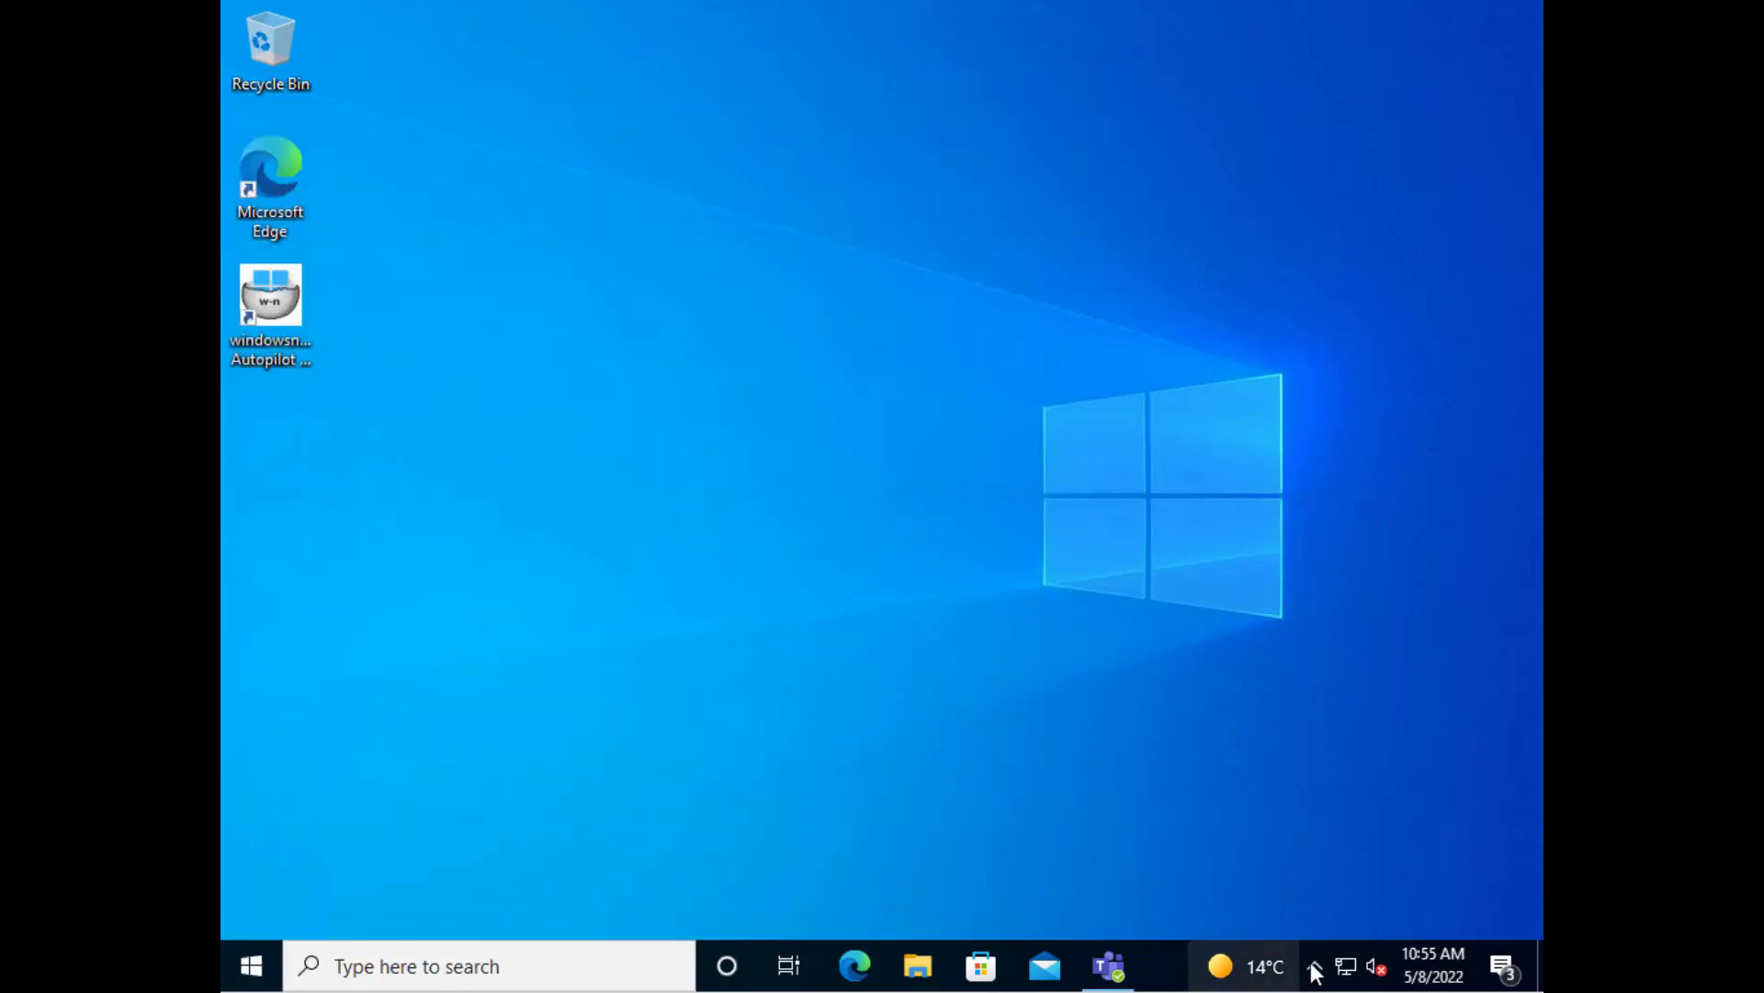
# Launch OneDrive from the Start tiles and watch its tray icon until the synced folders fill the desktop
pyautogui.click(1314, 965)
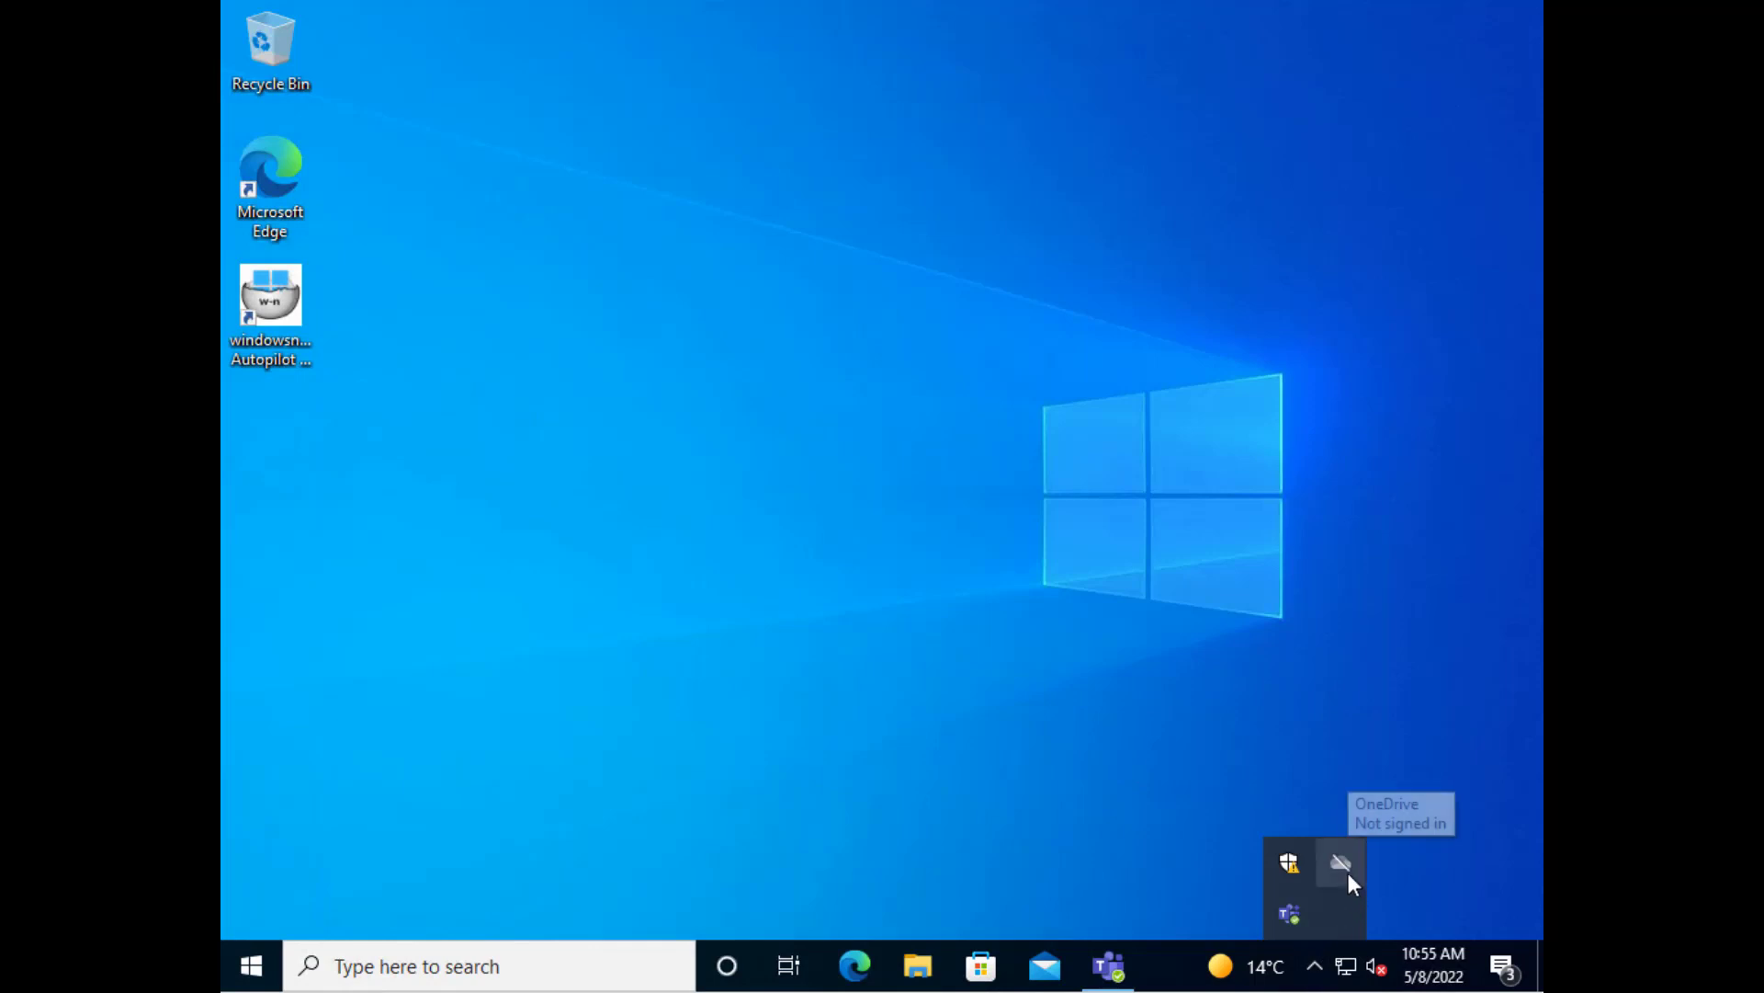
pyautogui.click(250, 965)
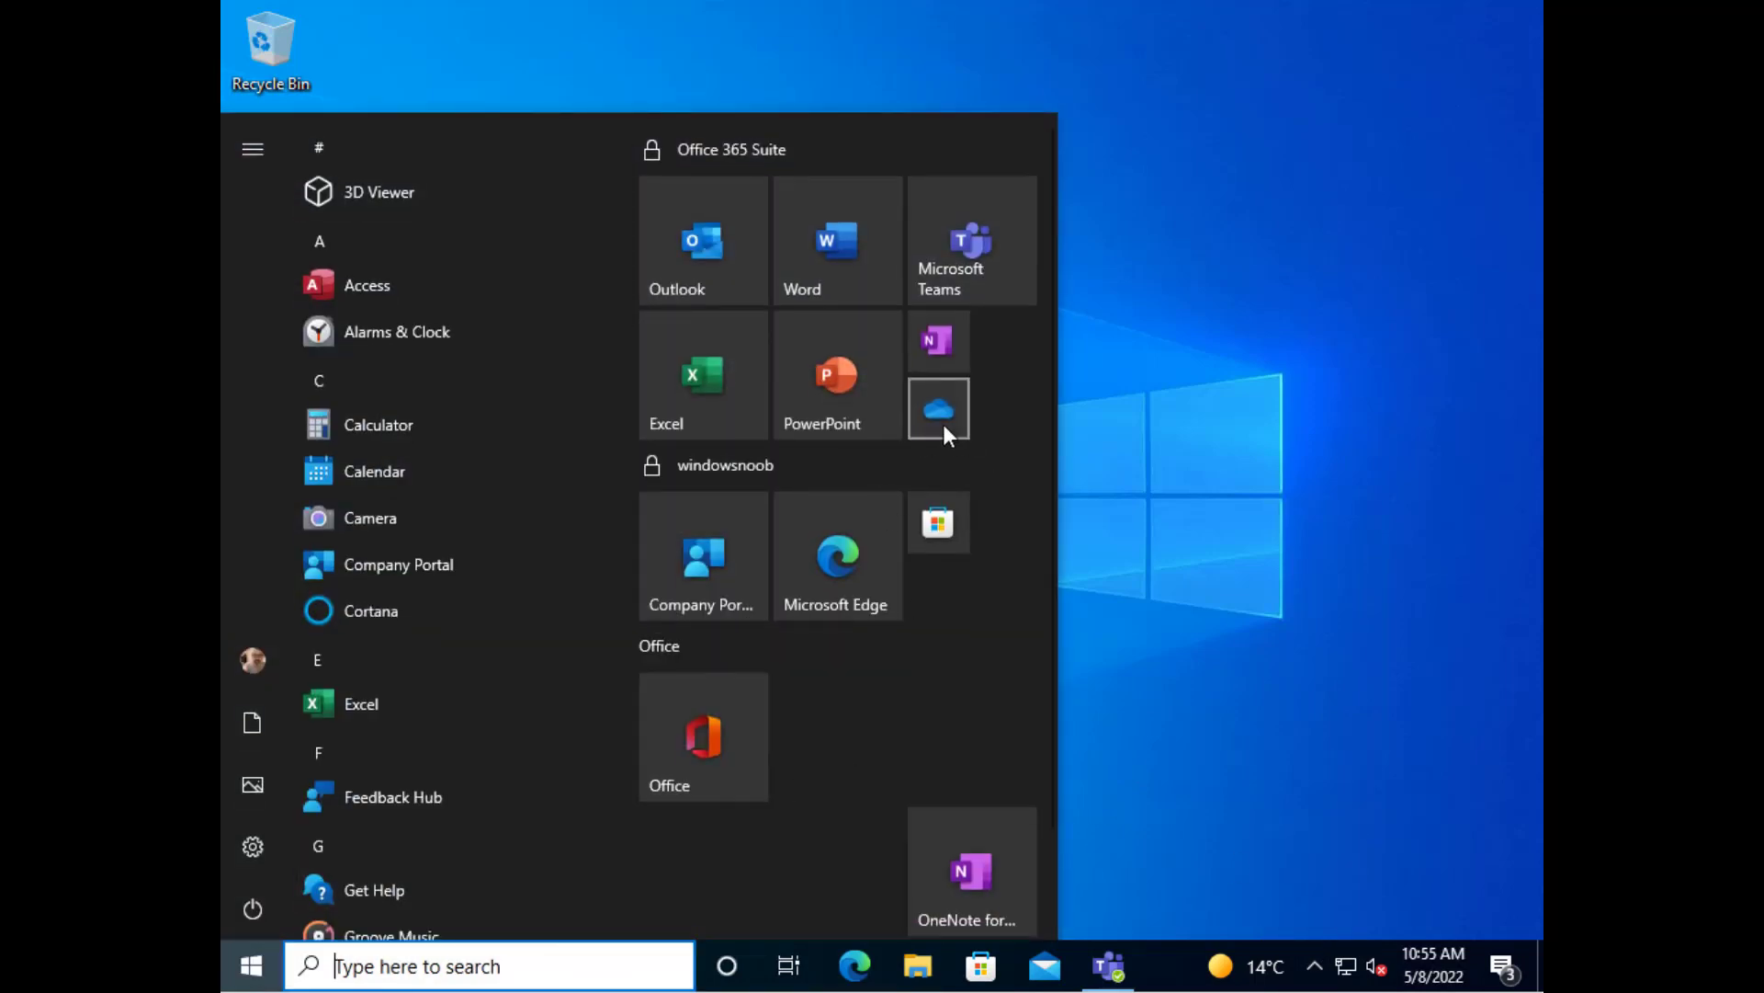
pyautogui.moveTo(940, 409)
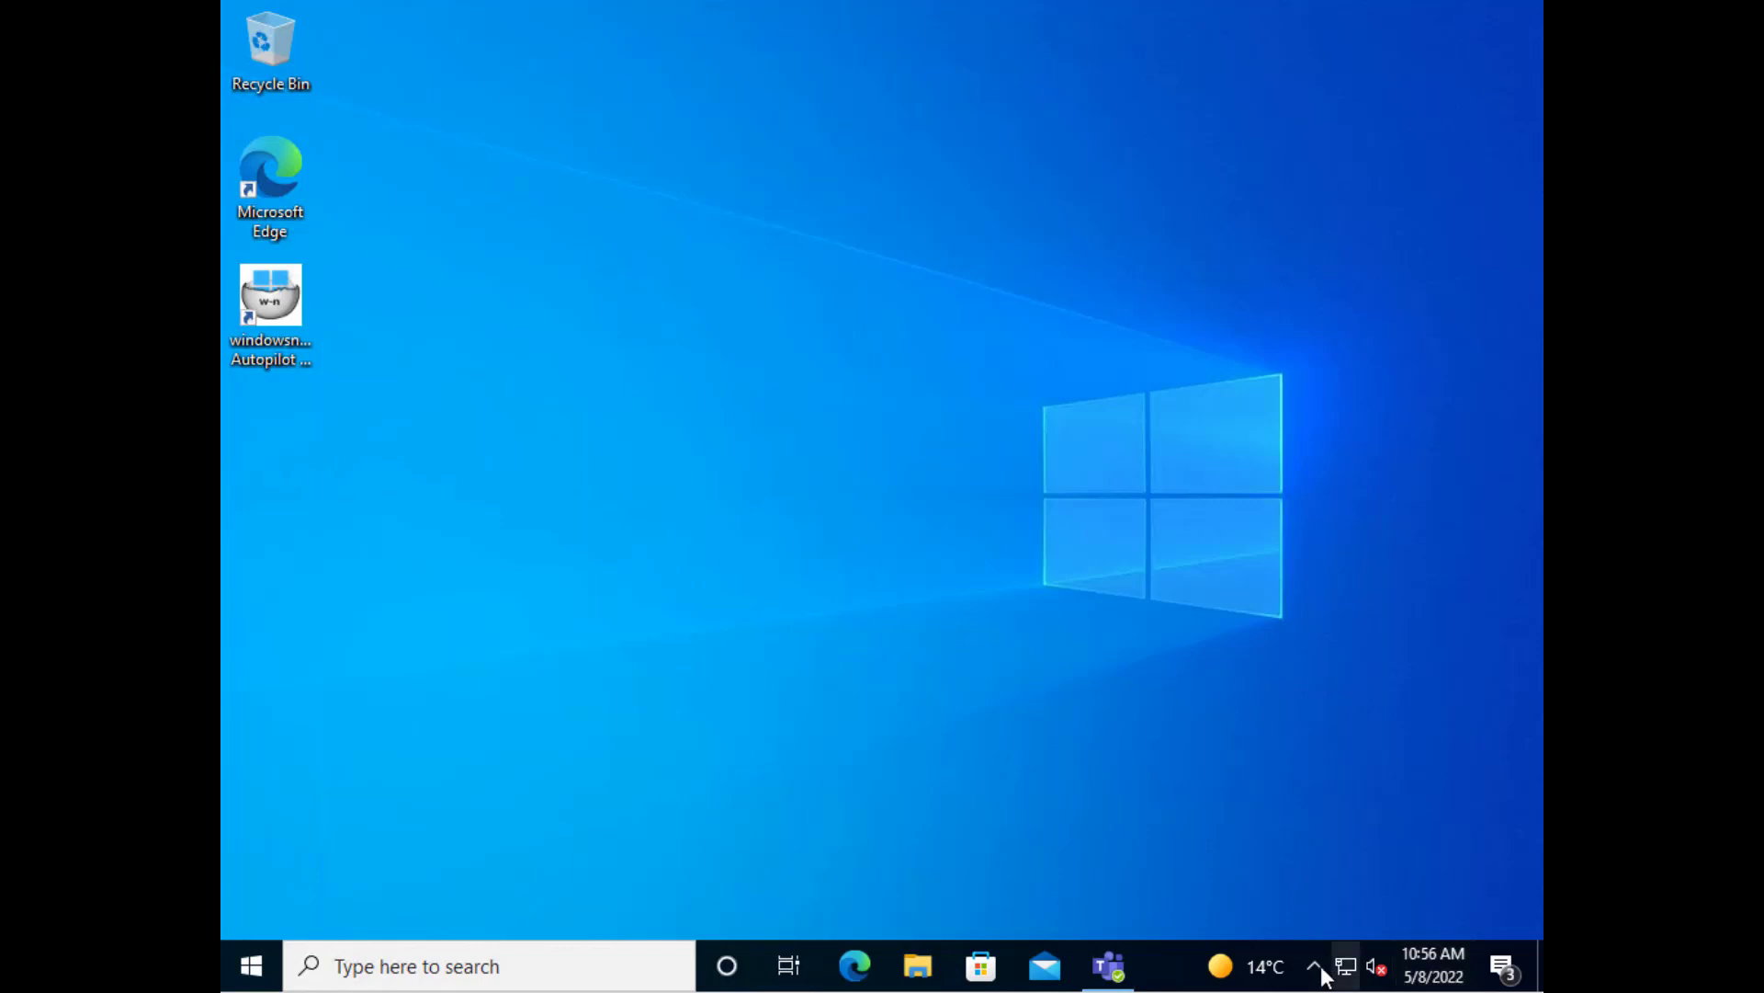
pyautogui.click(1315, 965)
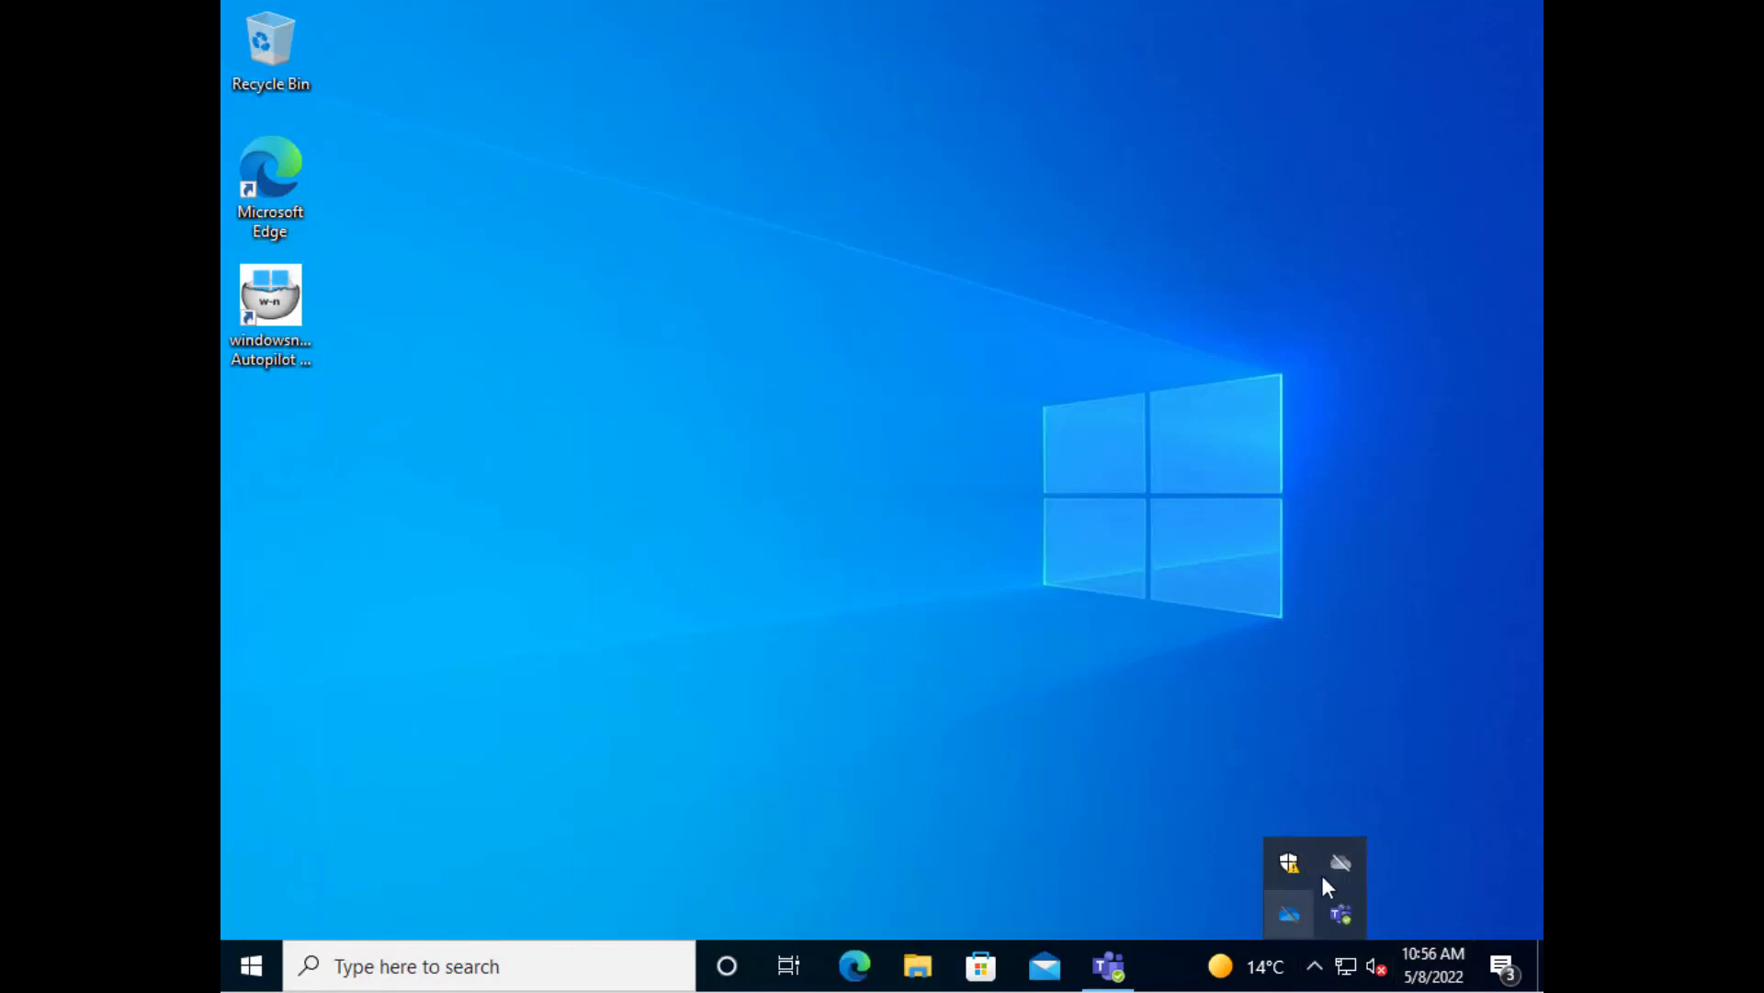
pyautogui.moveTo(1266, 906)
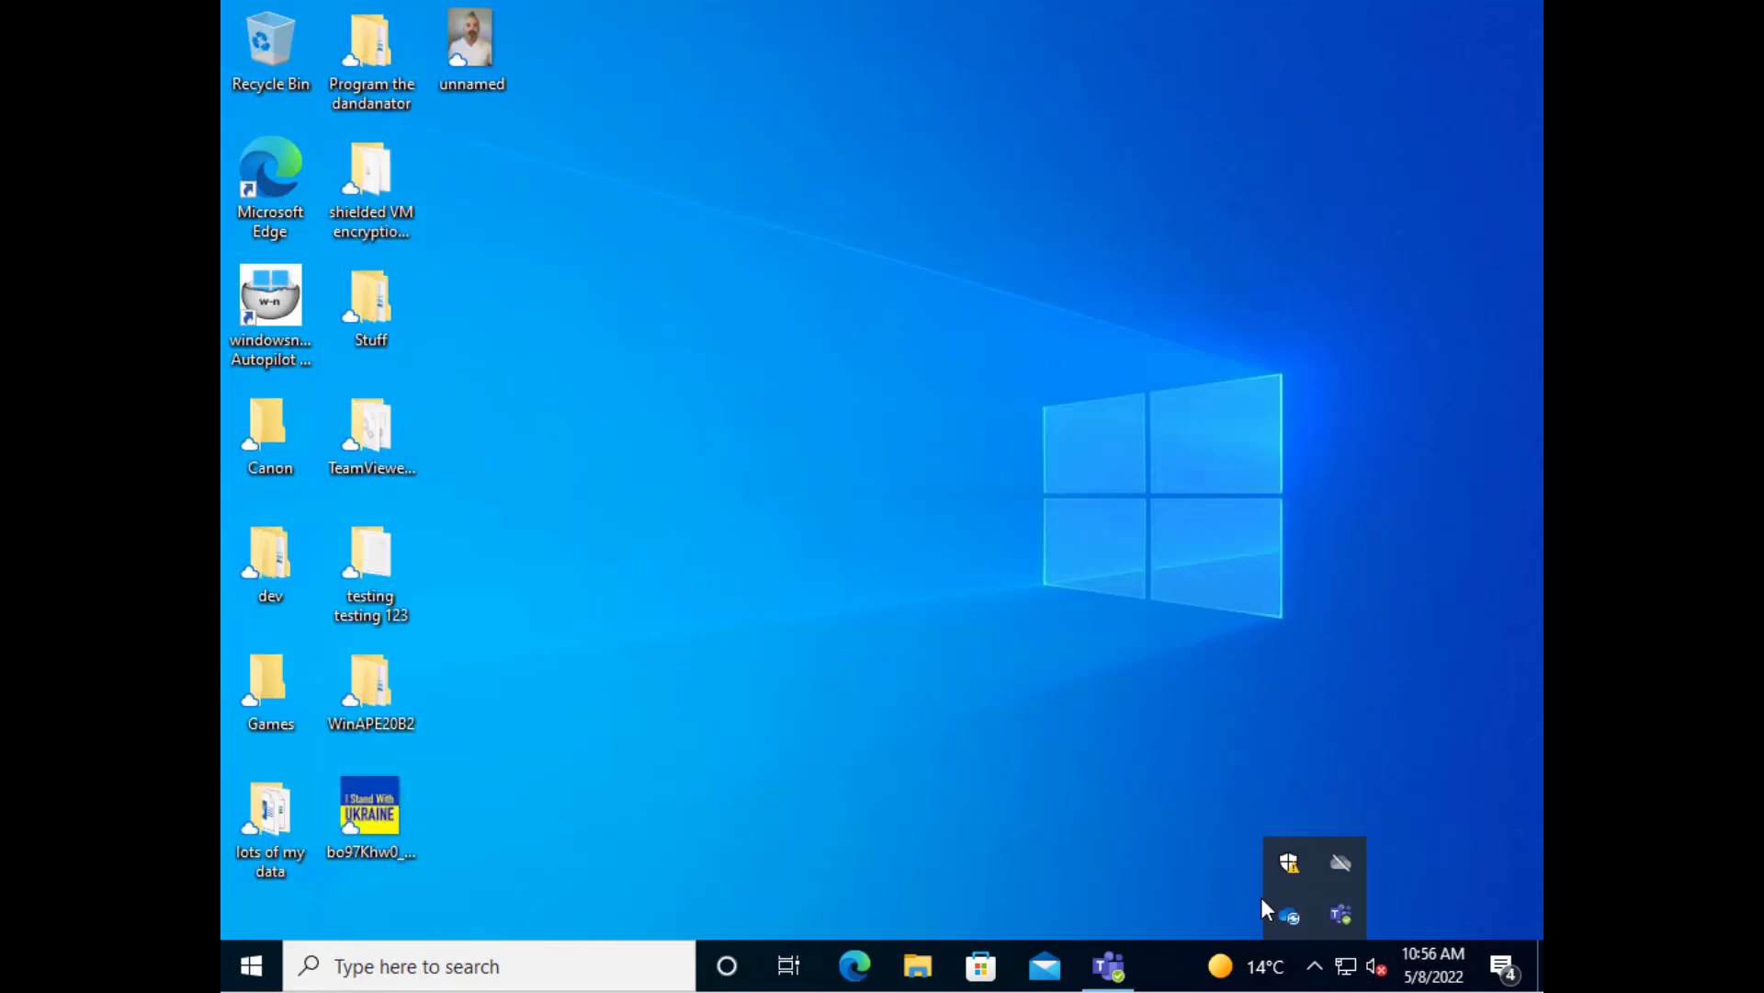
pyautogui.moveTo(685, 625)
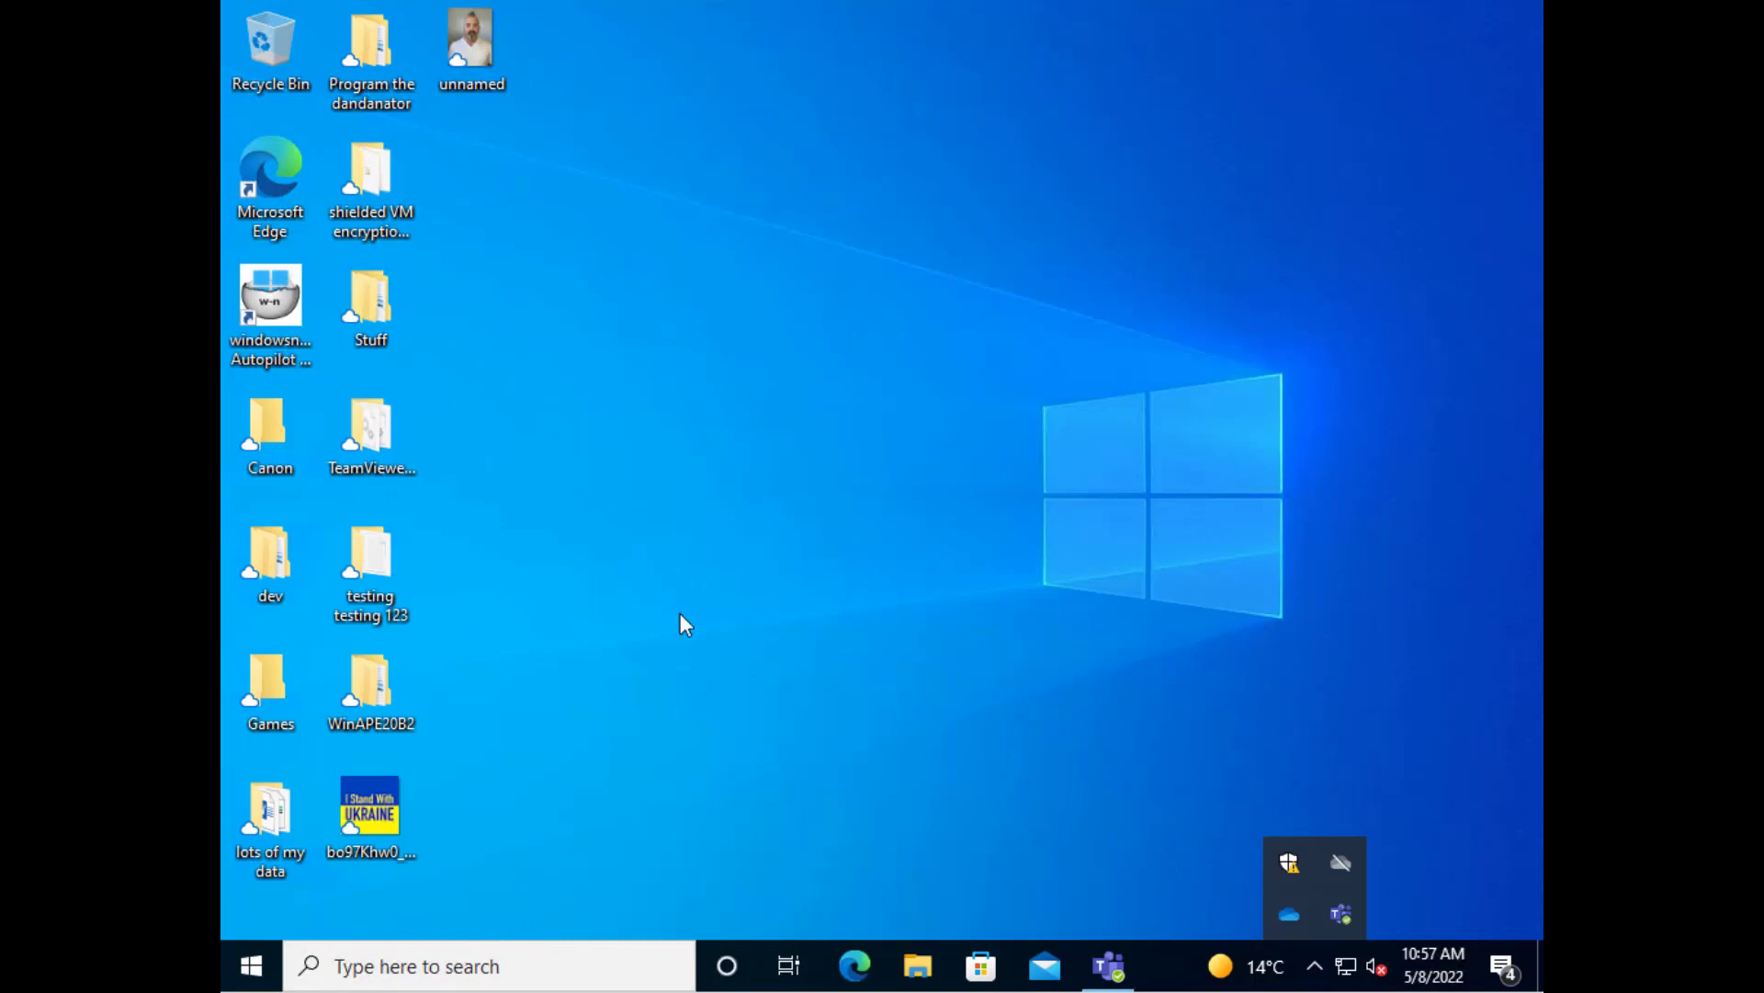
pyautogui.click(270, 434)
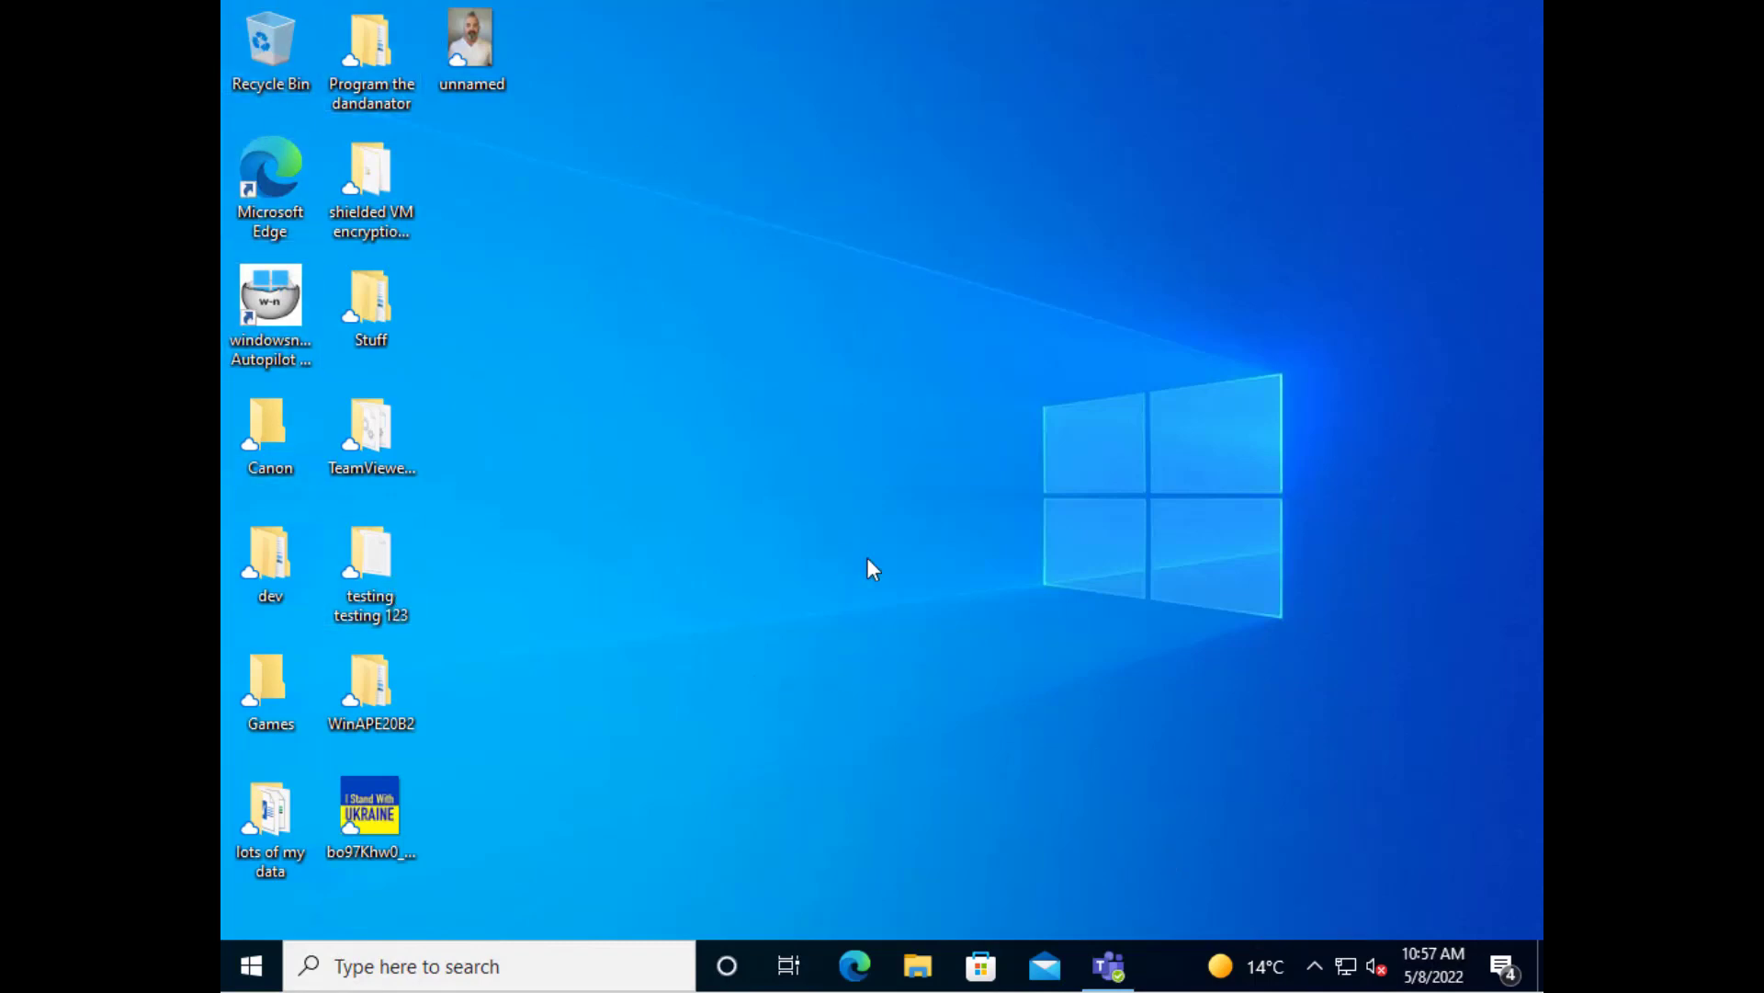
# Open the 'testing testing 123' desktop folder showing the synced 'may 8th 2022' file
pyautogui.doubleClick(370, 562)
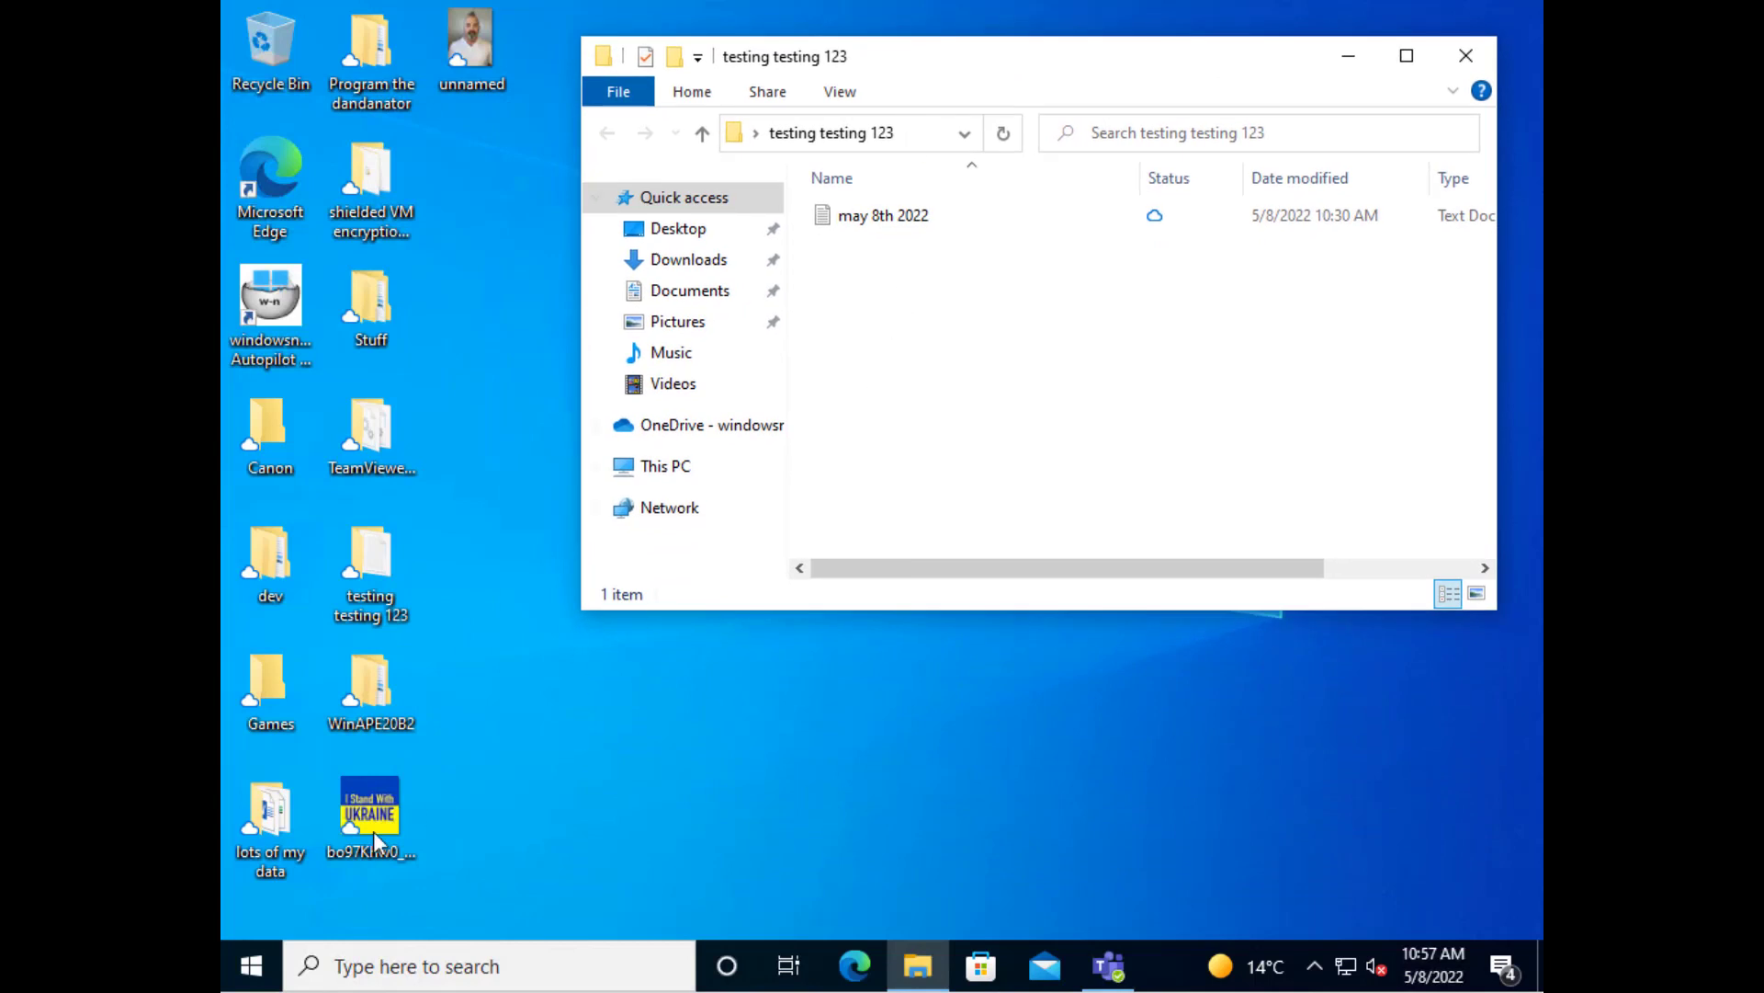
pyautogui.click(250, 965)
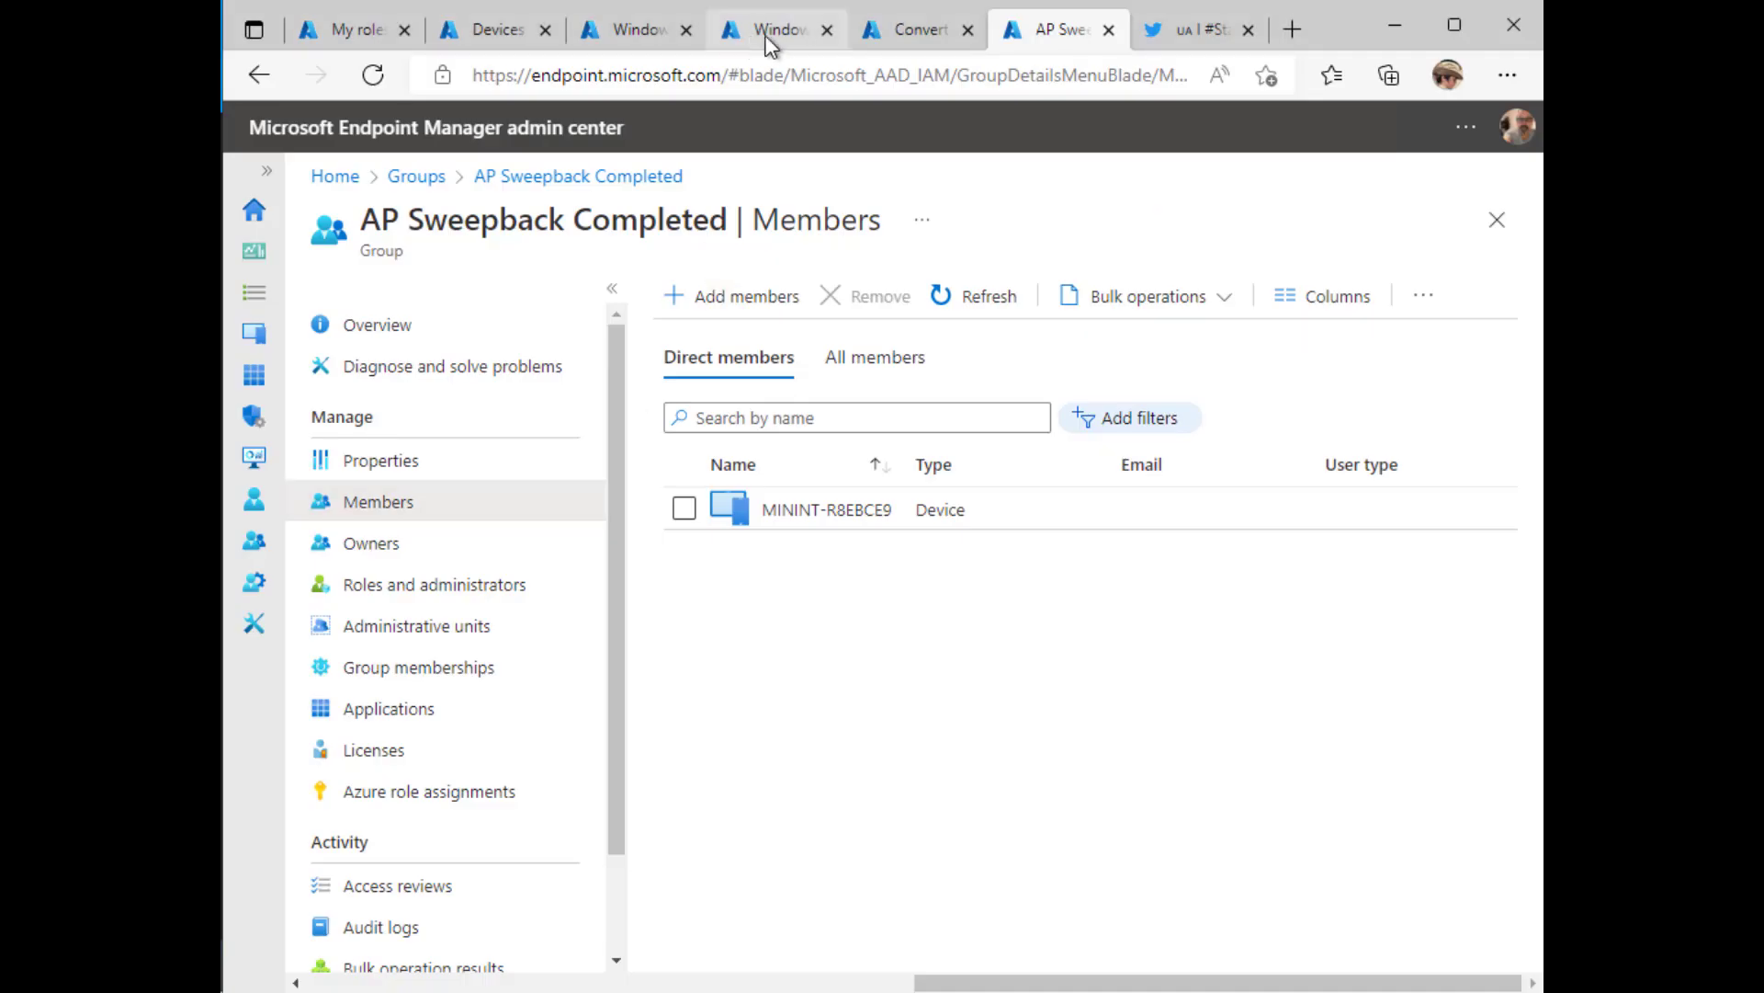
# Confirm MININT-R8EBCE9 in the Windows devices and refreshed Windows Autopilot devices lists, then go to Azure AD's device list
pyautogui.click(636, 29)
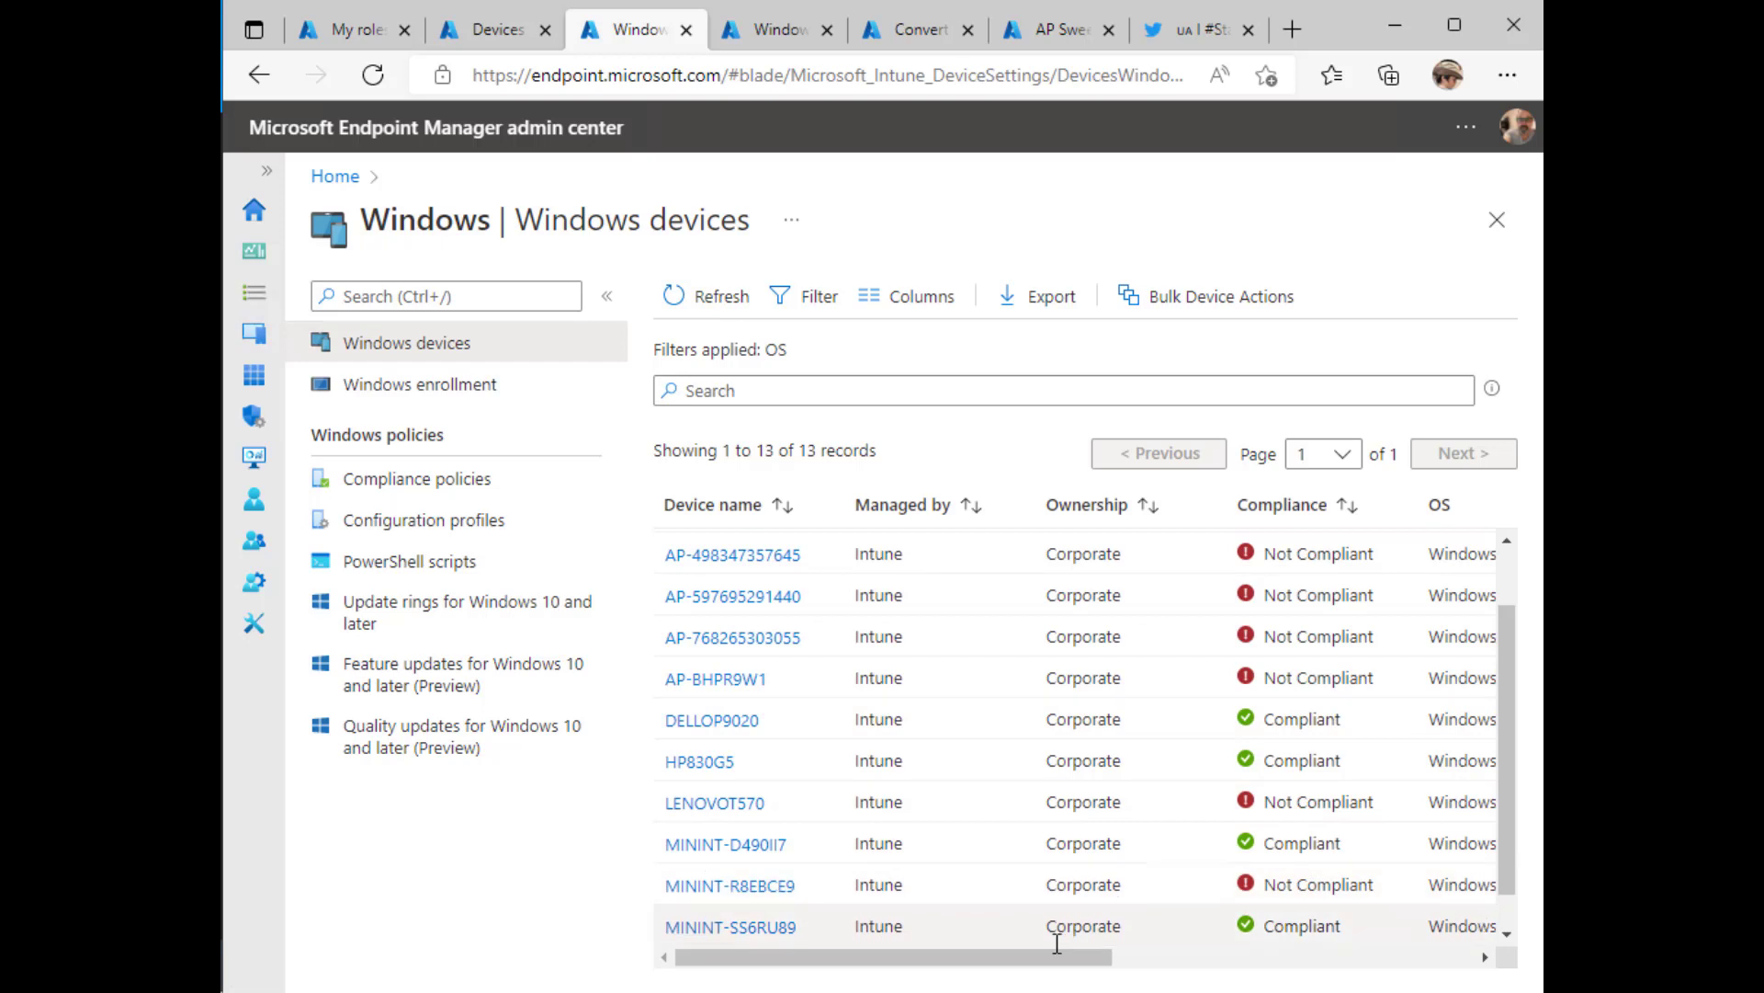
pyautogui.click(773, 29)
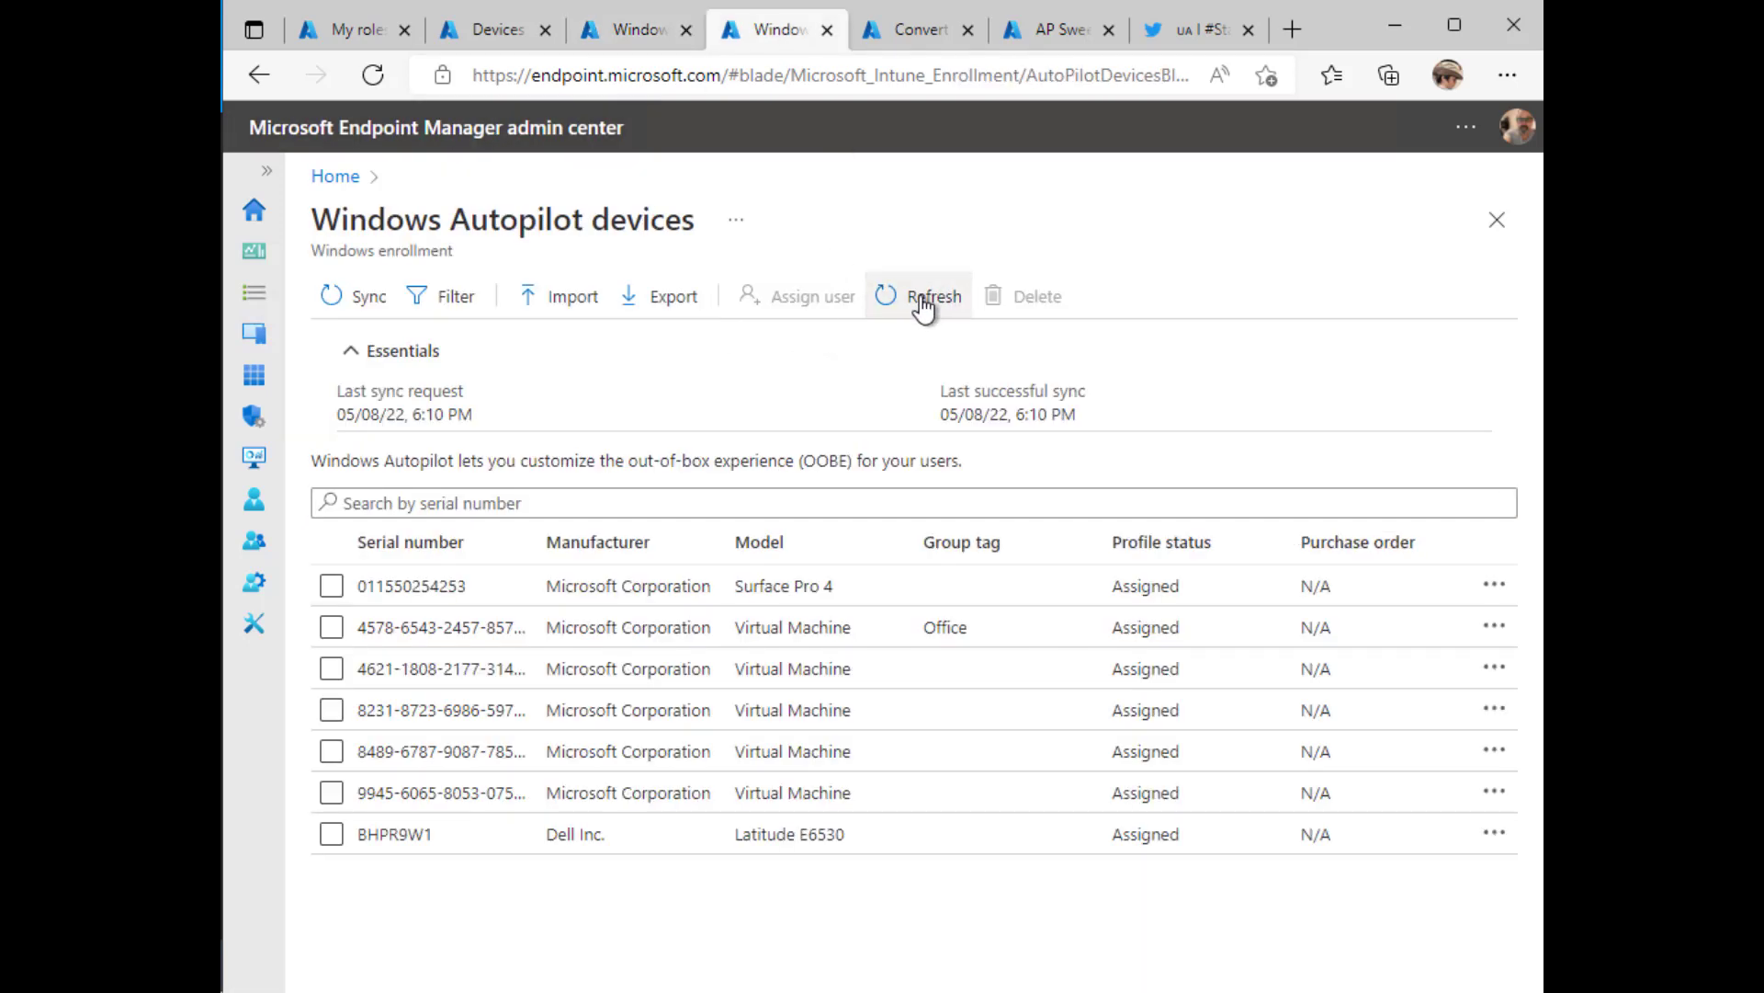
pyautogui.click(368, 296)
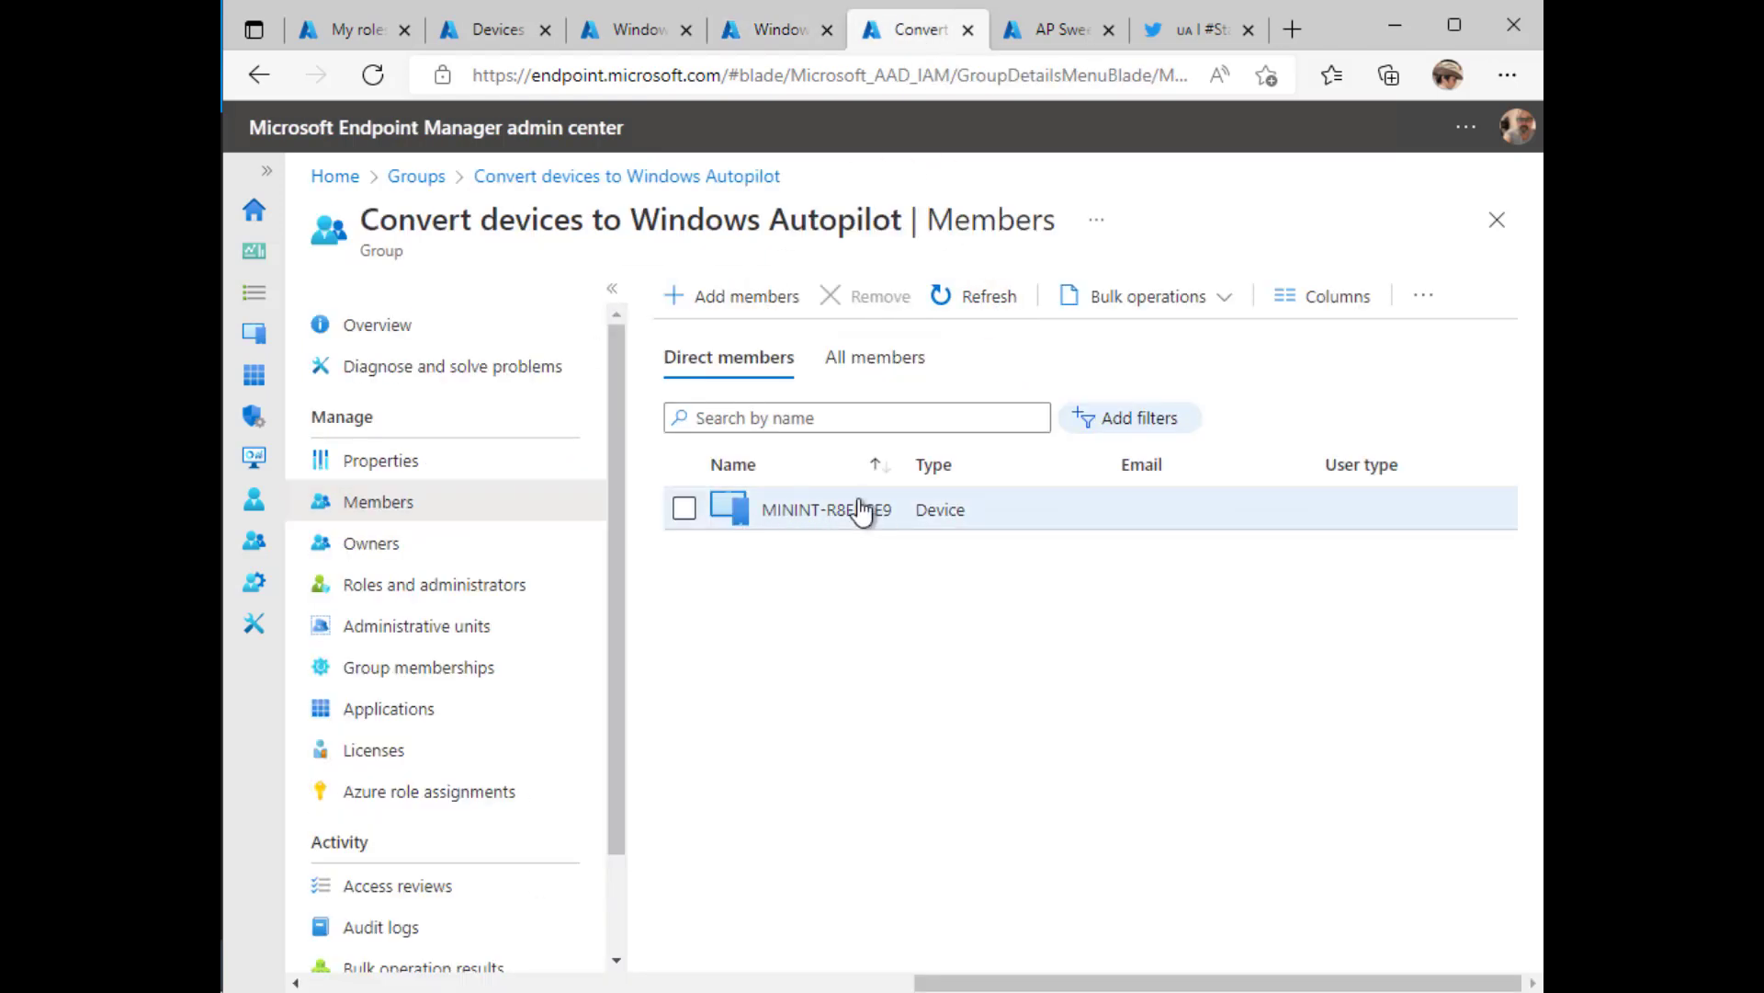
pyautogui.moveTo(623, 63)
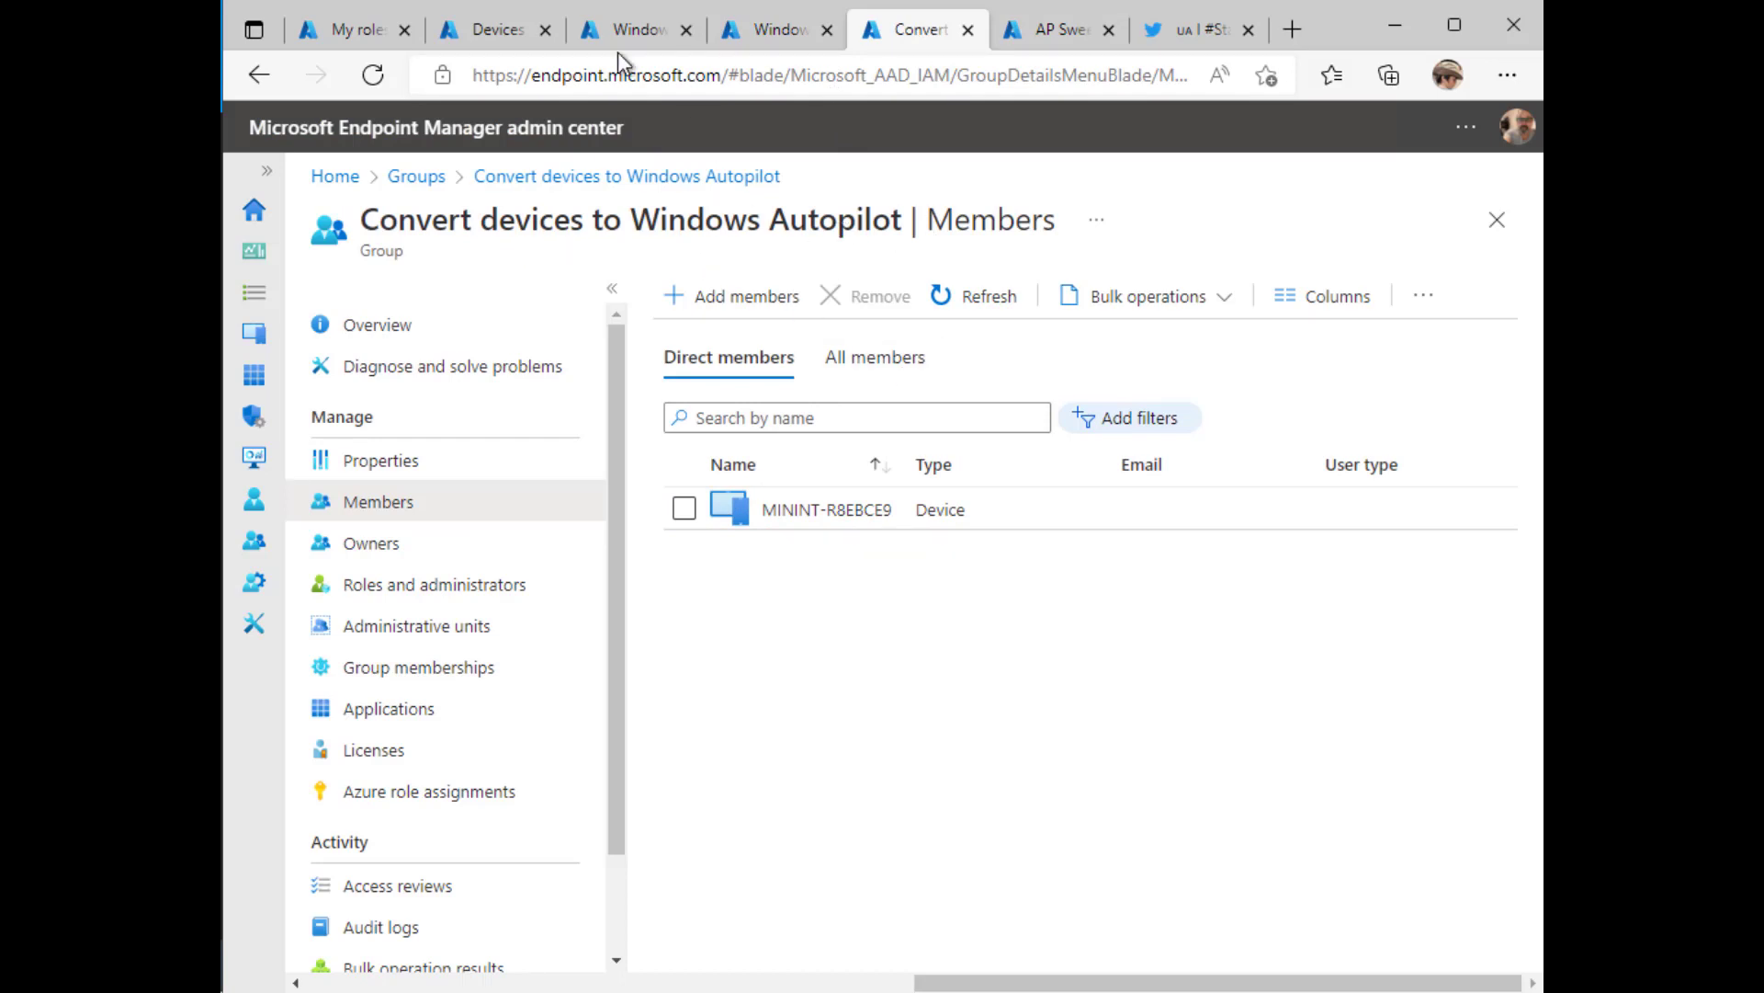
pyautogui.click(492, 28)
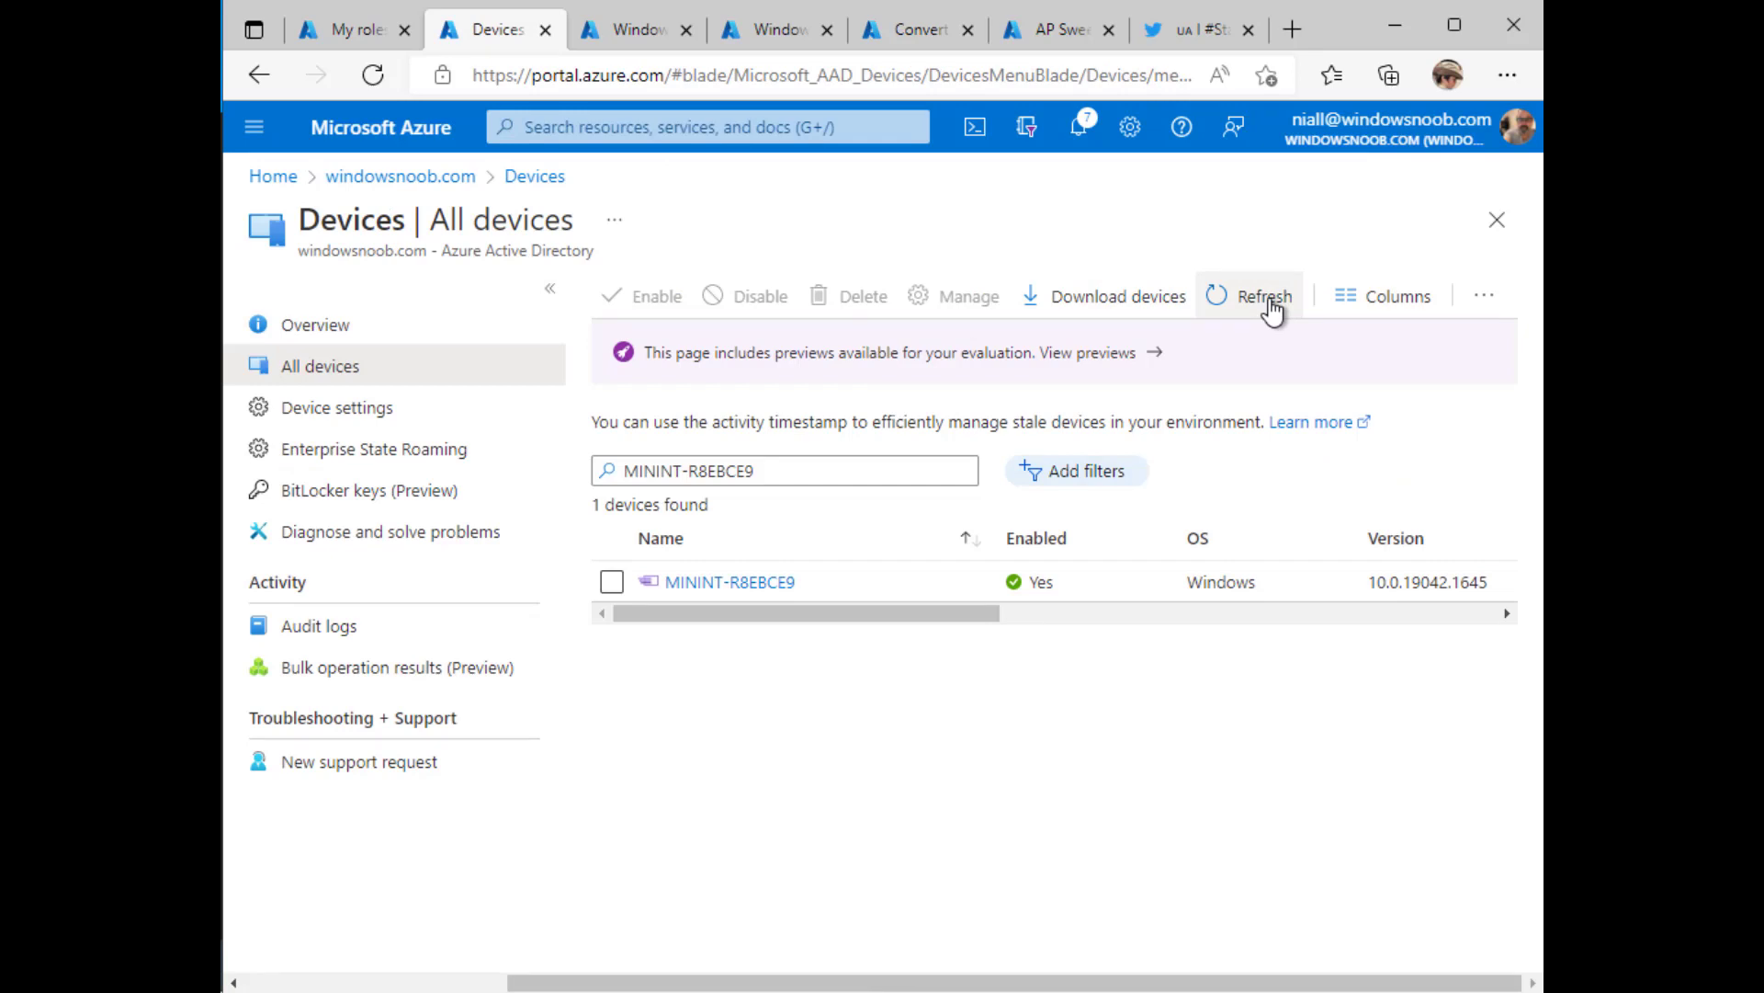
pyautogui.moveTo(667, 594)
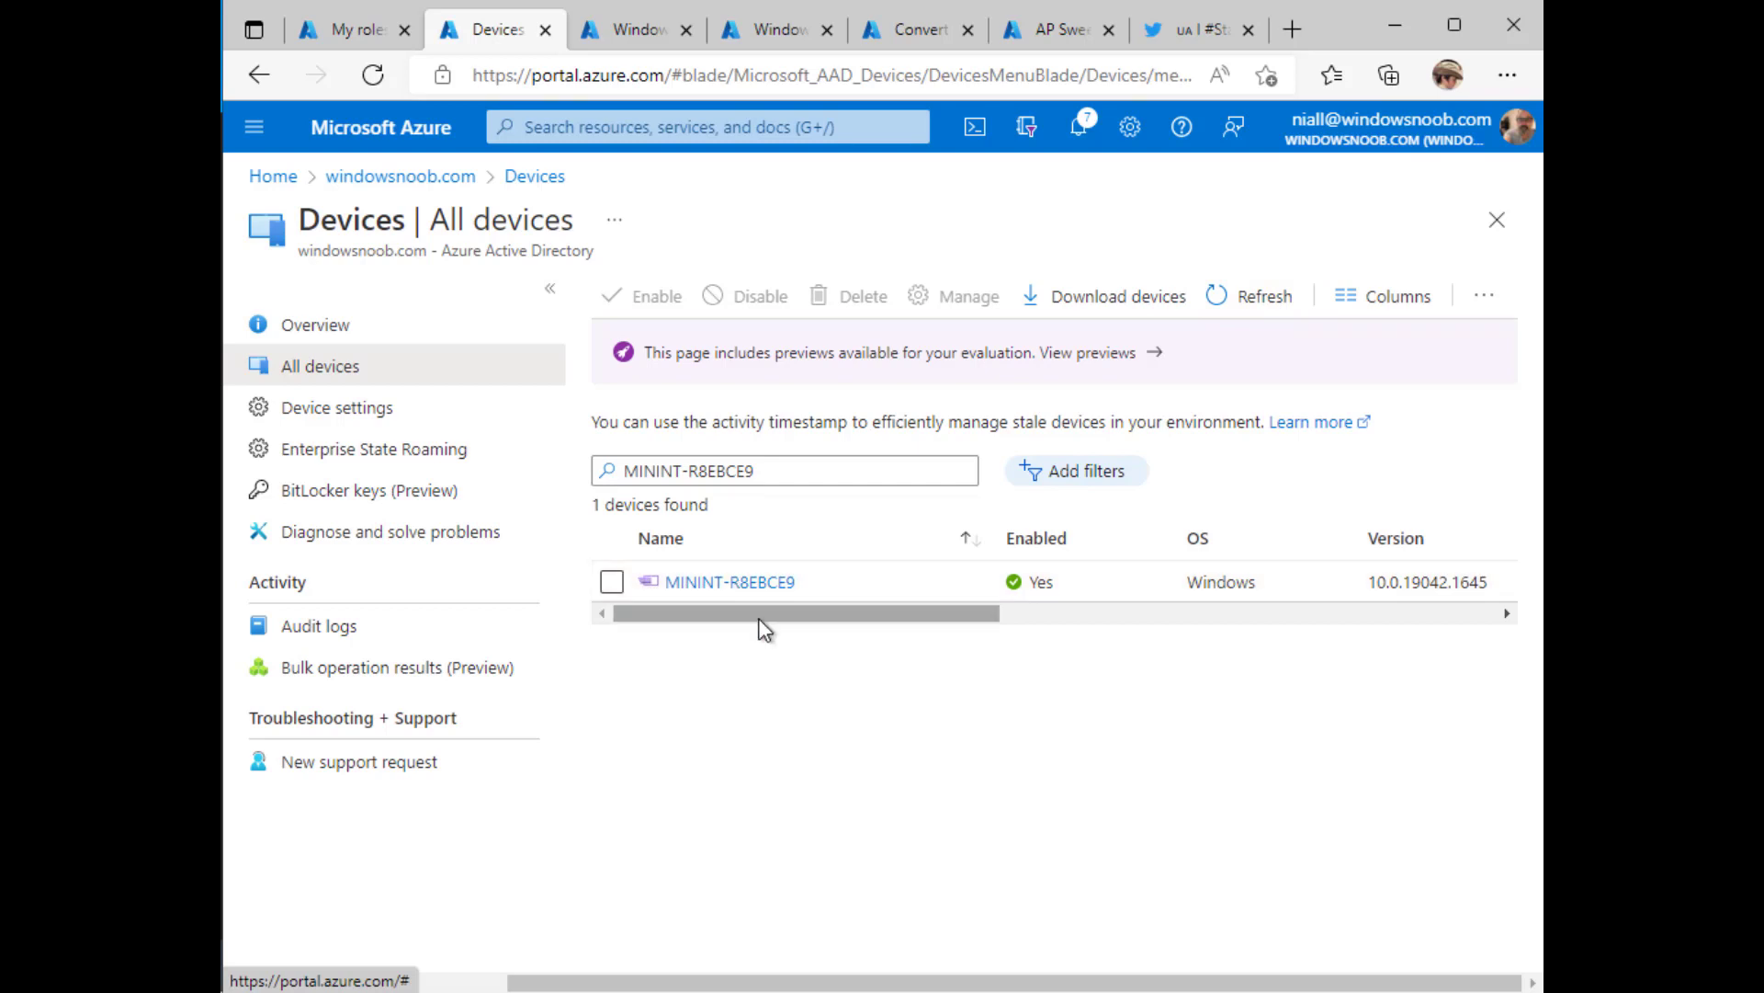
# Review MININT-R8EBCE9 enabled on the Azure AD All devices page, then bring up the cloud migration tweet
pyautogui.hscroll(3)
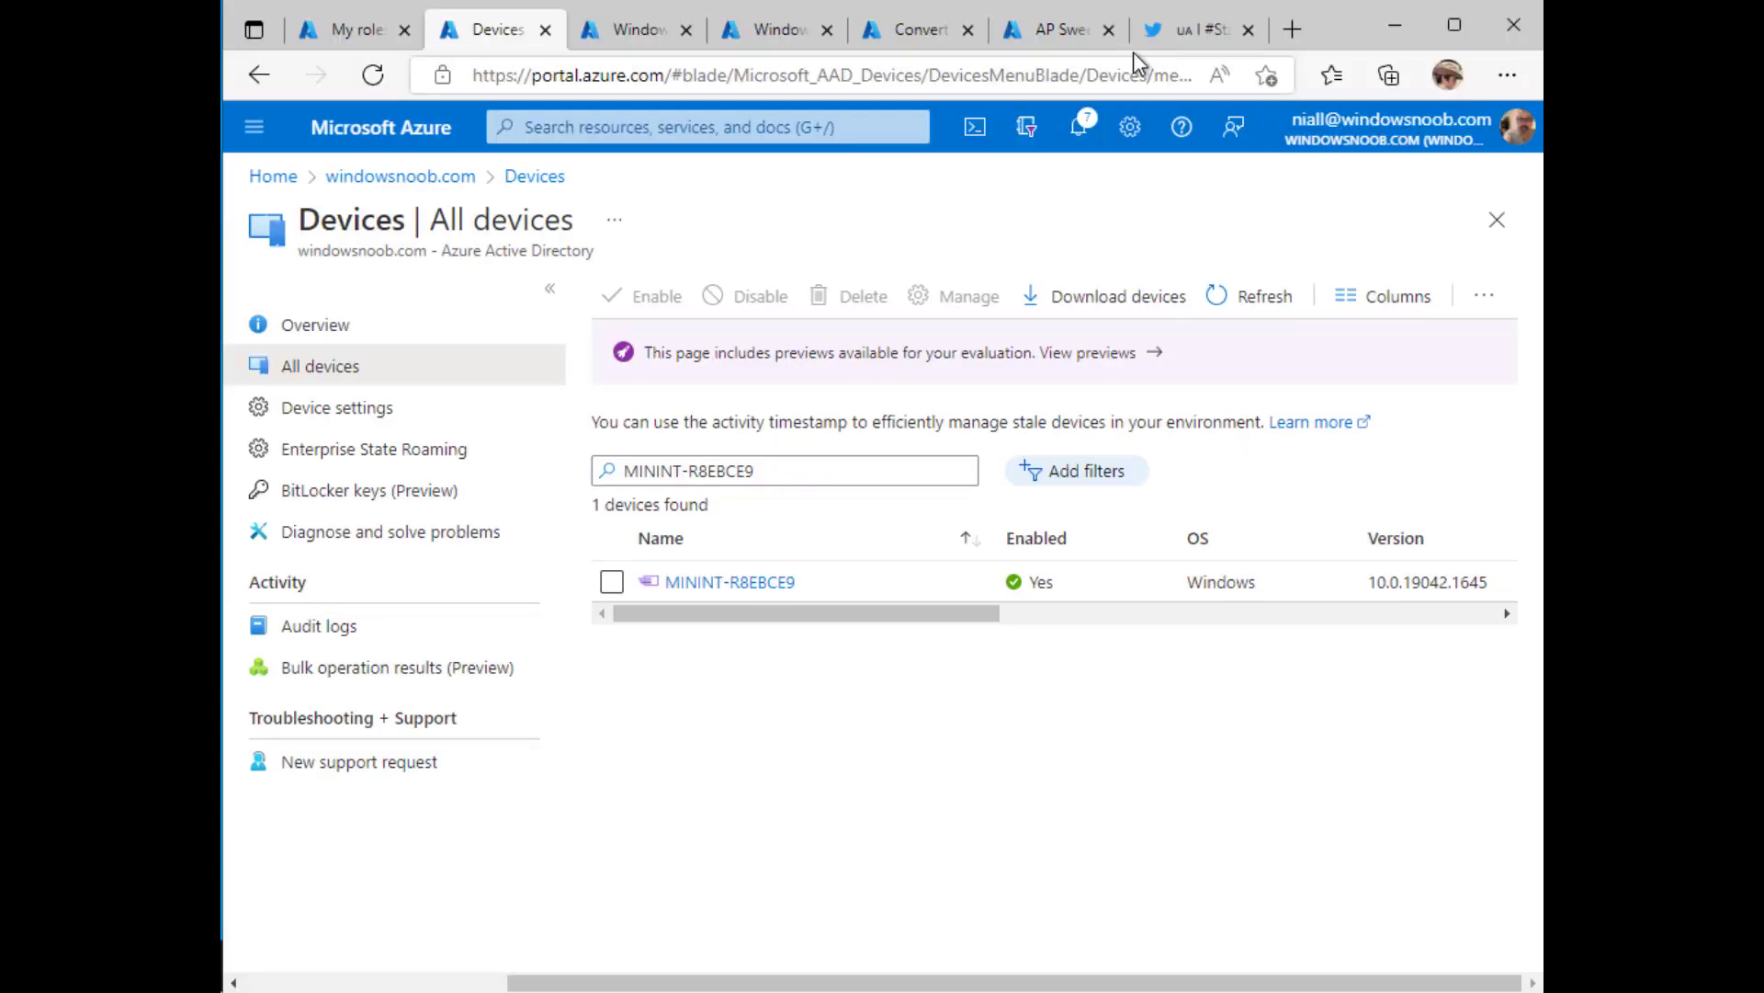
pyautogui.click(1193, 27)
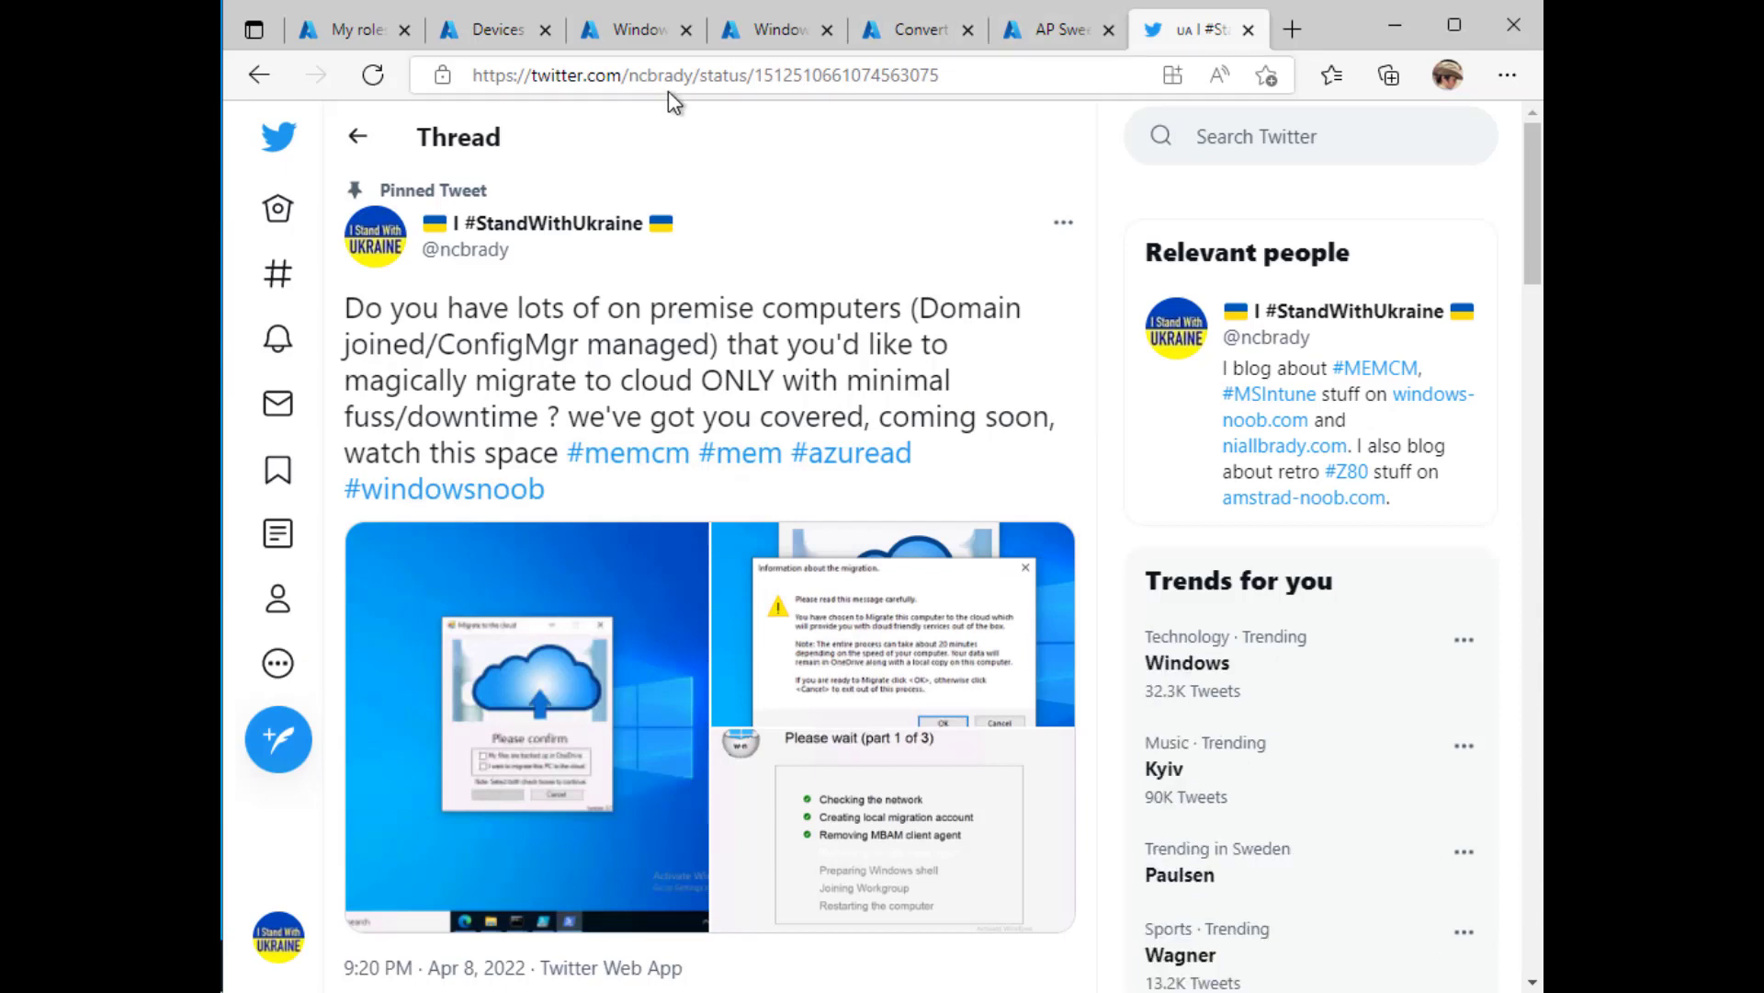